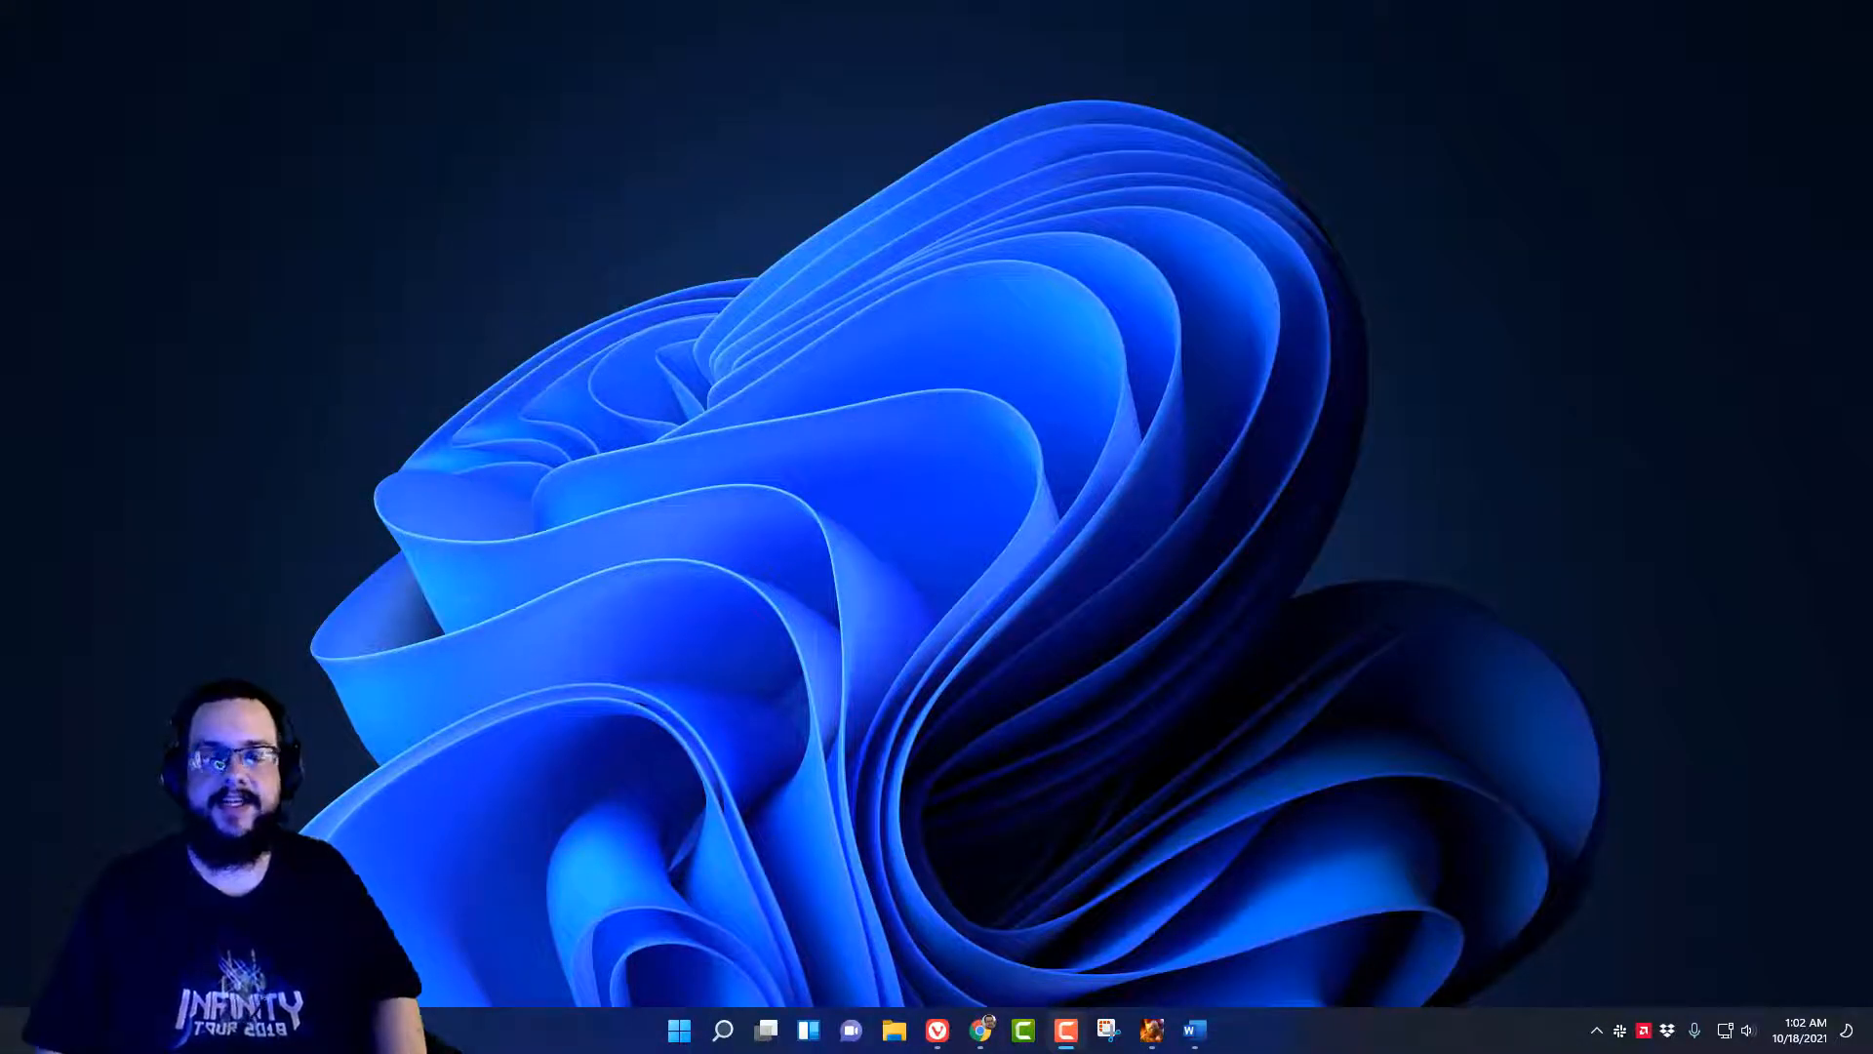
mouse_move(1148, 318)
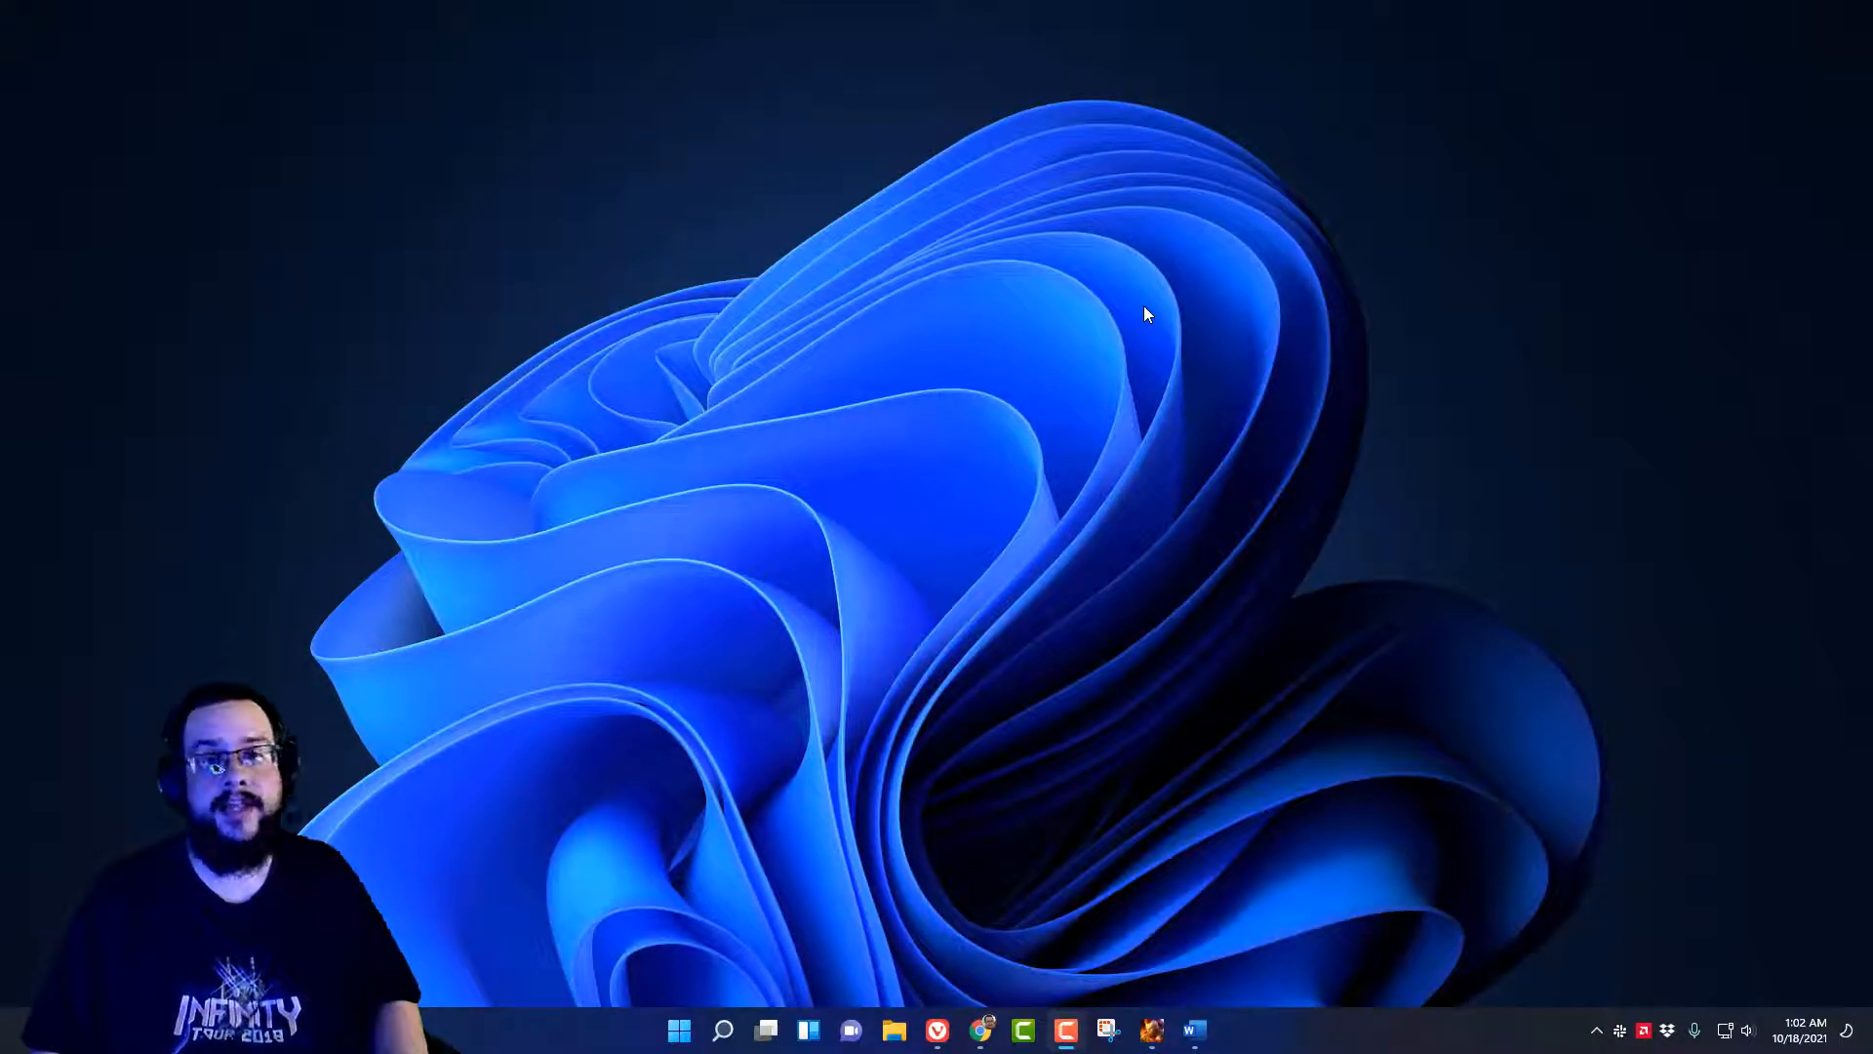
mouse_move(1308, 339)
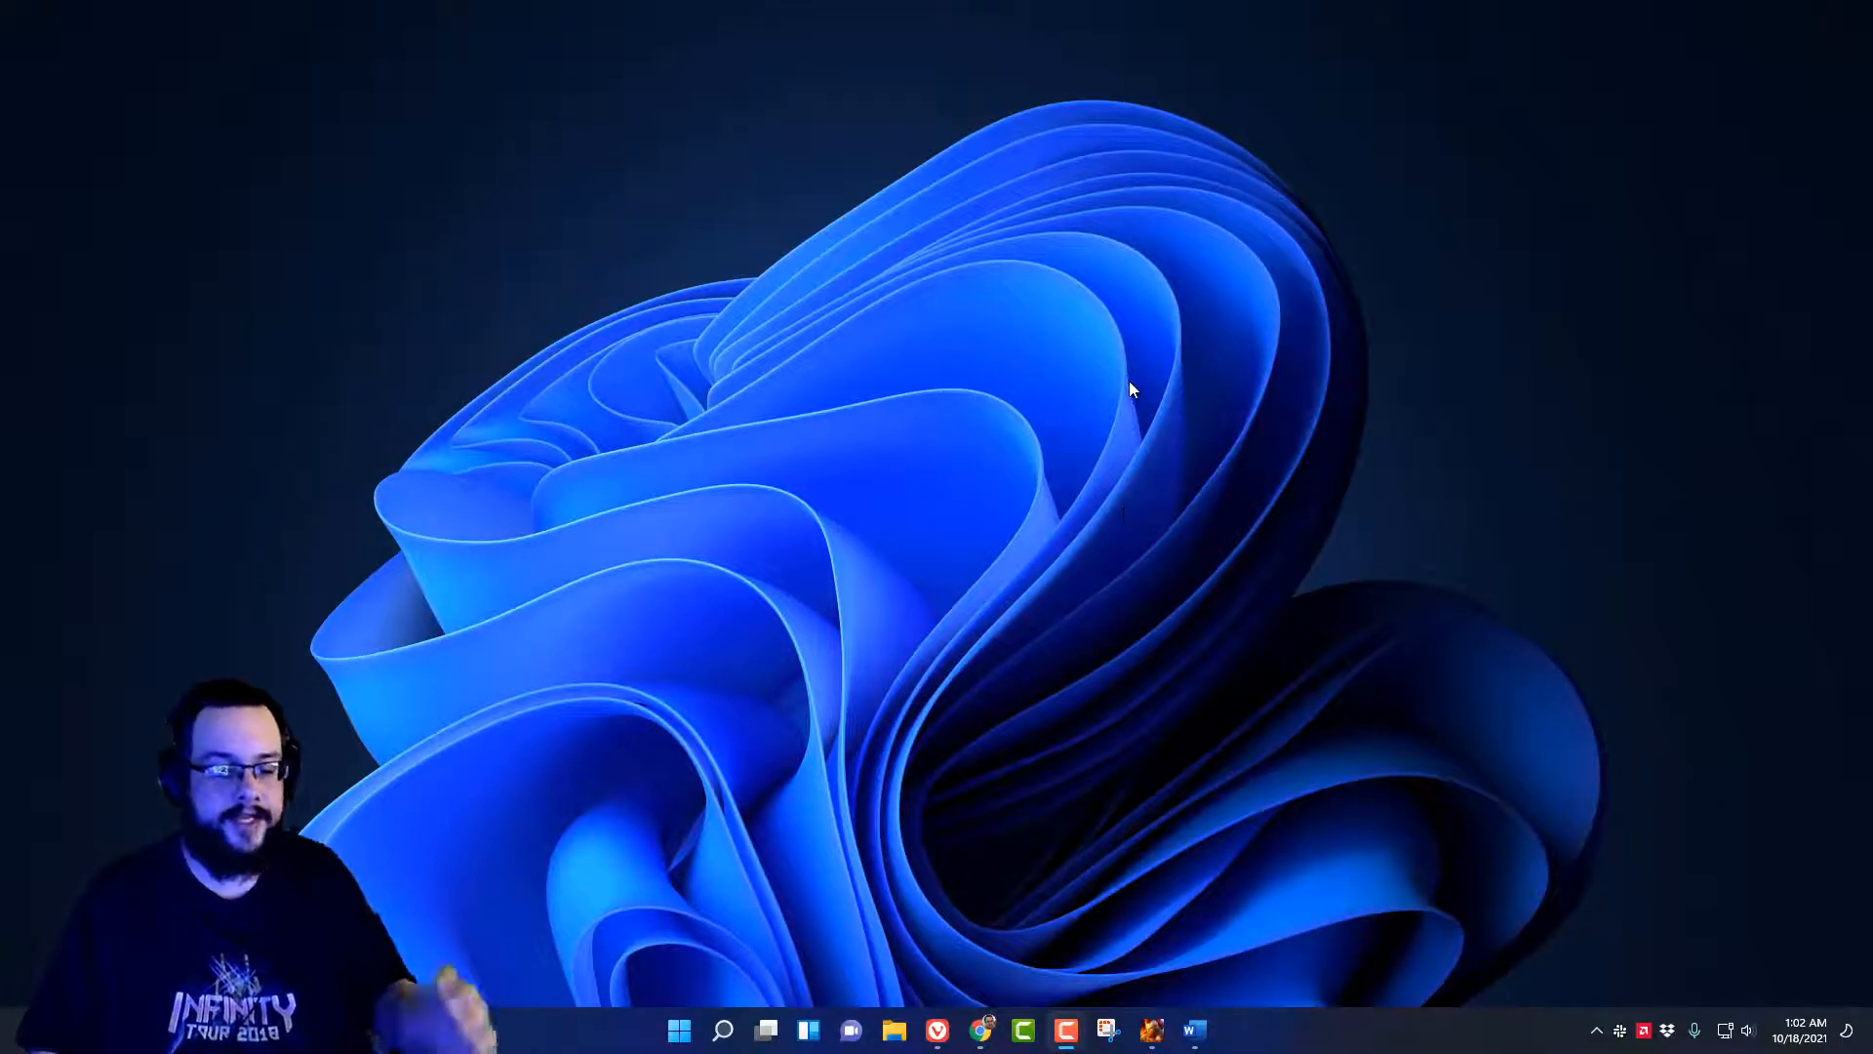
mouse_move(968, 355)
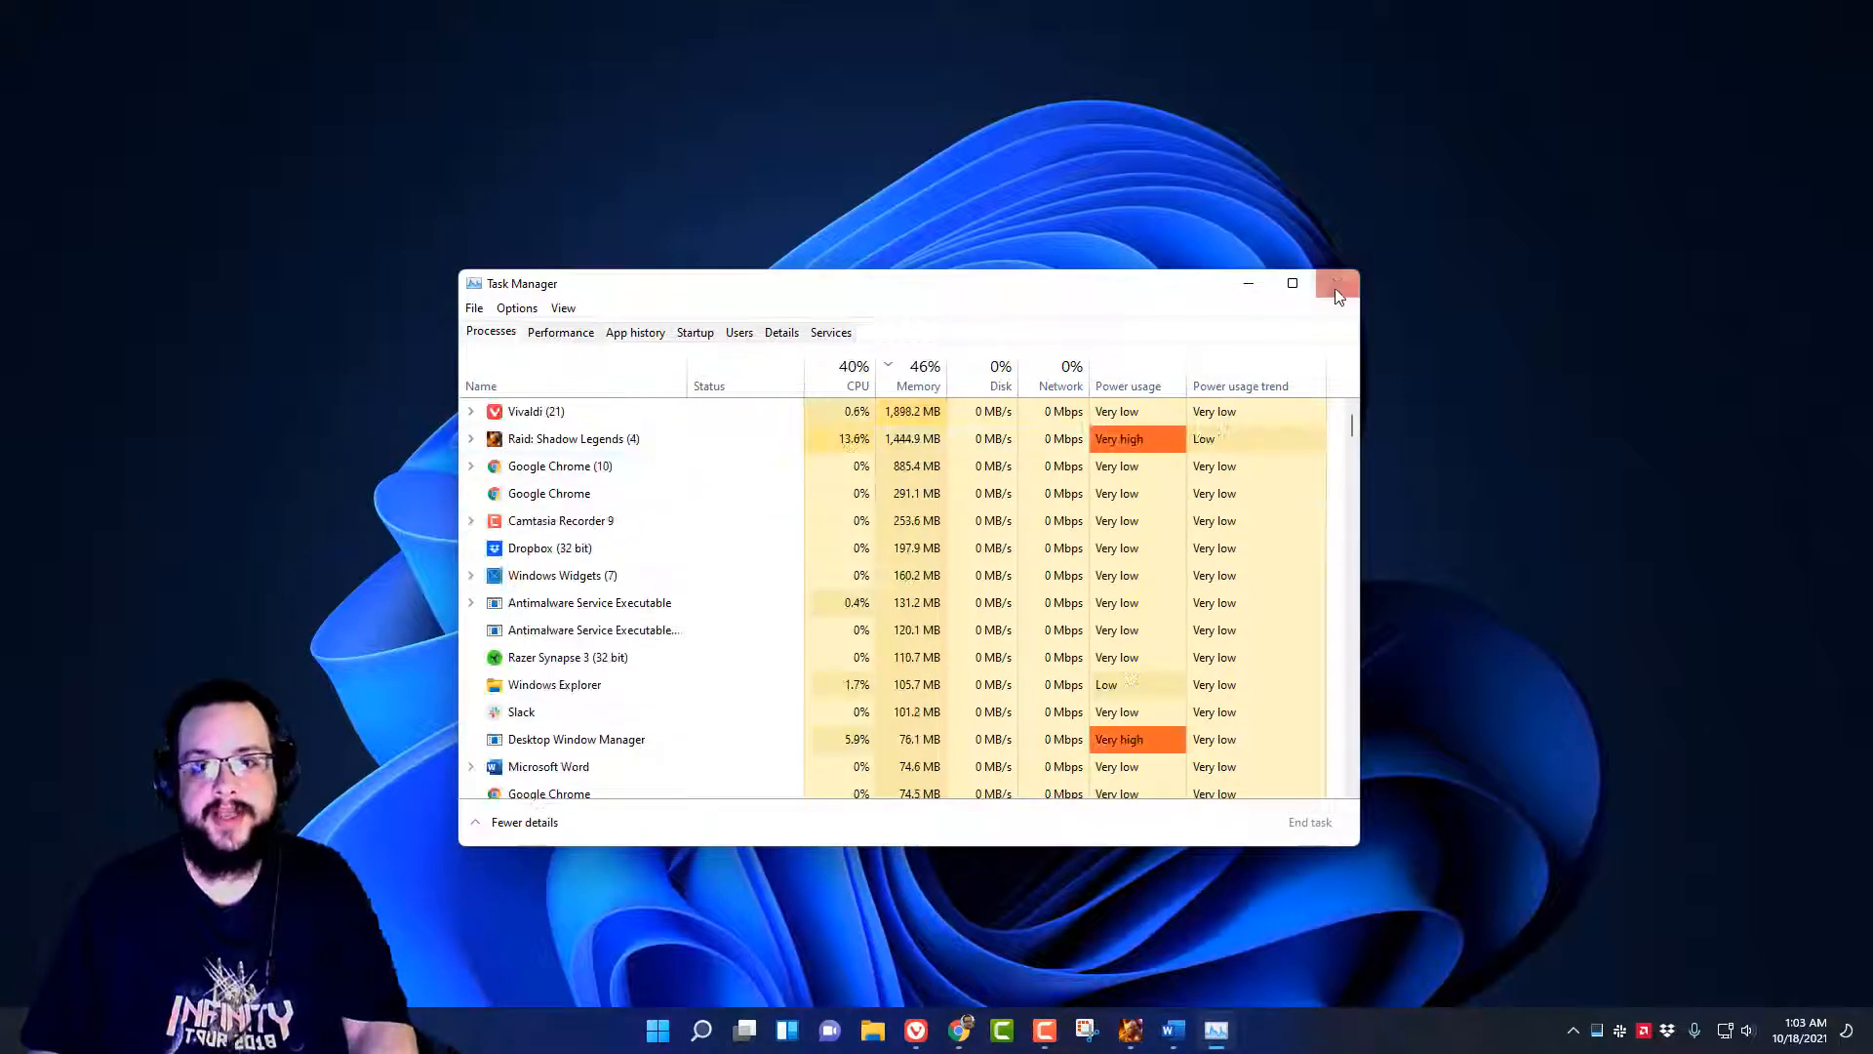
Close Task Manager and reopen it from the Start button's quick-link menu.
left_click(1338, 283)
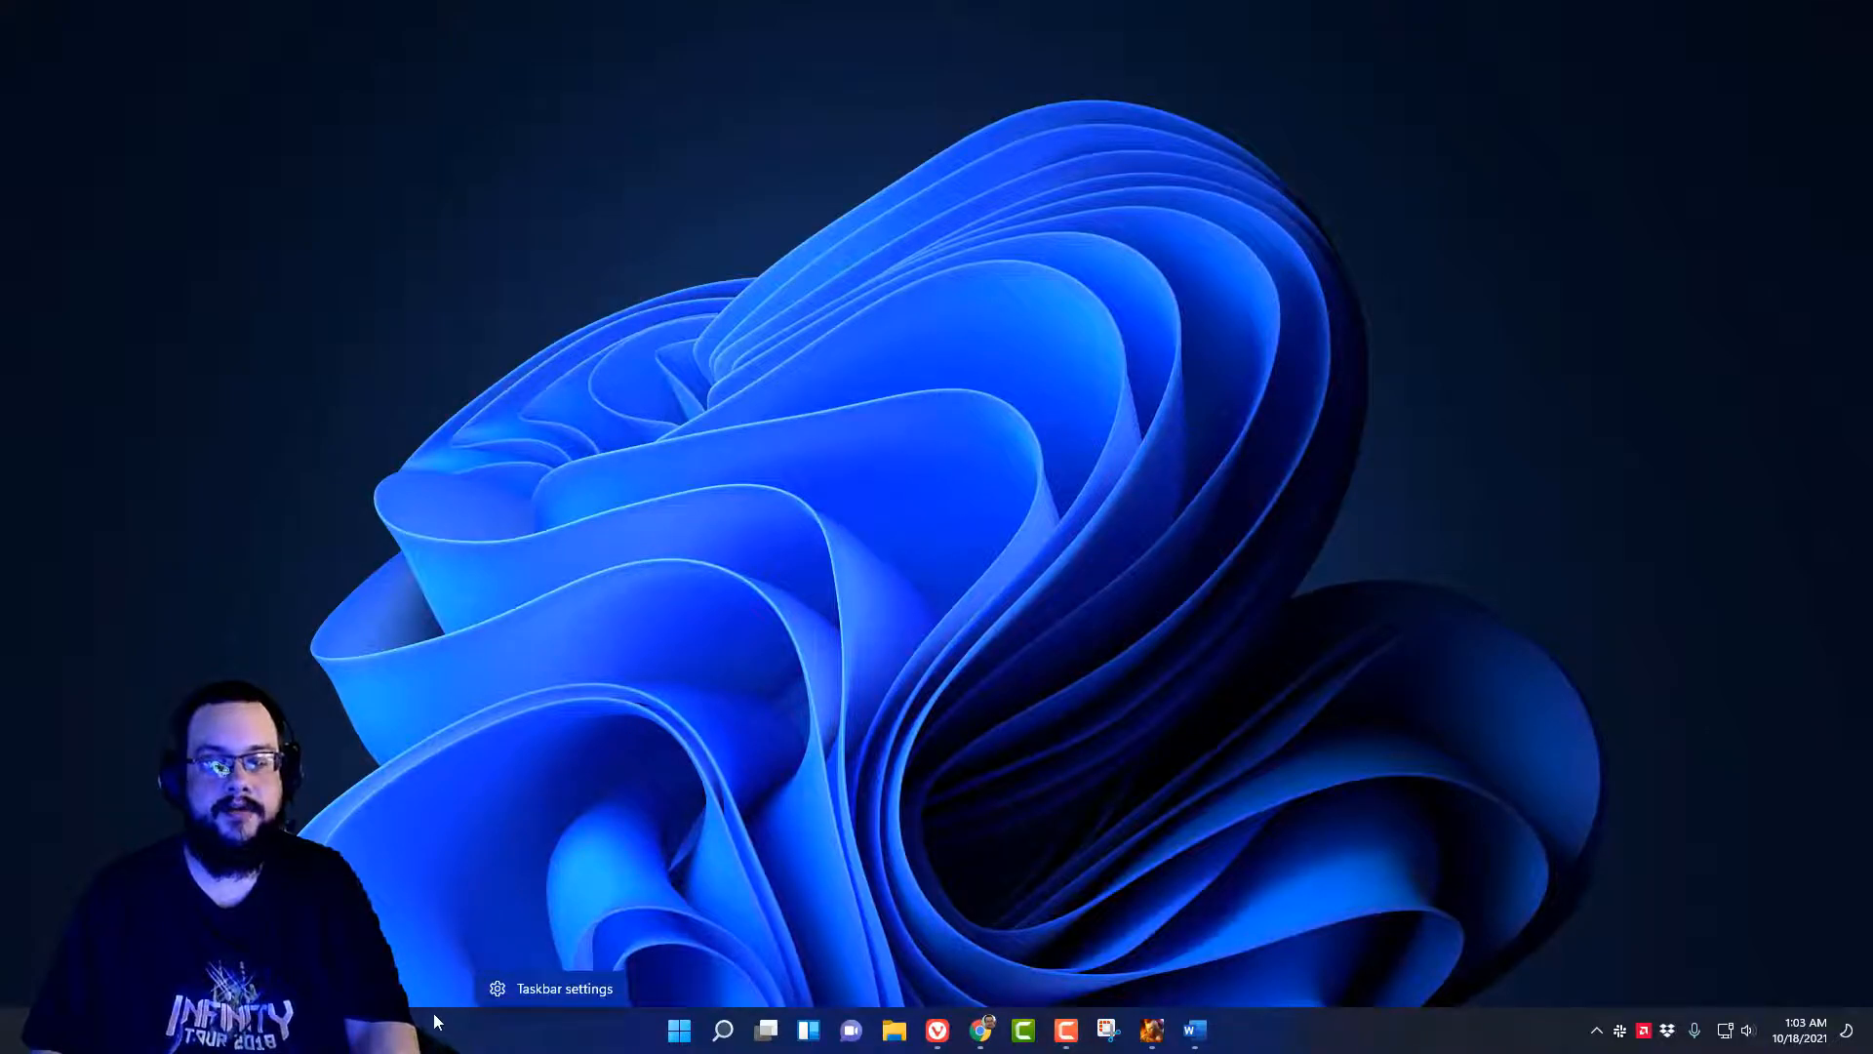
mouse_move(698, 714)
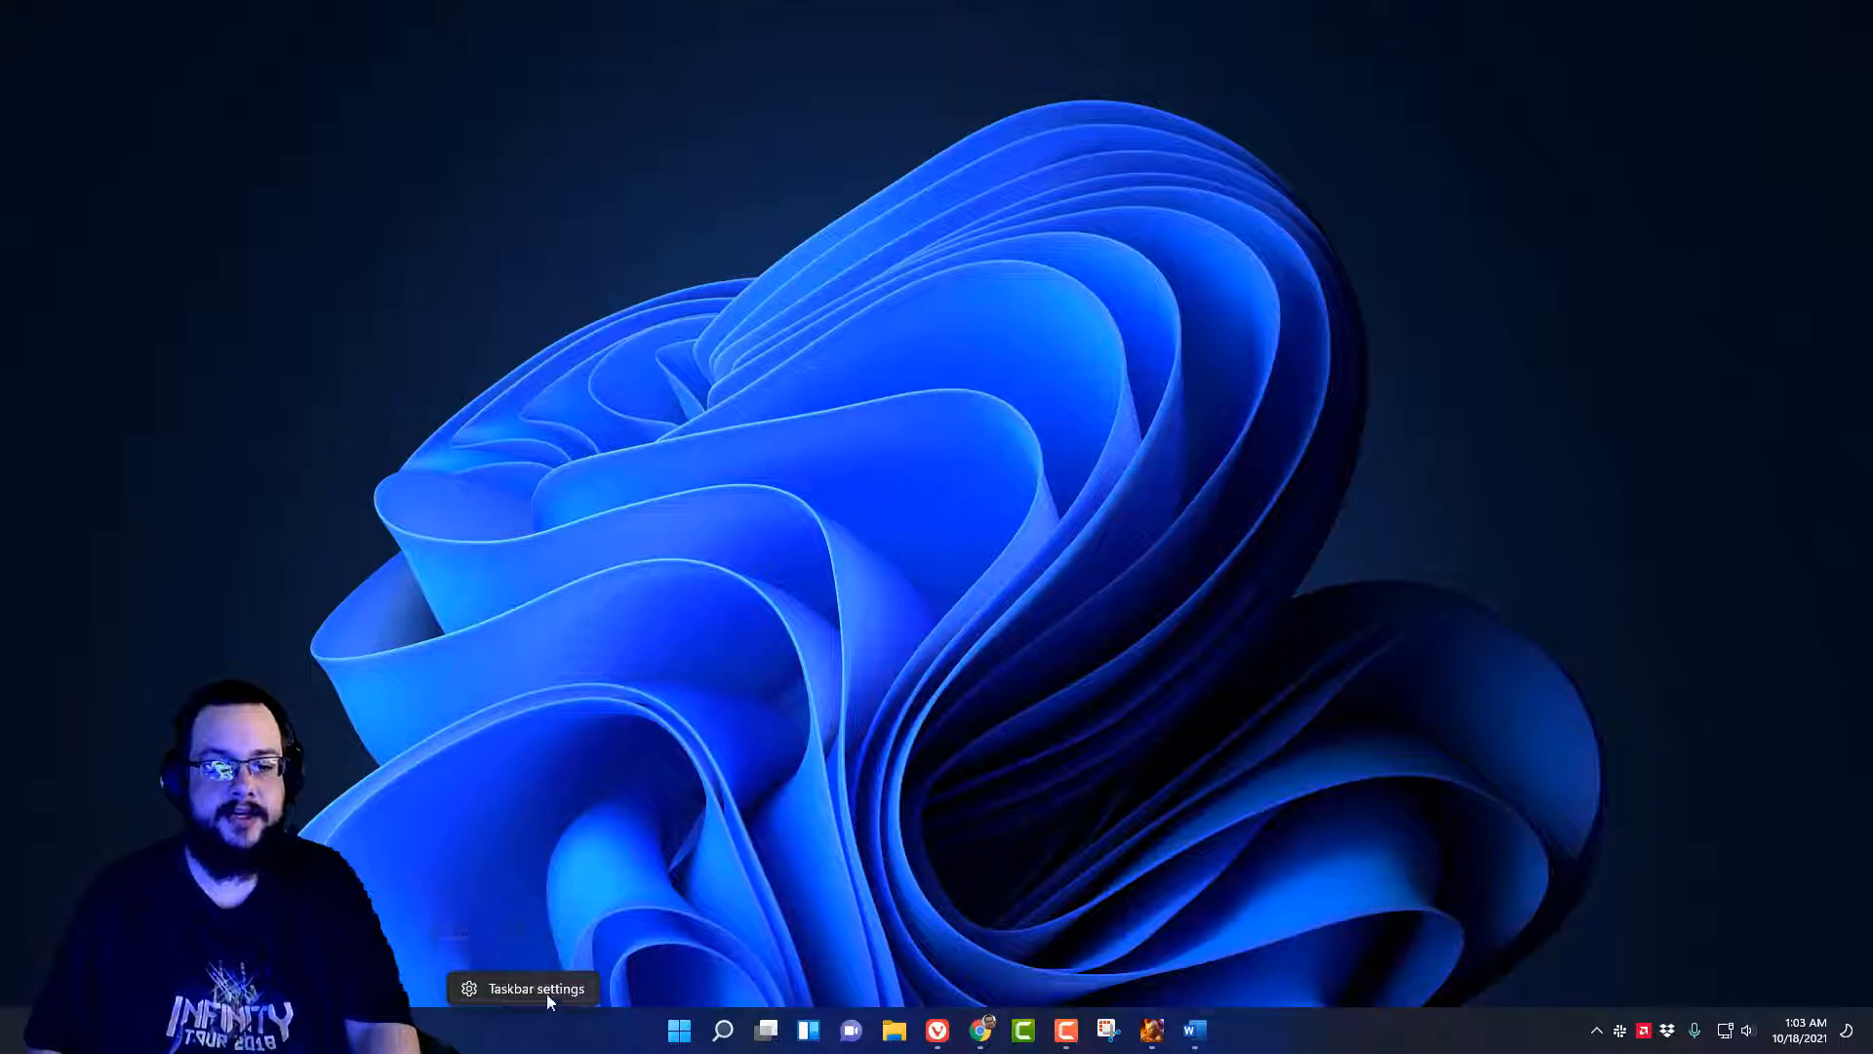
mouse_move(949, 681)
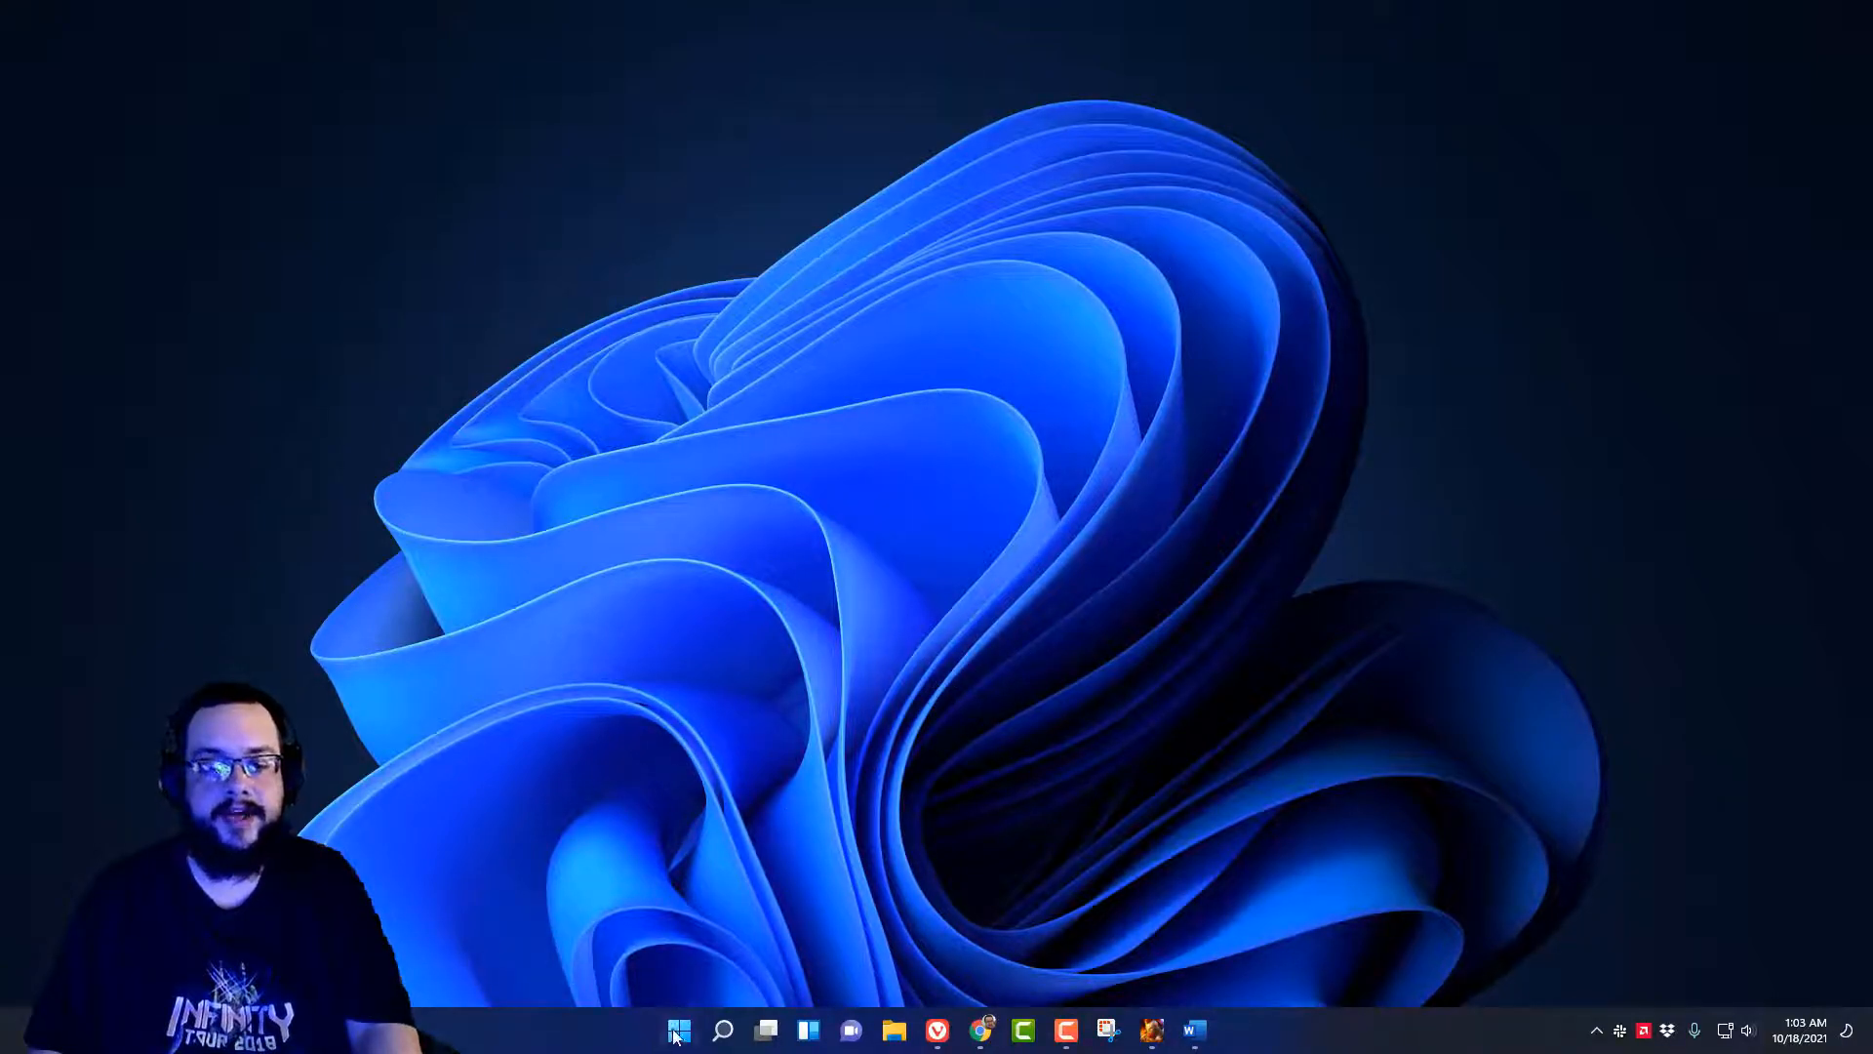
right_click(679, 1030)
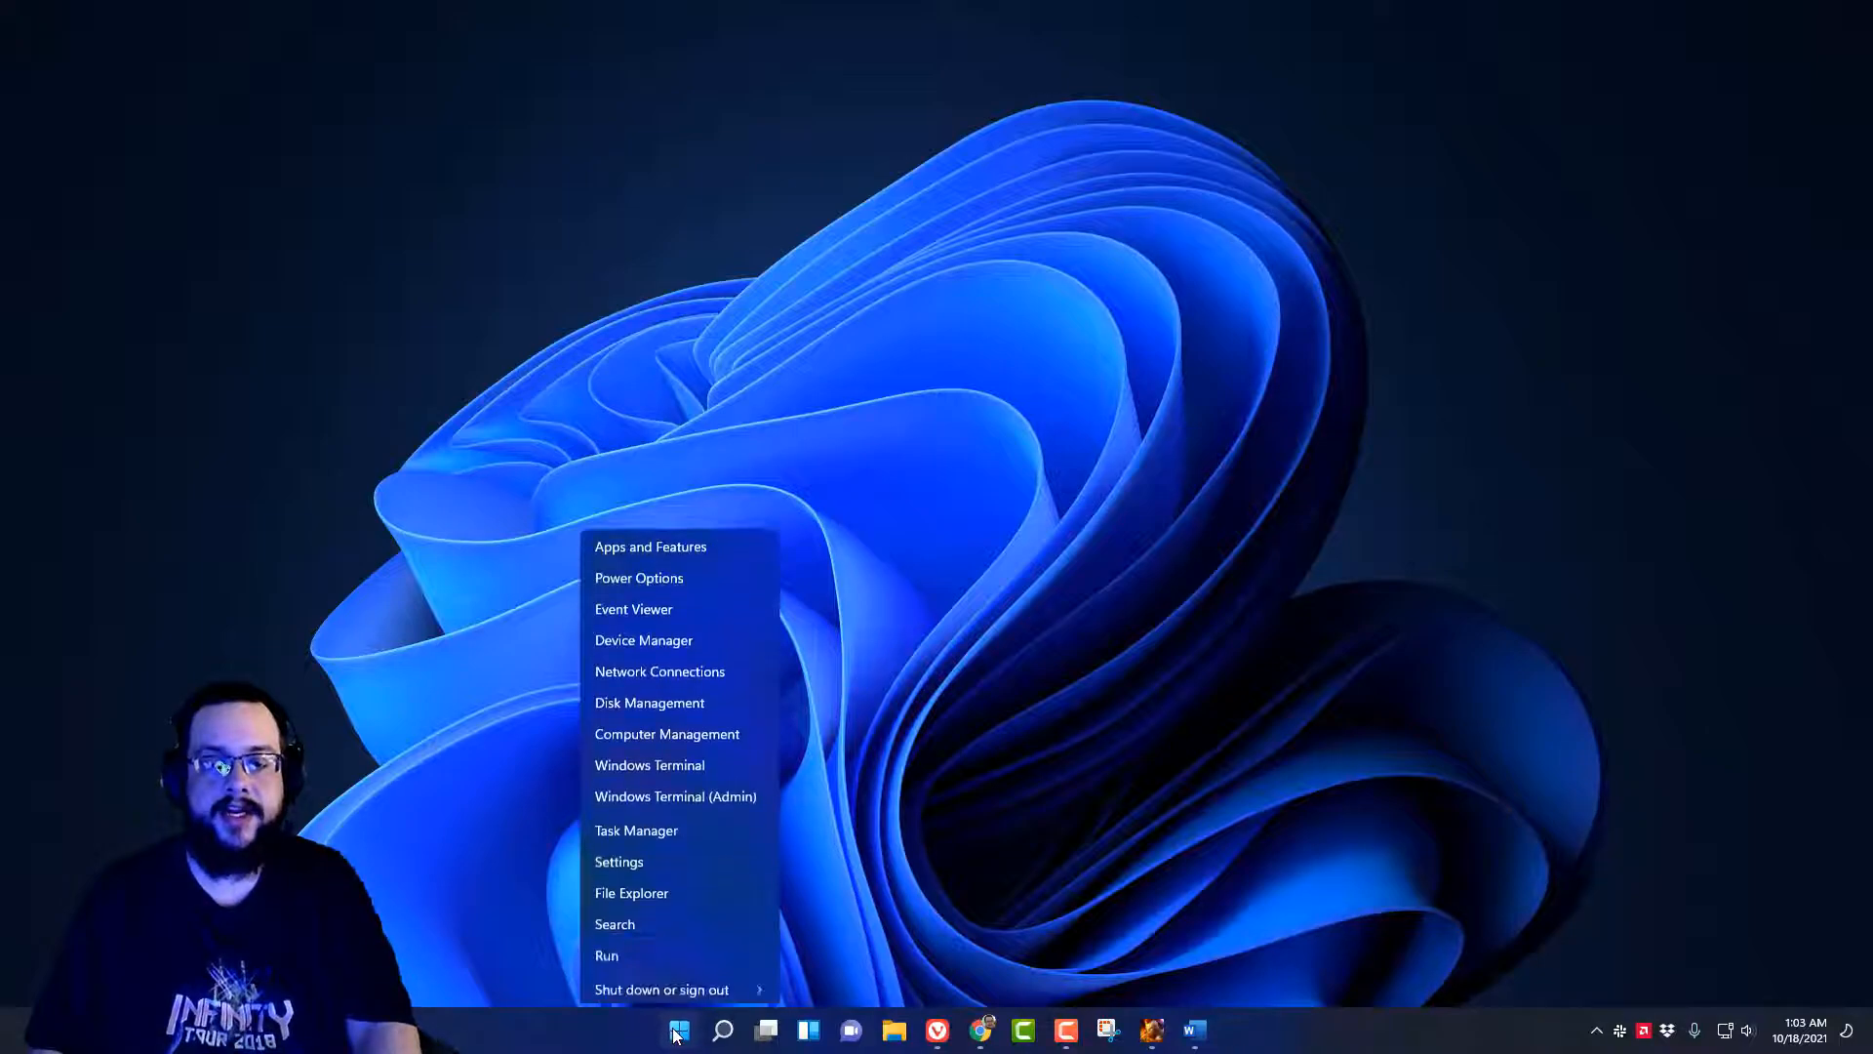
left_click(661, 798)
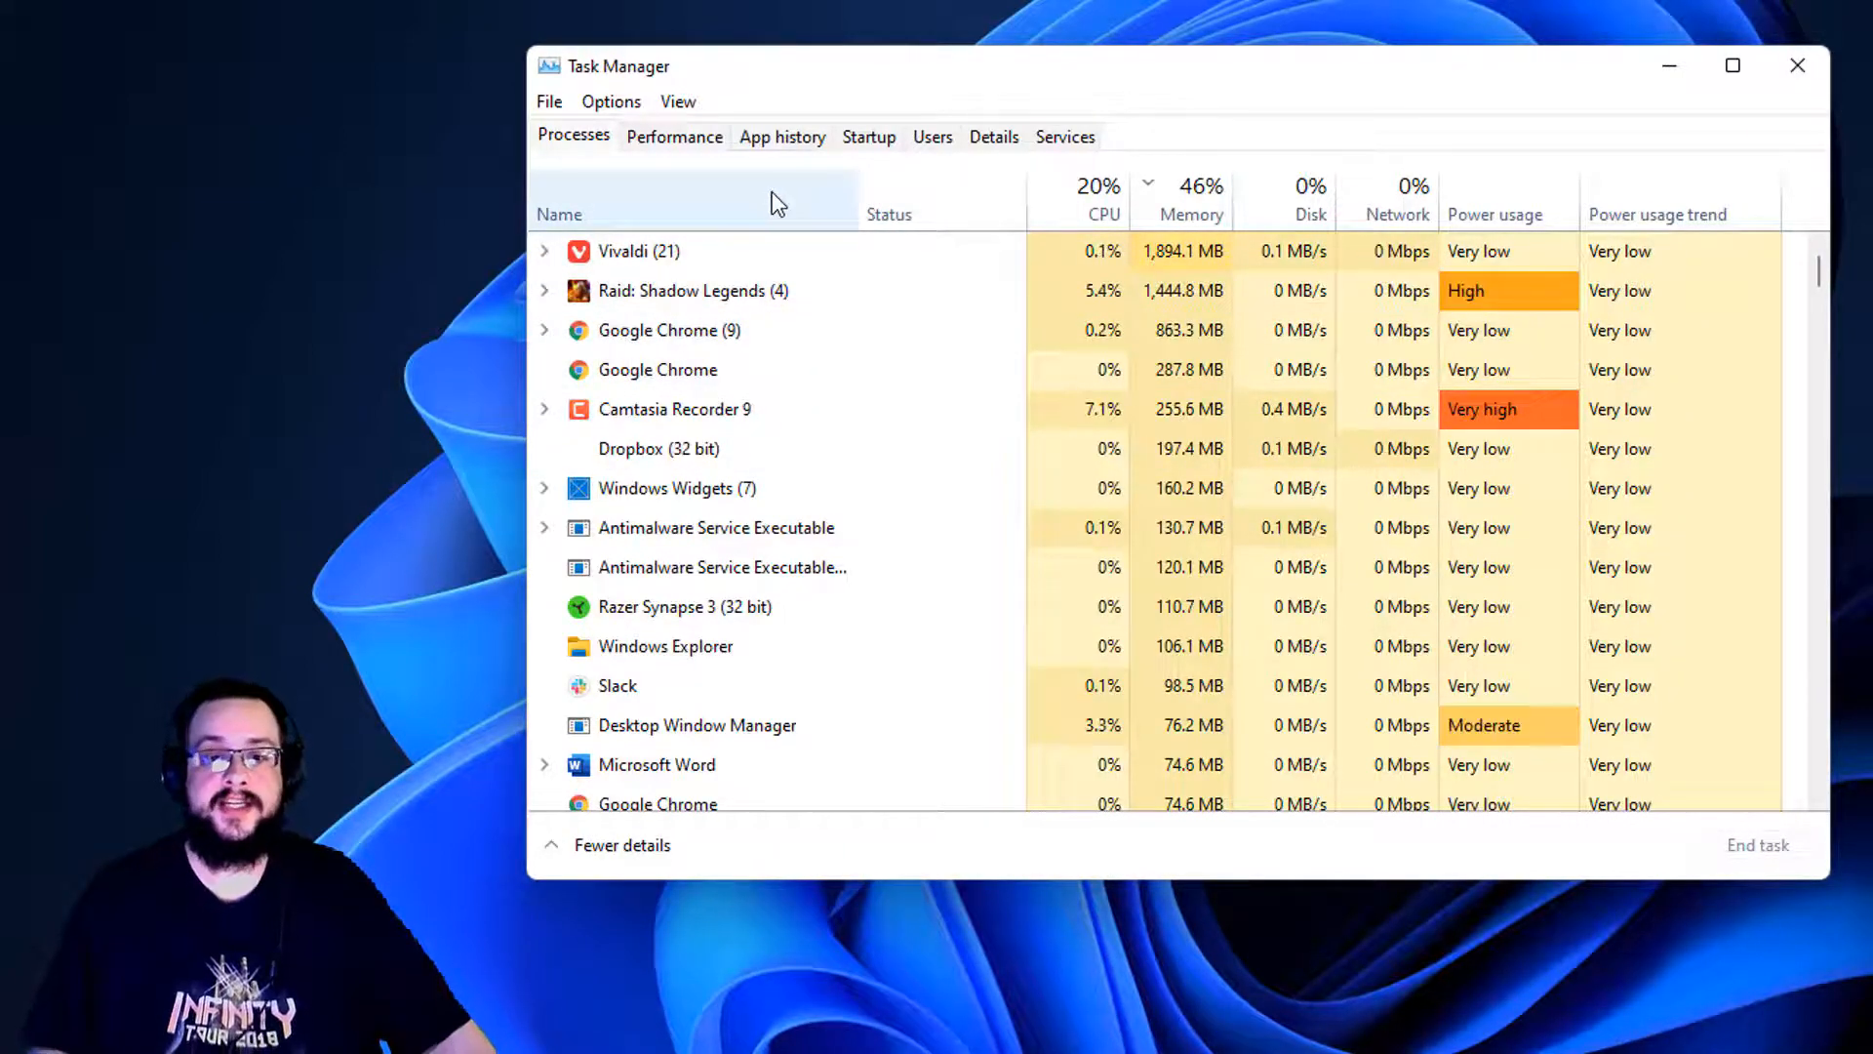
Sort the Processes list by CPU usage, then by memory usage.
left_click(1098, 199)
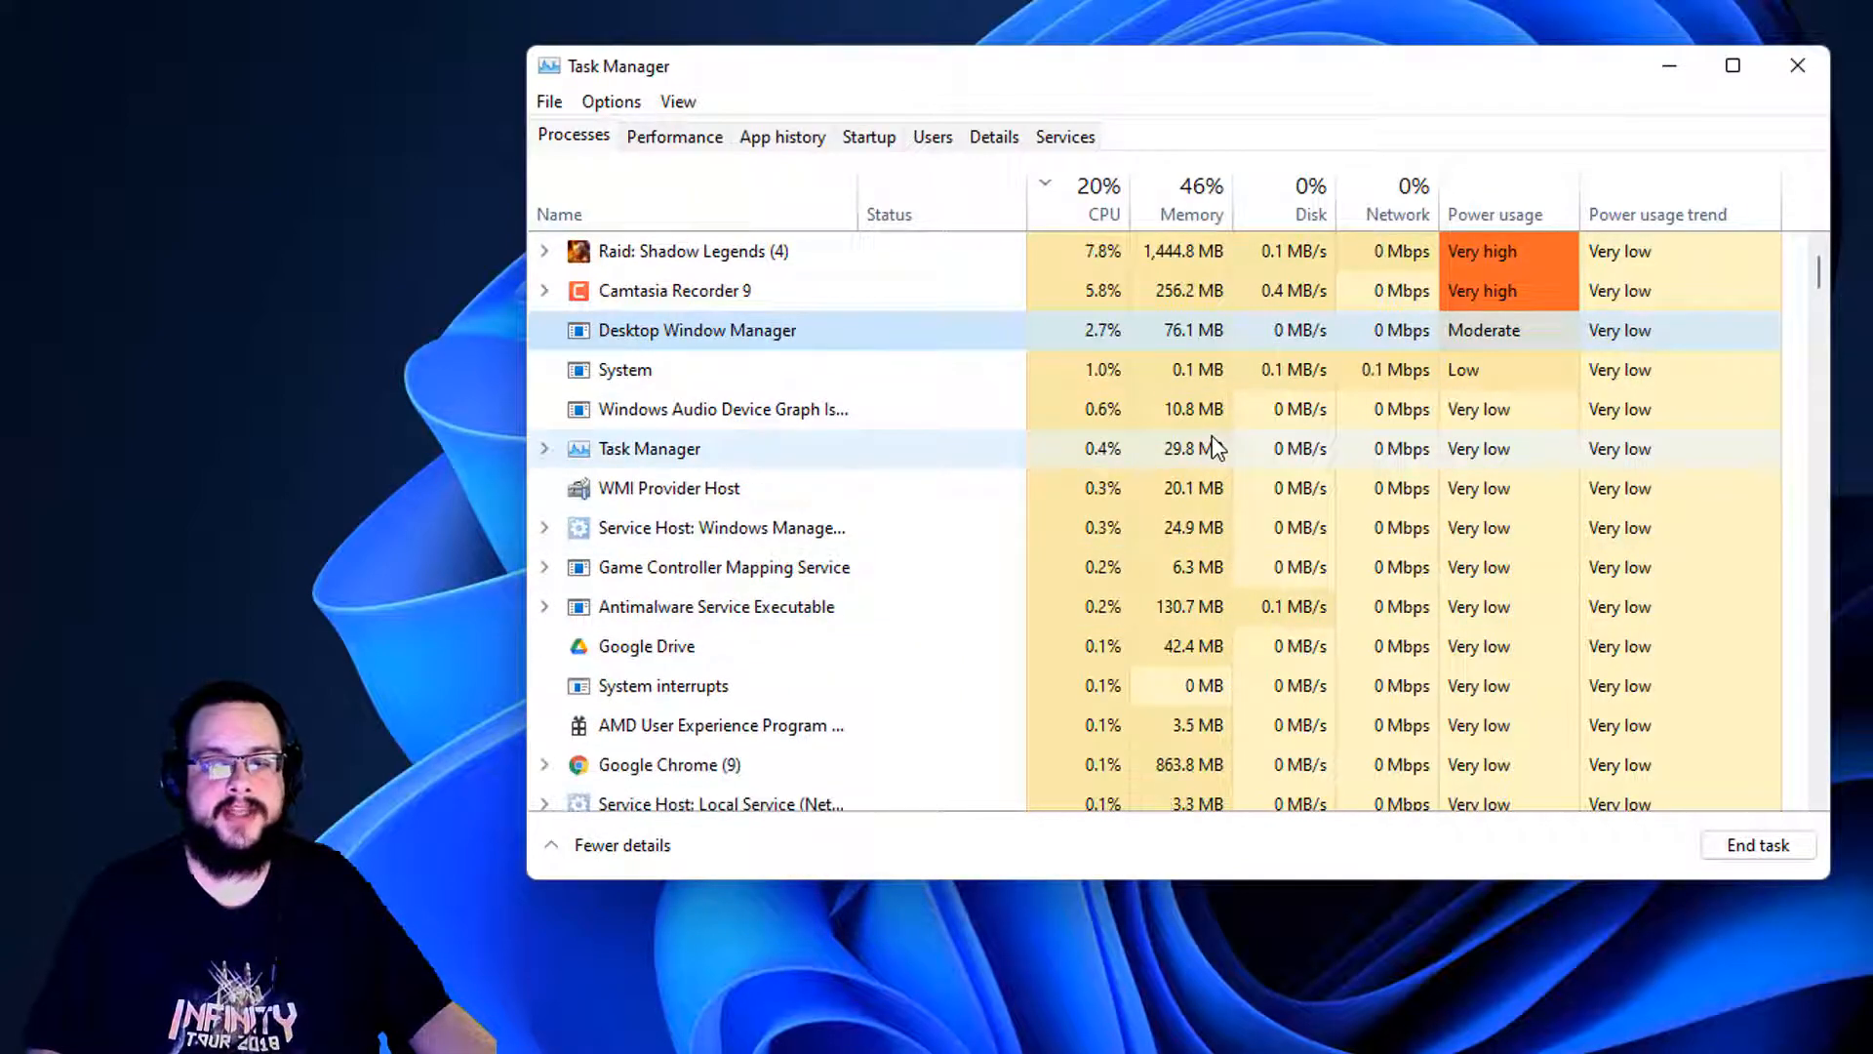
left_click(1200, 199)
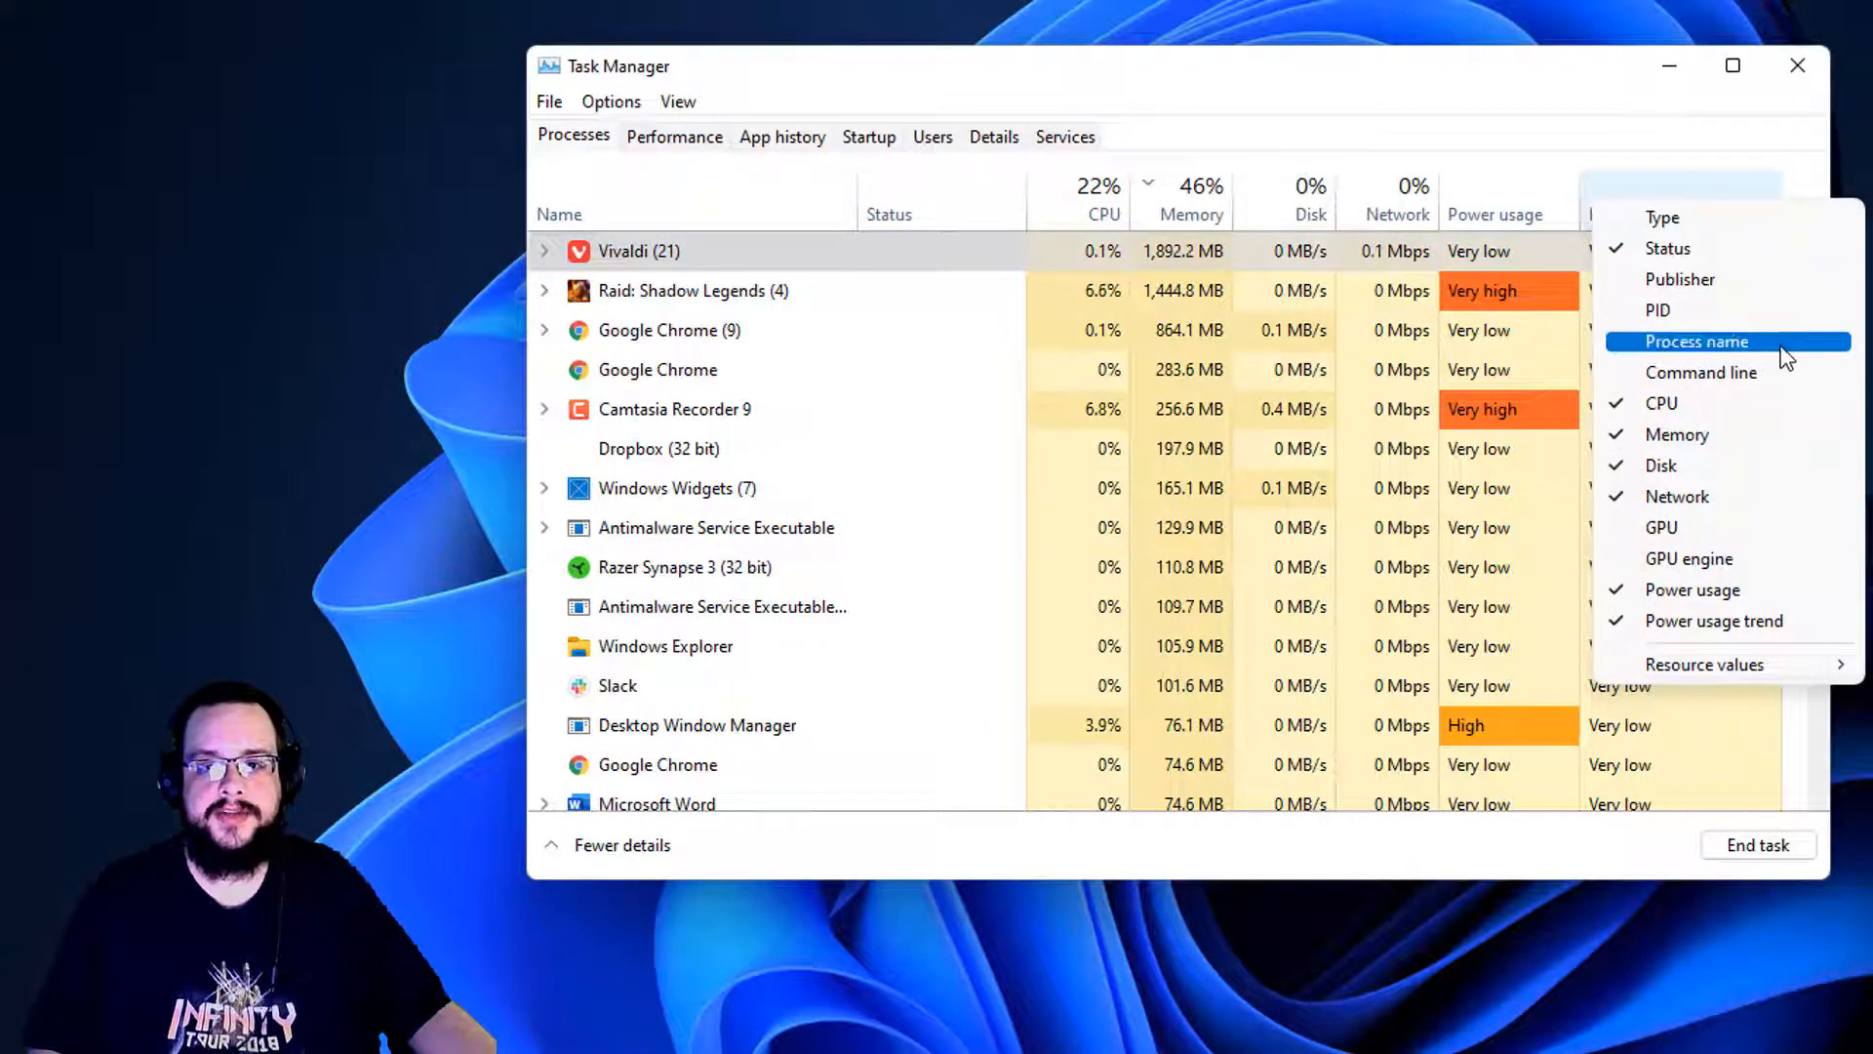
mouse_move(1678, 496)
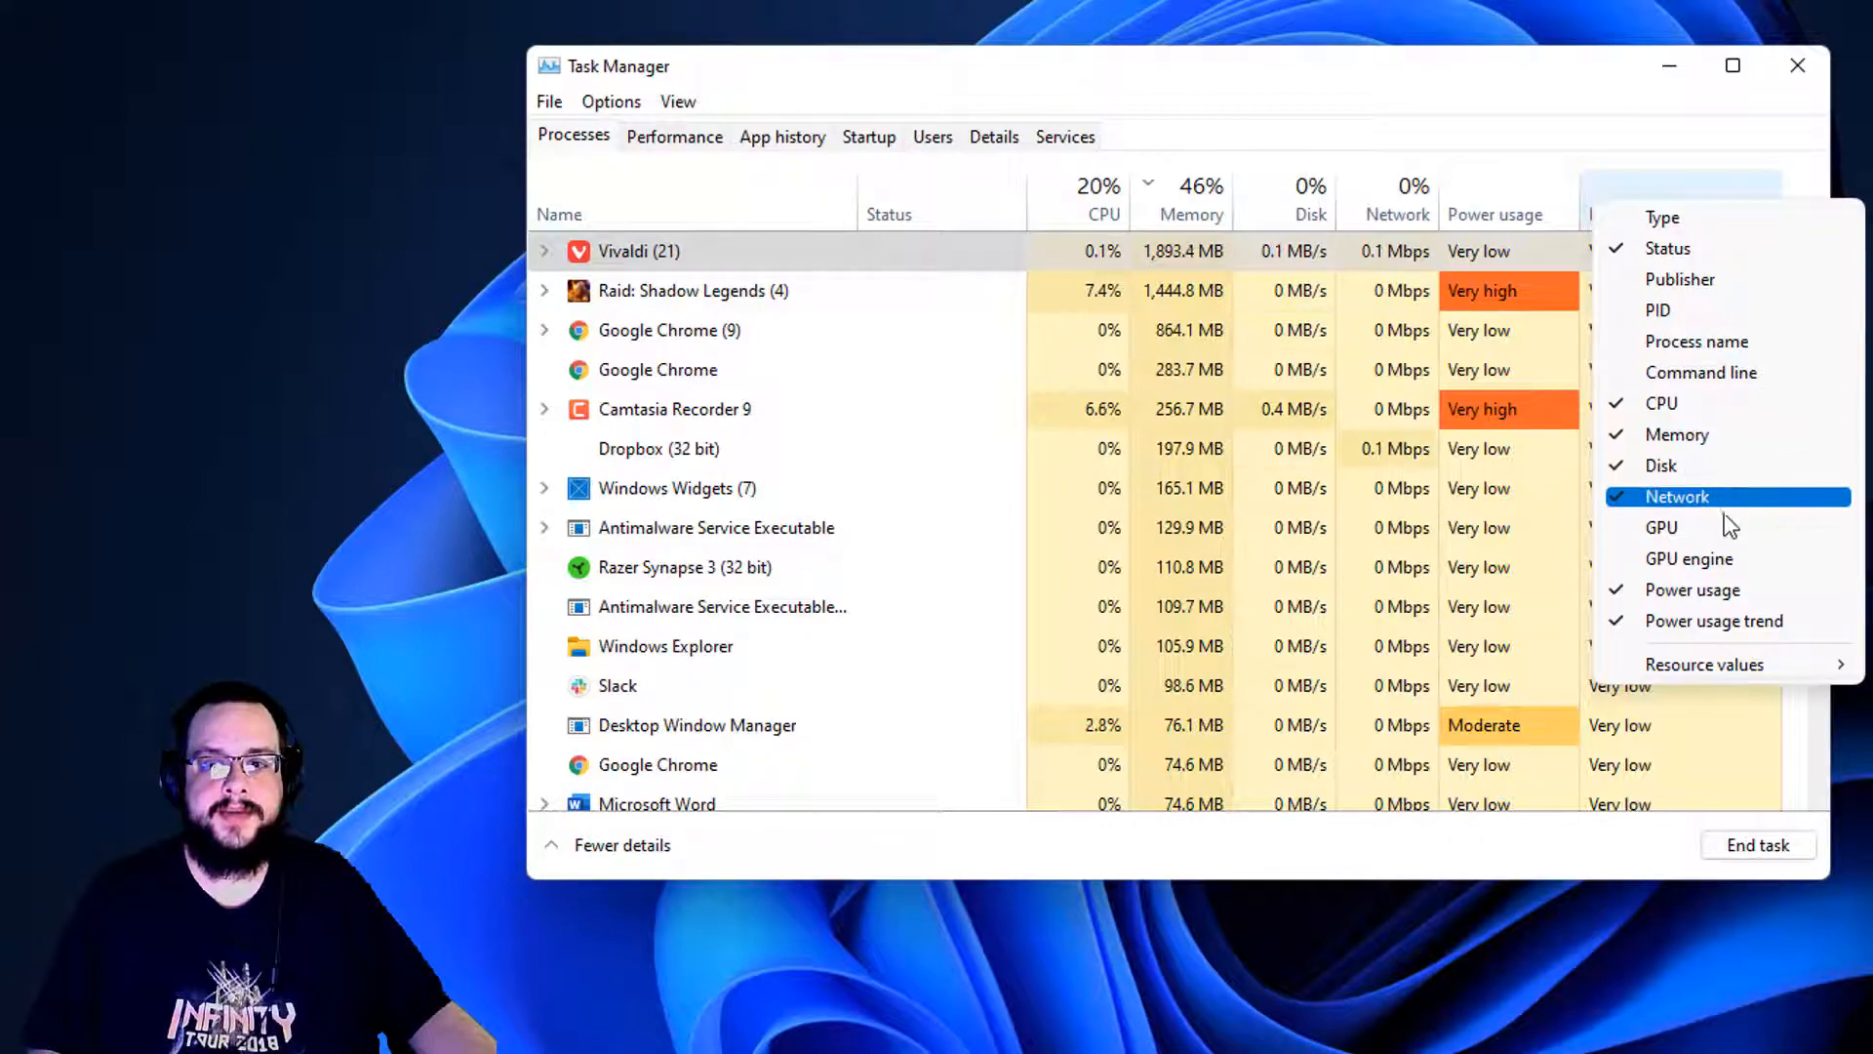
Add a GPU column, sort by GPU usage, and show actions for the Raid: Shadow Legends process.
left_click(1661, 527)
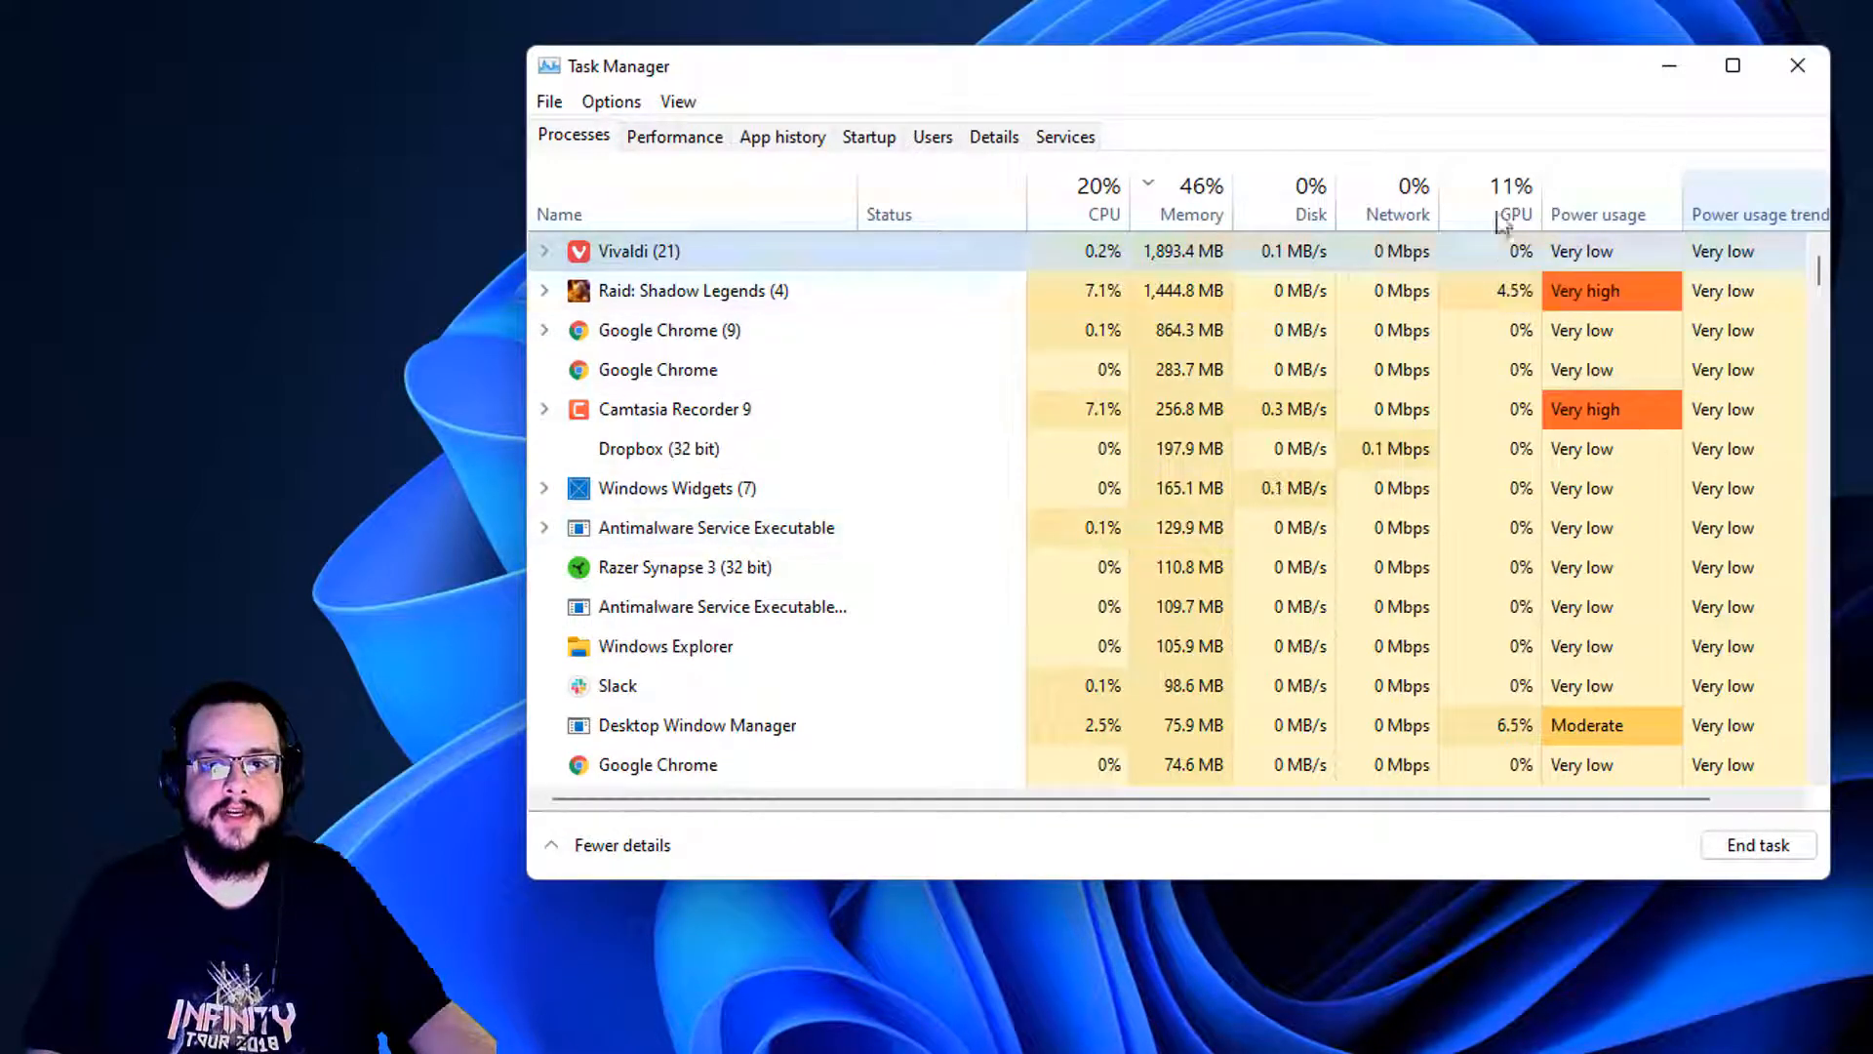
left_click(1514, 186)
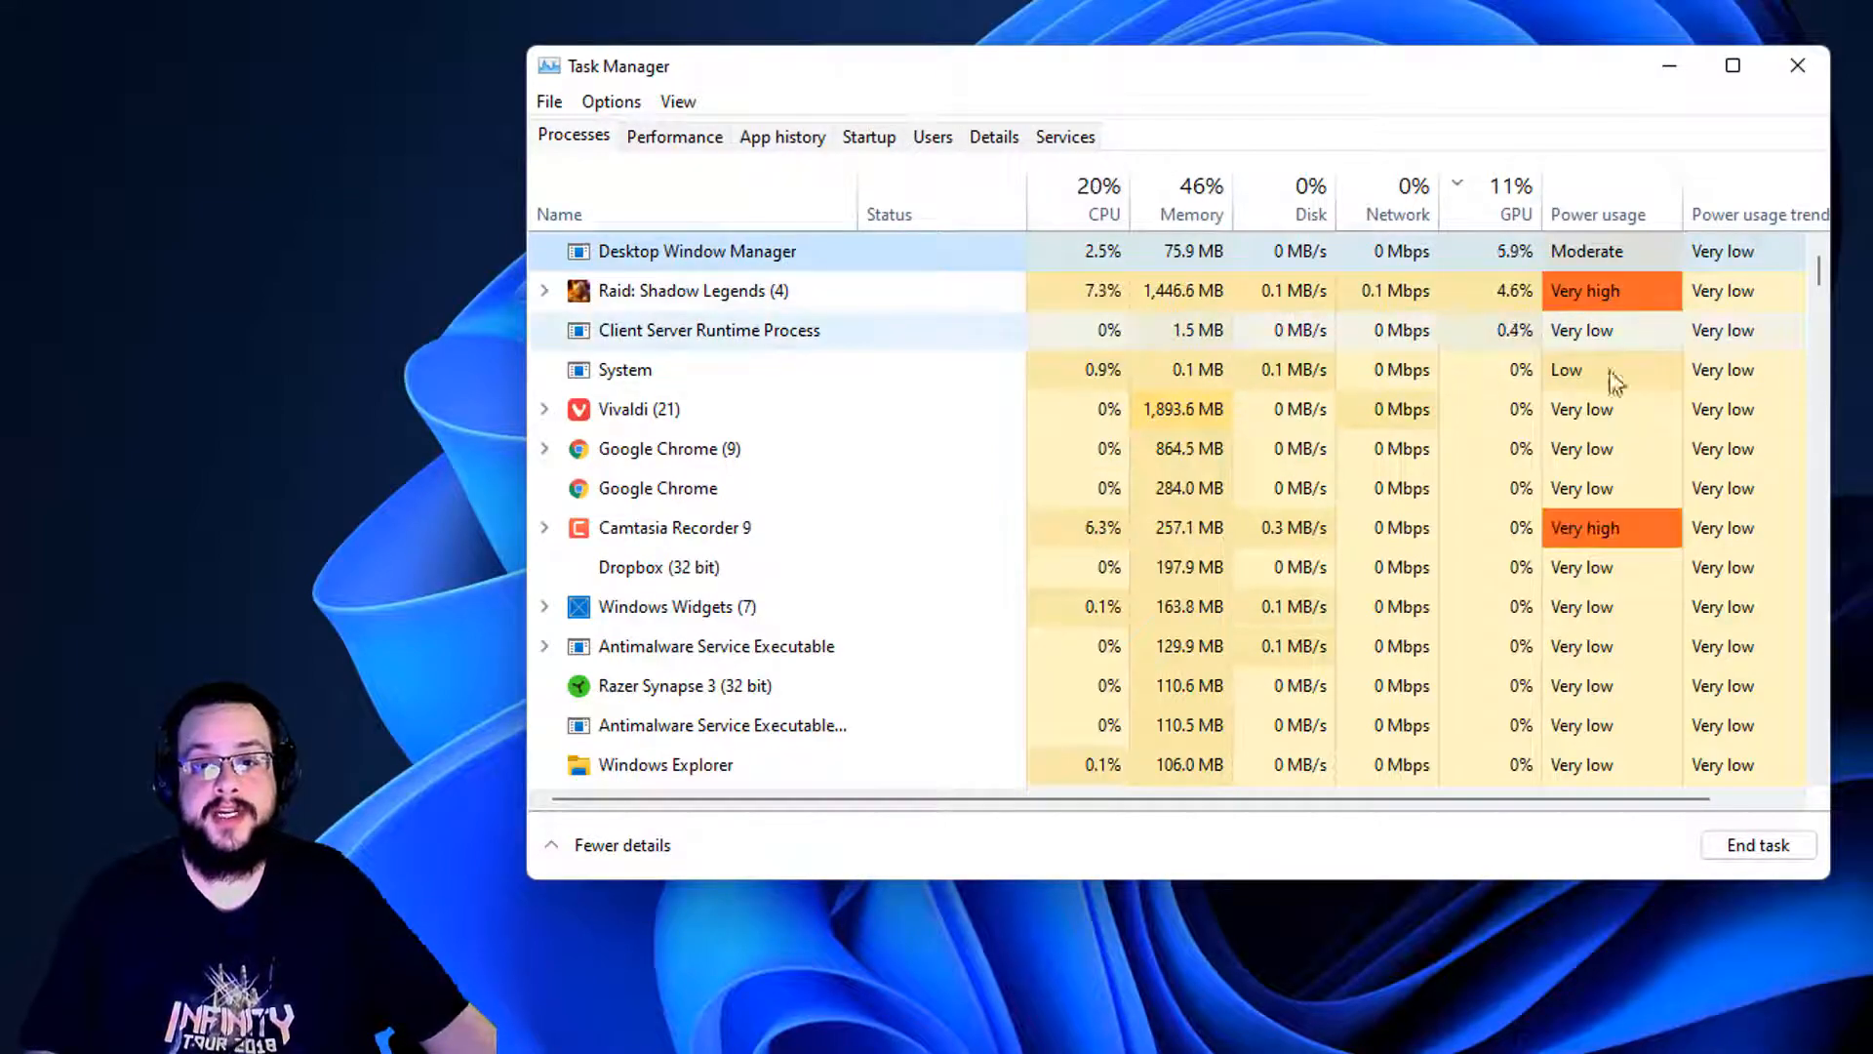
mouse_move(1192, 215)
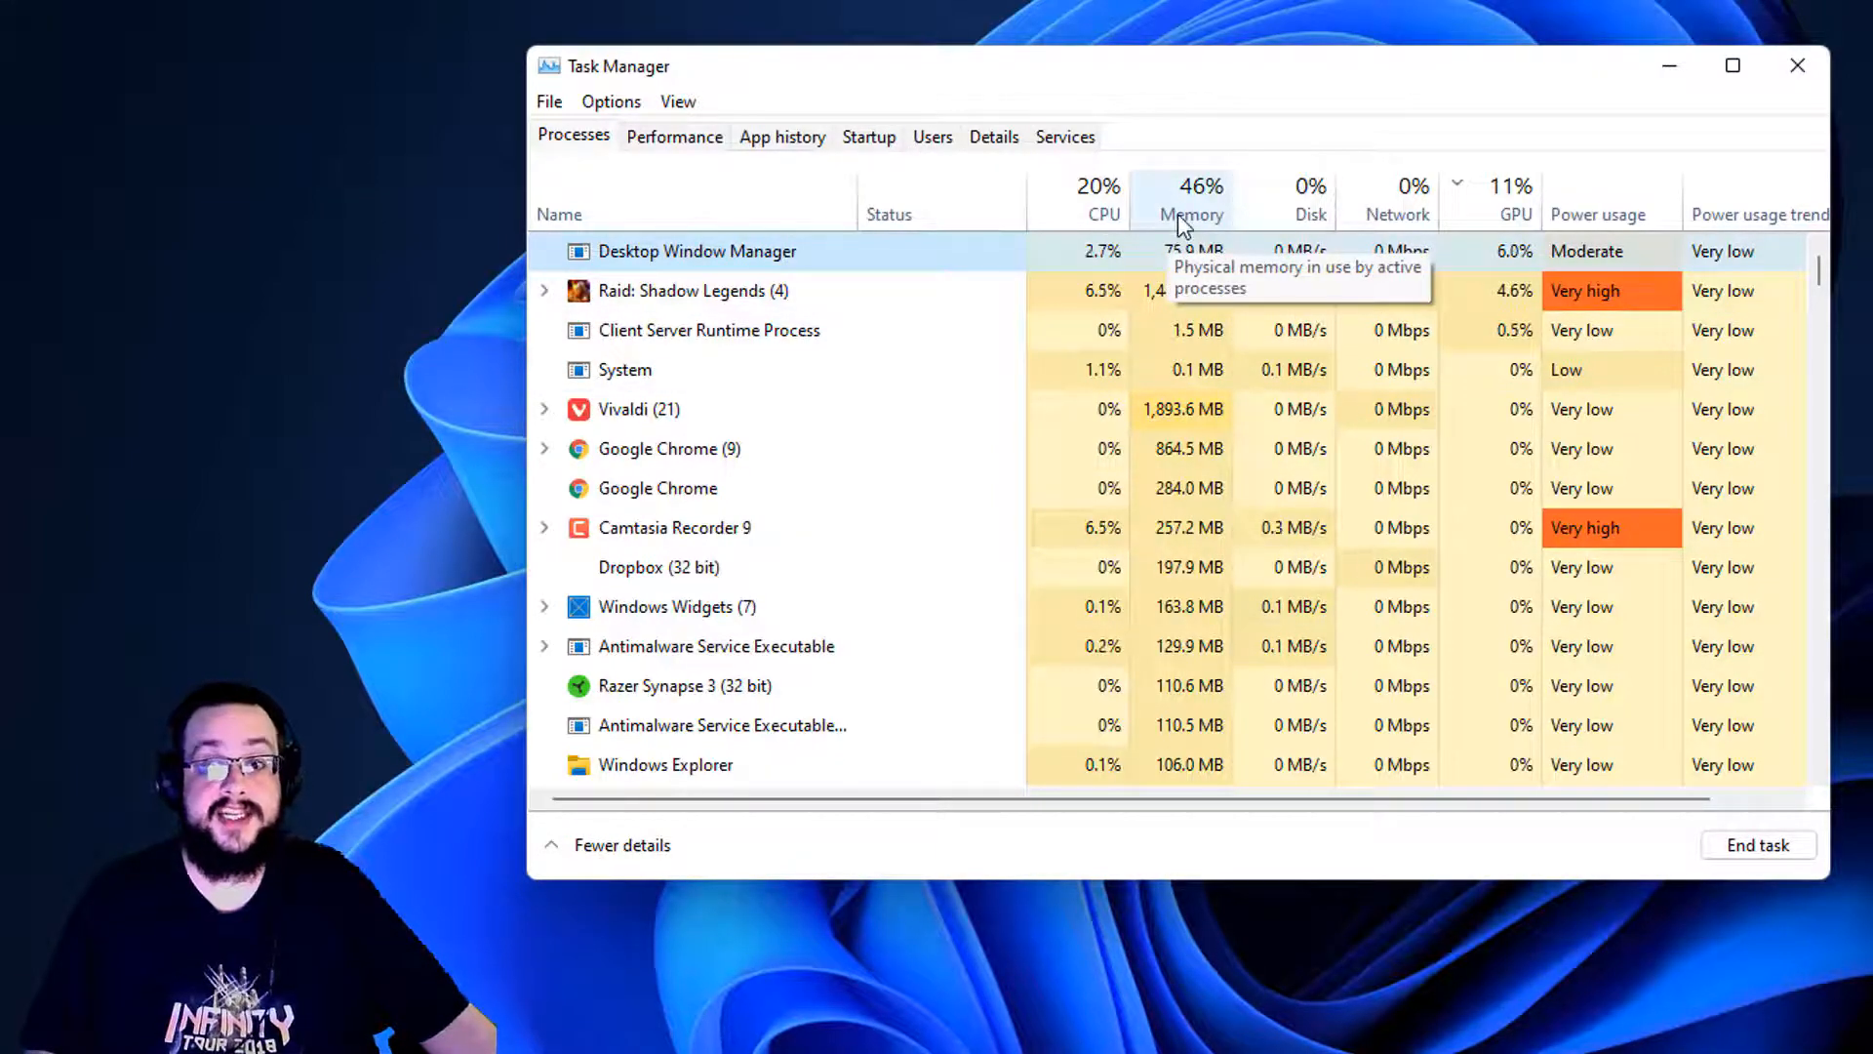
mouse_move(1075, 381)
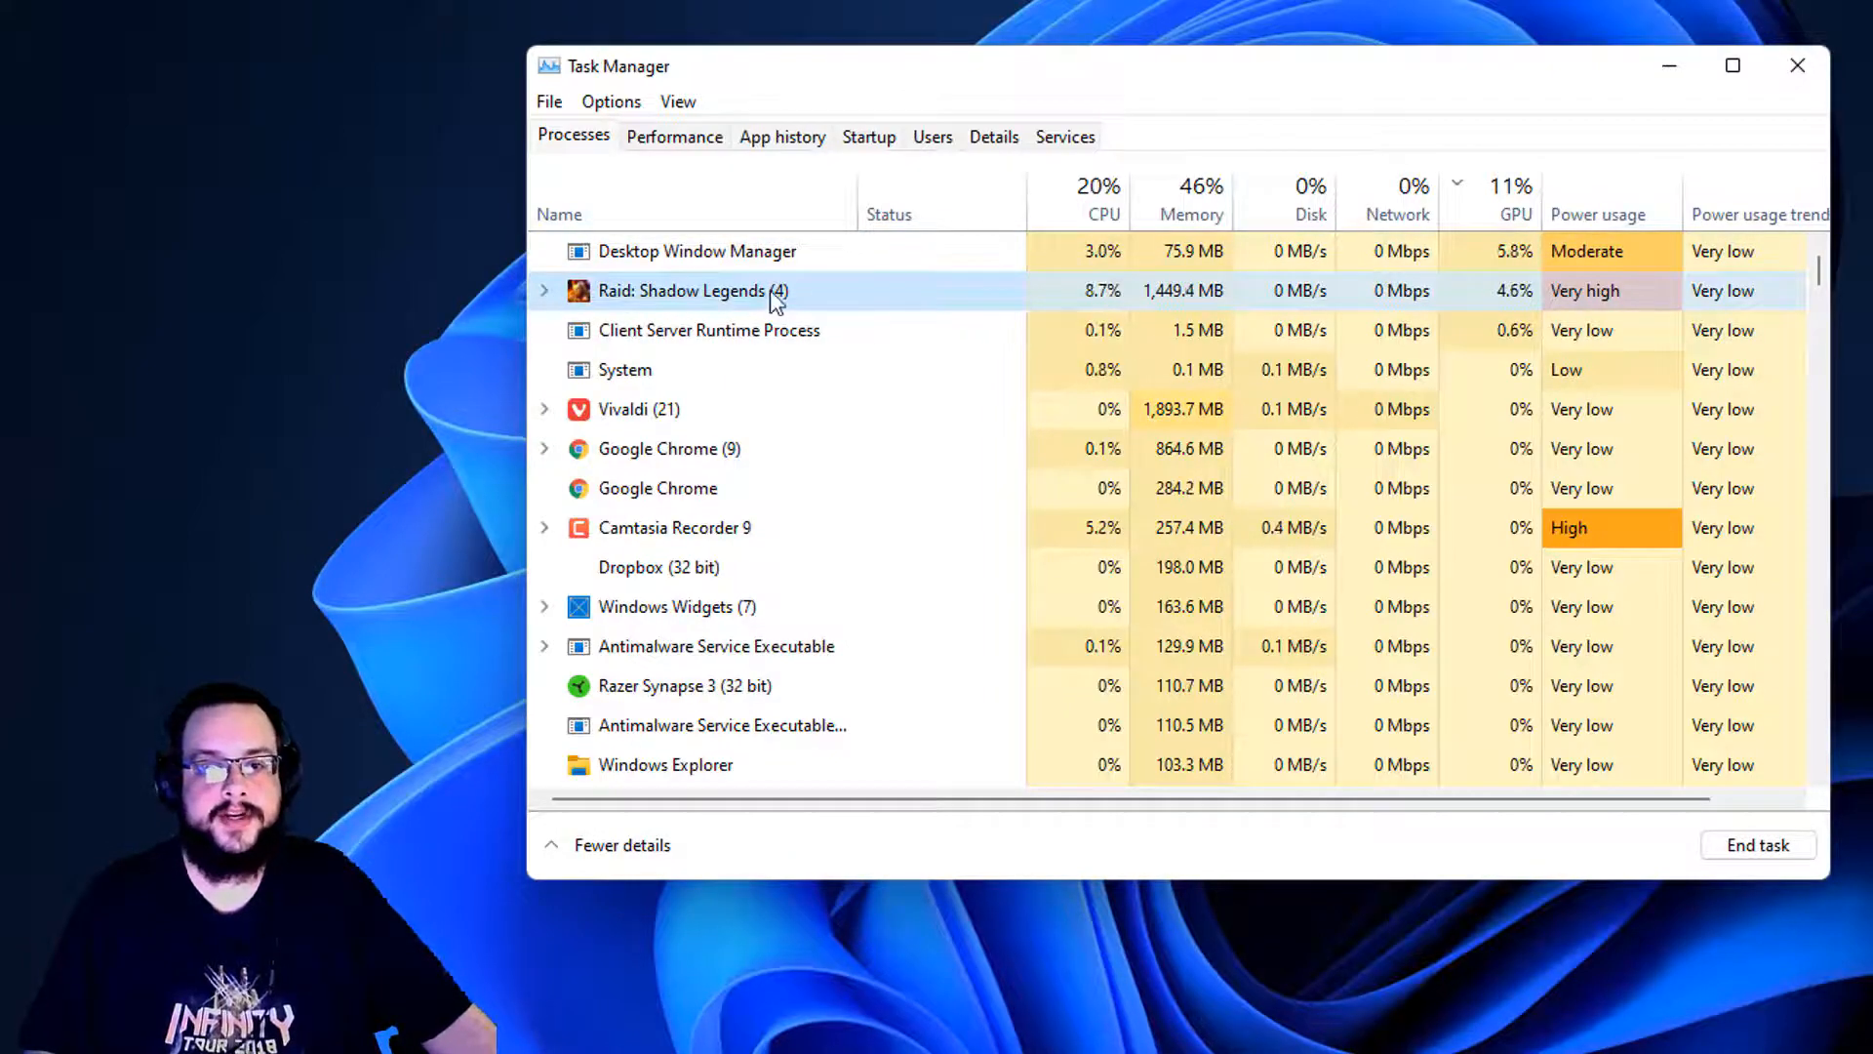
right_click(690, 291)
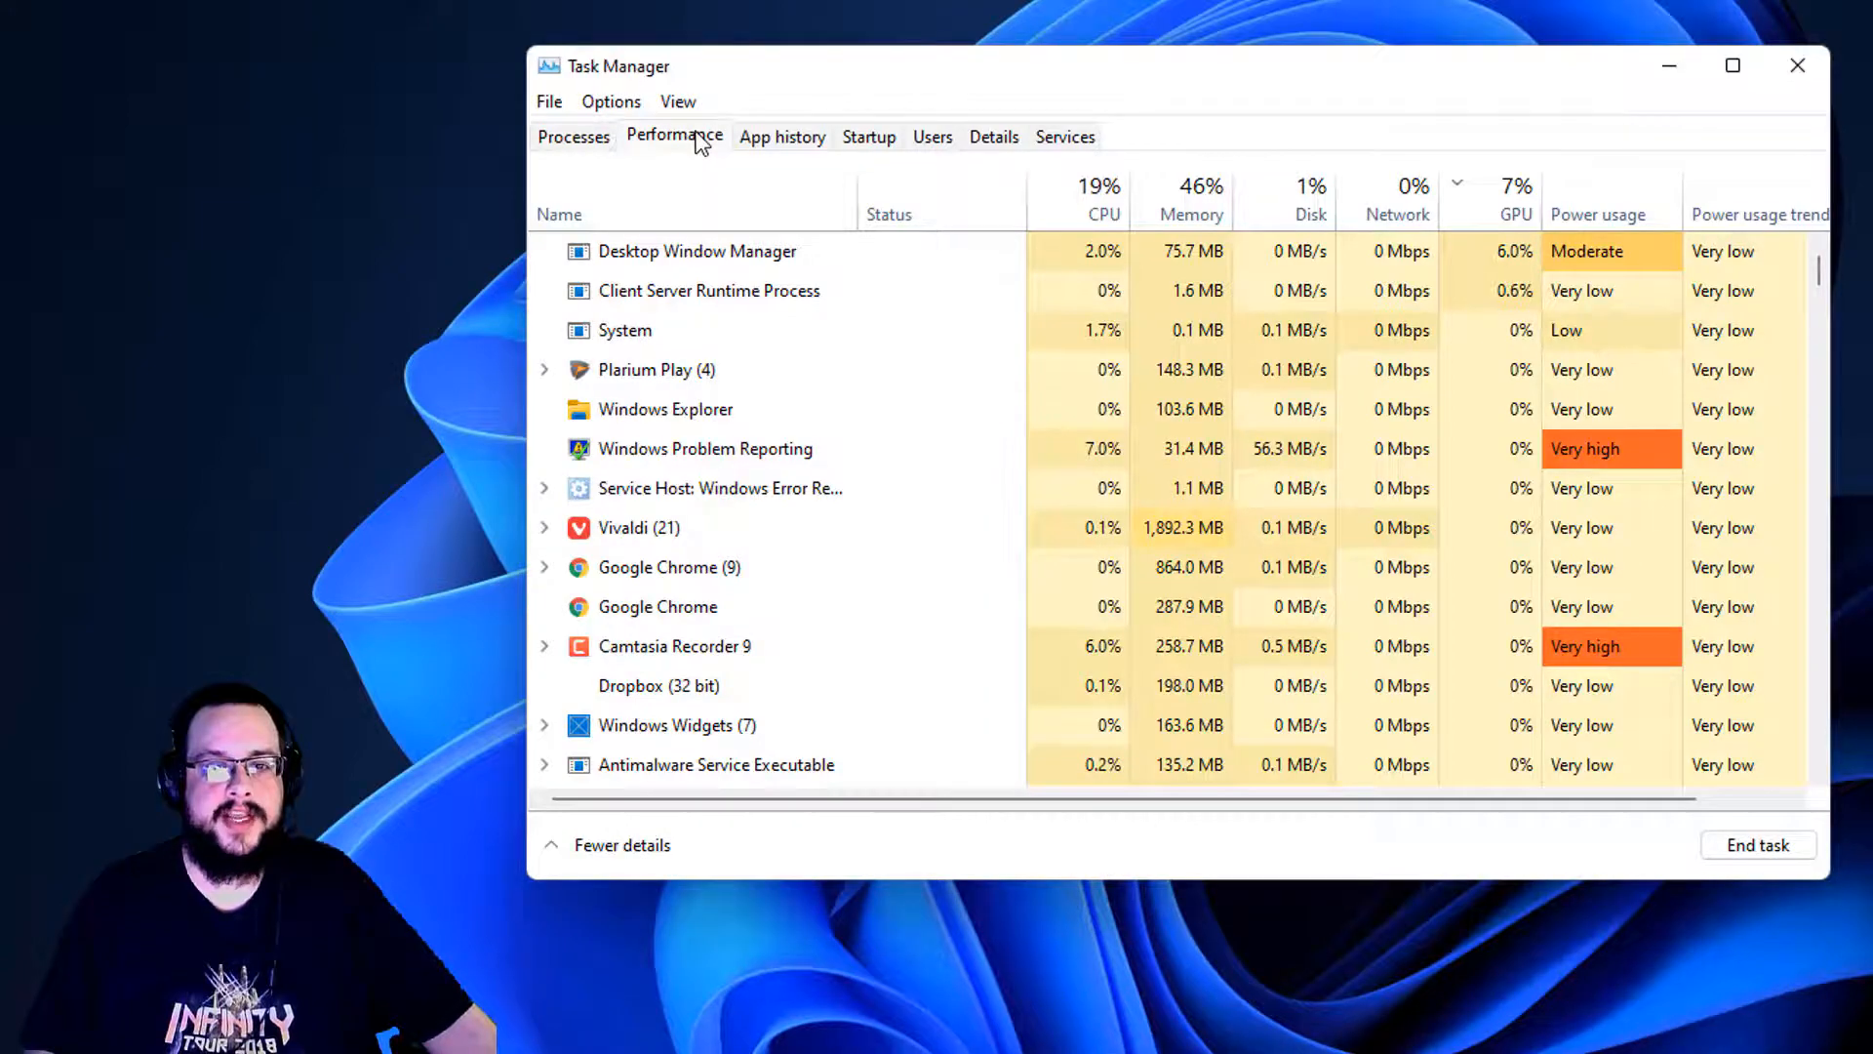
Show the CPU performance page with one graph per logical processor.
left_click(673, 134)
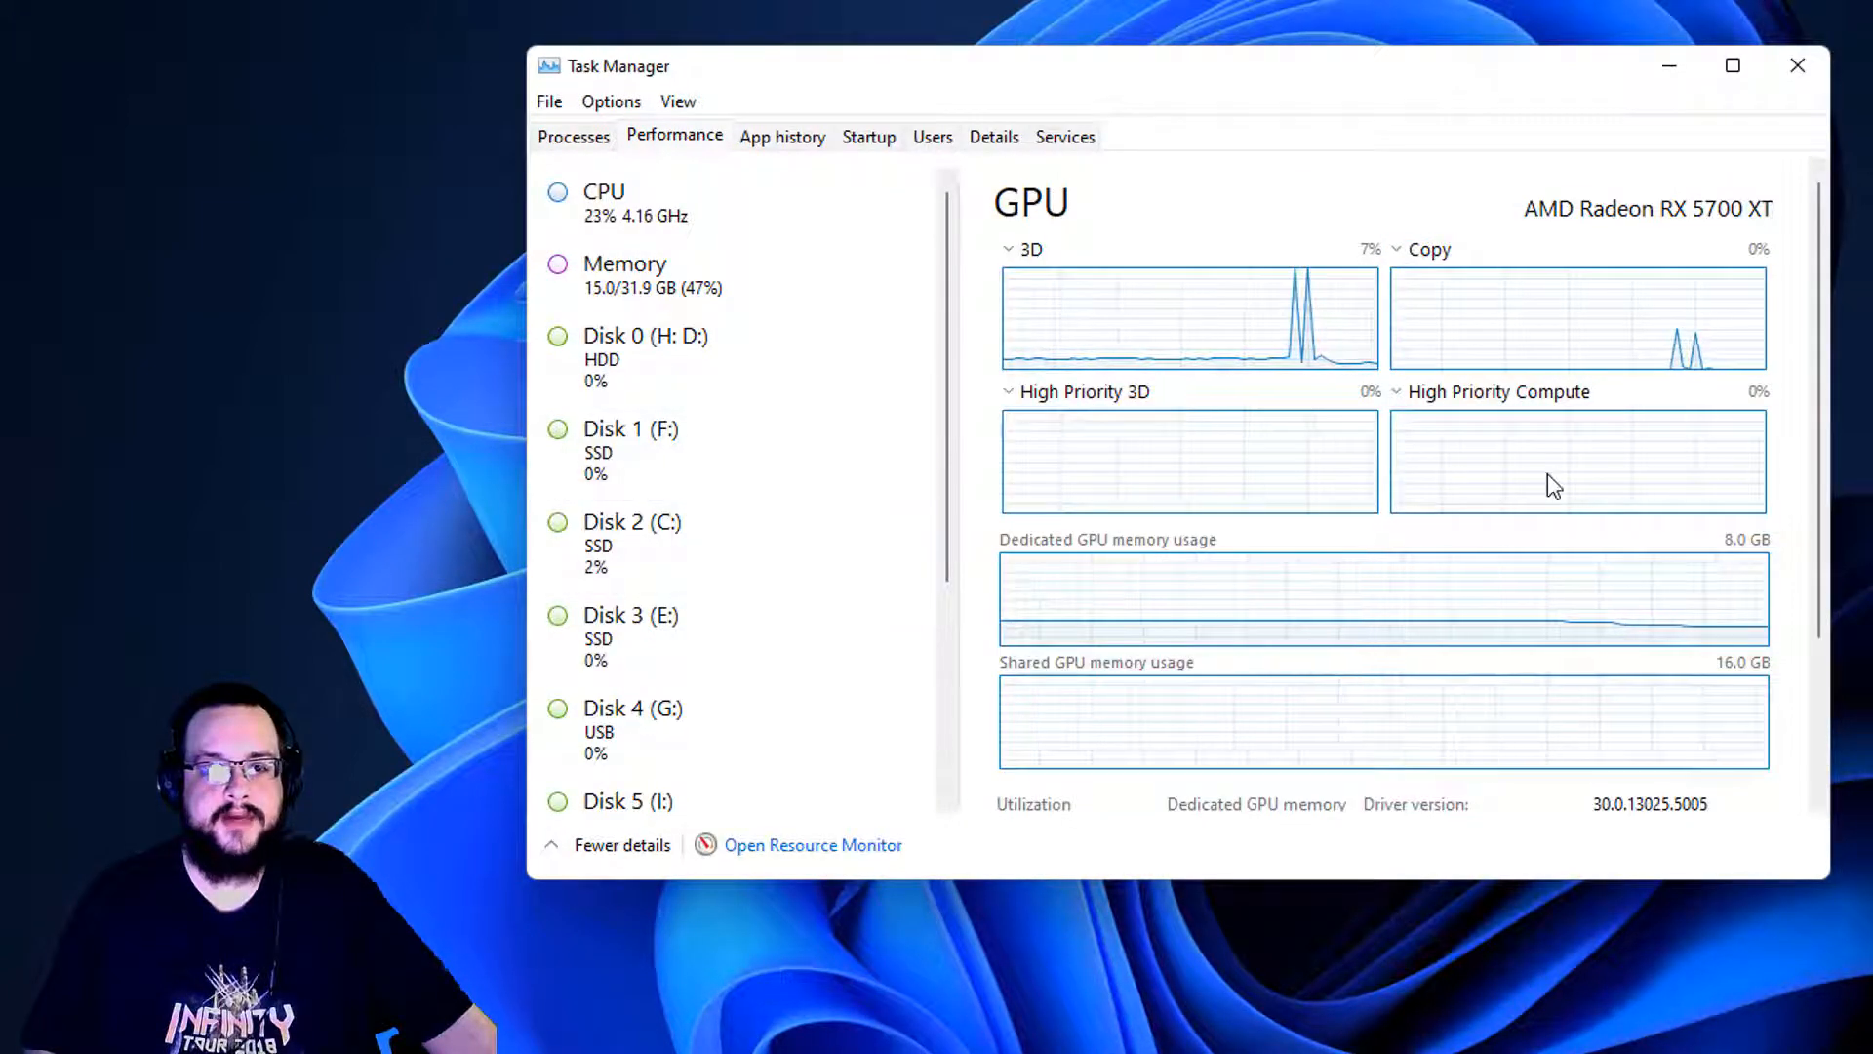
left_click(603, 201)
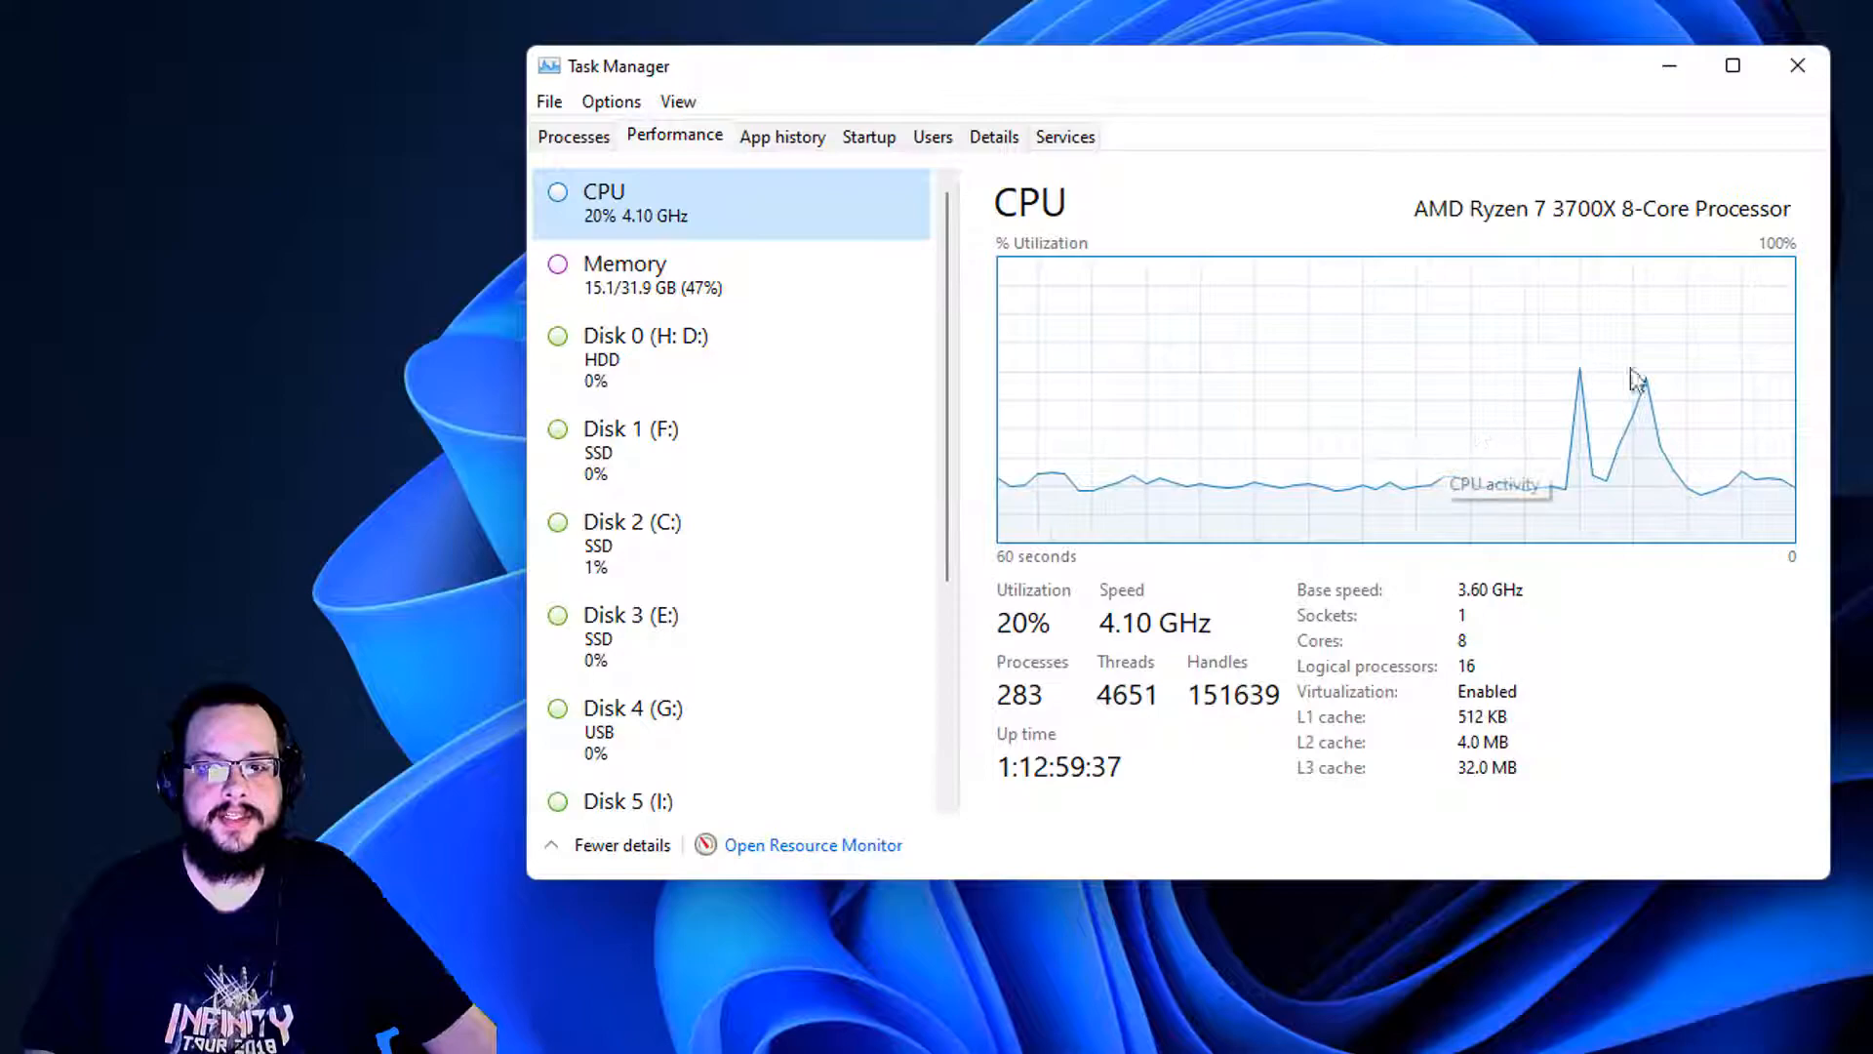
mouse_move(1510, 460)
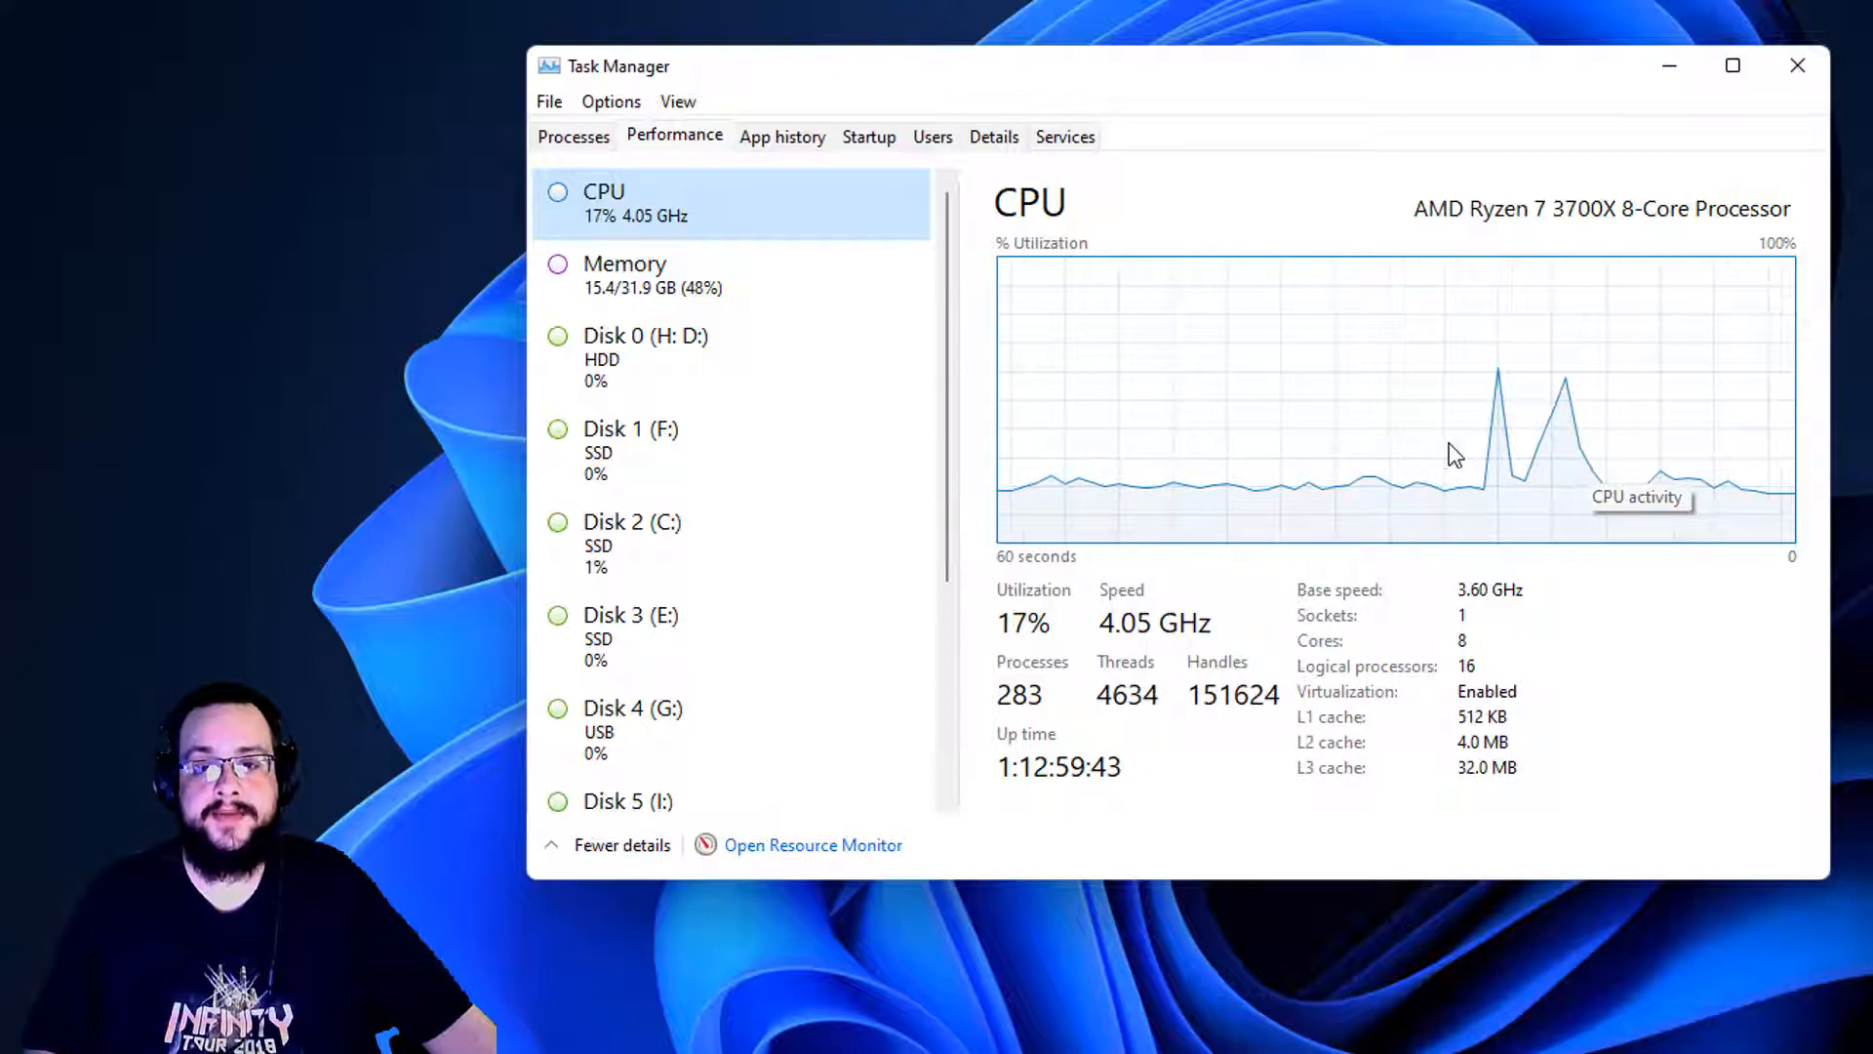
right_click(1403, 388)
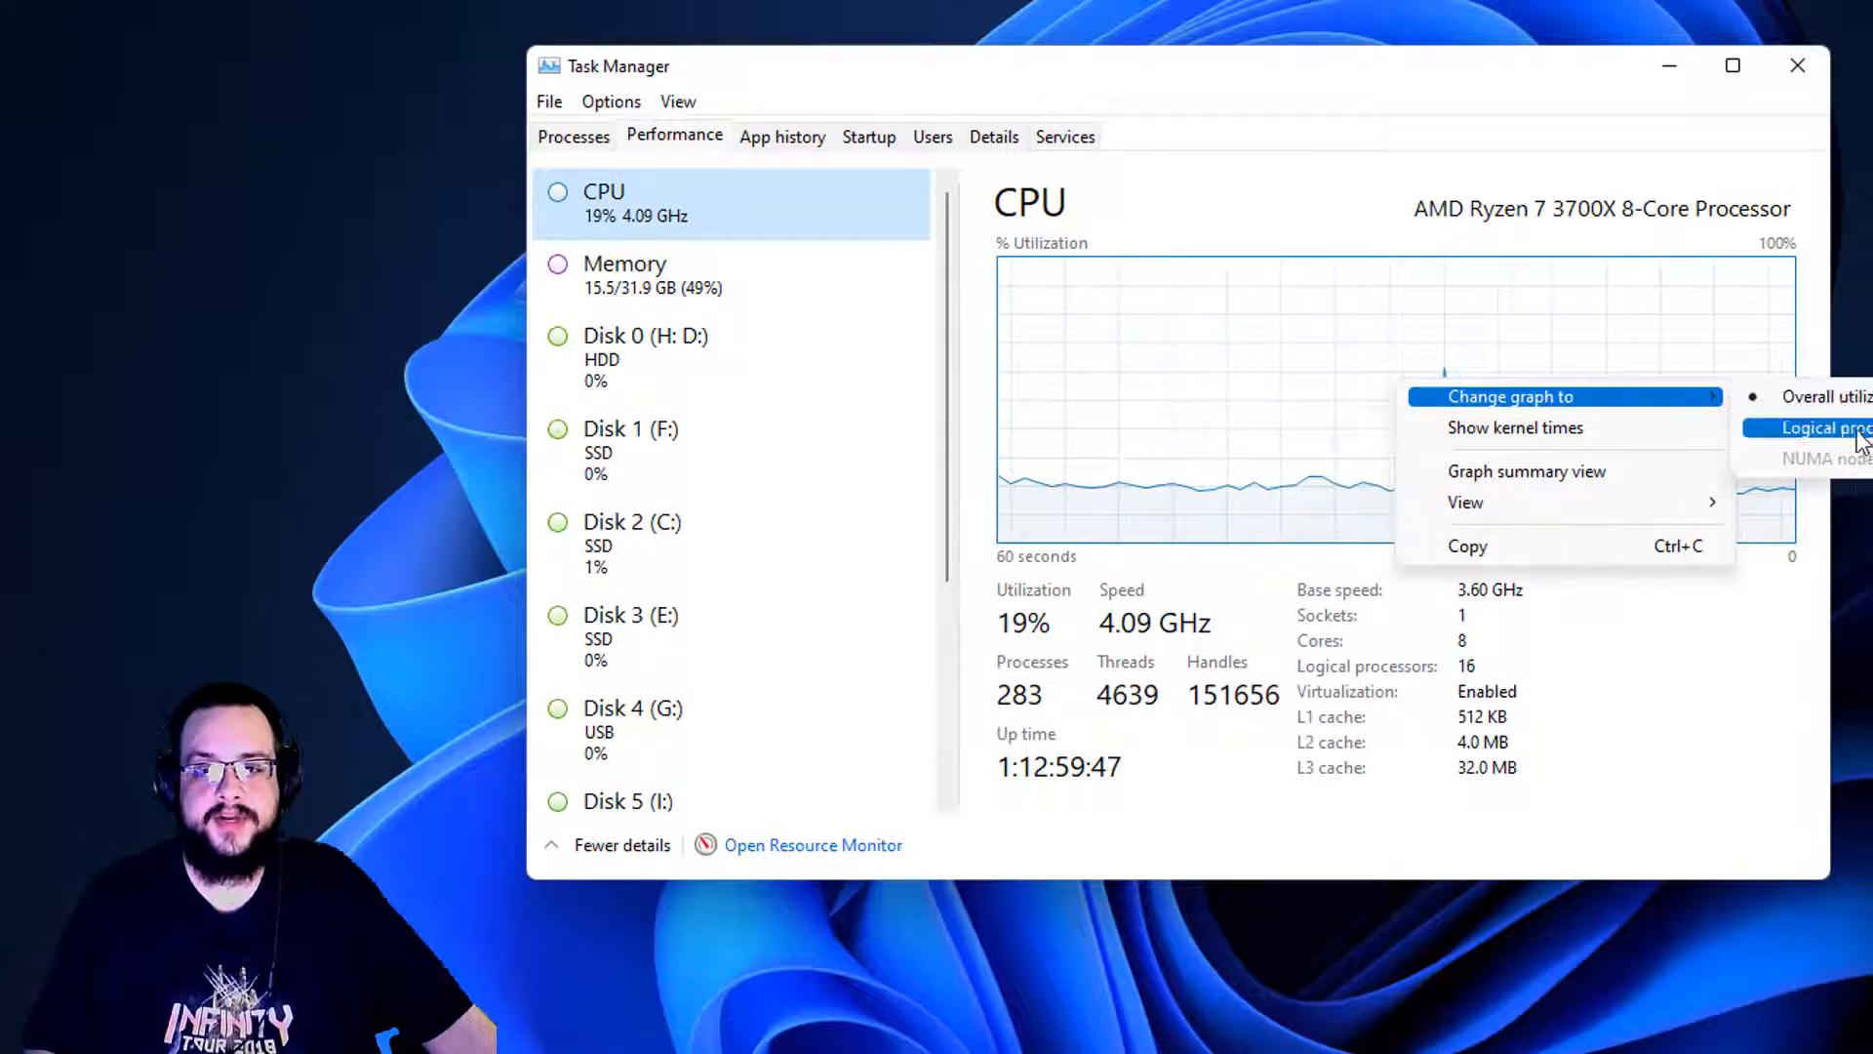
left_click(1816, 427)
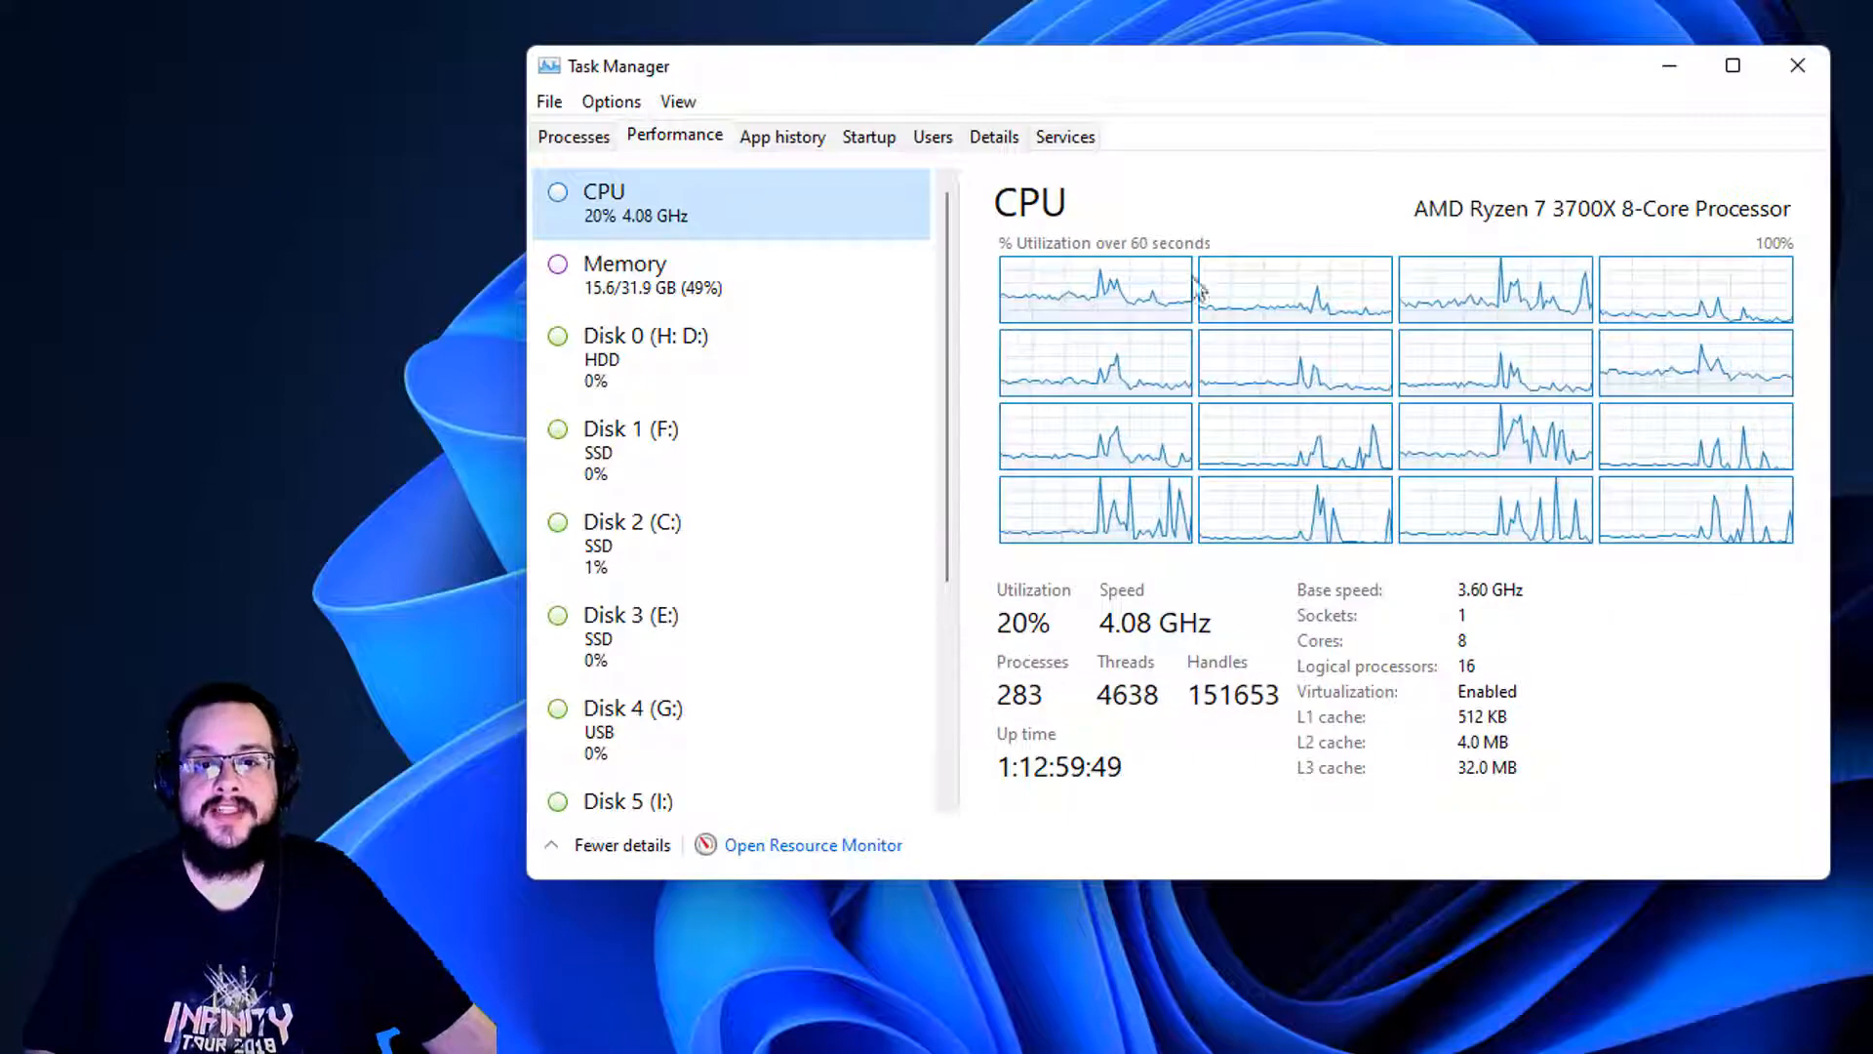
mouse_move(1737, 293)
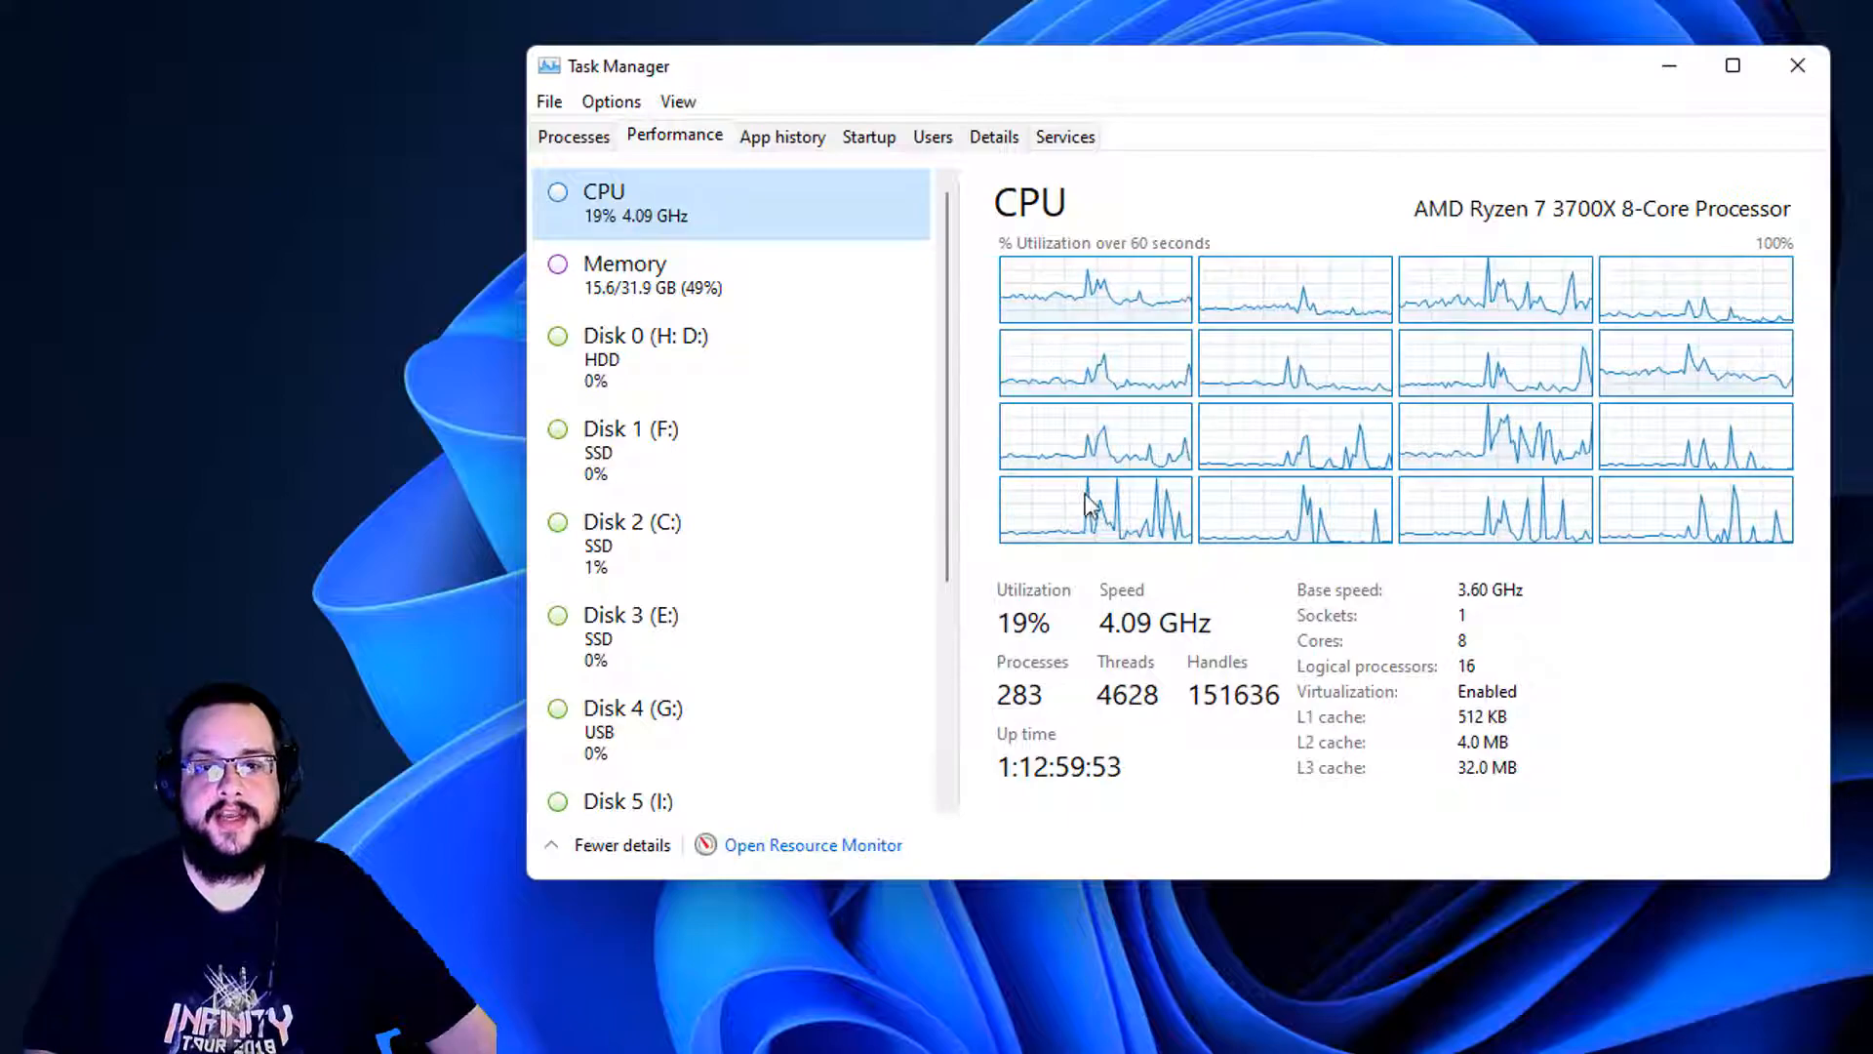
mouse_move(1434, 451)
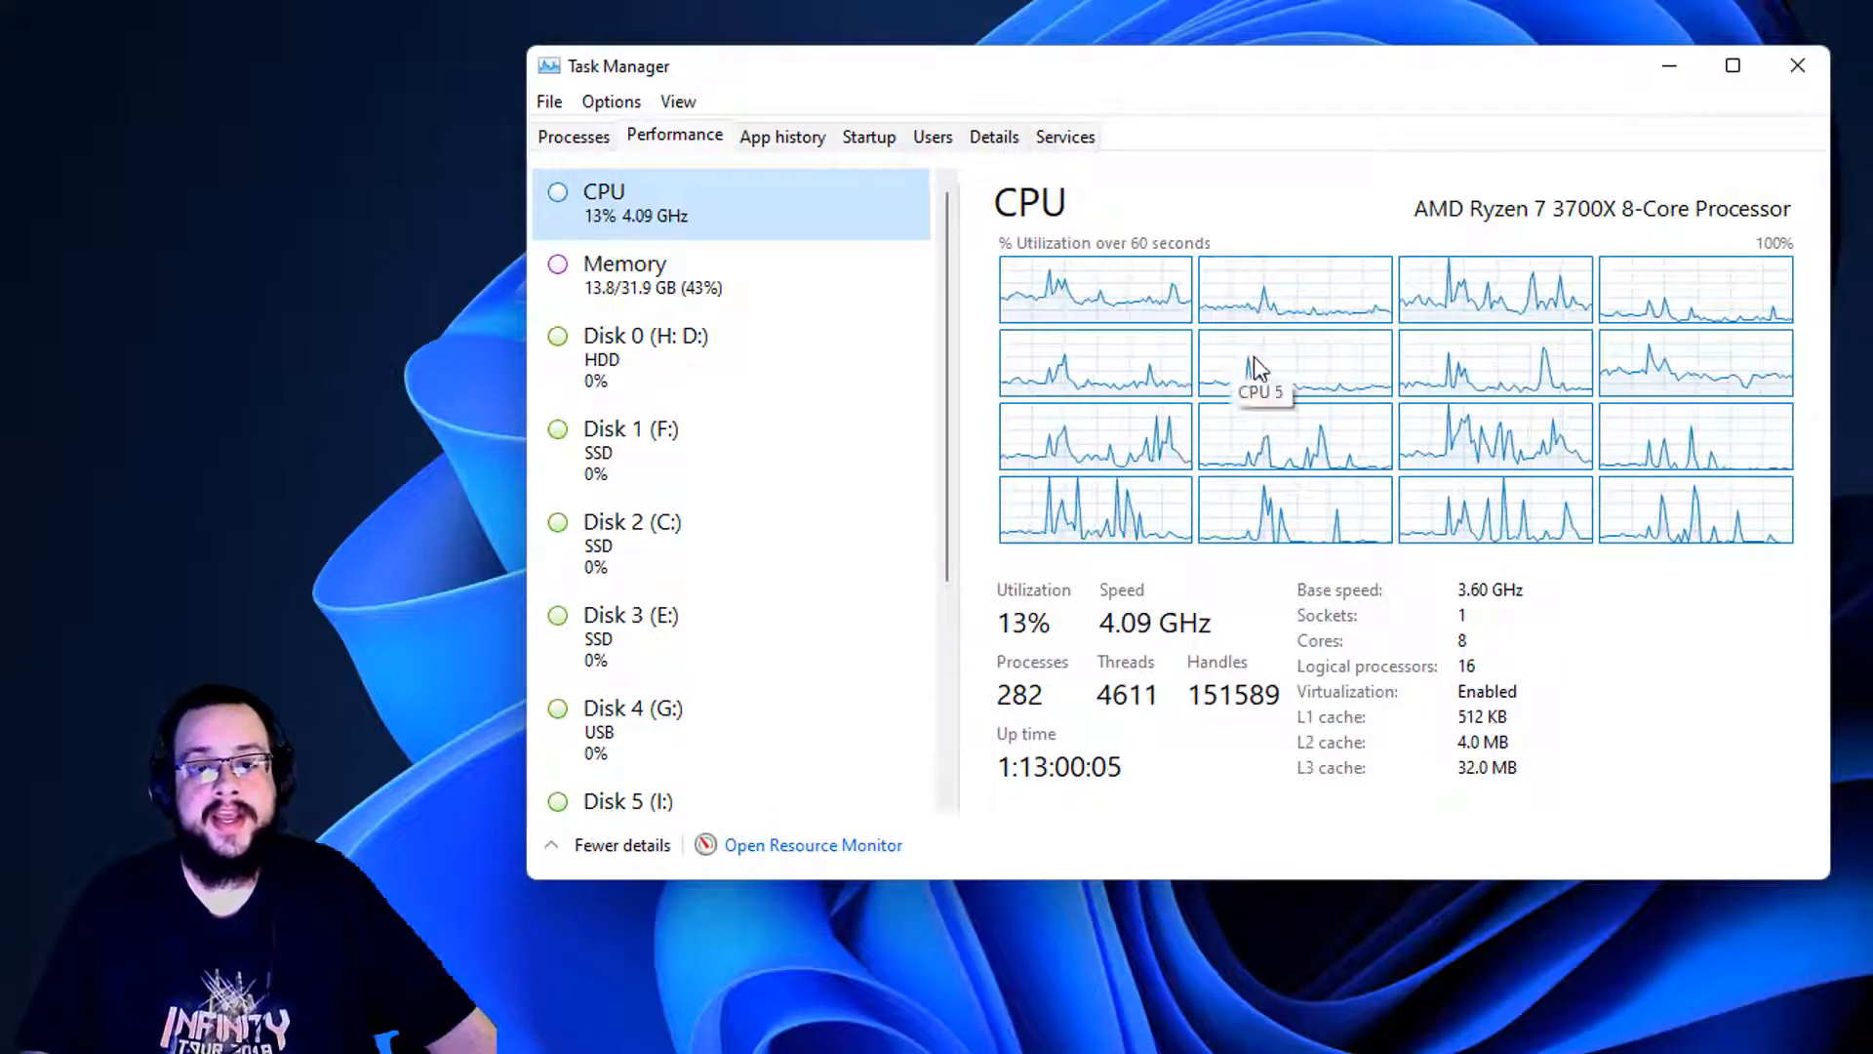
mouse_move(1013, 314)
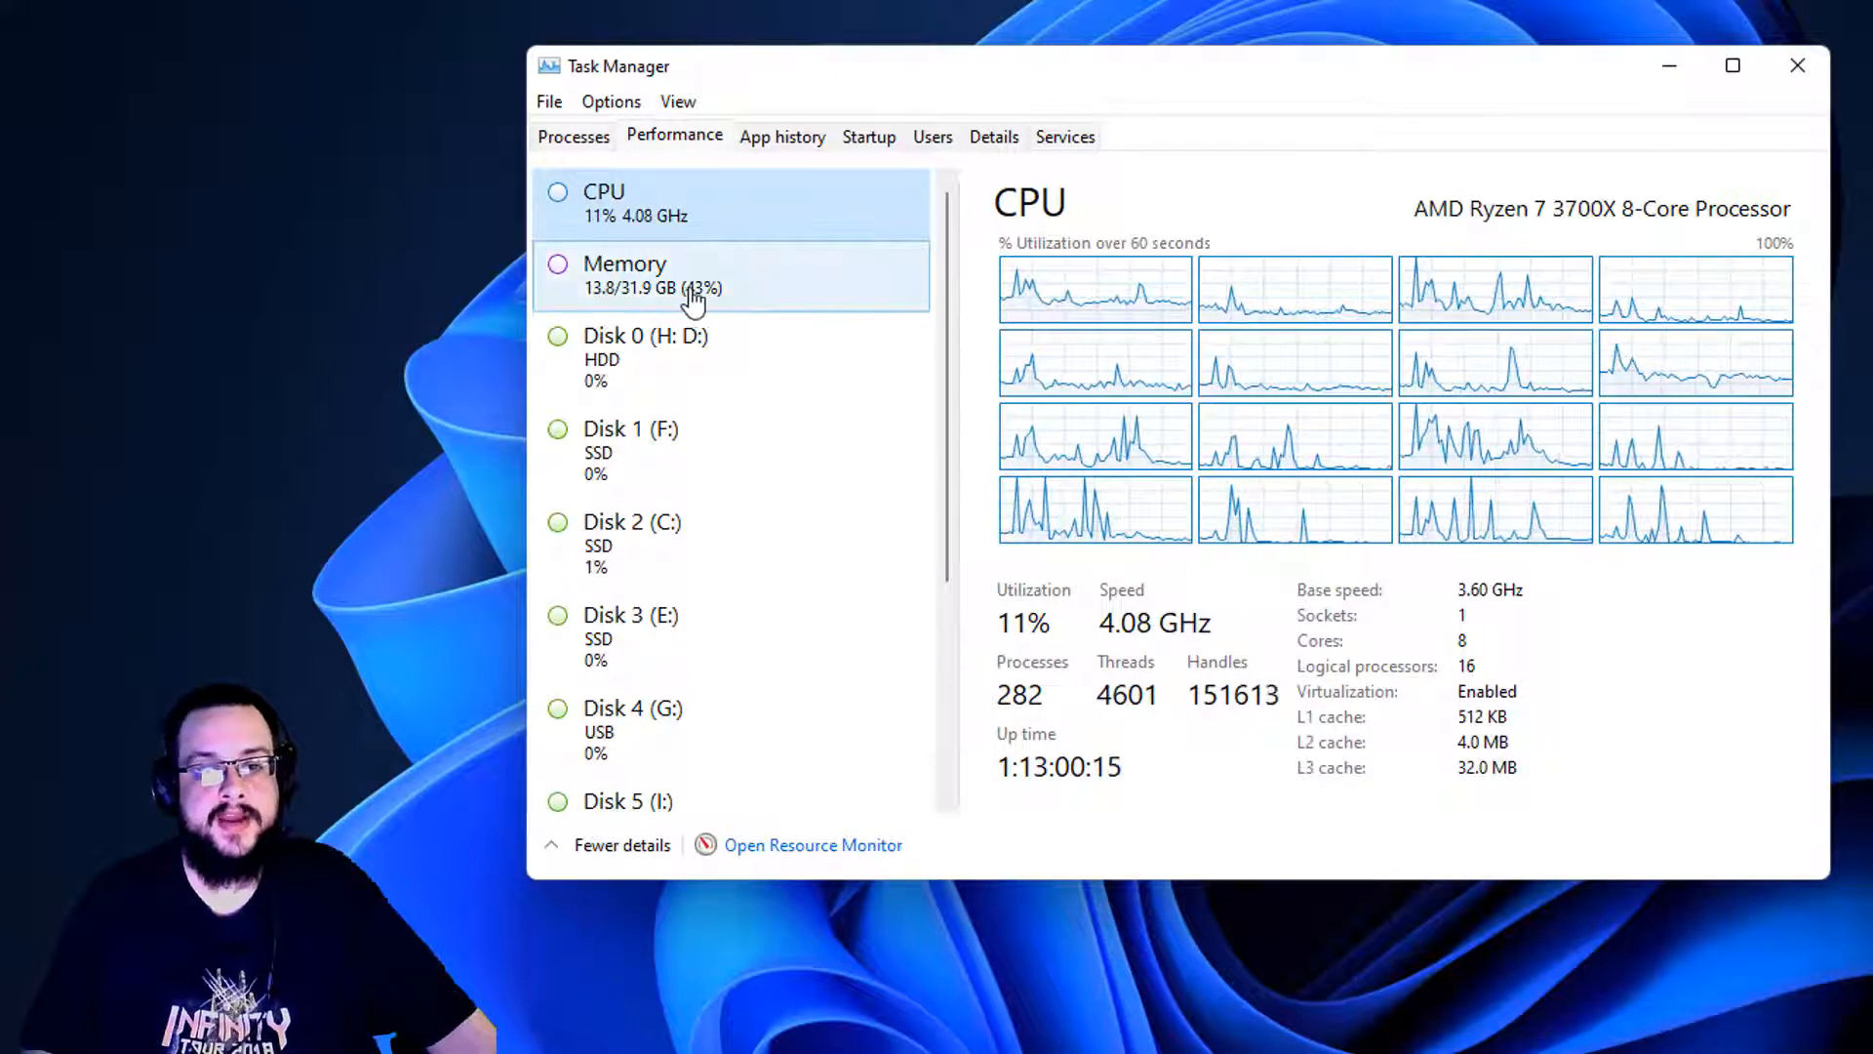
View the Memory performance details, then move down the device list toward Disk 0.
left_click(624, 275)
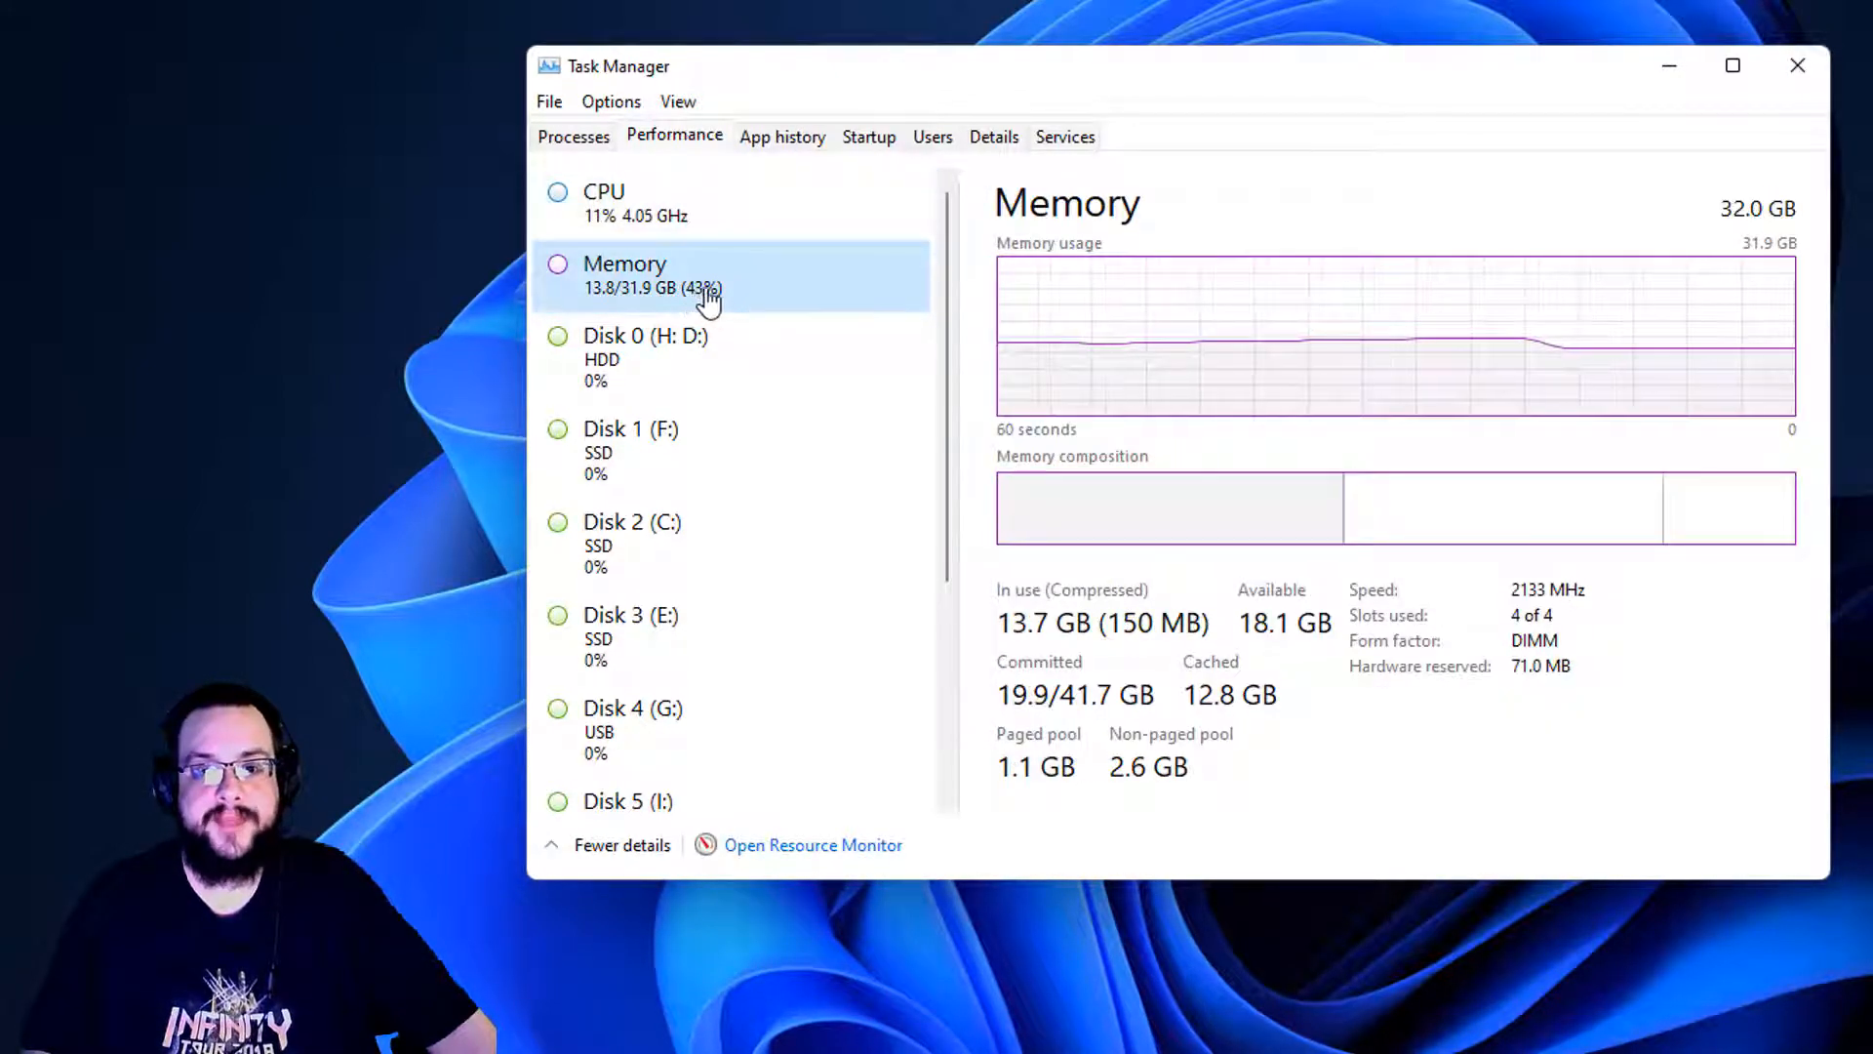
mouse_move(765, 359)
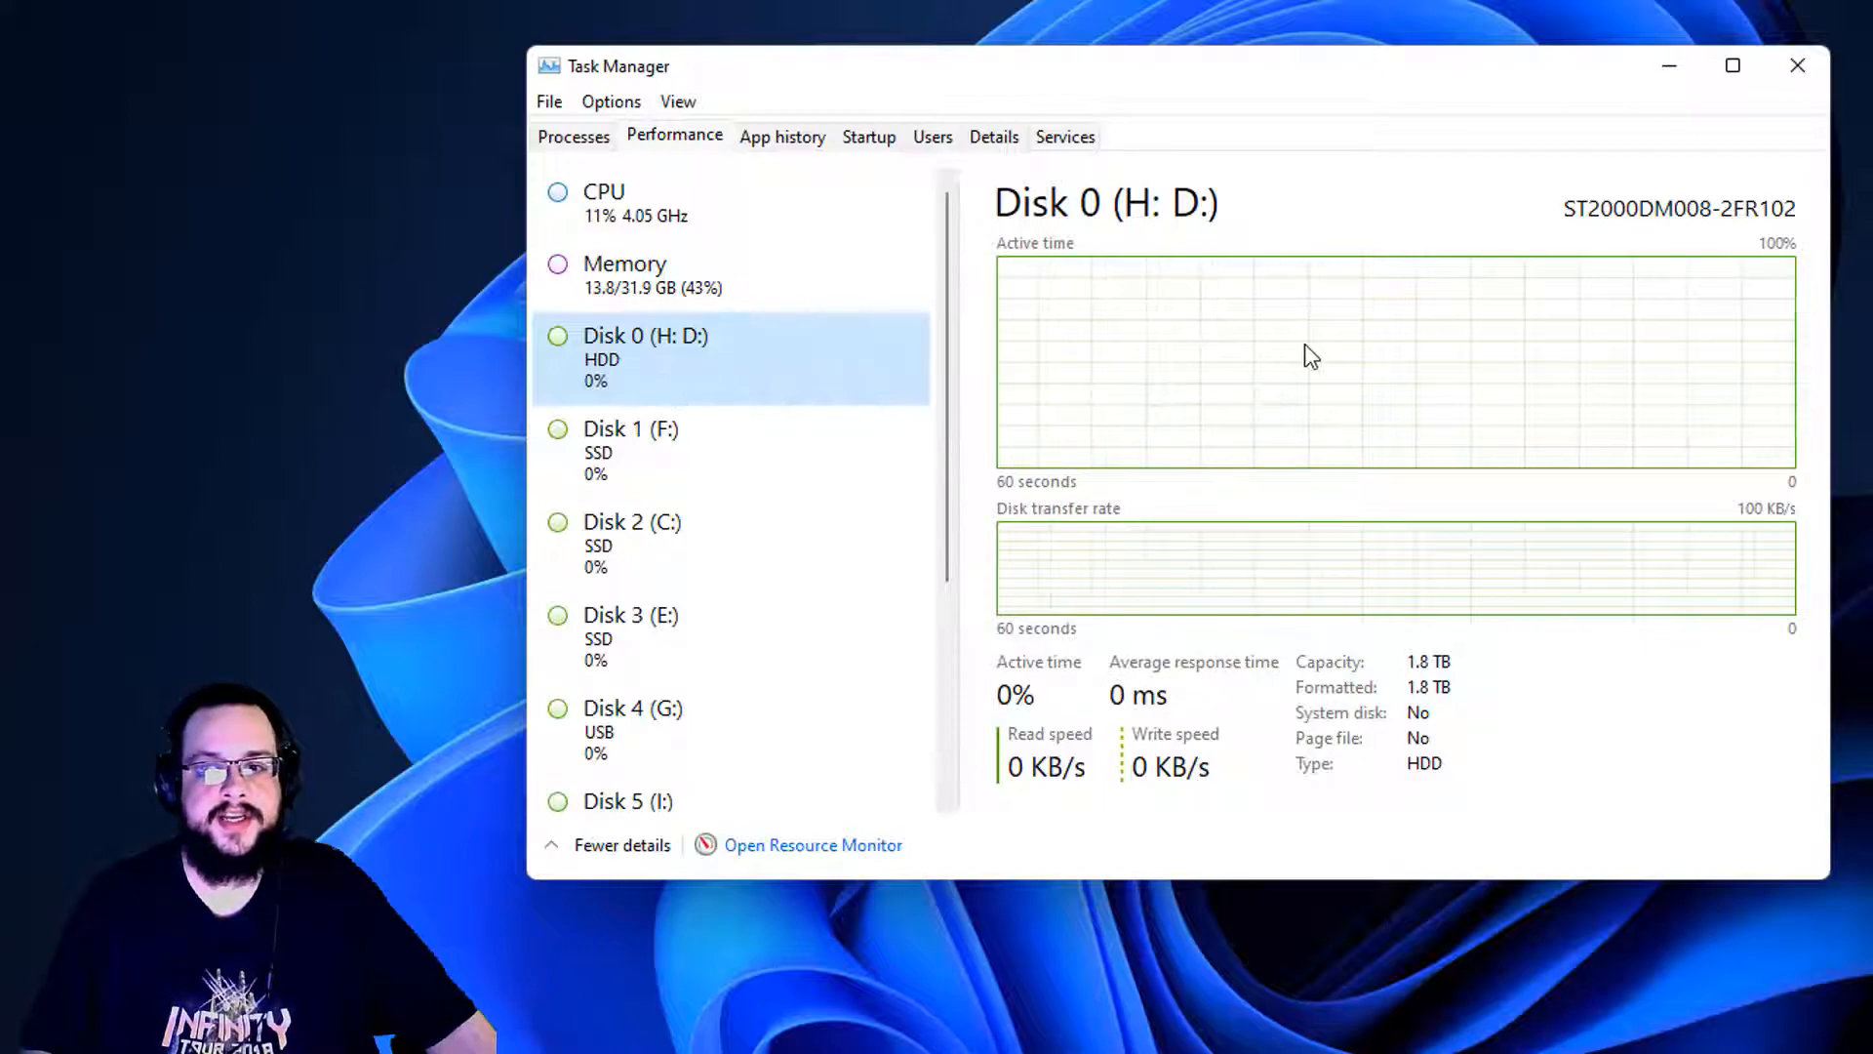
right_click(1308, 355)
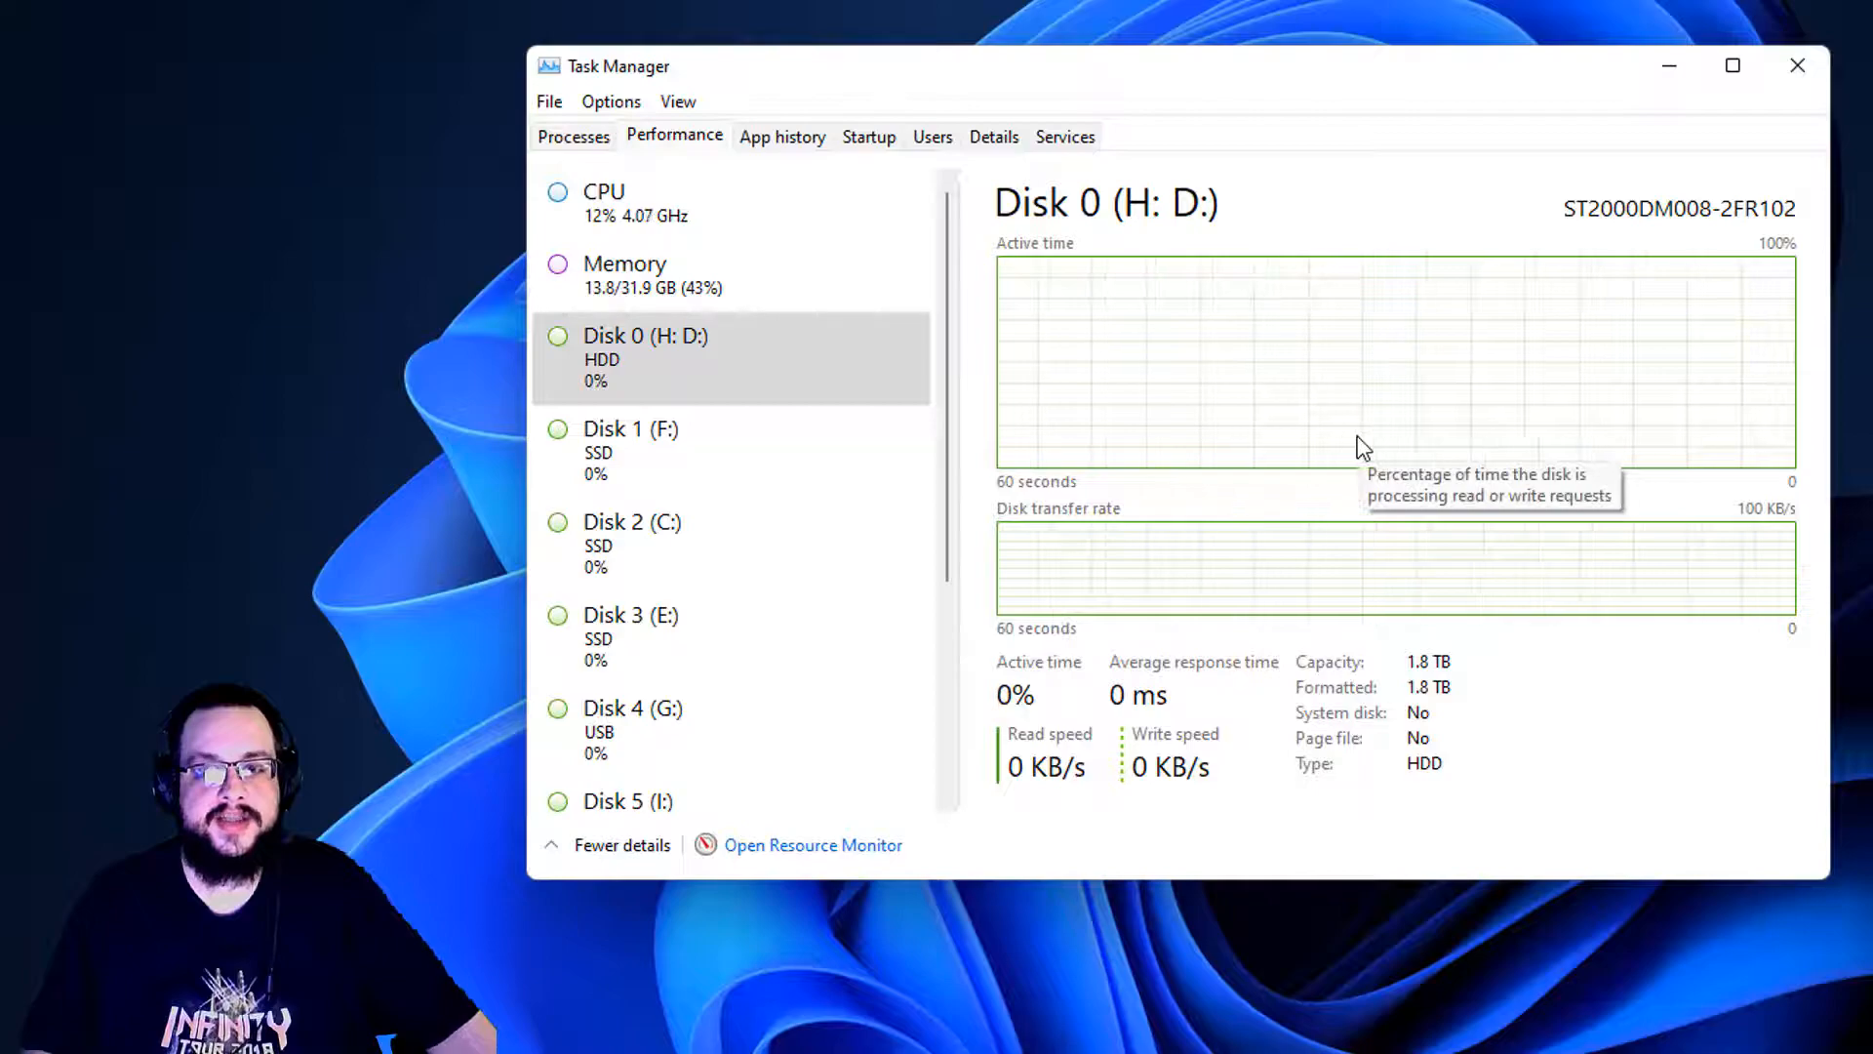
scroll("down", 3)
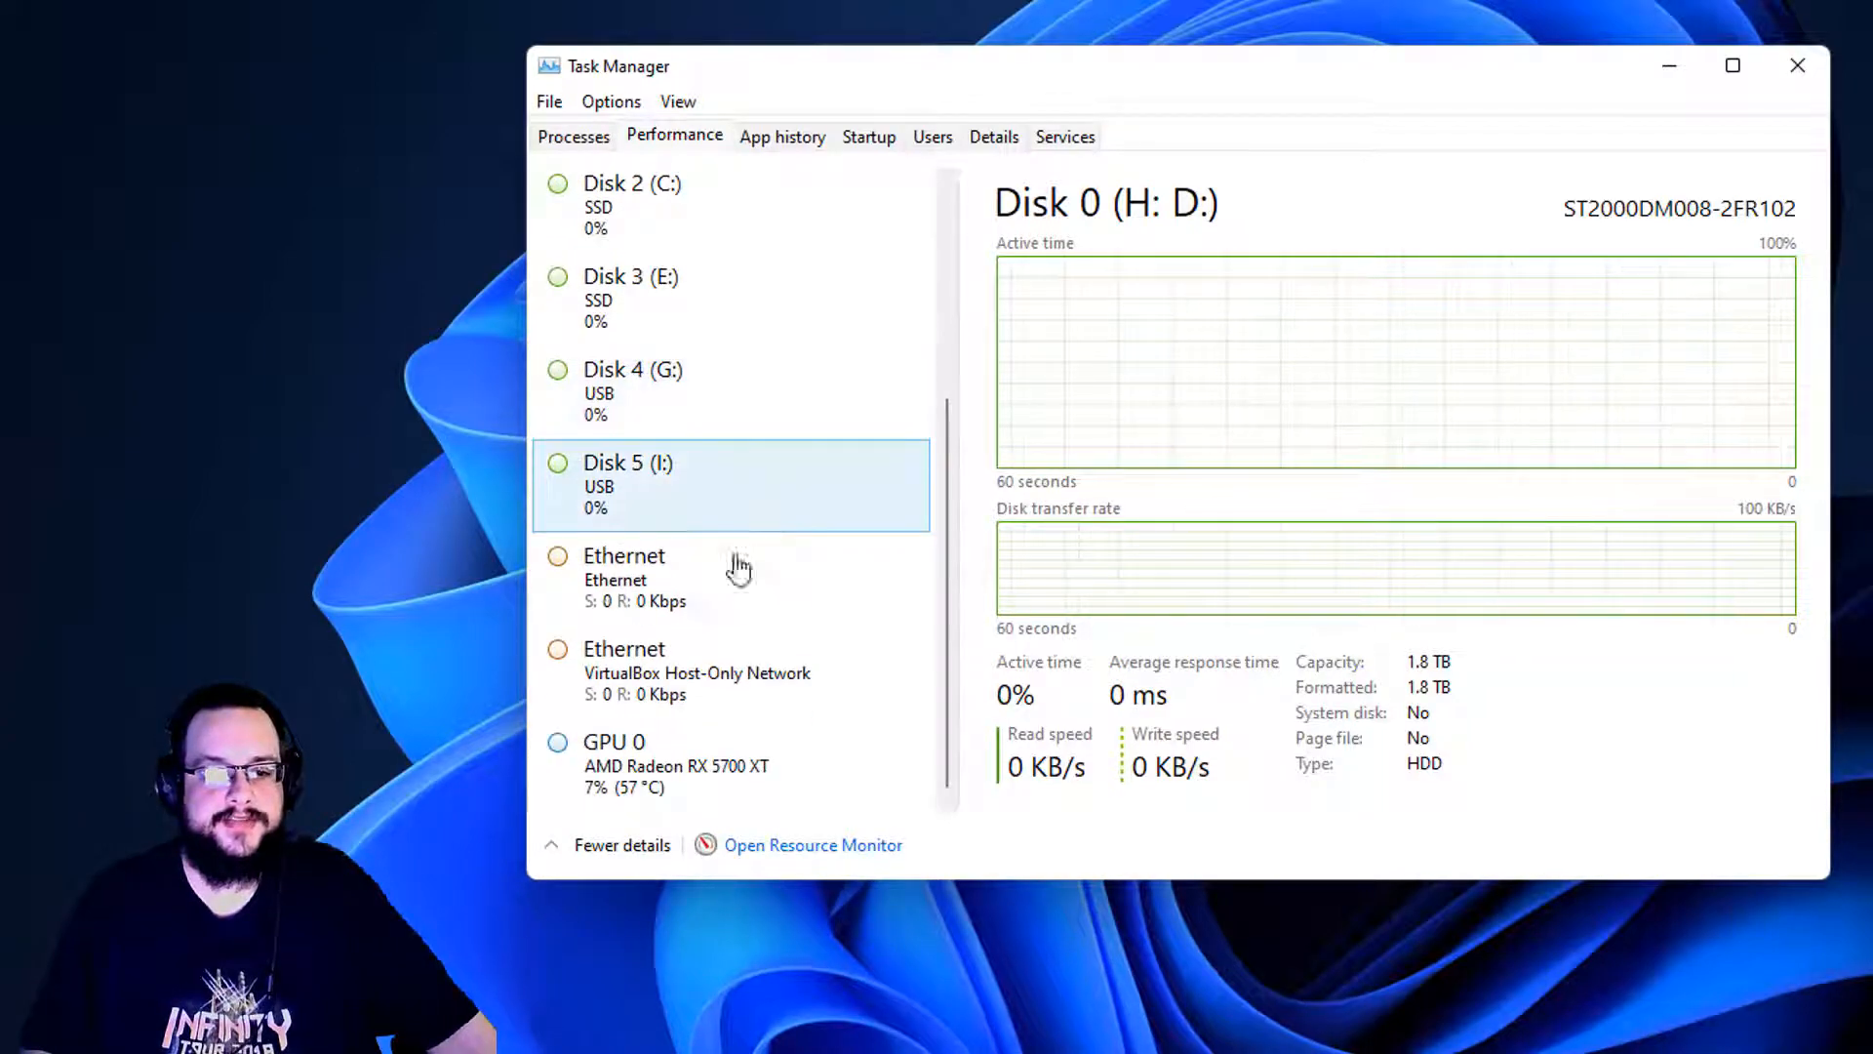
View the Ethernet throughput page, then the AMD Radeon RX 5700 XT GPU page.
left_click(623, 556)
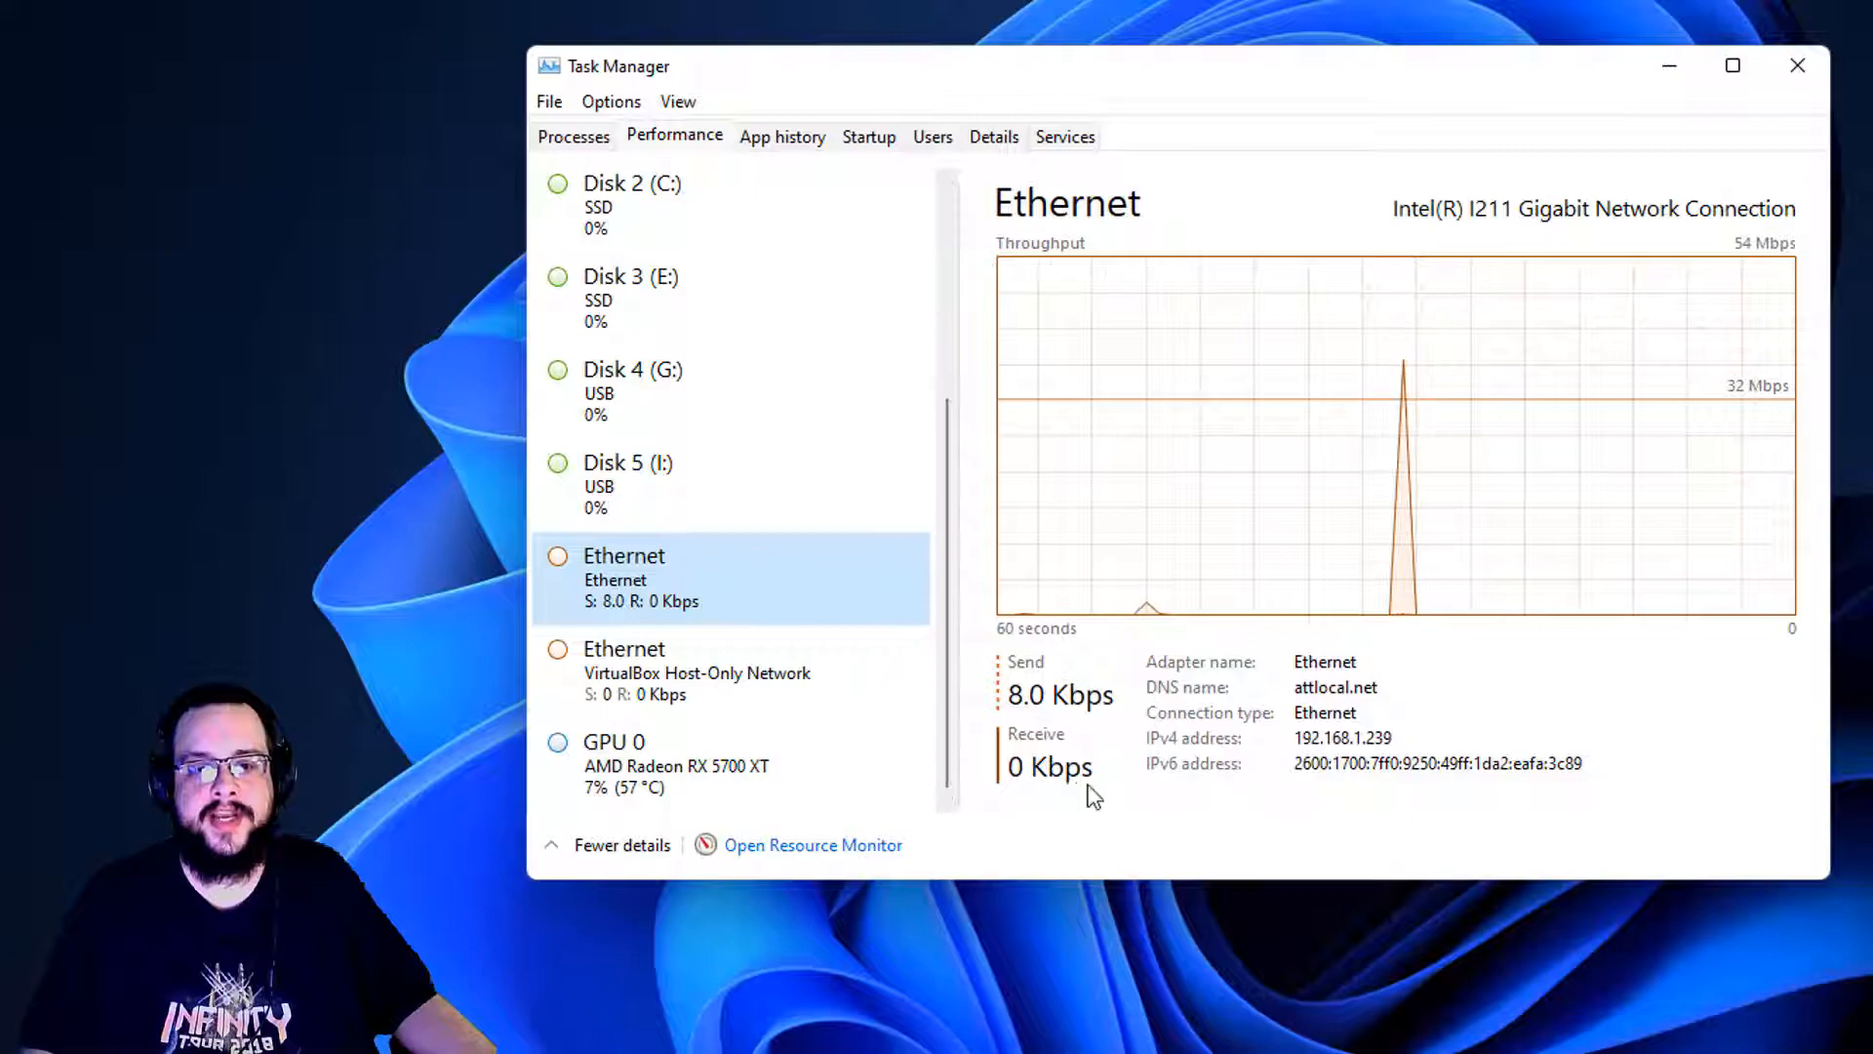
mouse_move(1150, 814)
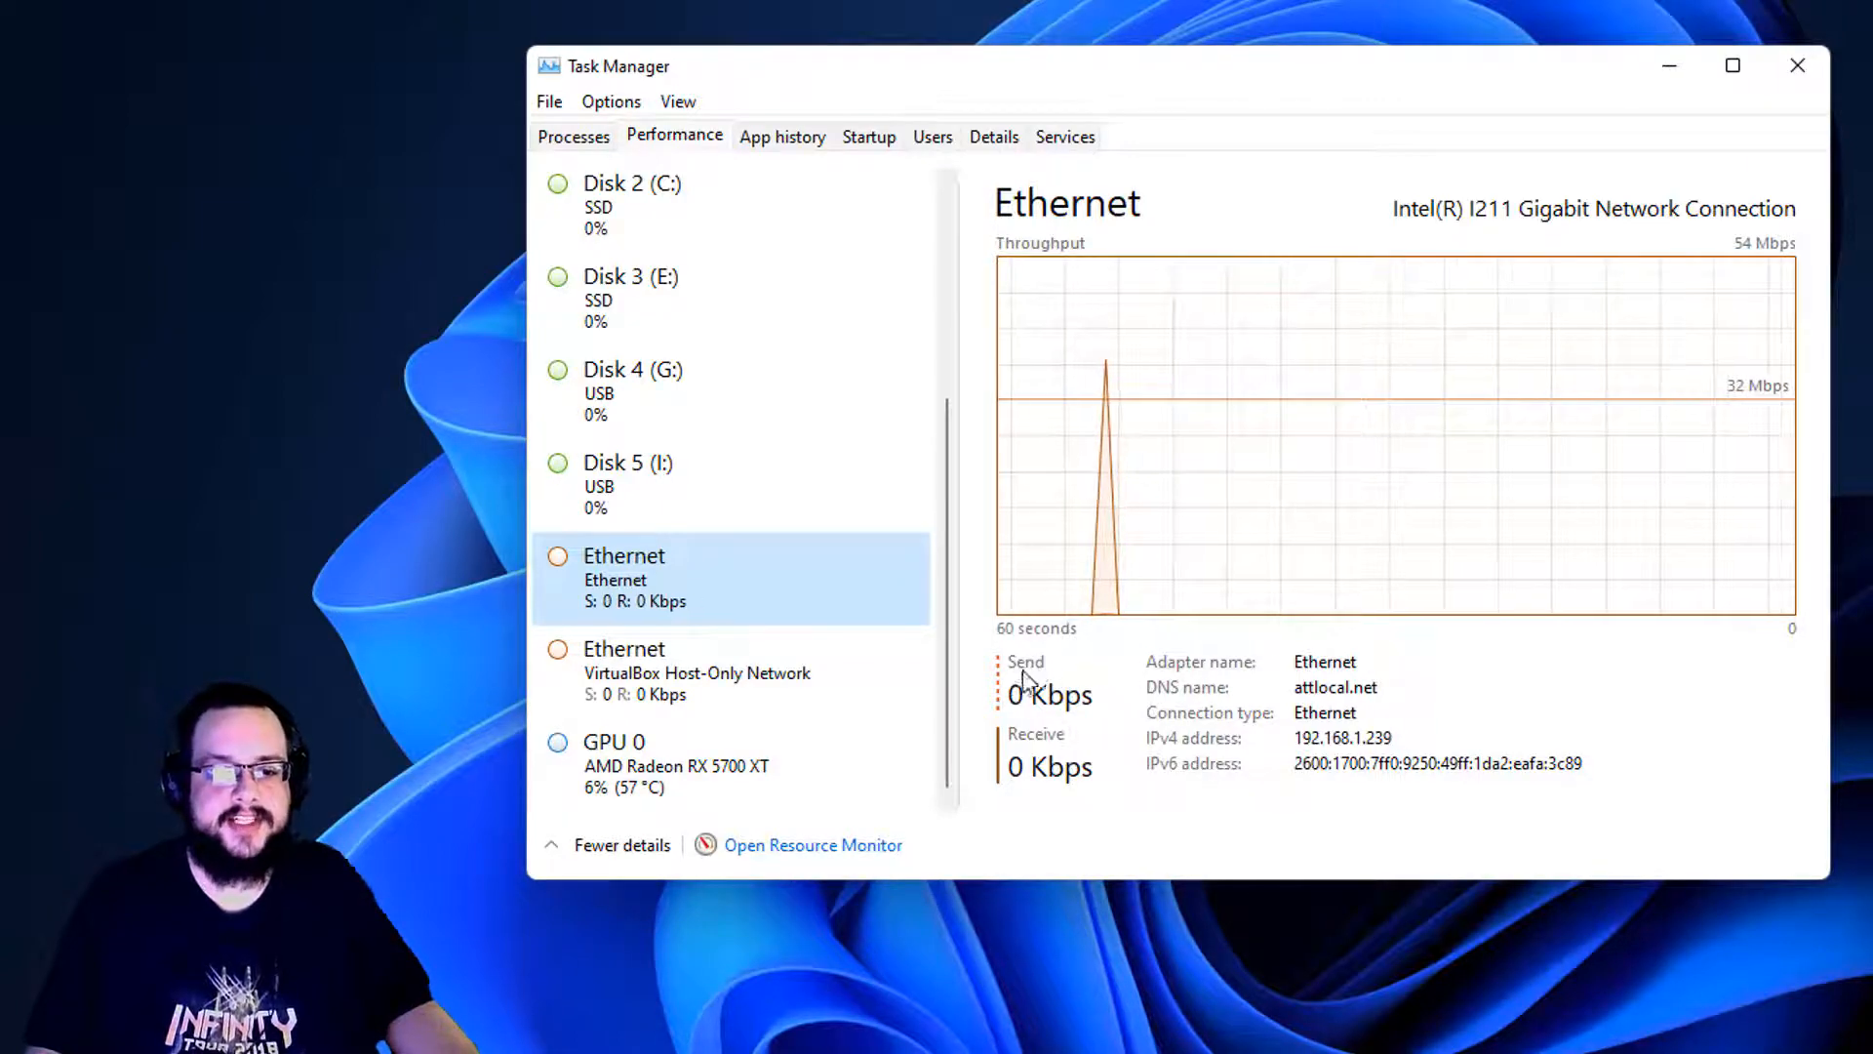
left_click(613, 764)
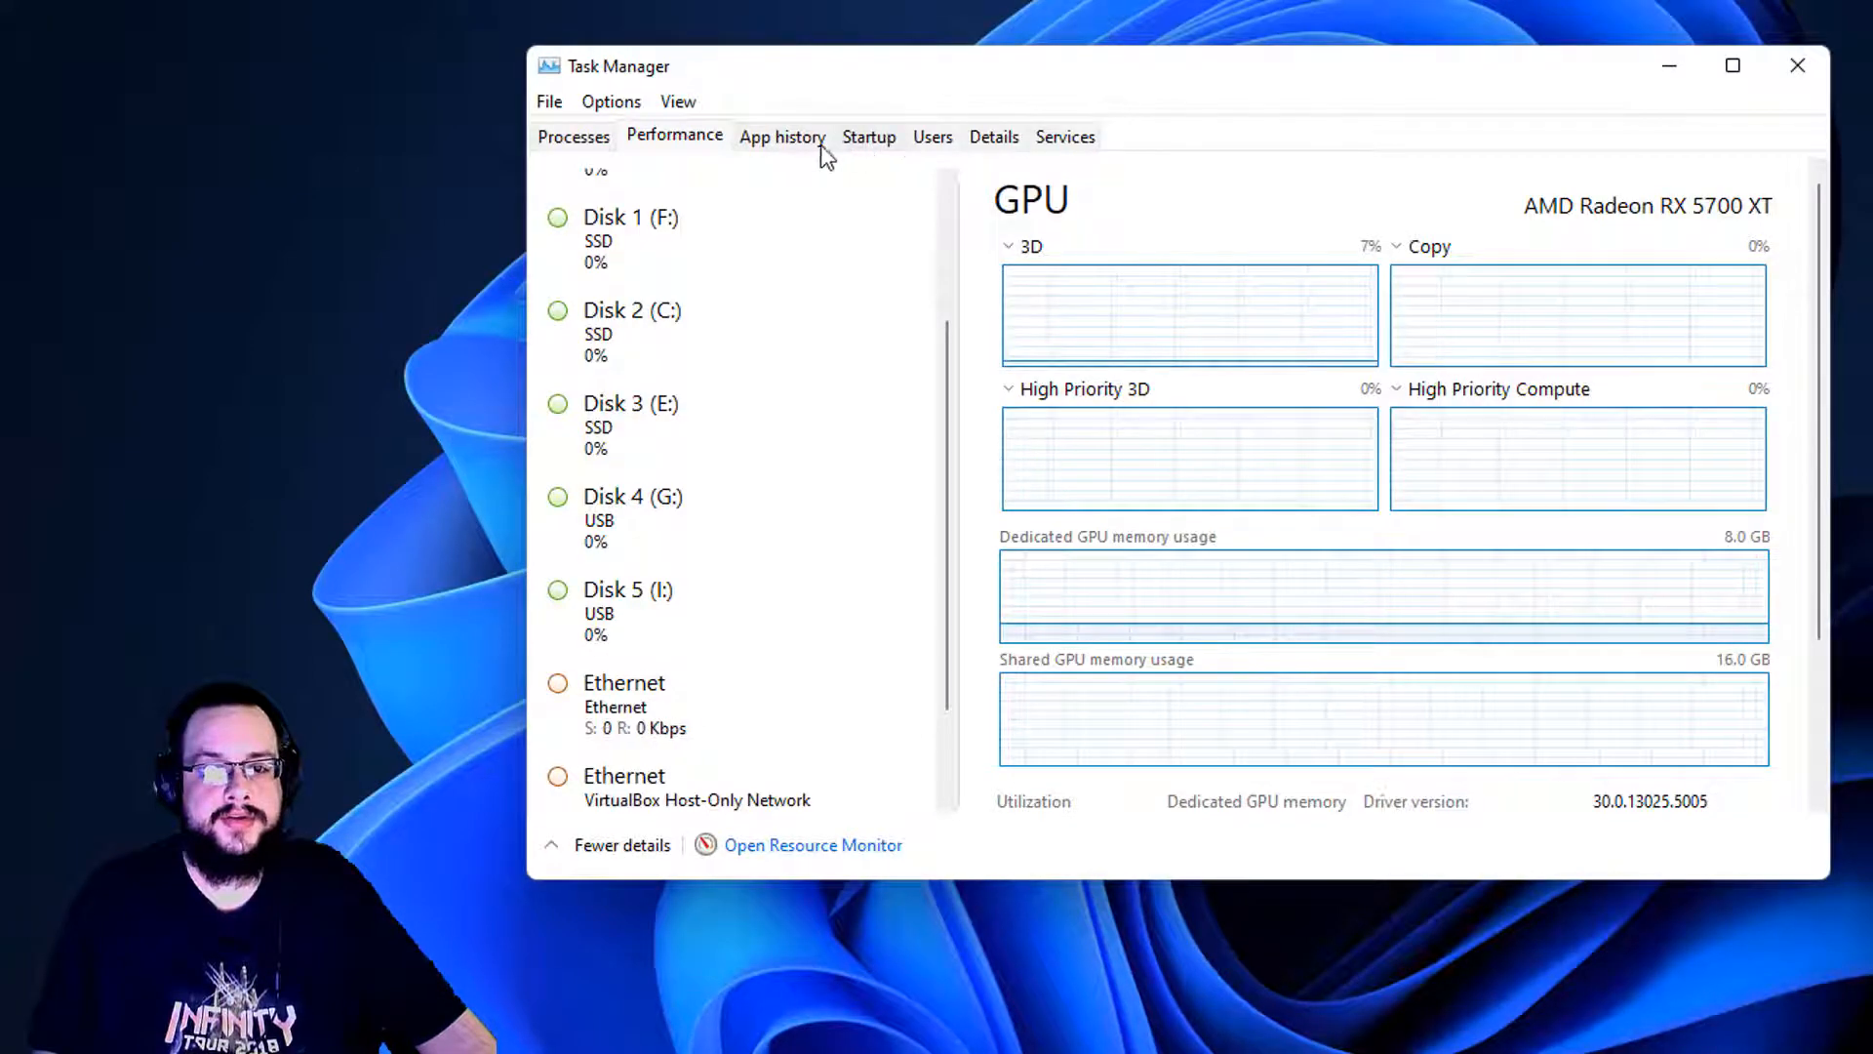
Show App history ranked by CPU time, Movies & TV at the top.
left_click(783, 135)
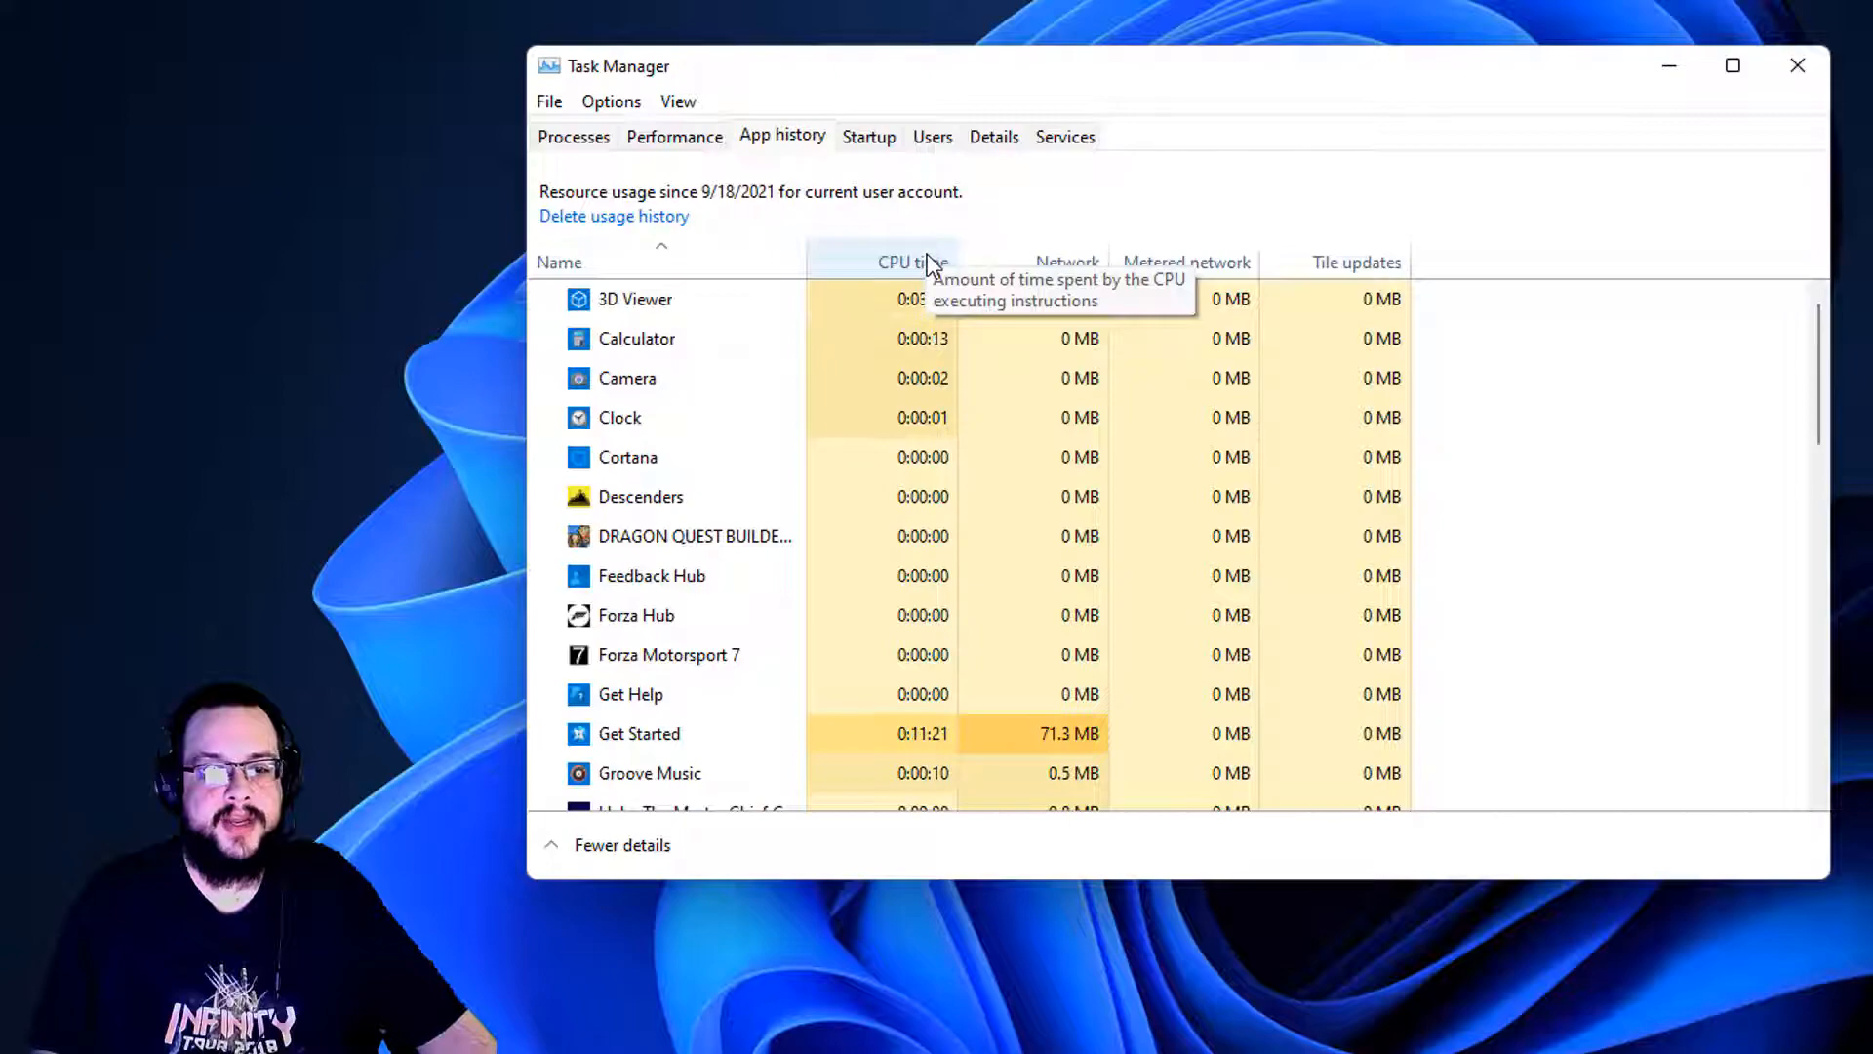
left_click(912, 261)
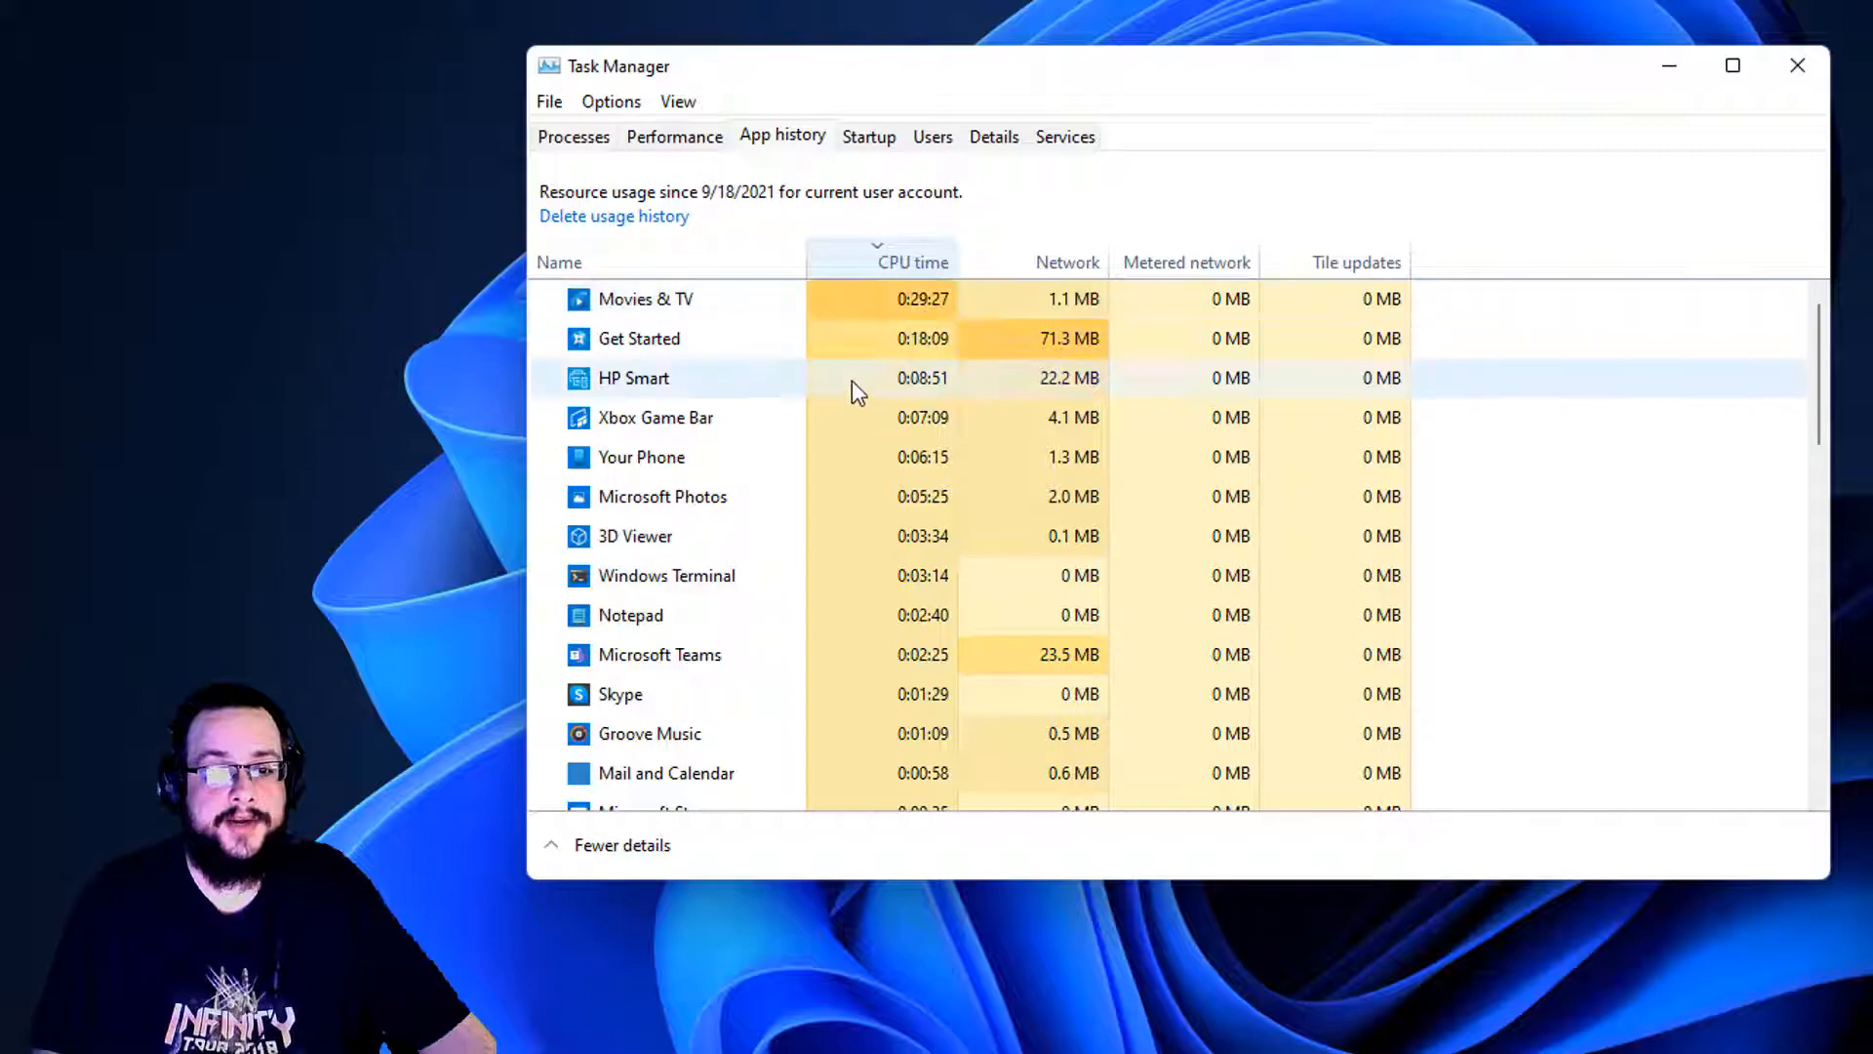
scroll("down", 3)
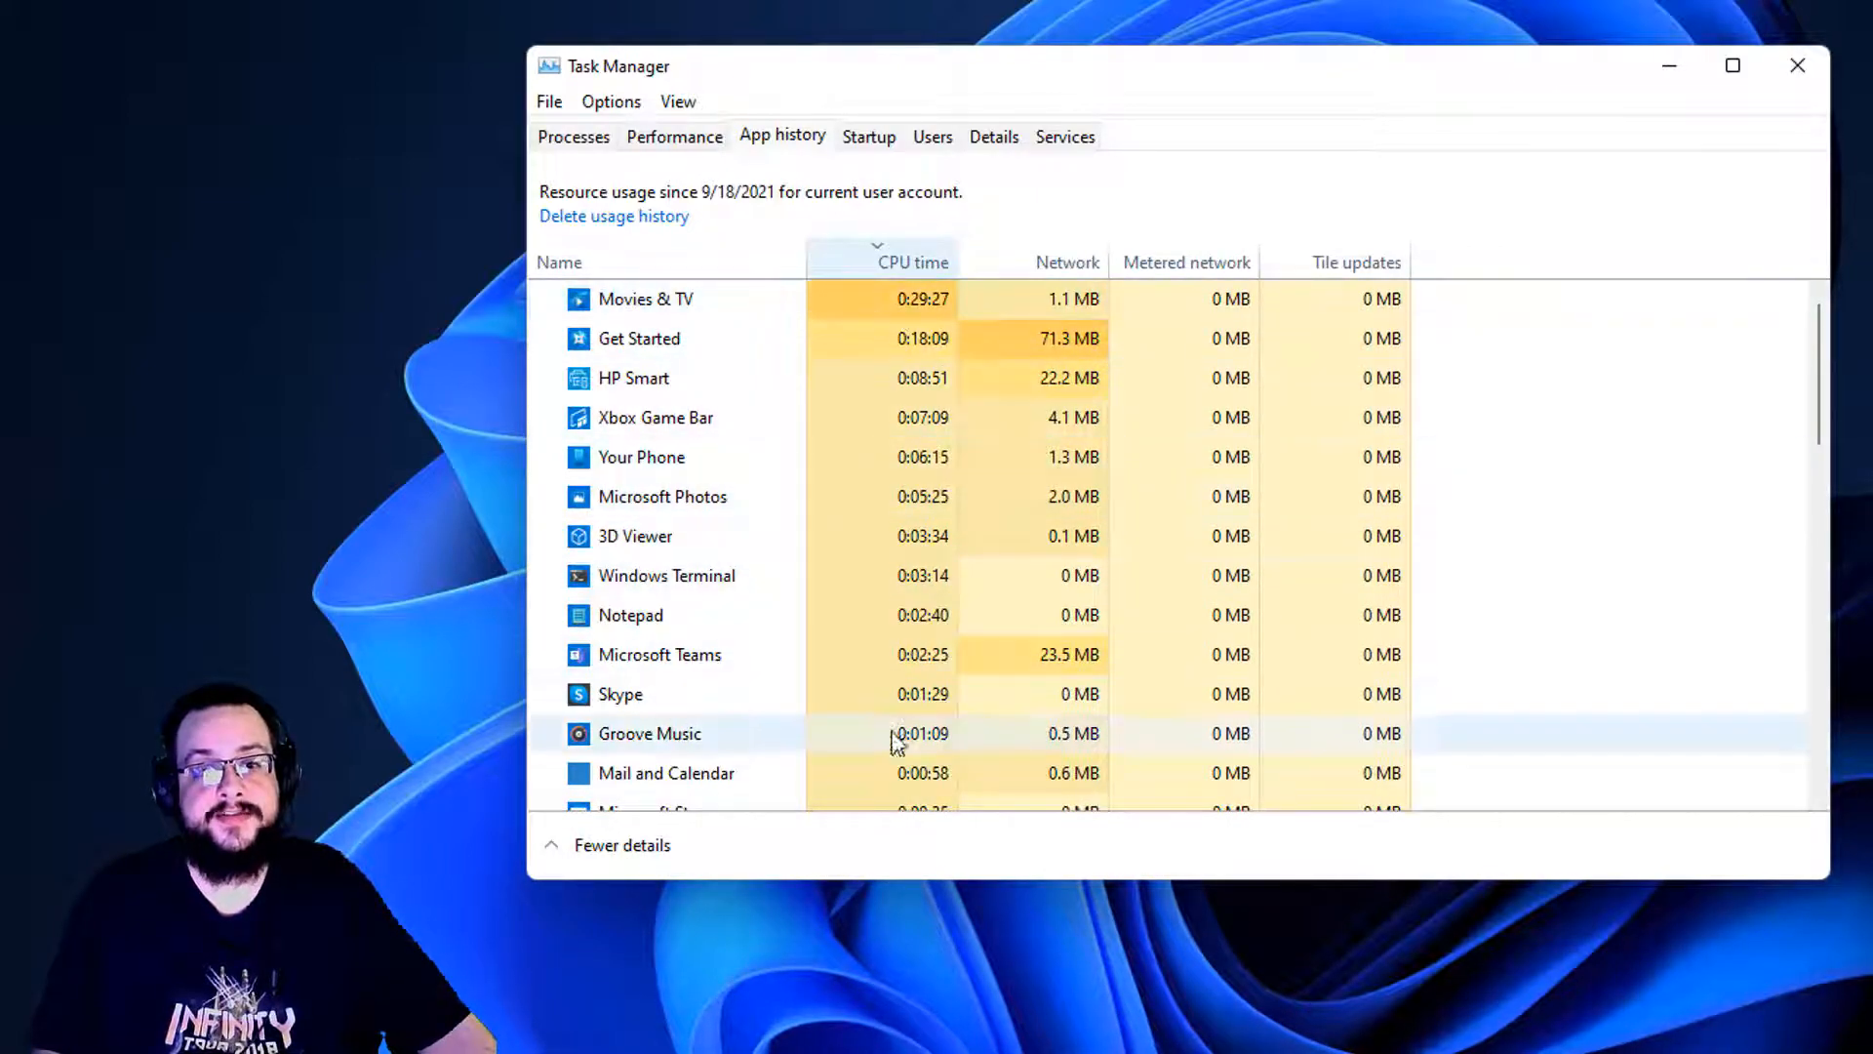
mouse_move(817, 496)
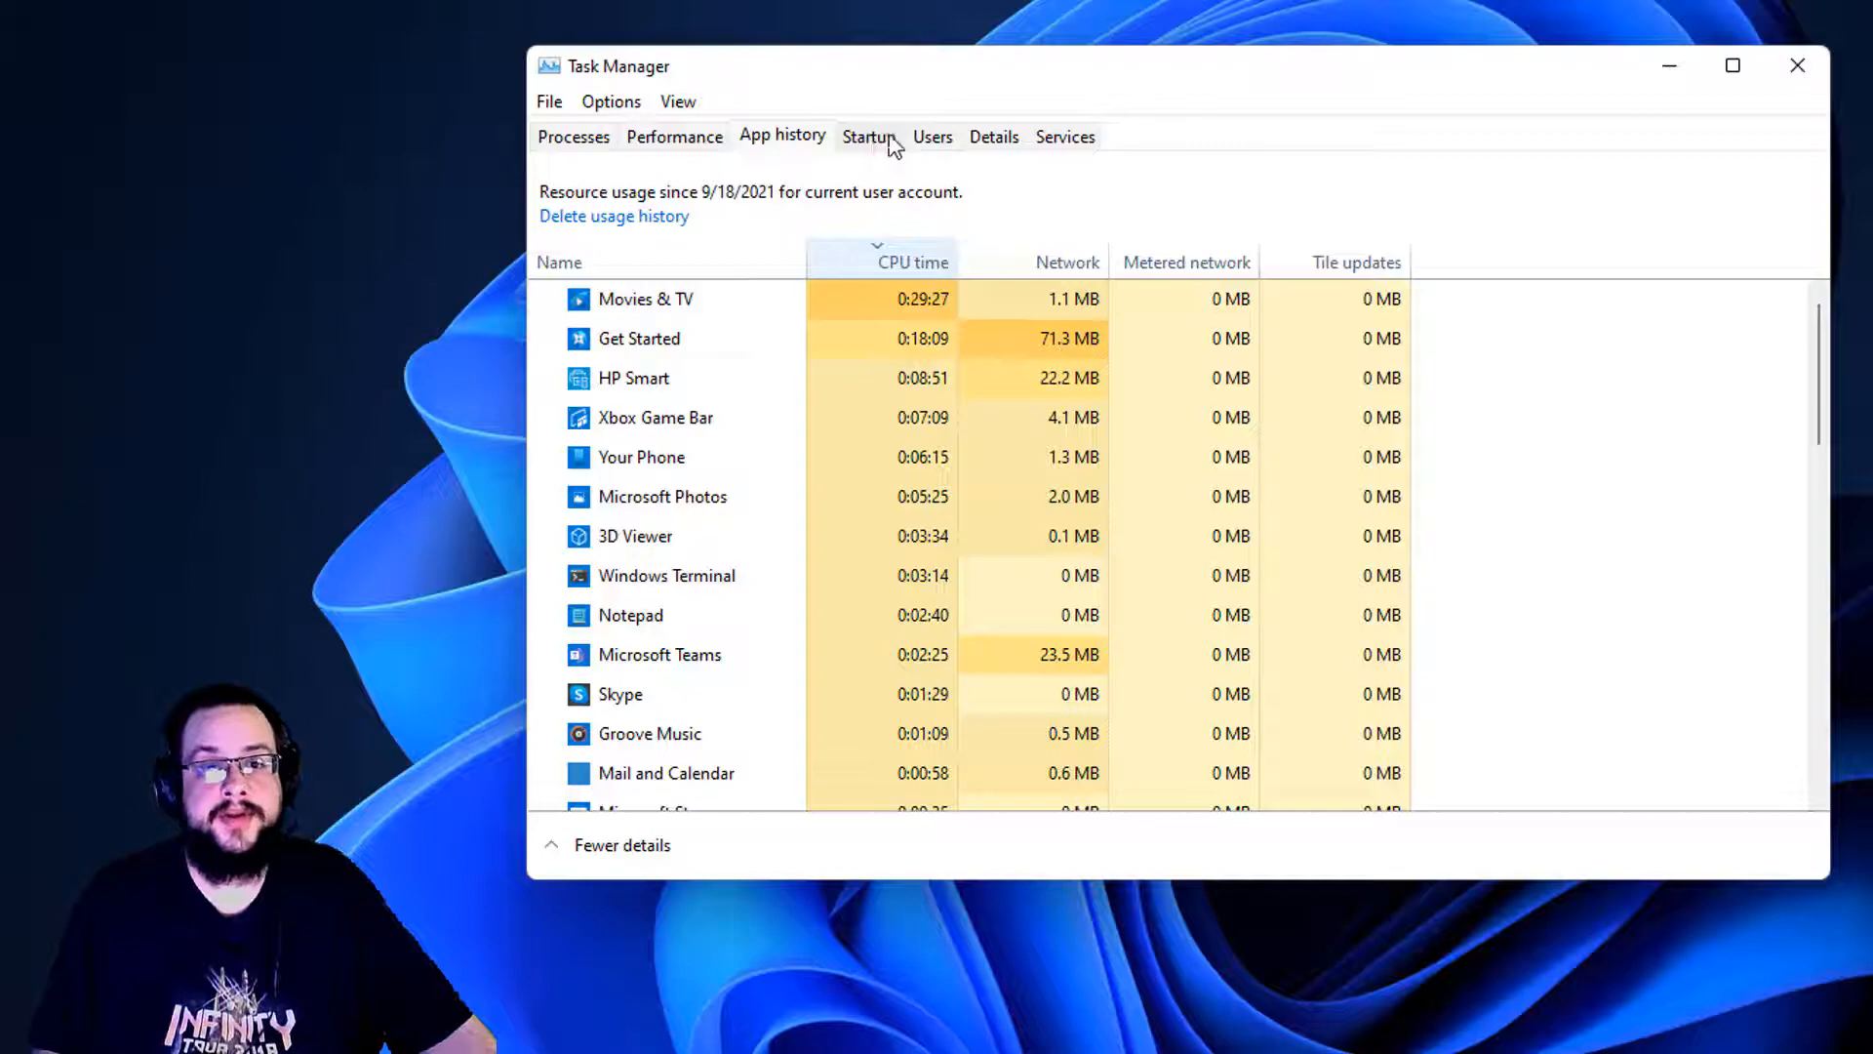
Sort Startup apps by impact, disable Dropbox at startup, then re-enable it.
left_click(867, 136)
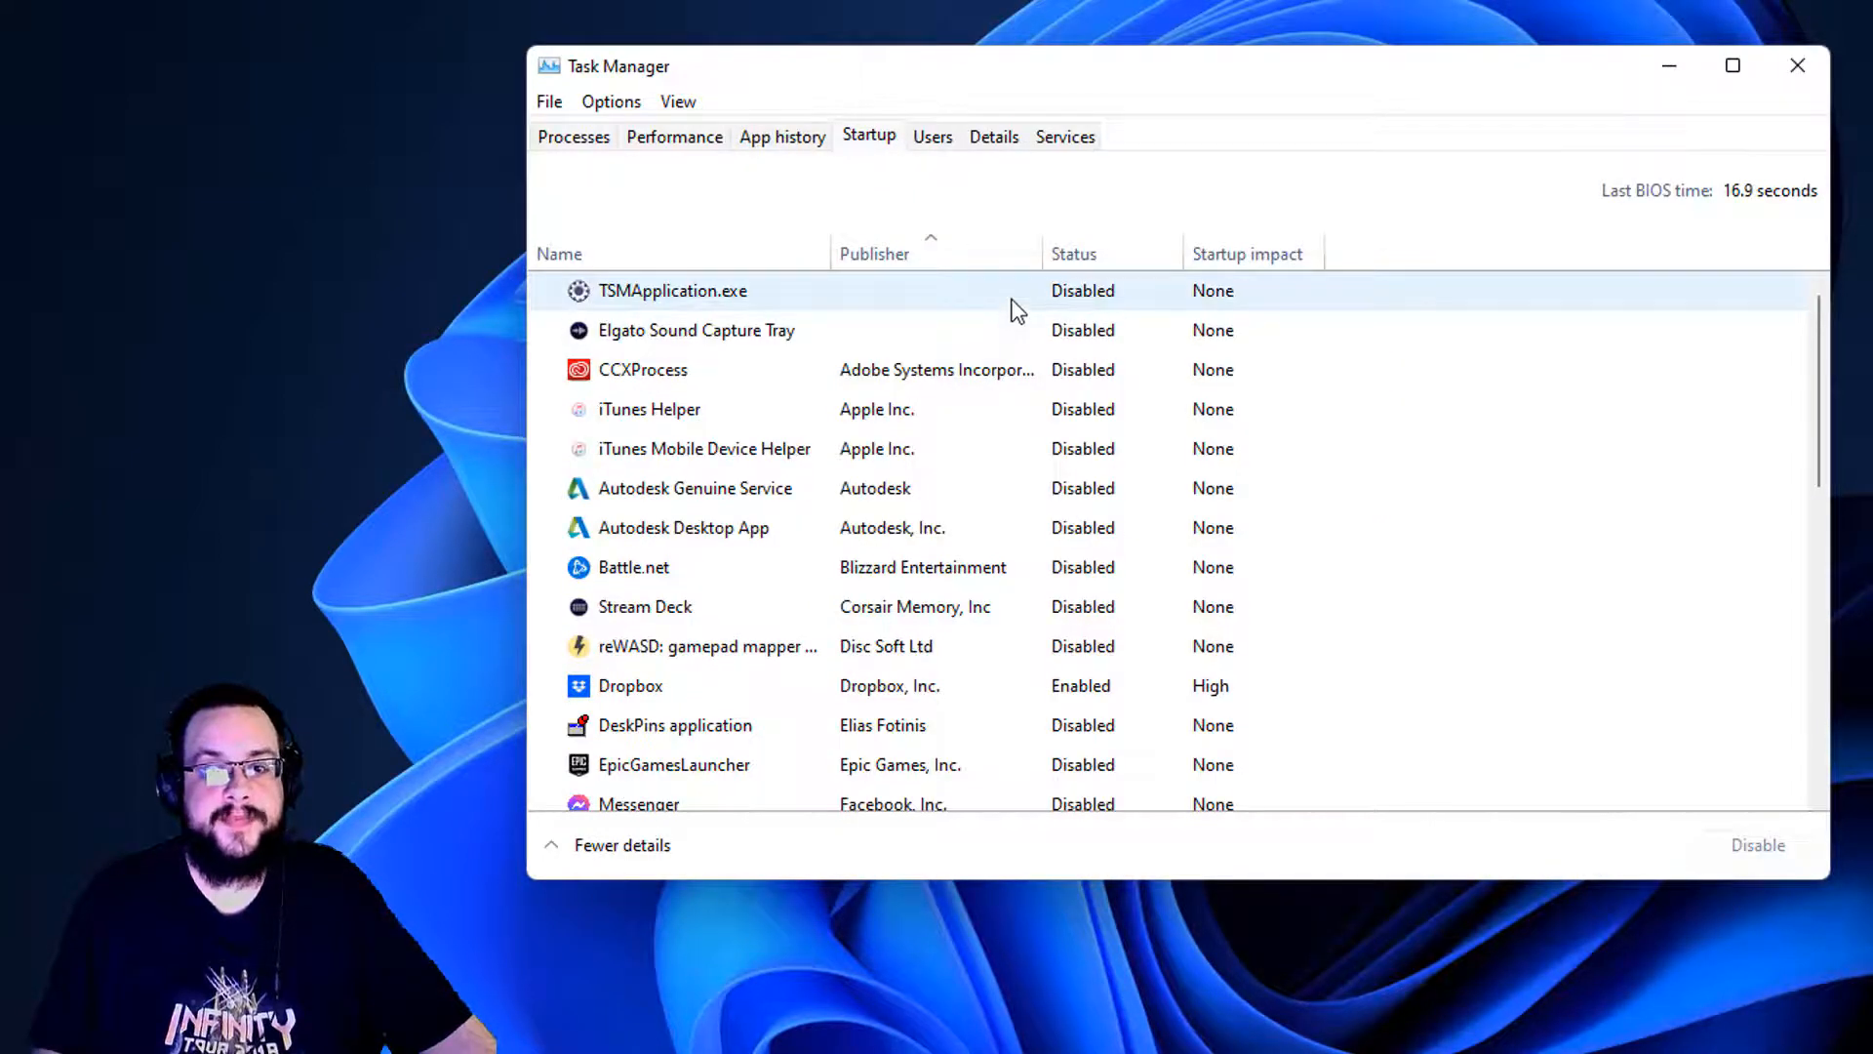
left_click(1247, 254)
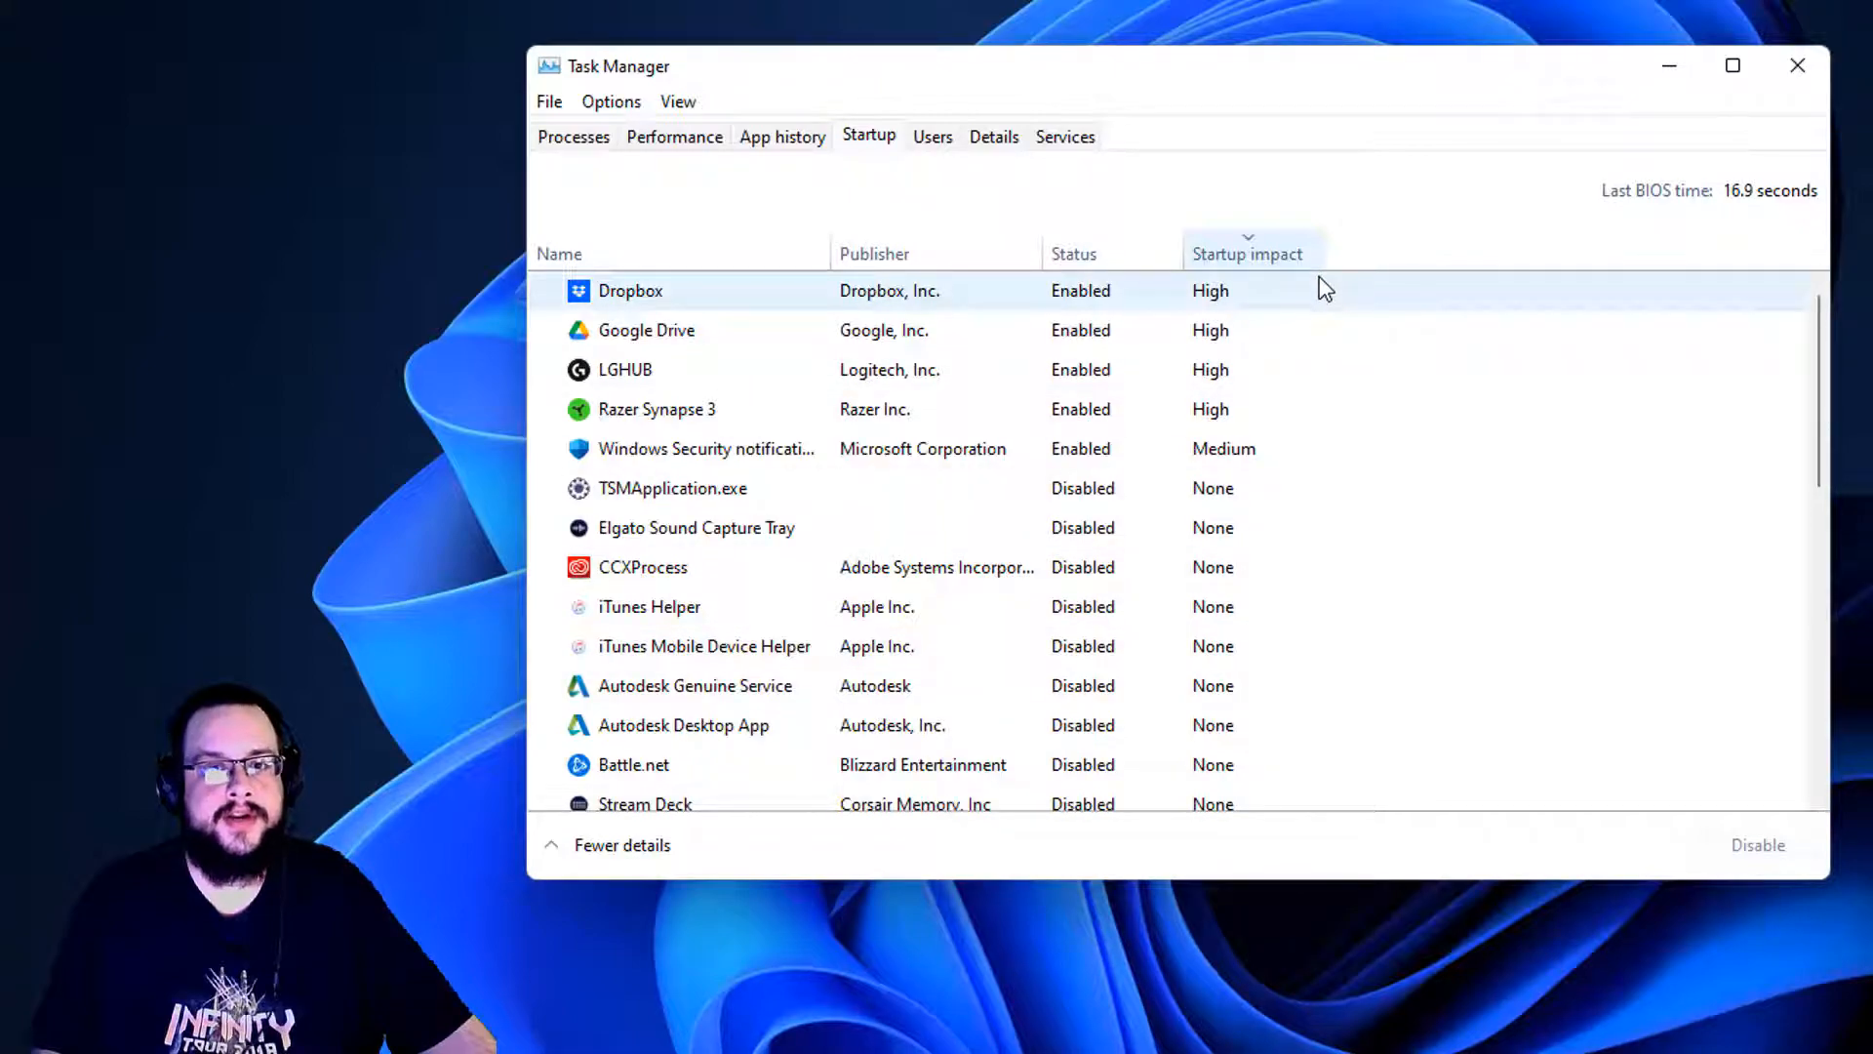
mouse_move(1231, 309)
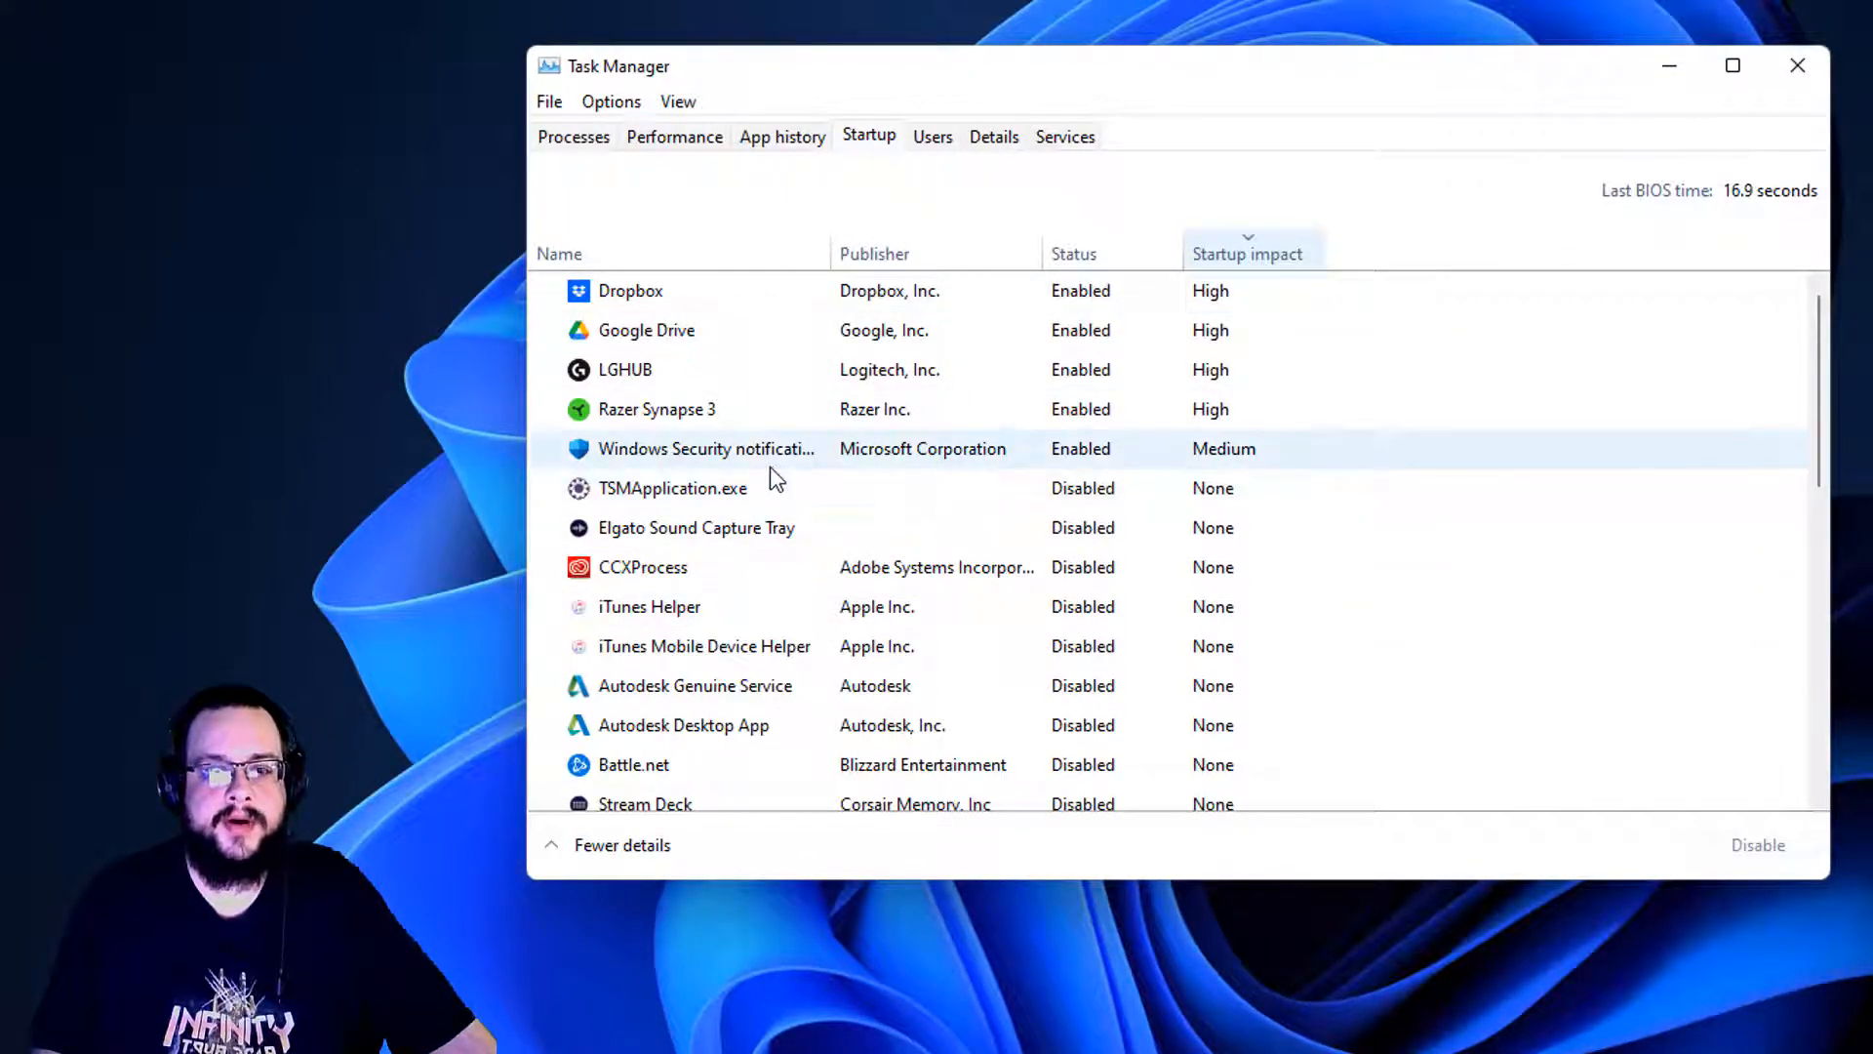
right_click(630, 291)
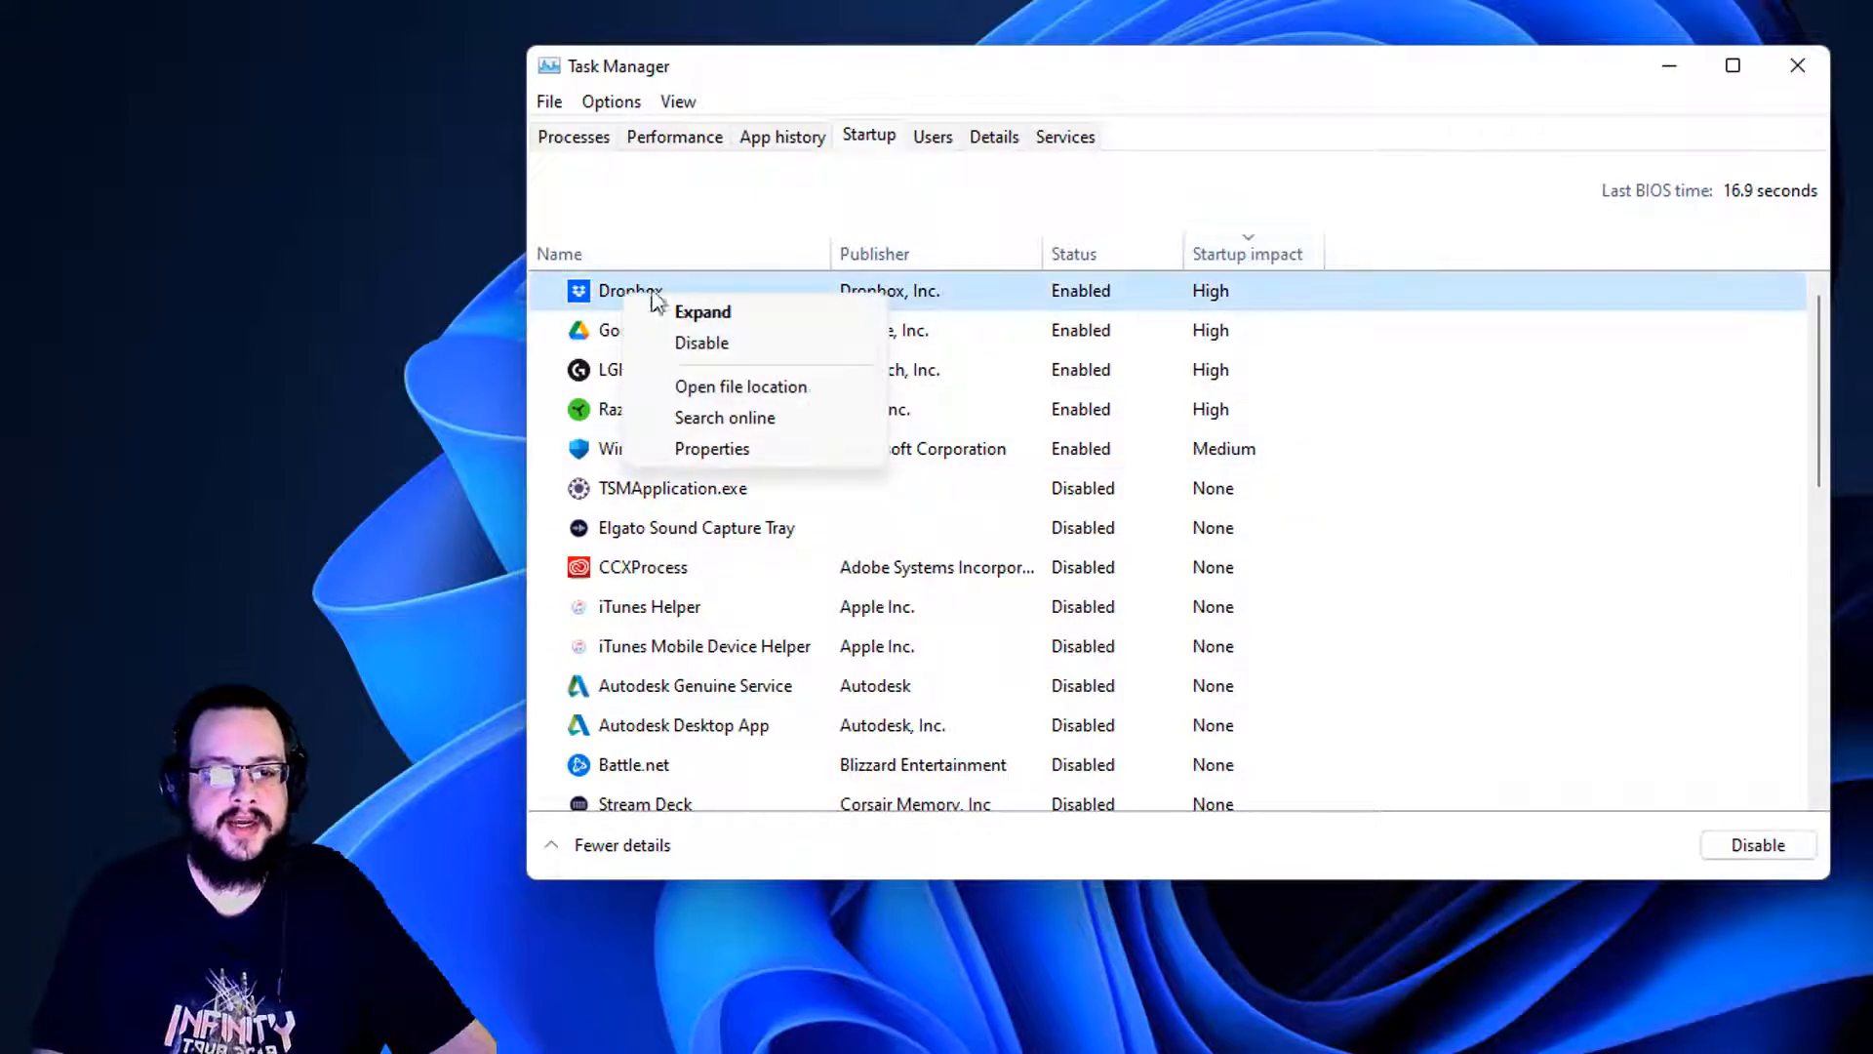
left_click(700, 343)
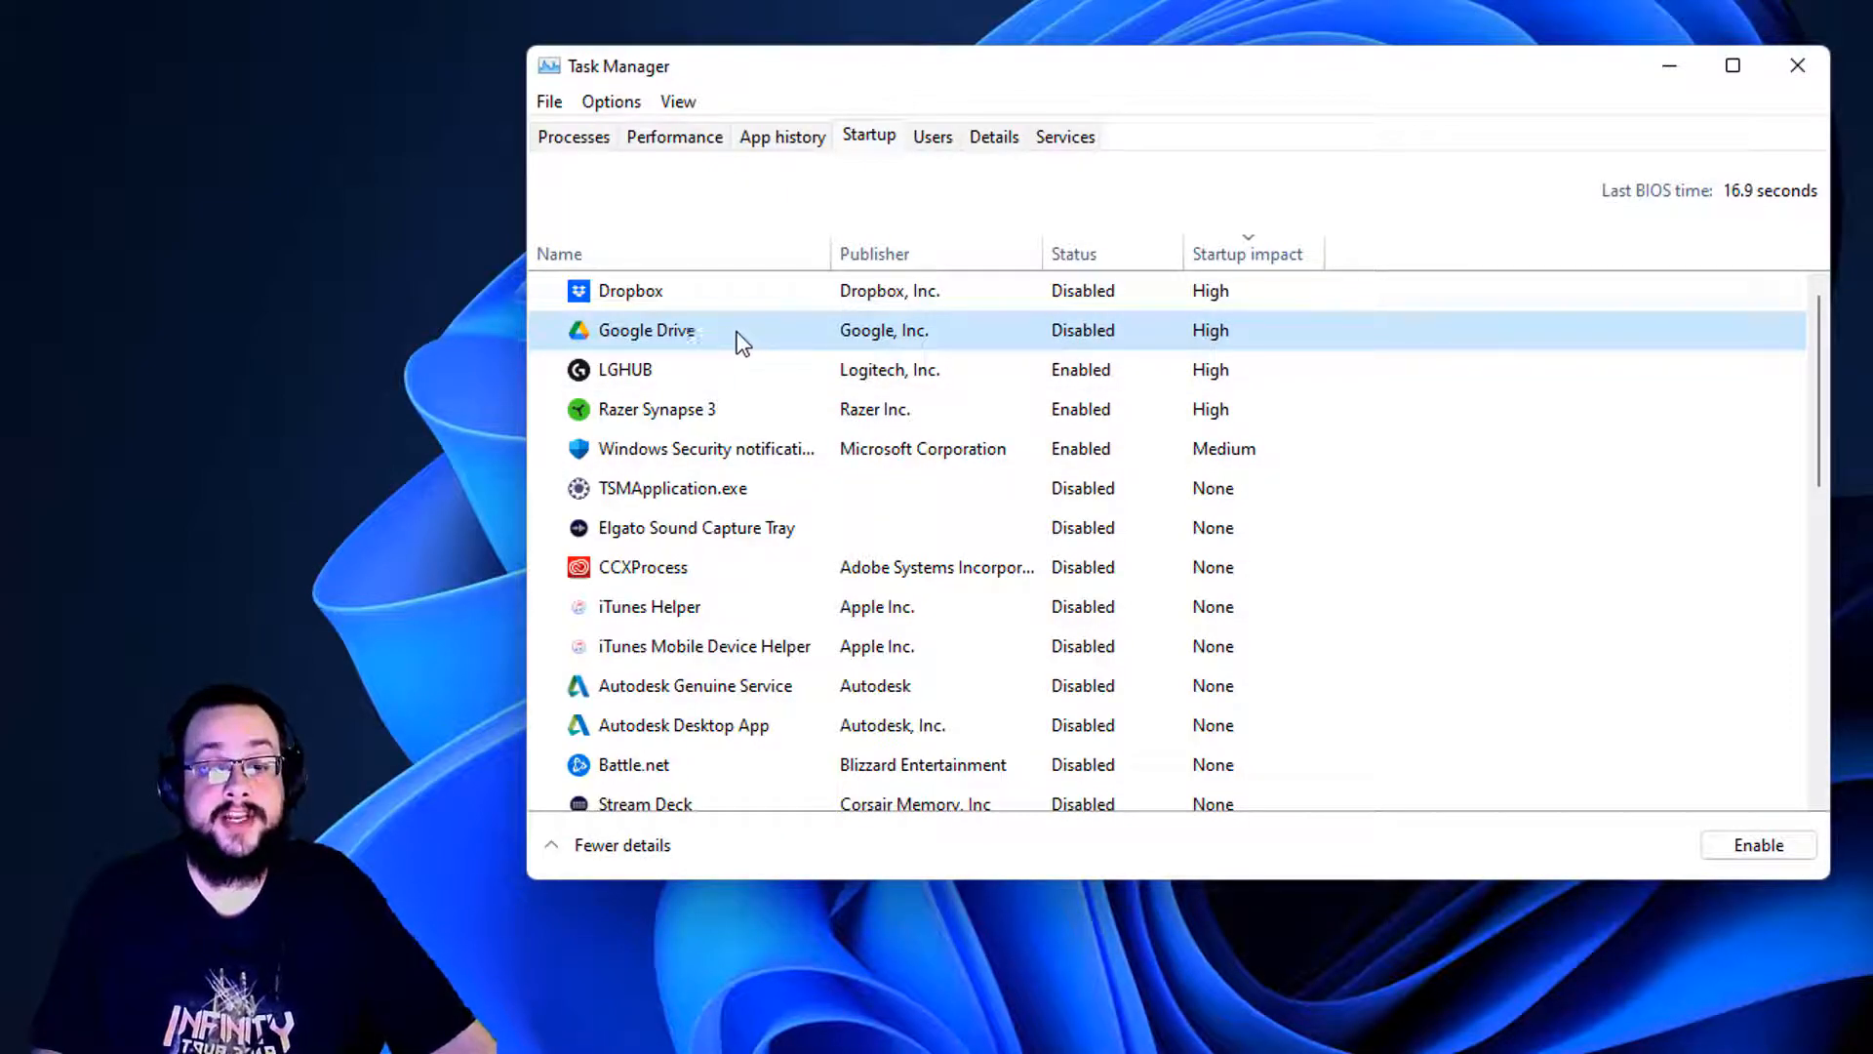
right_click(646, 330)
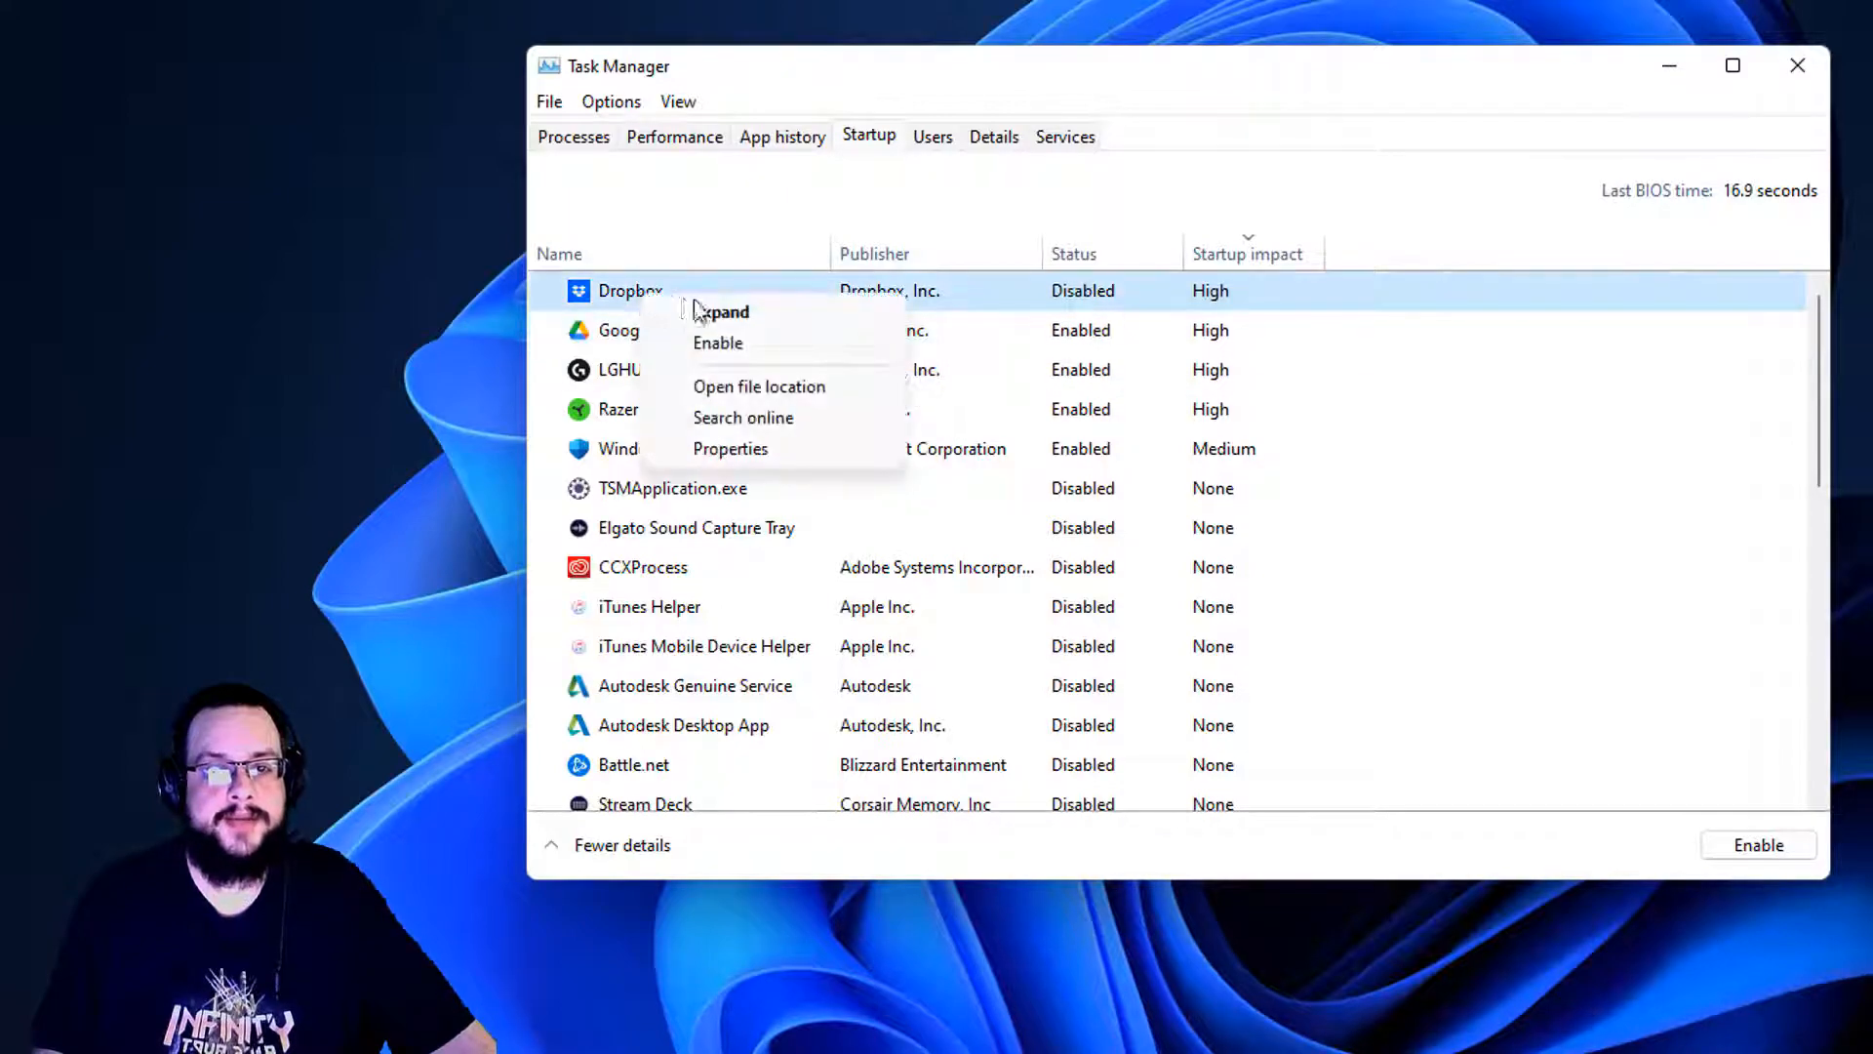
left_click(716, 344)
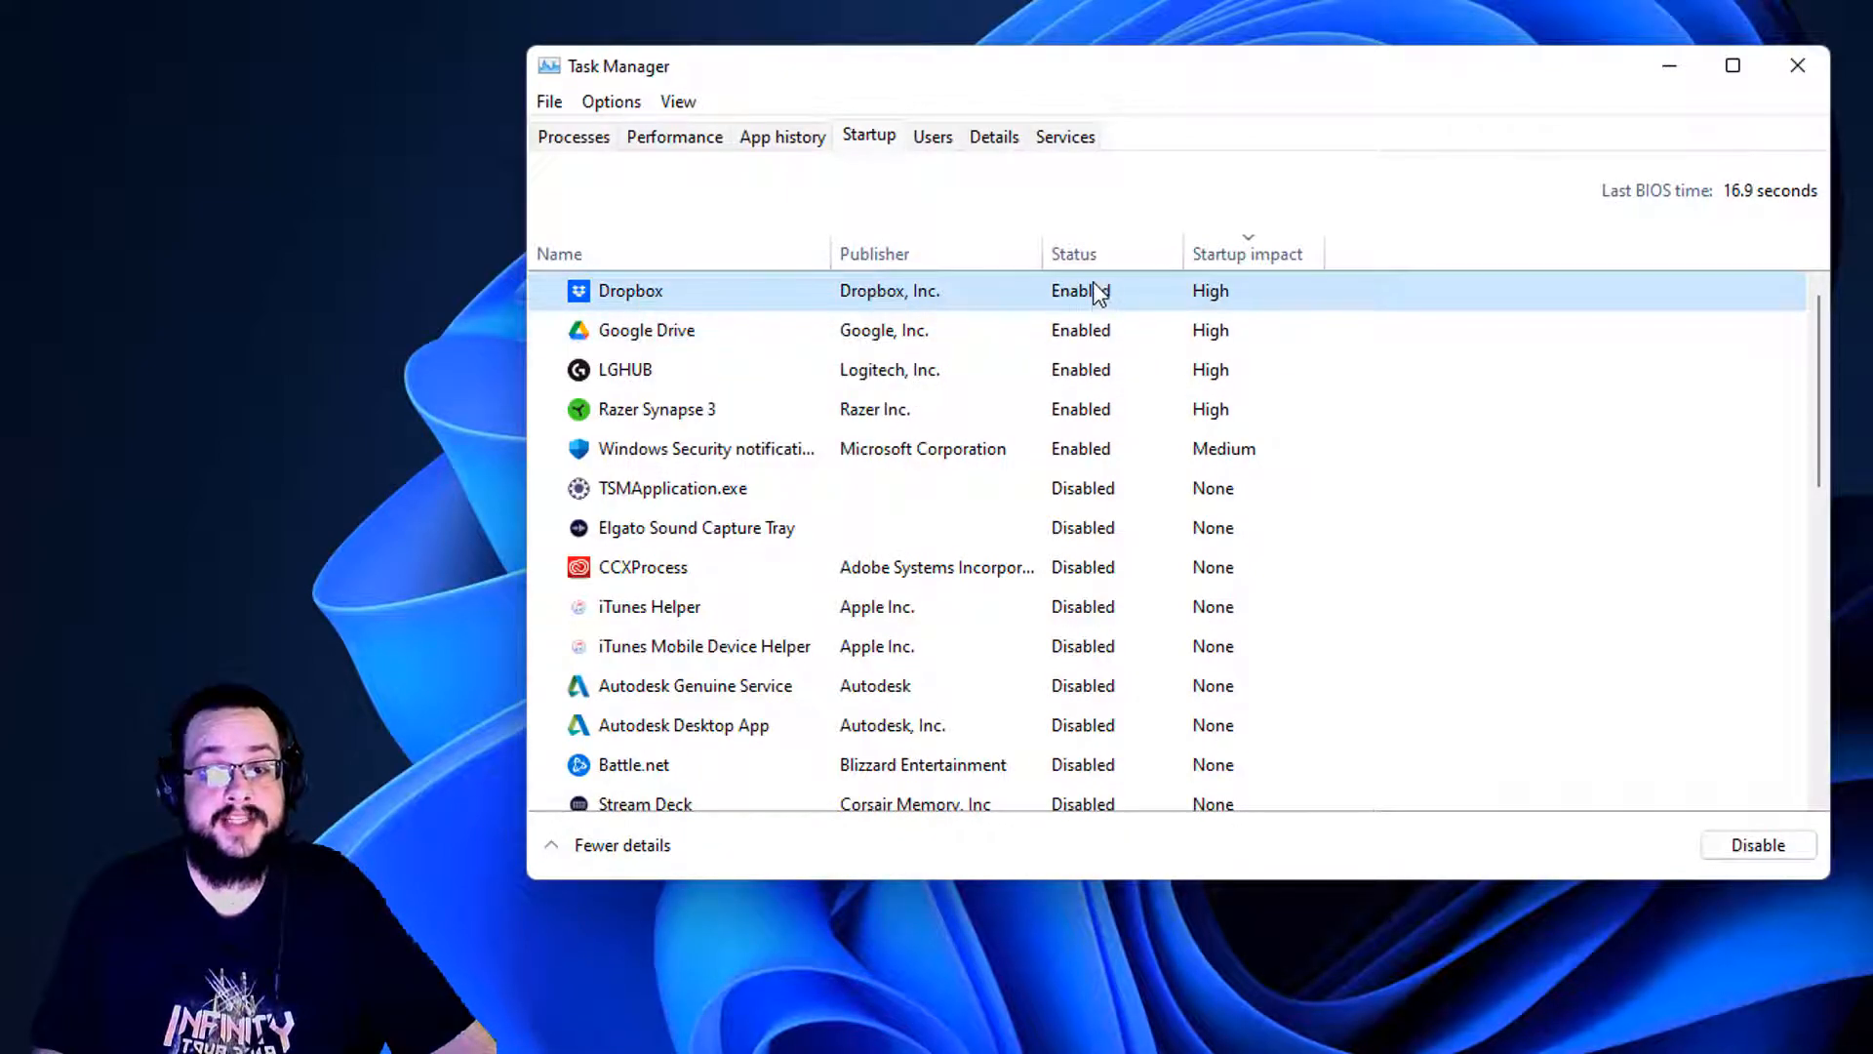
mouse_move(1116, 301)
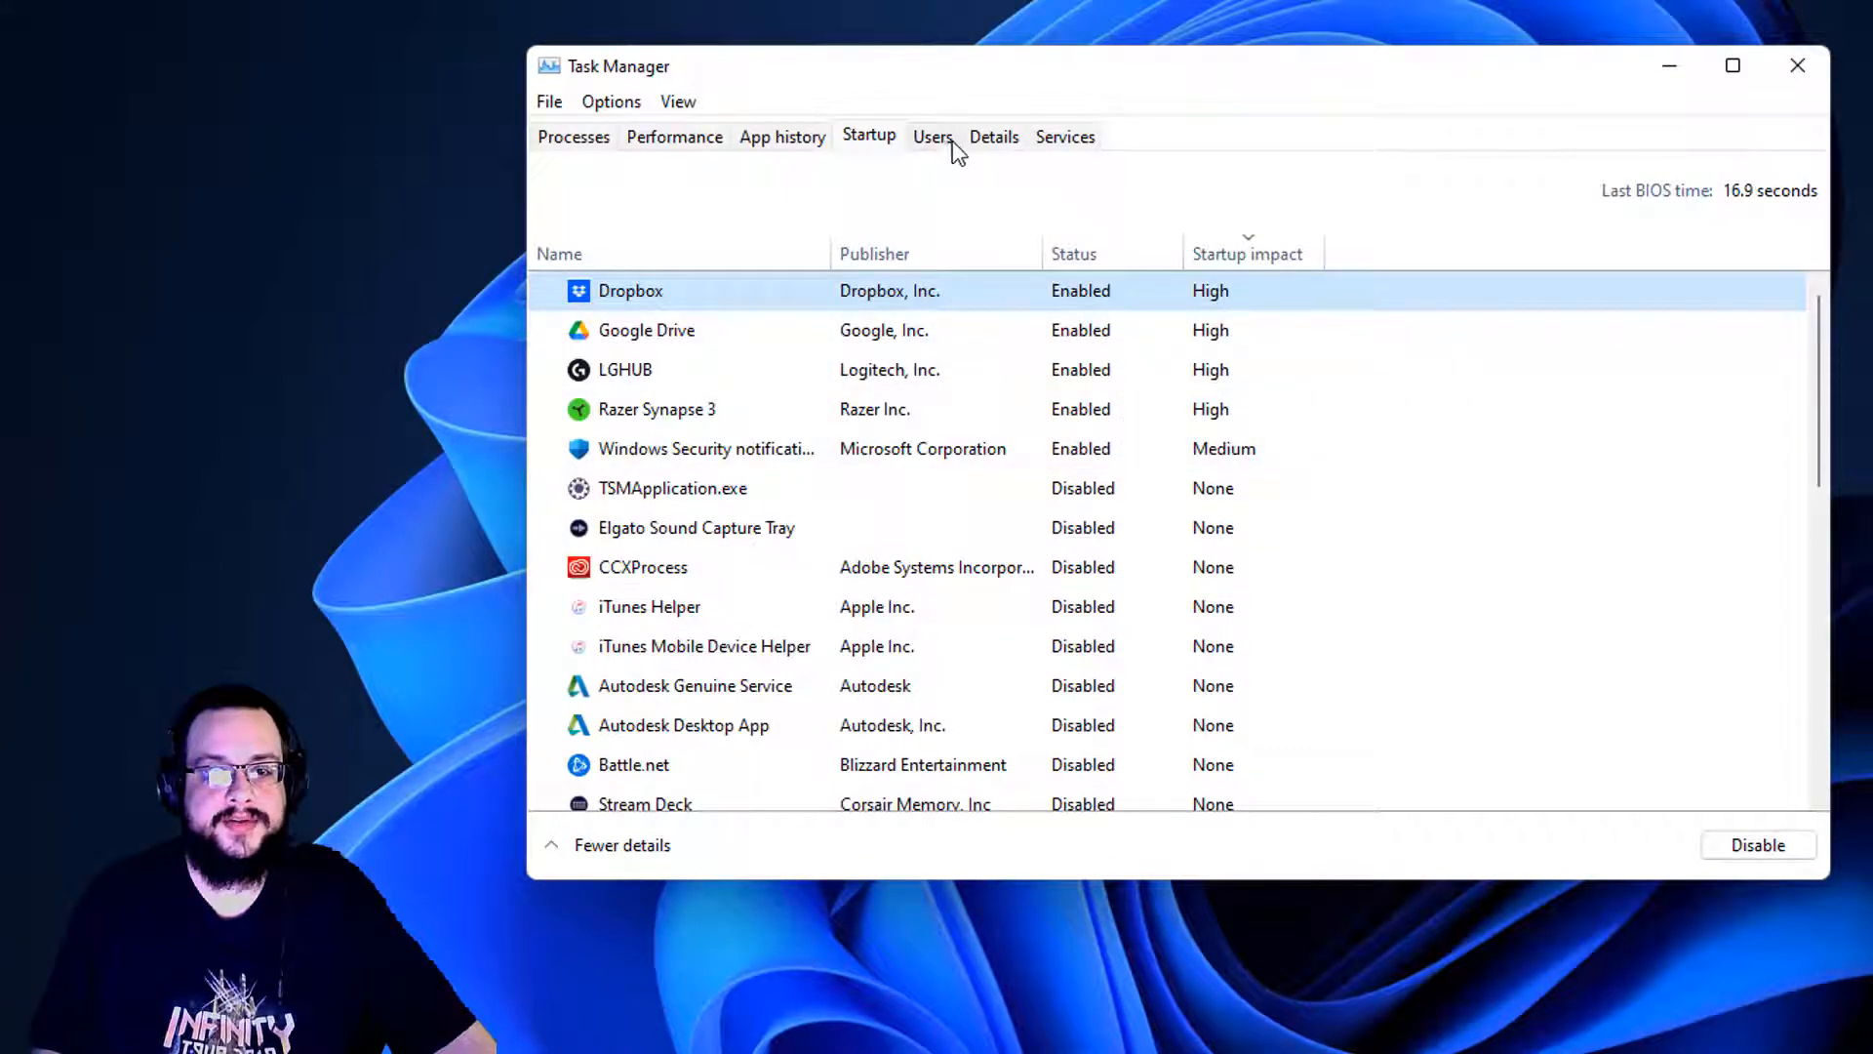
View the Users page with the signed-in user selected, then the Details process list.
left_click(932, 137)
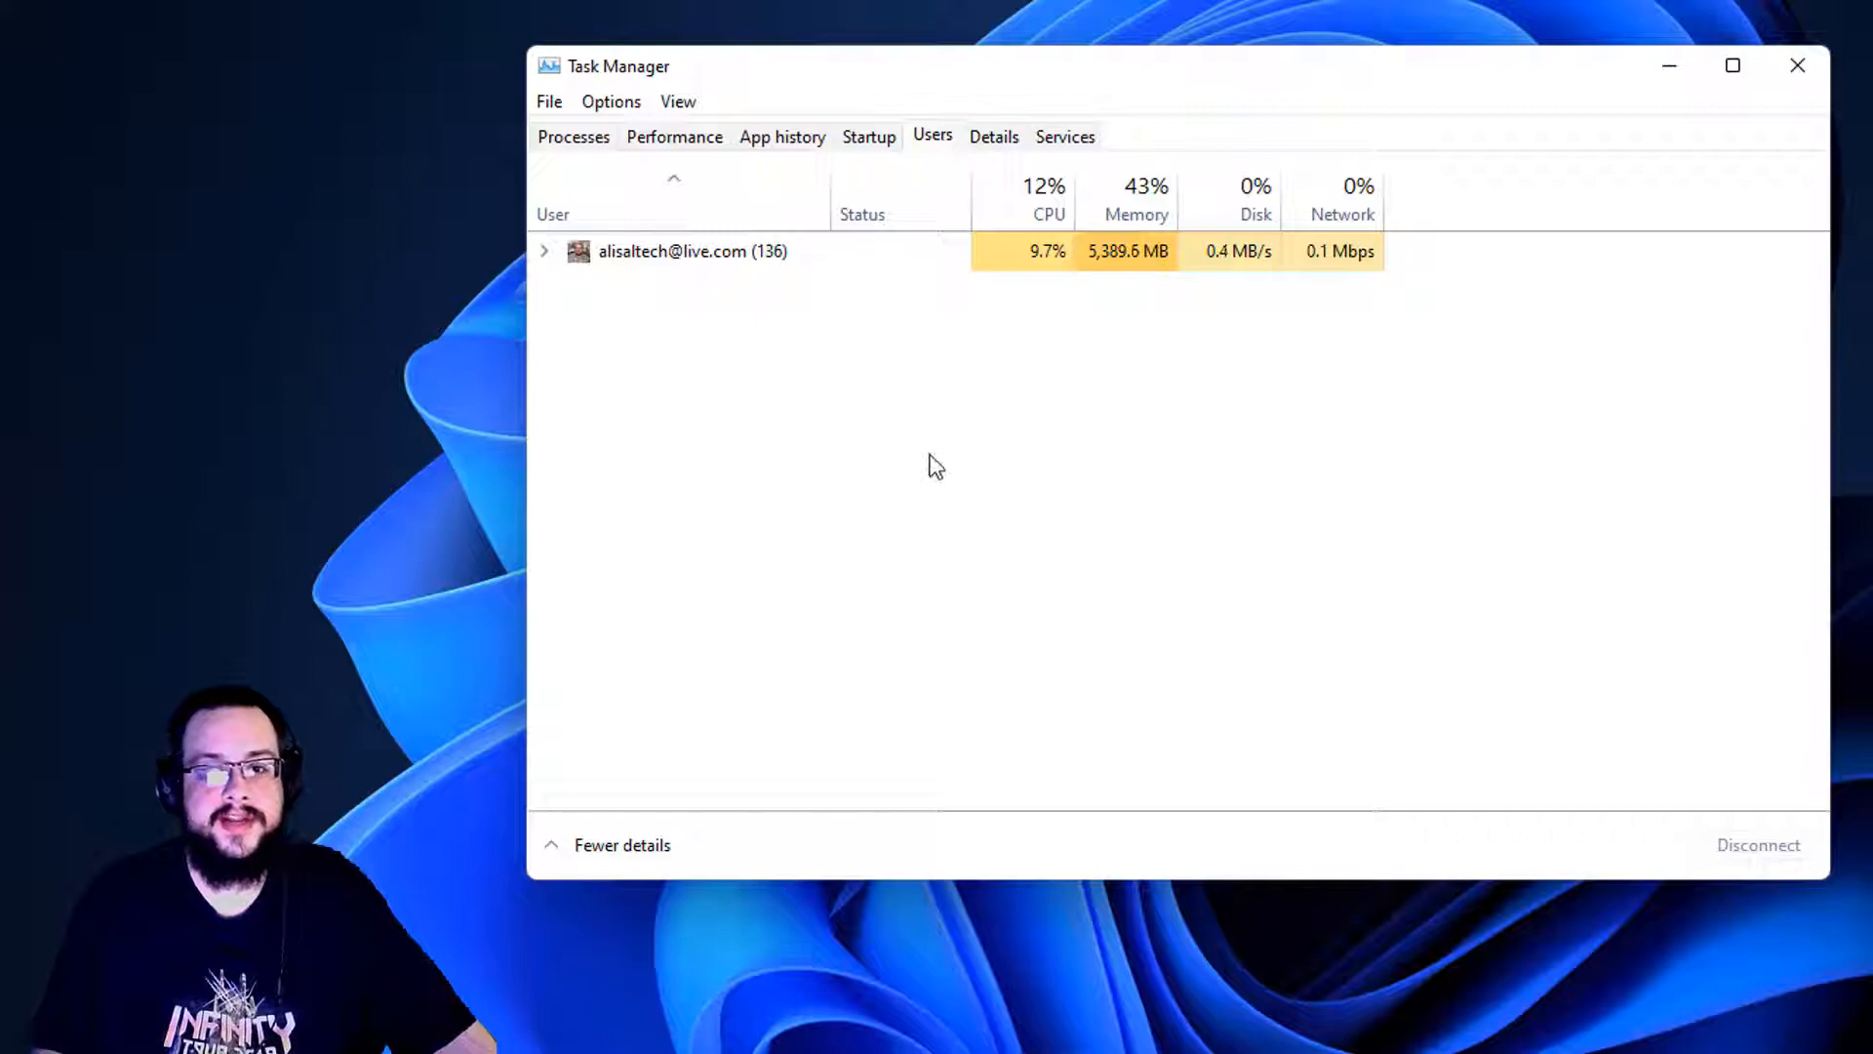
left_click(693, 252)
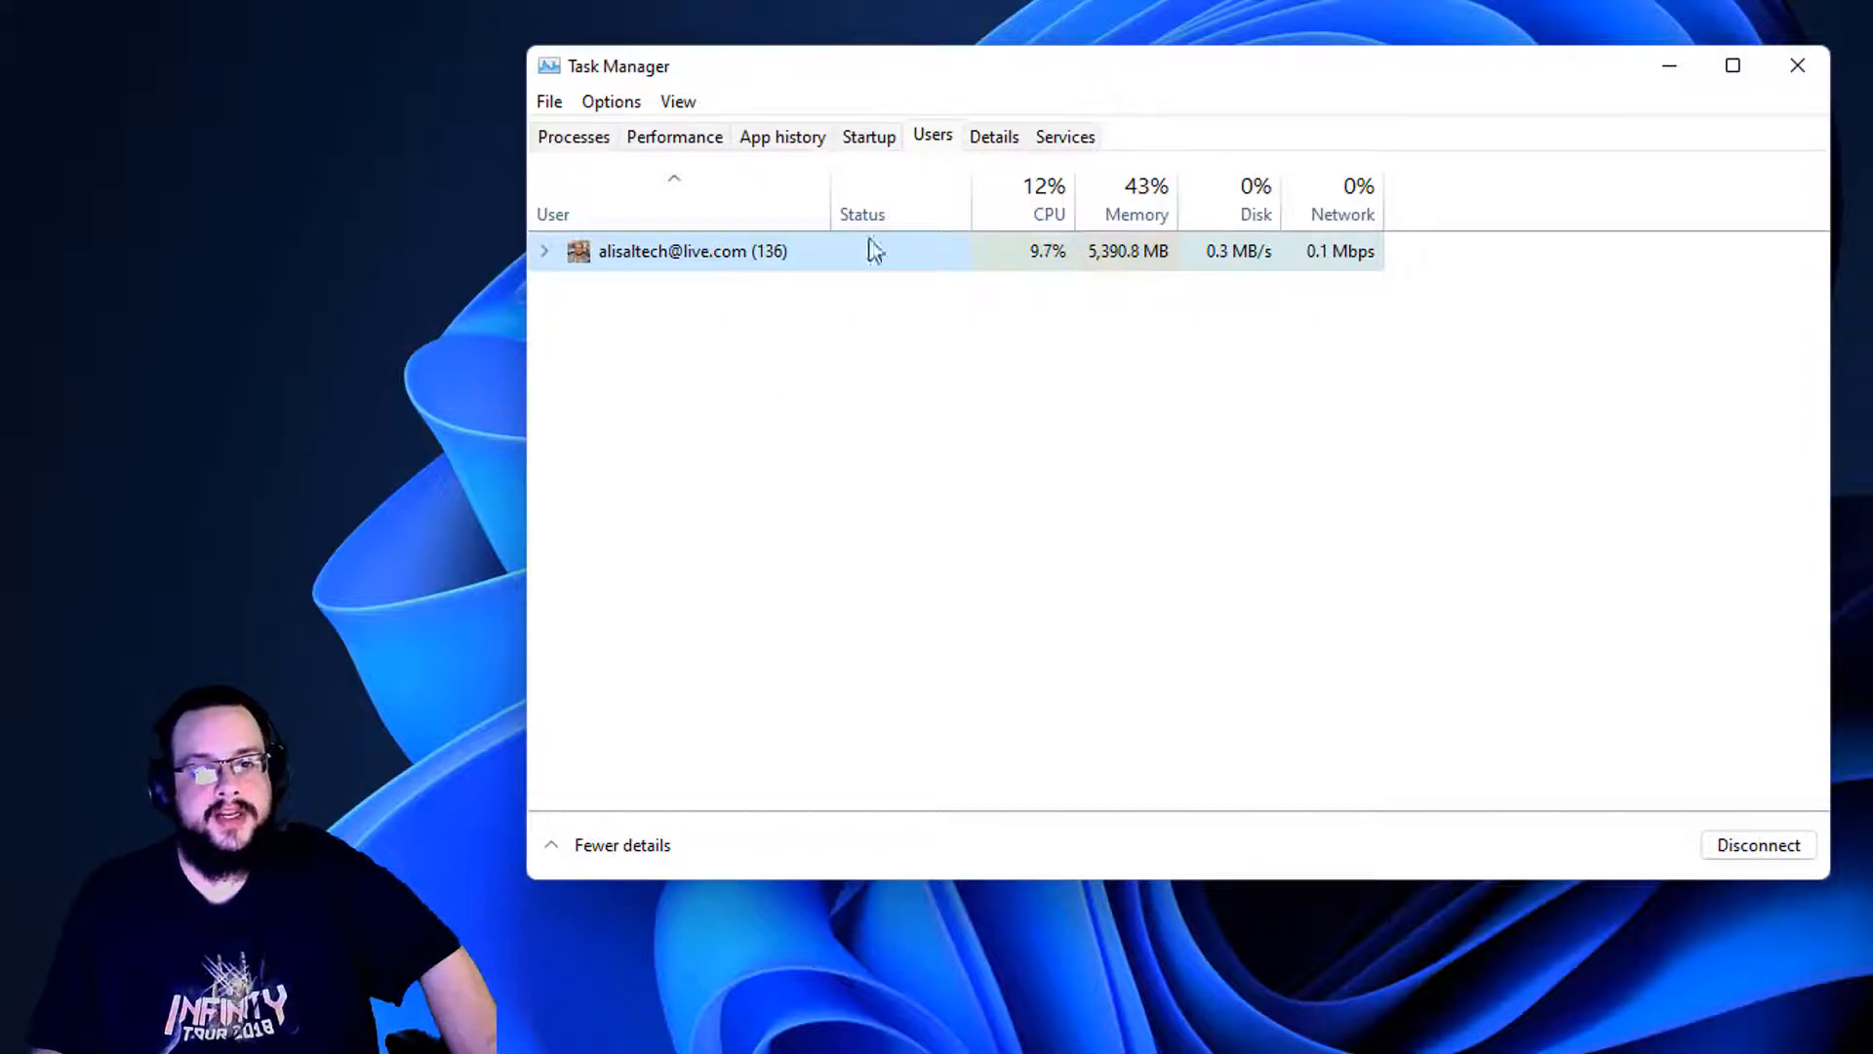
mouse_move(1041, 428)
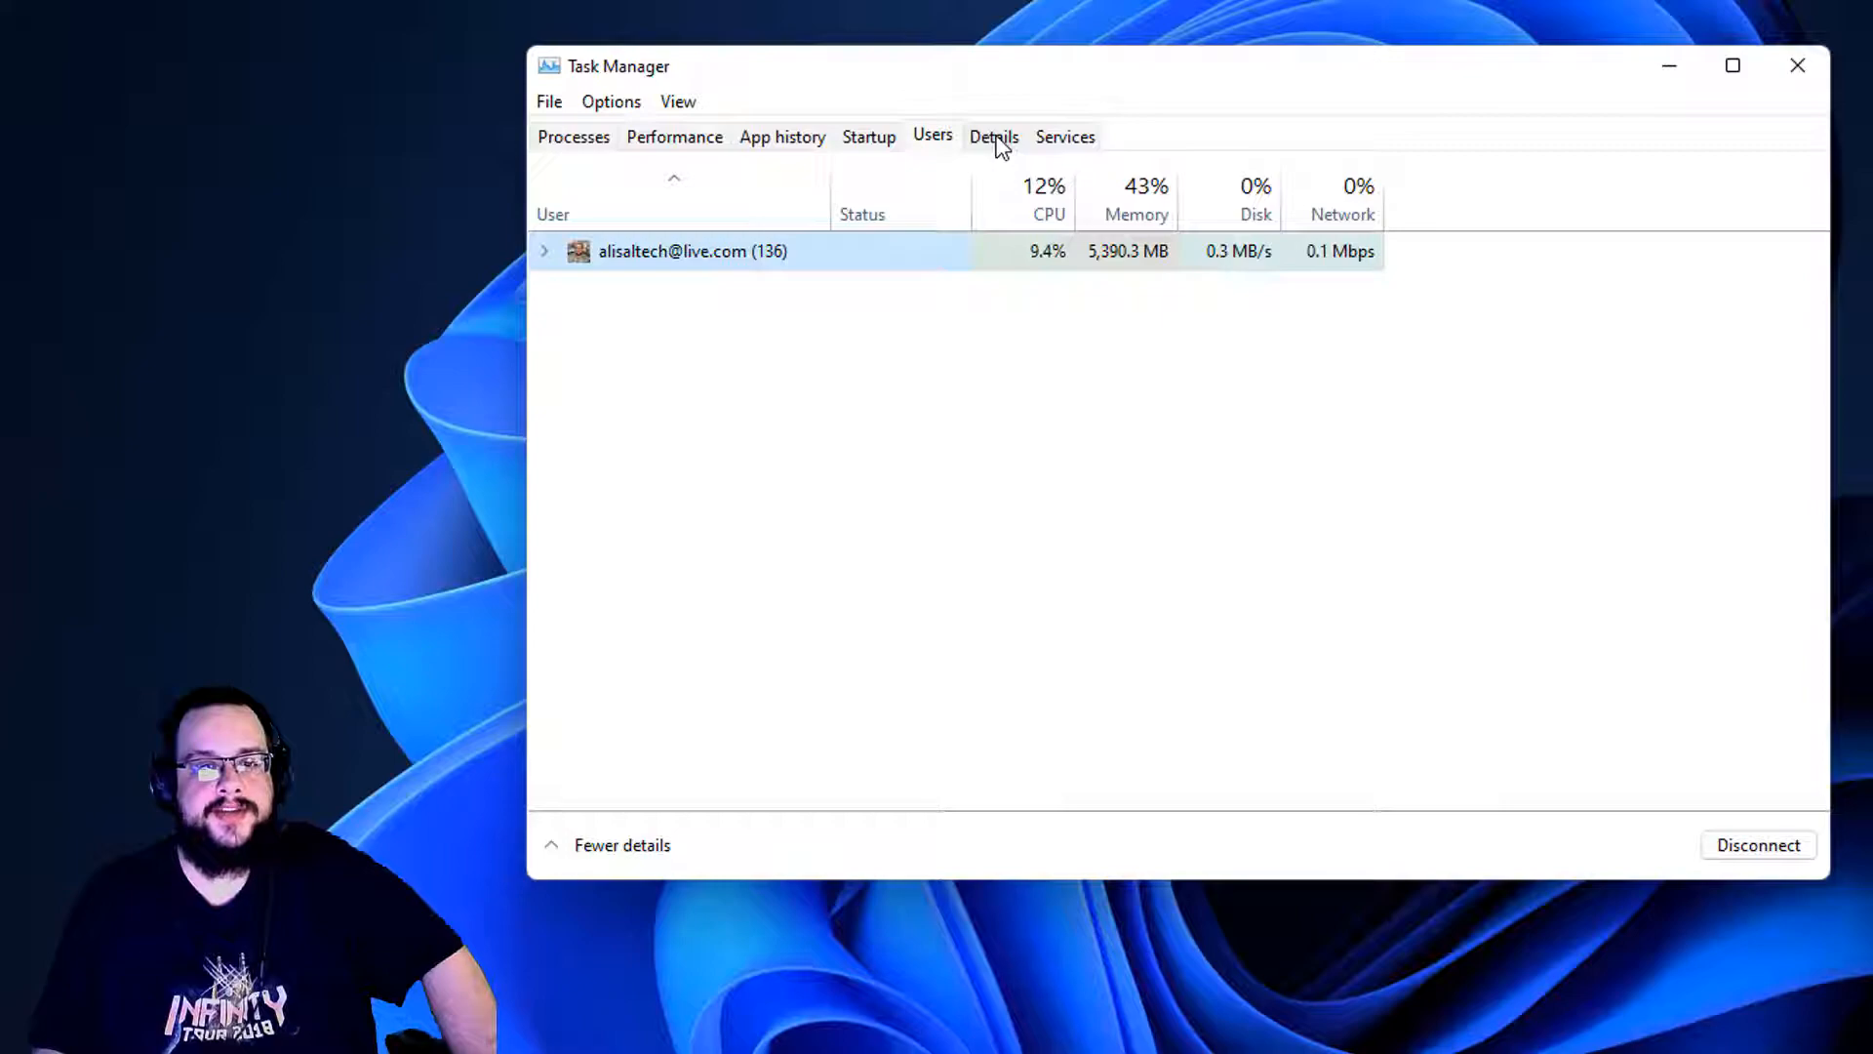
left_click(993, 137)
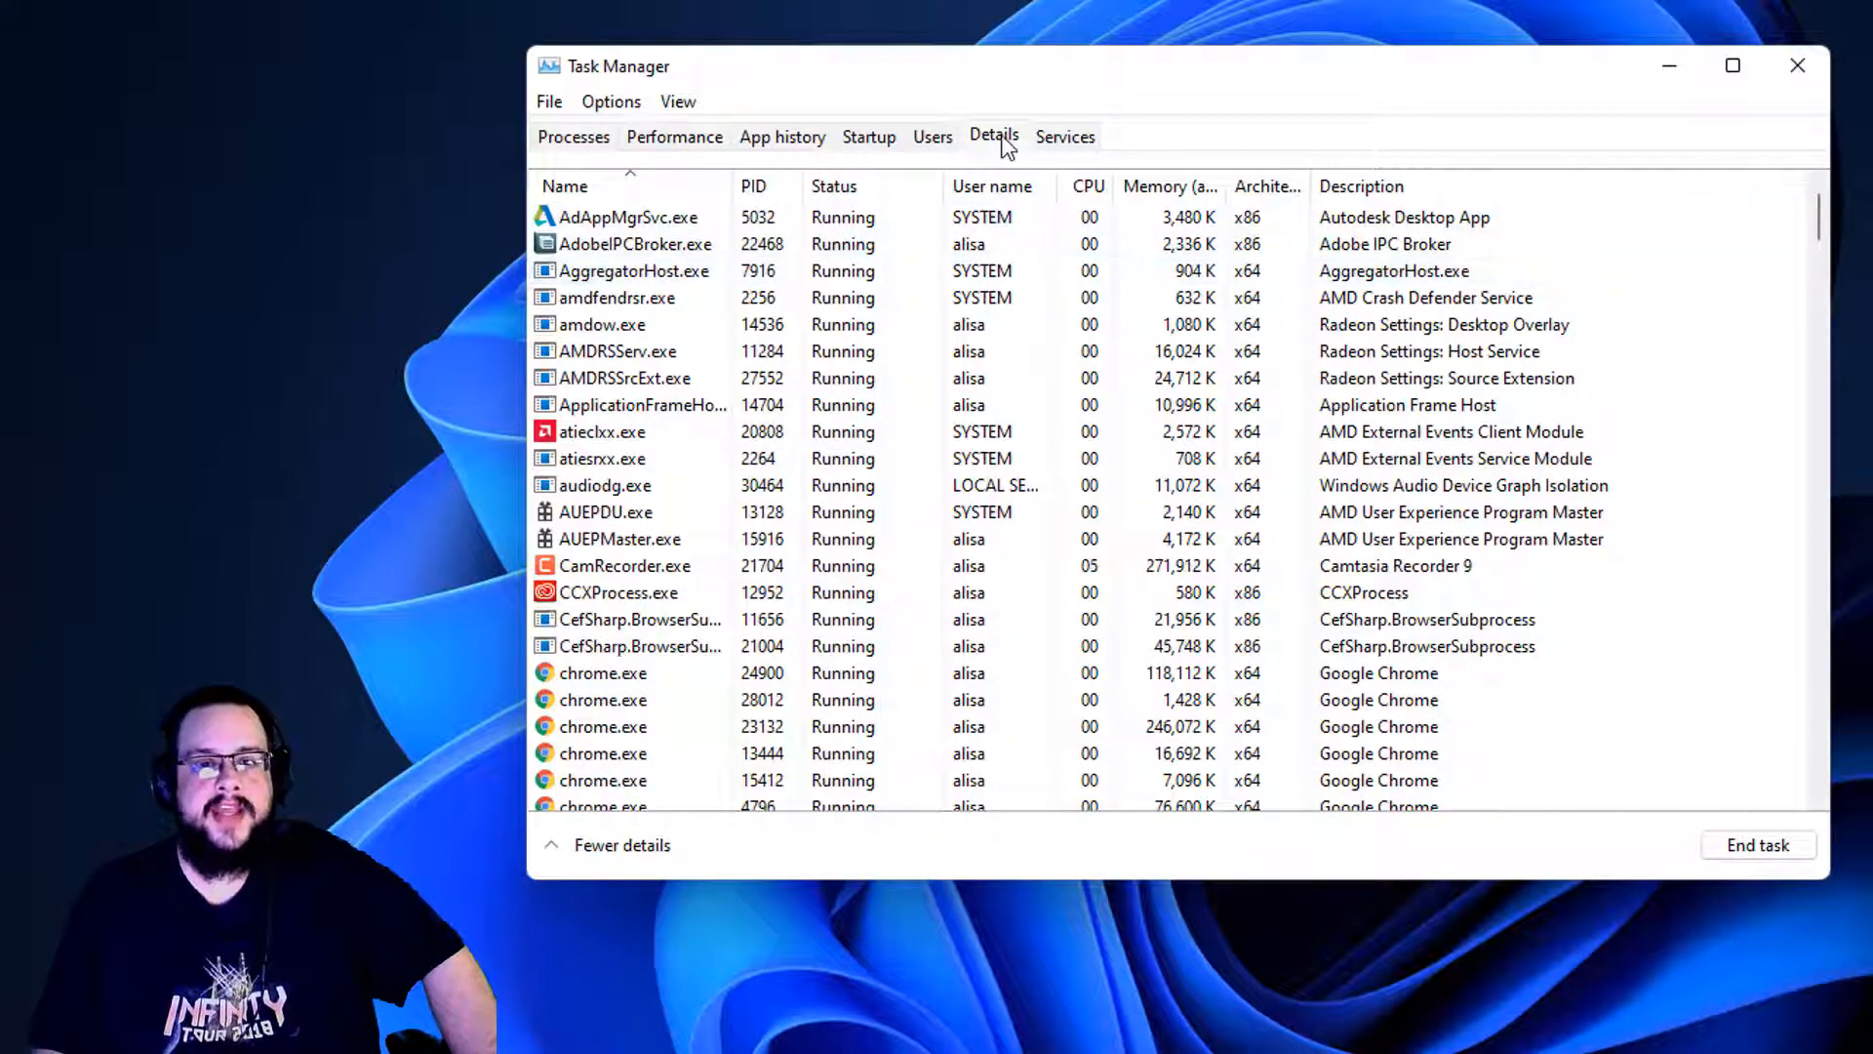
Show the Services list sorted so running services come first and scroll to the Samsung entries.
left_click(1064, 137)
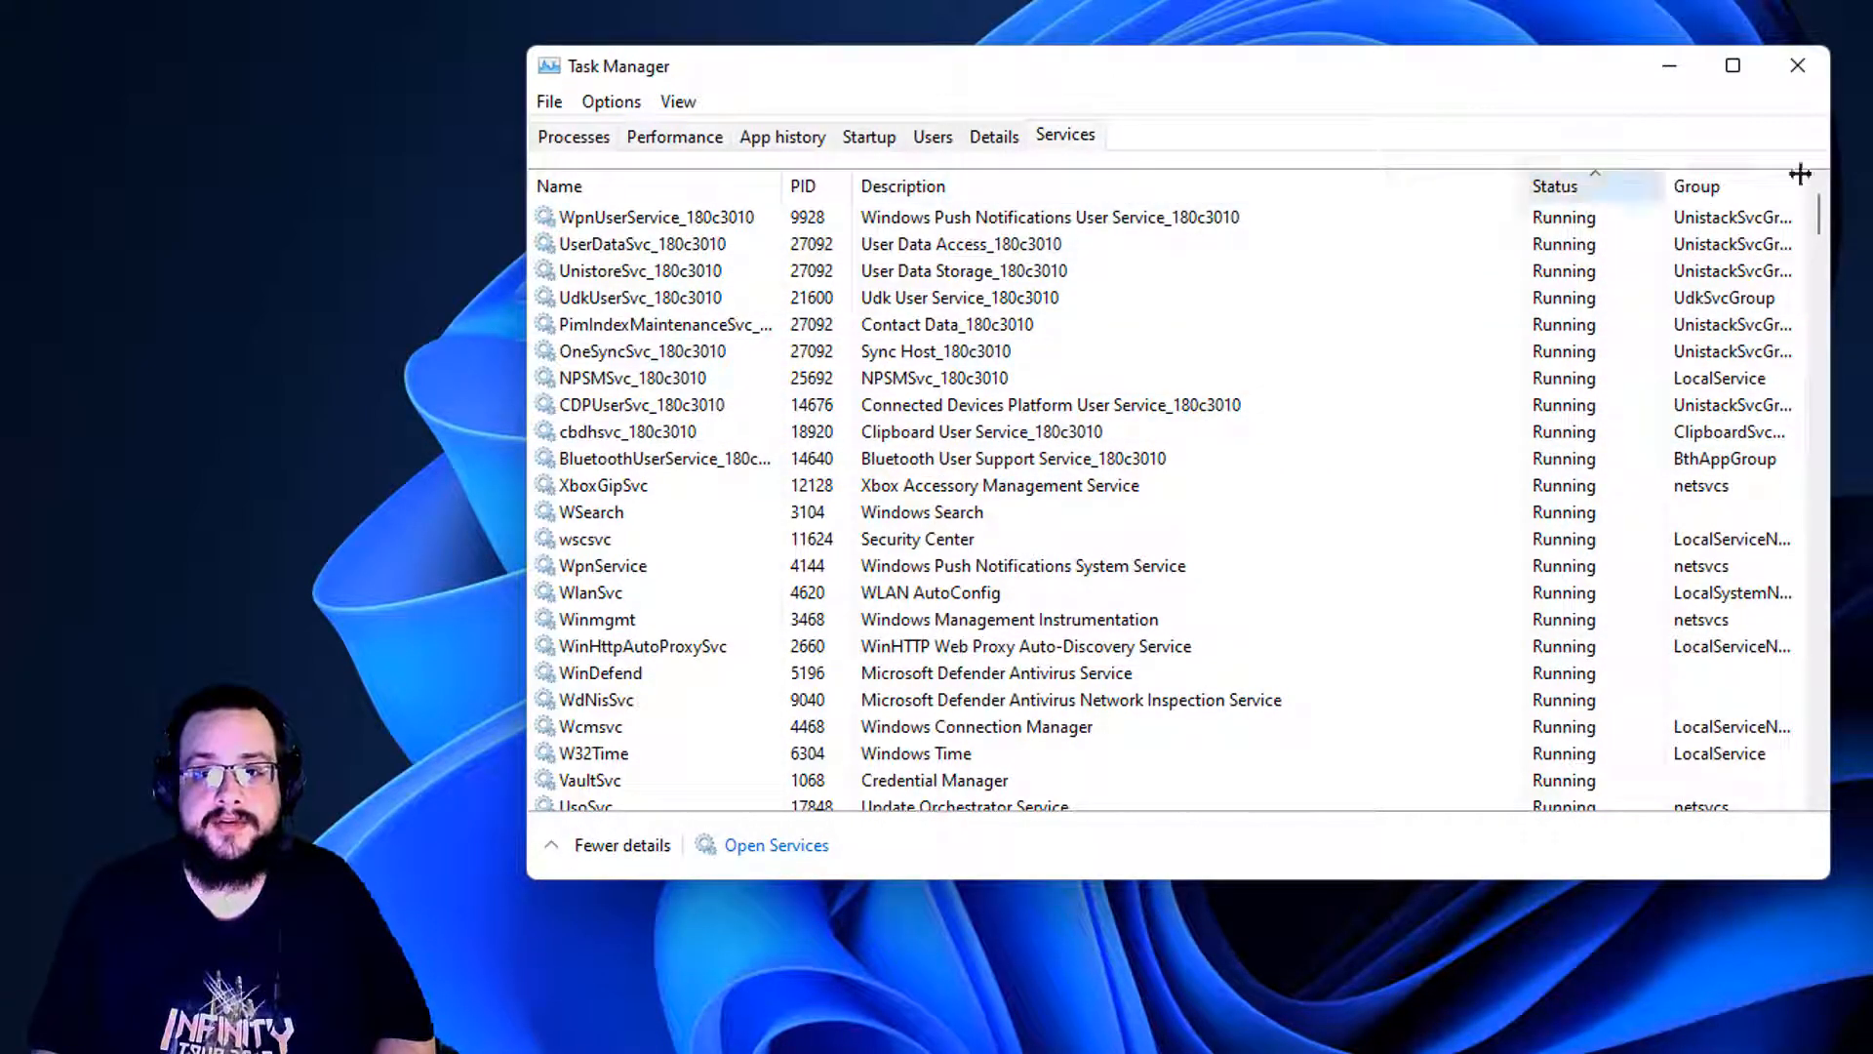
left_click(1555, 186)
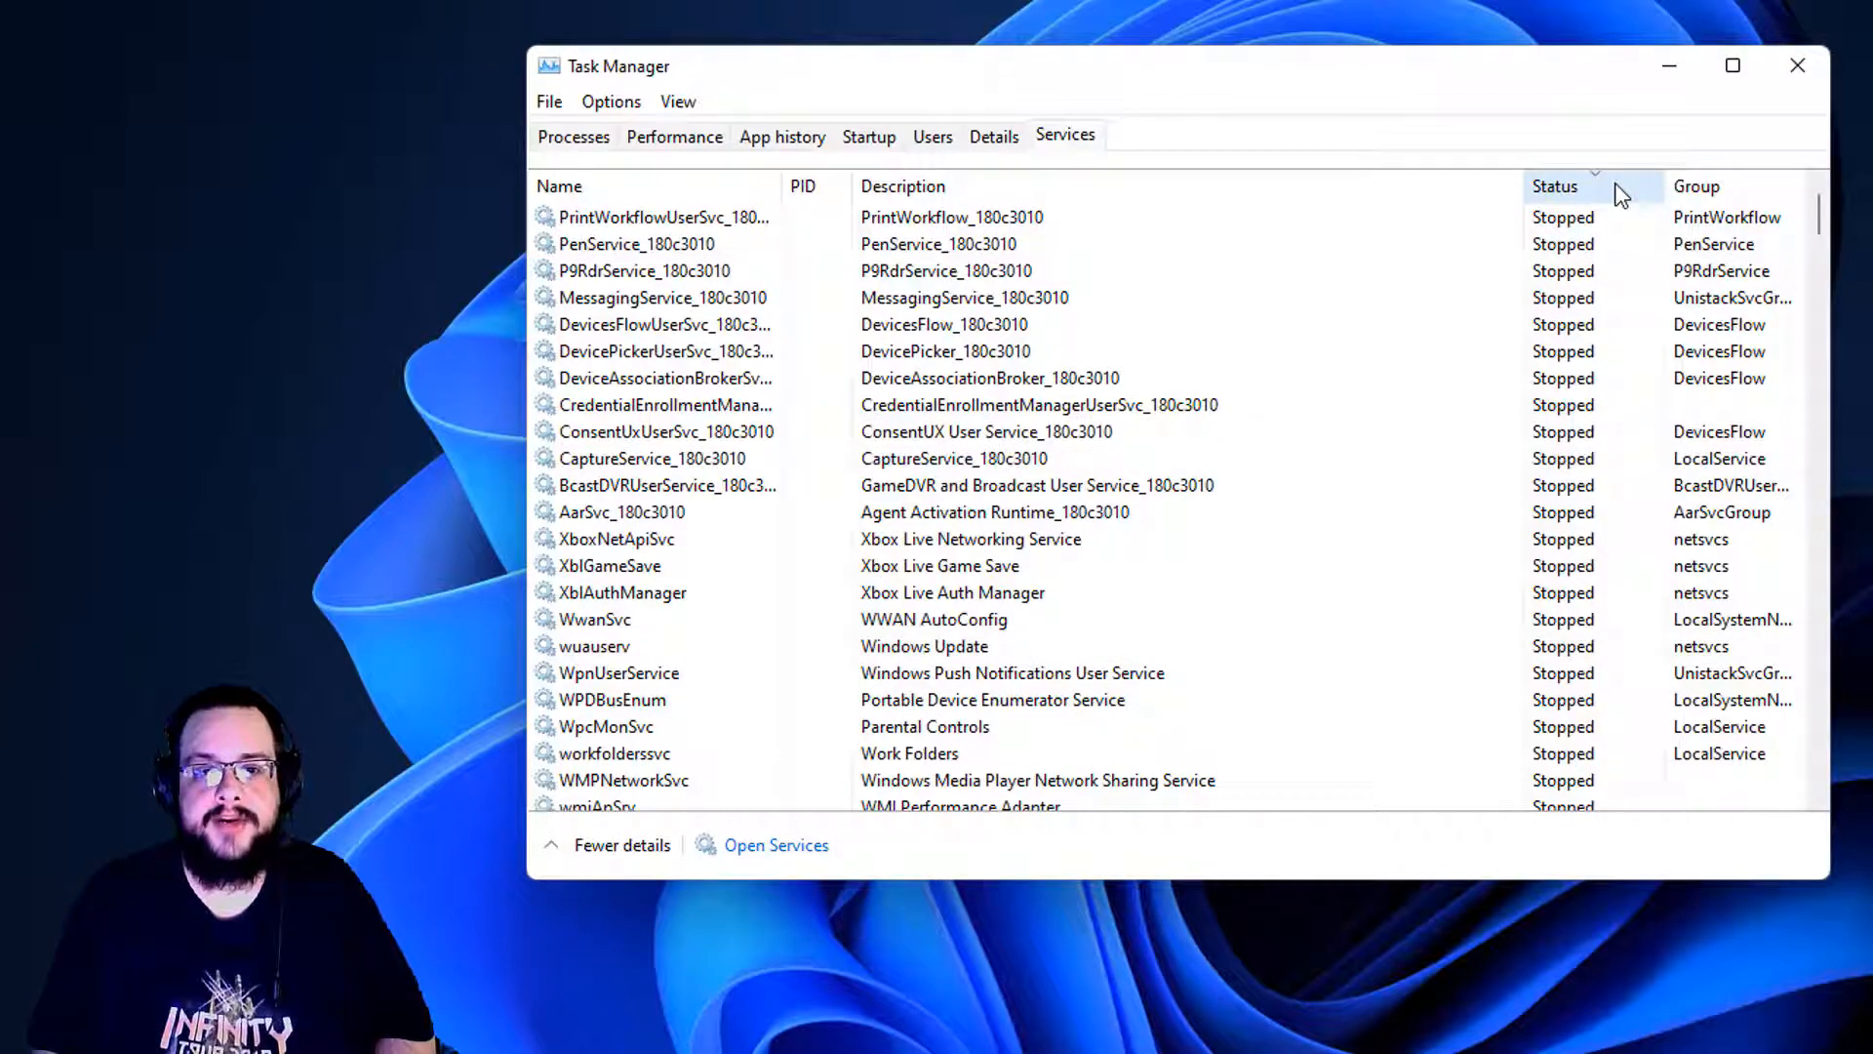
left_click(1555, 185)
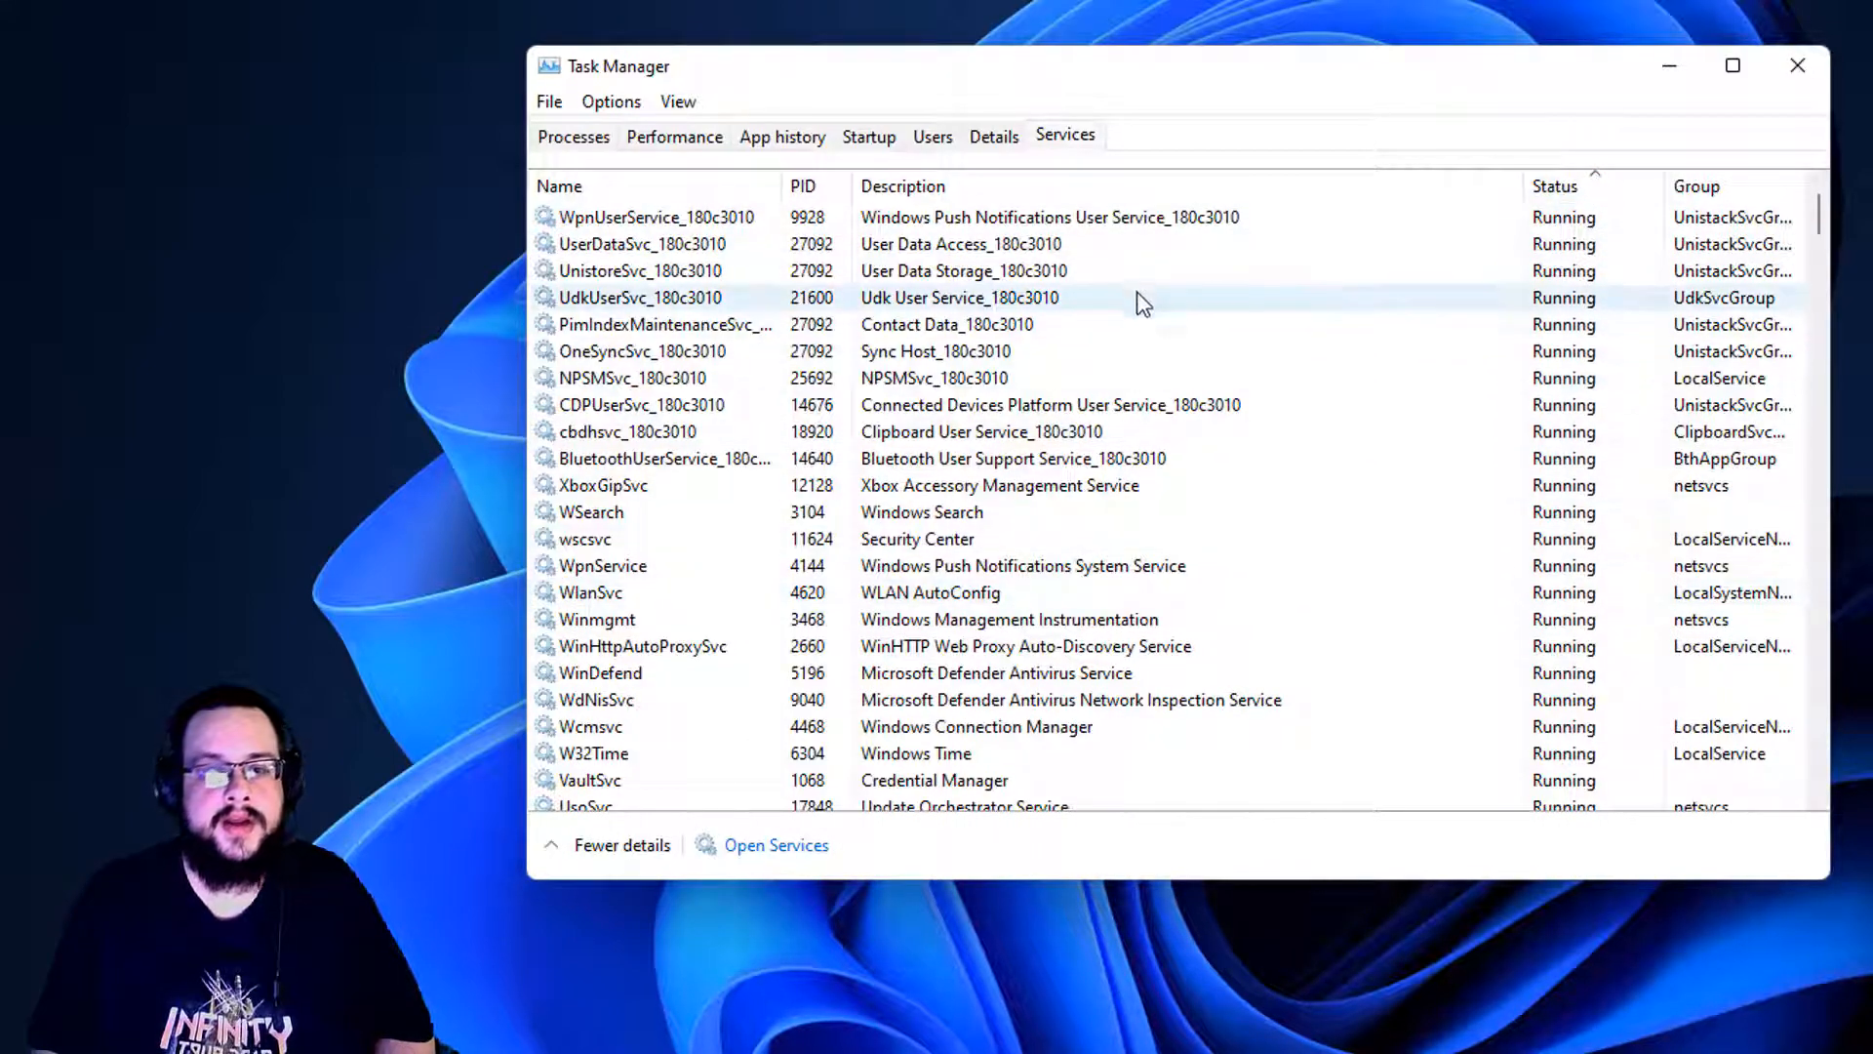
scroll("down", 3)
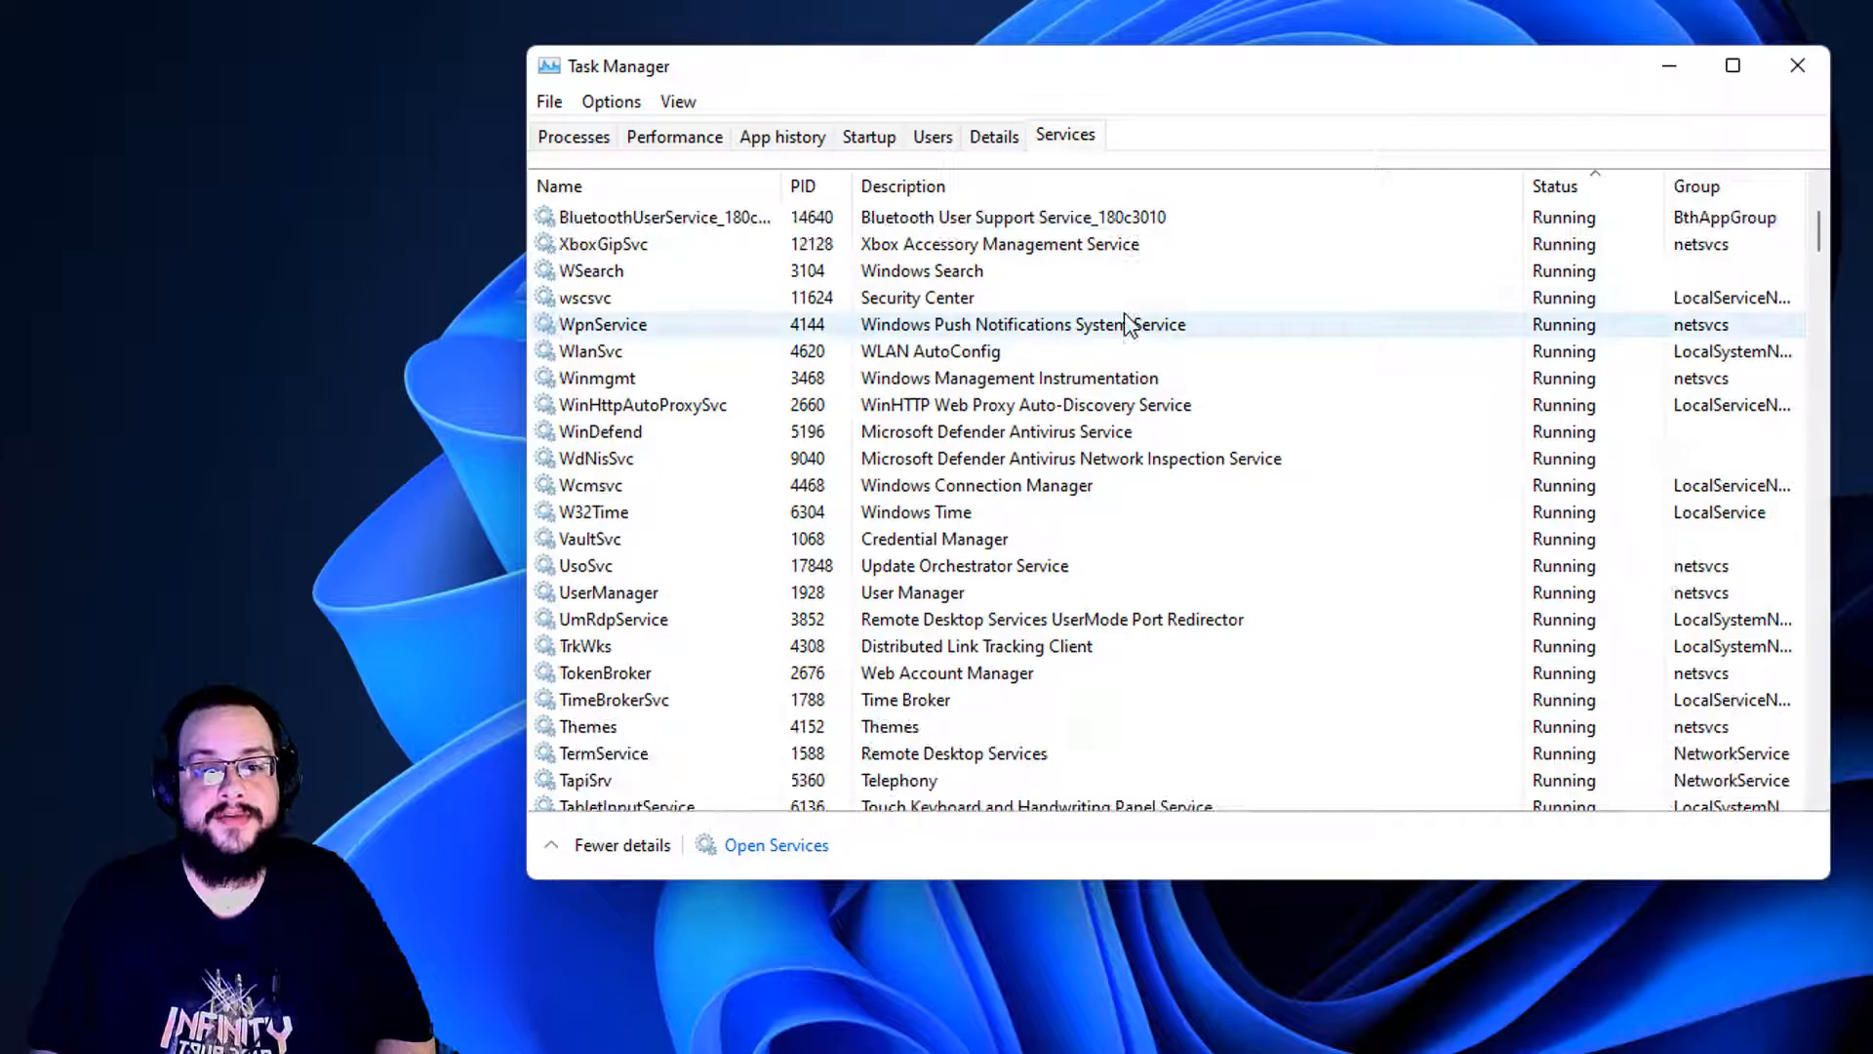
scroll("down", 3)
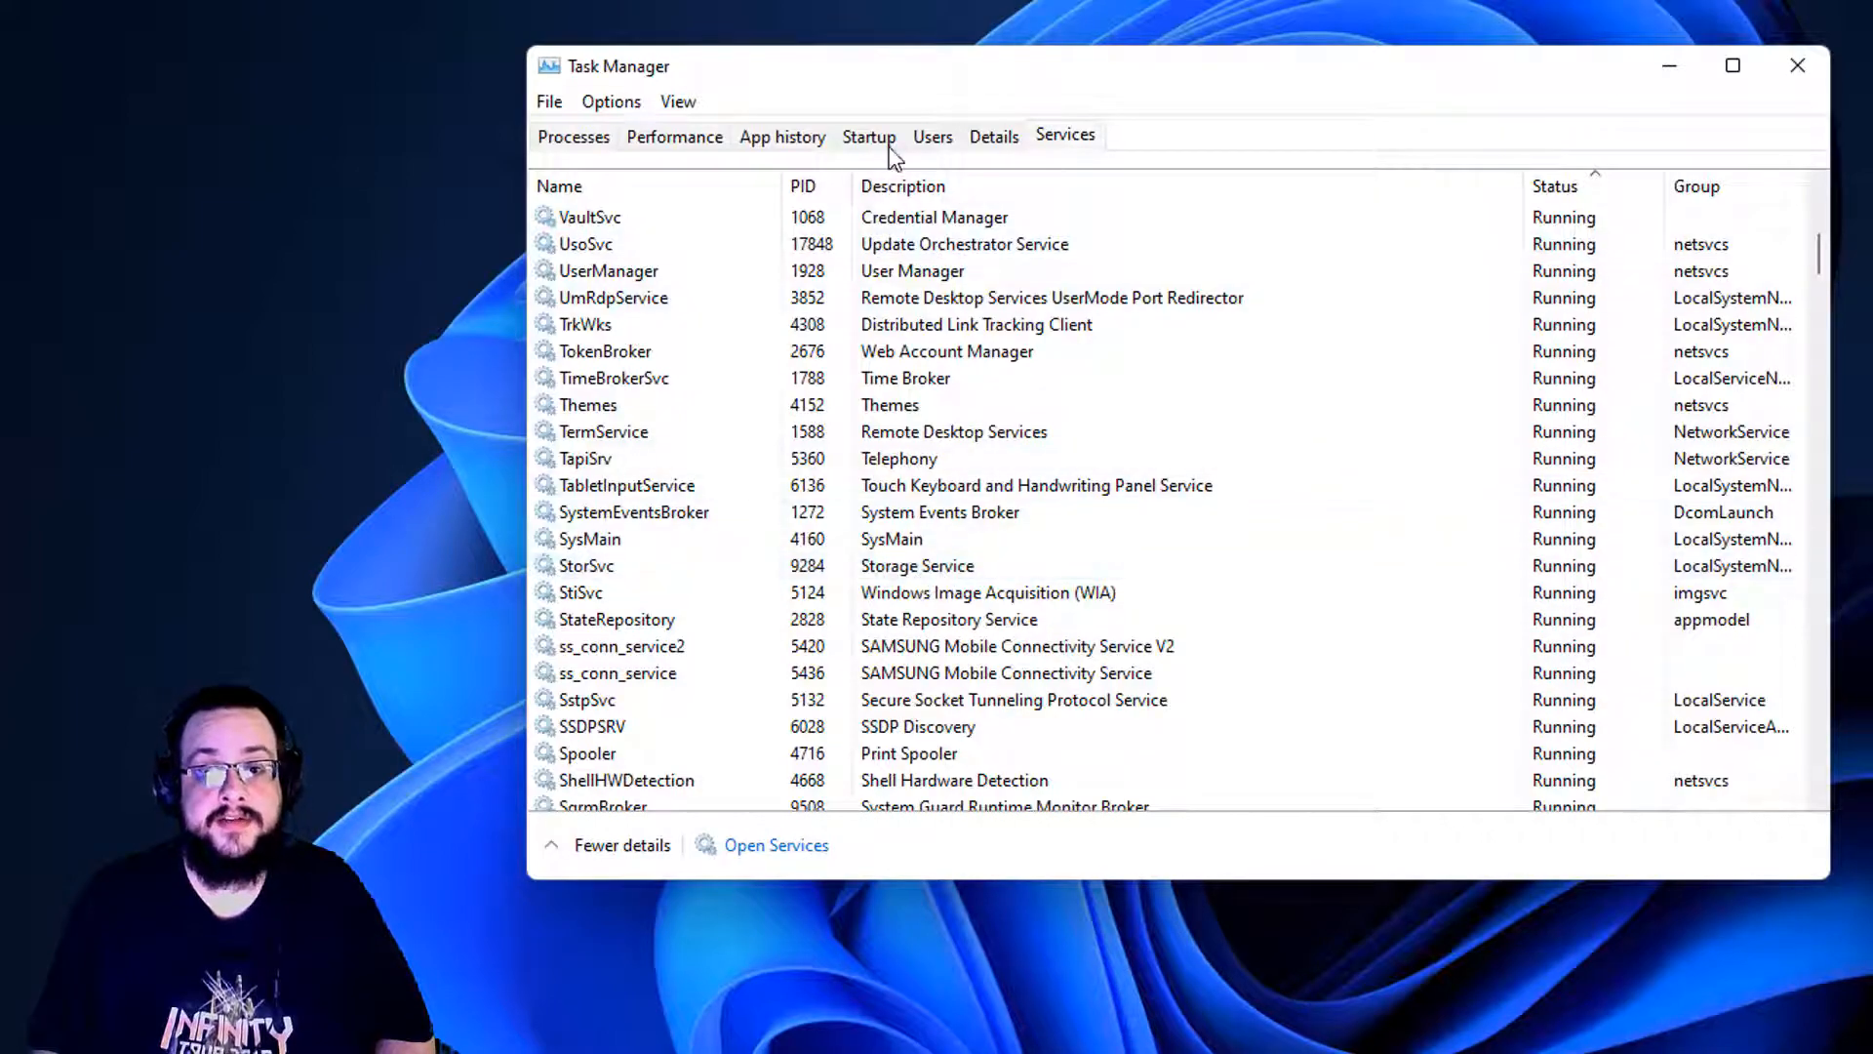
left_click(1067, 349)
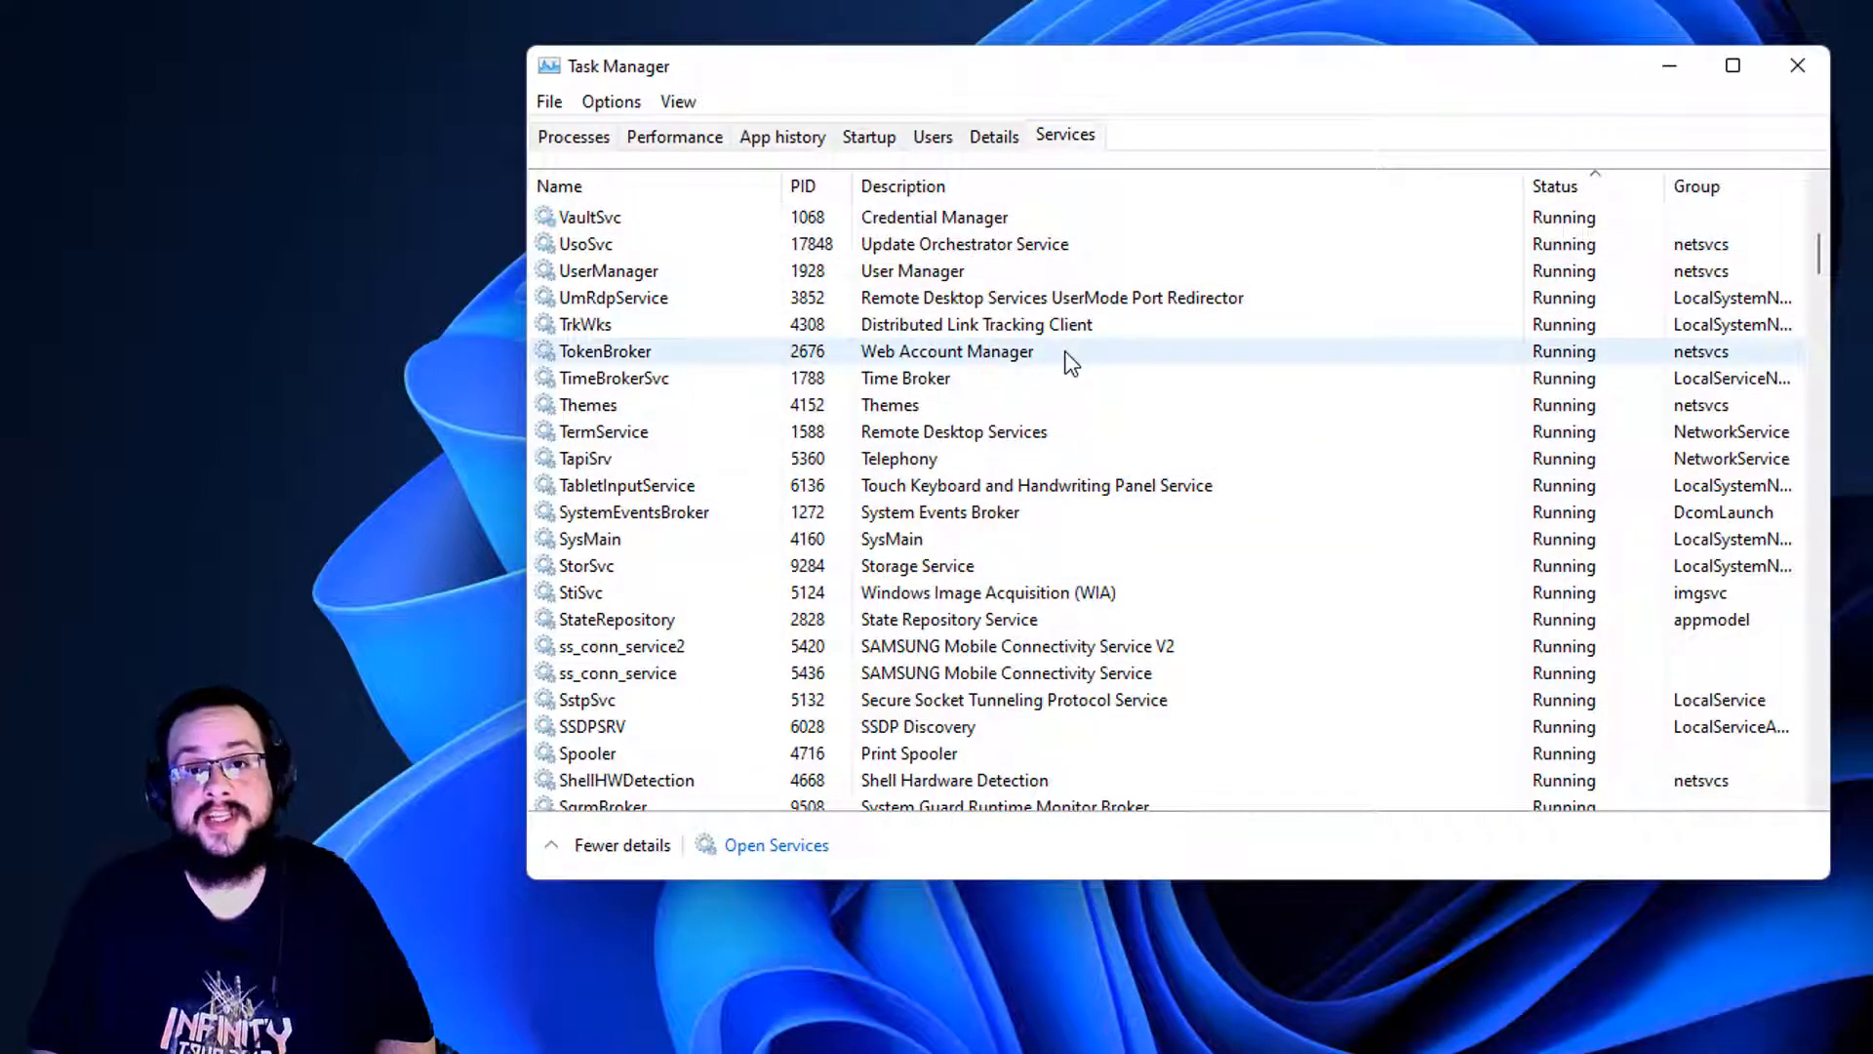
scroll("down", 3)
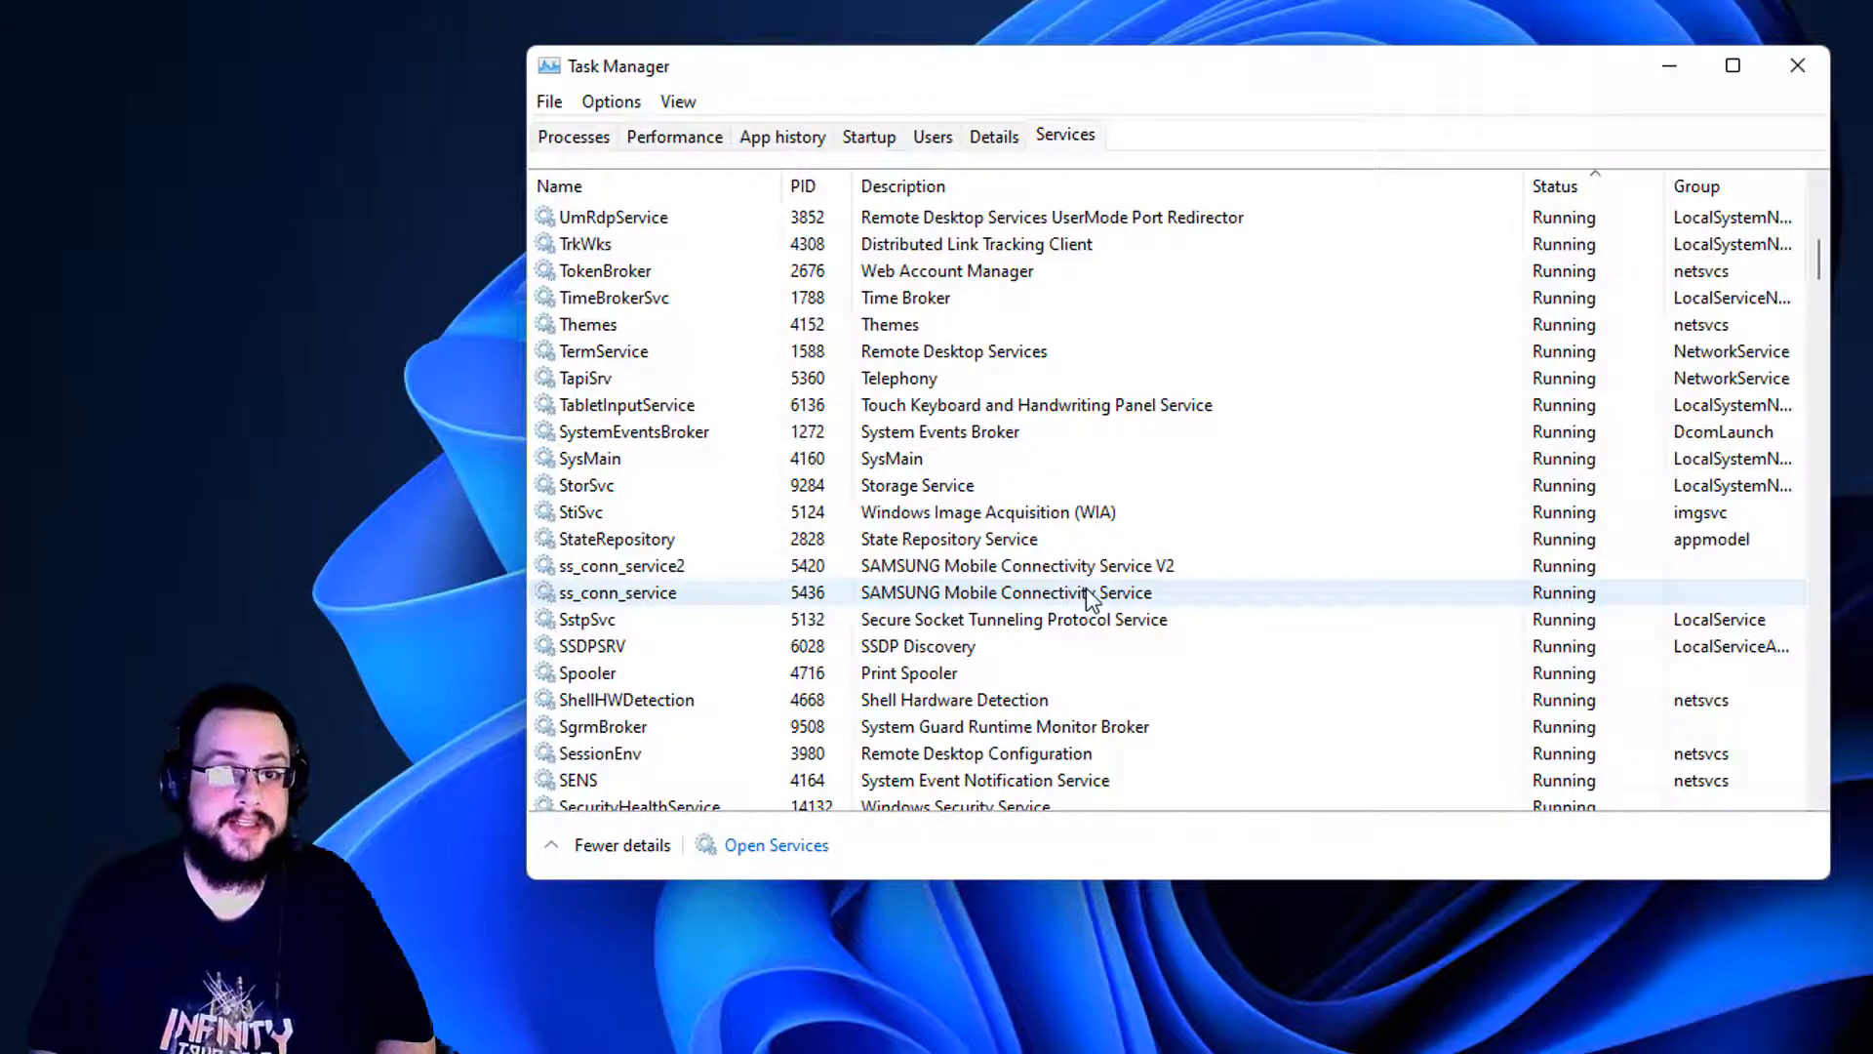
Show the available actions for the running ss_conn_service2 (SAMSUNG Mobile Connectivity Service V2).
right_click(1007, 591)
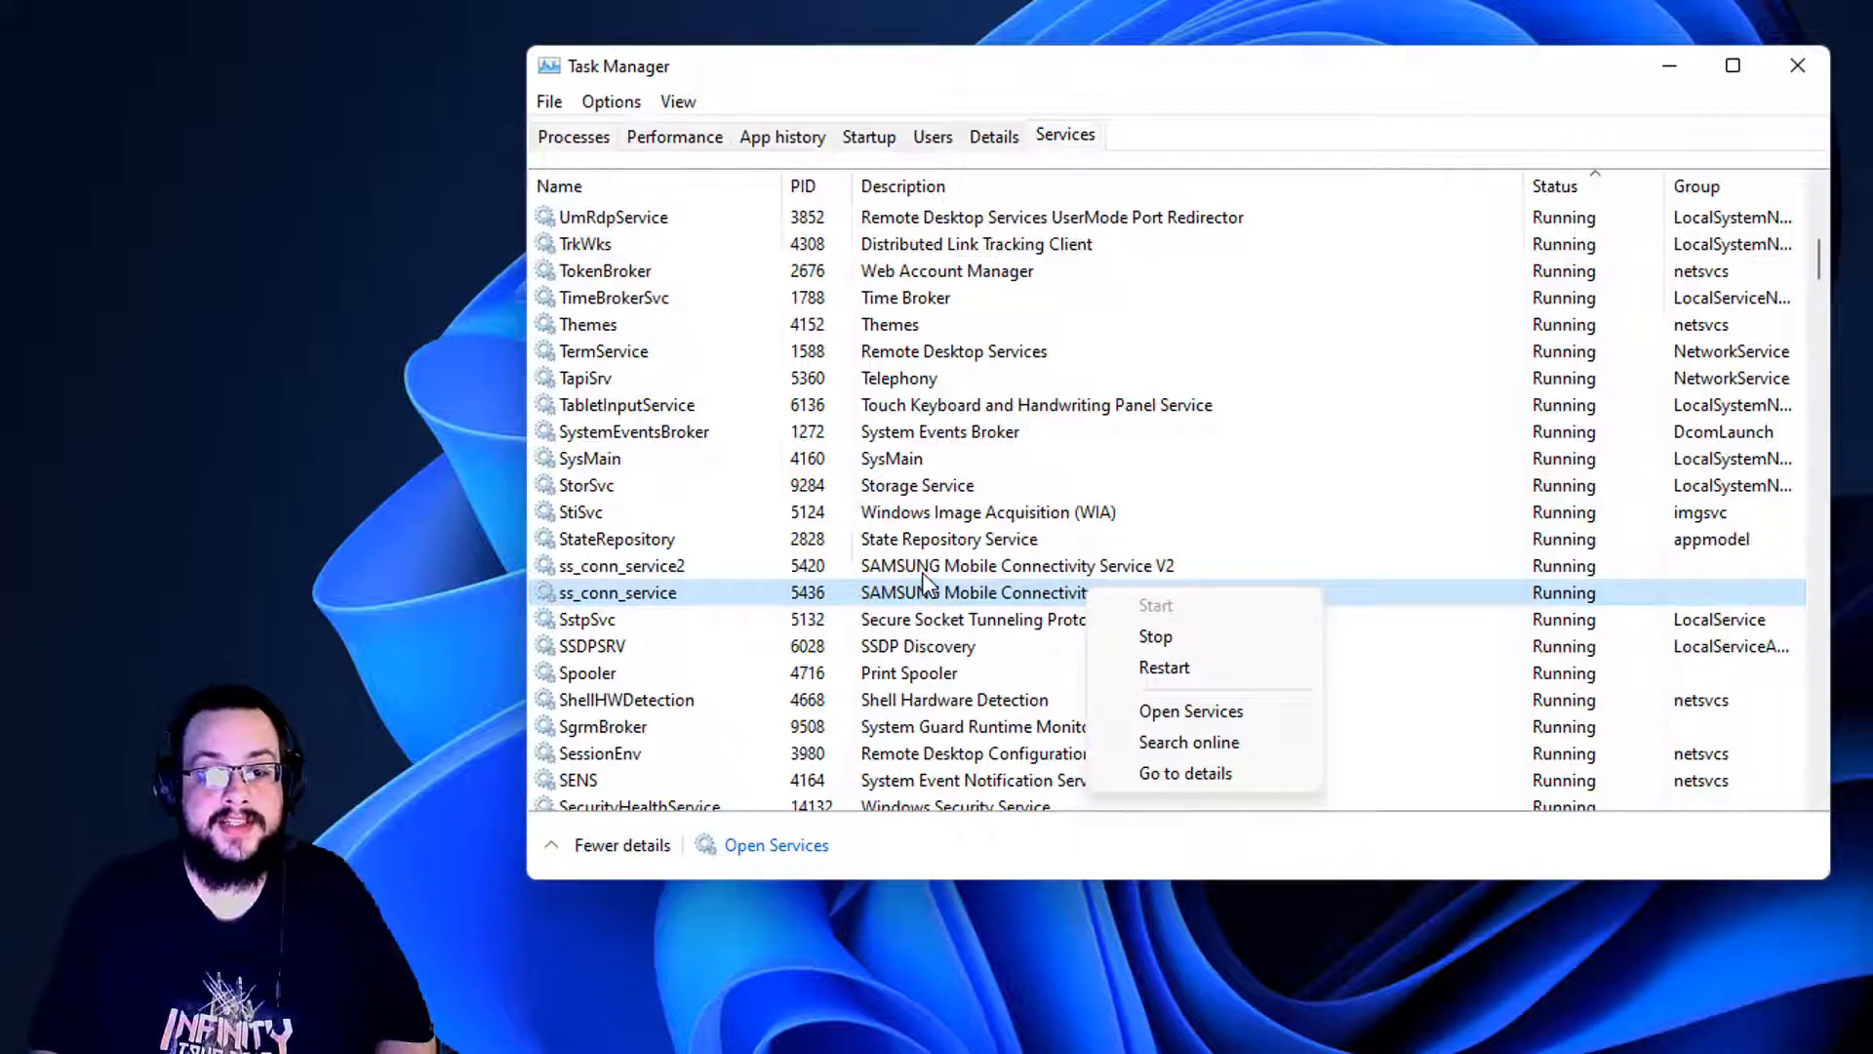
left_click(1003, 591)
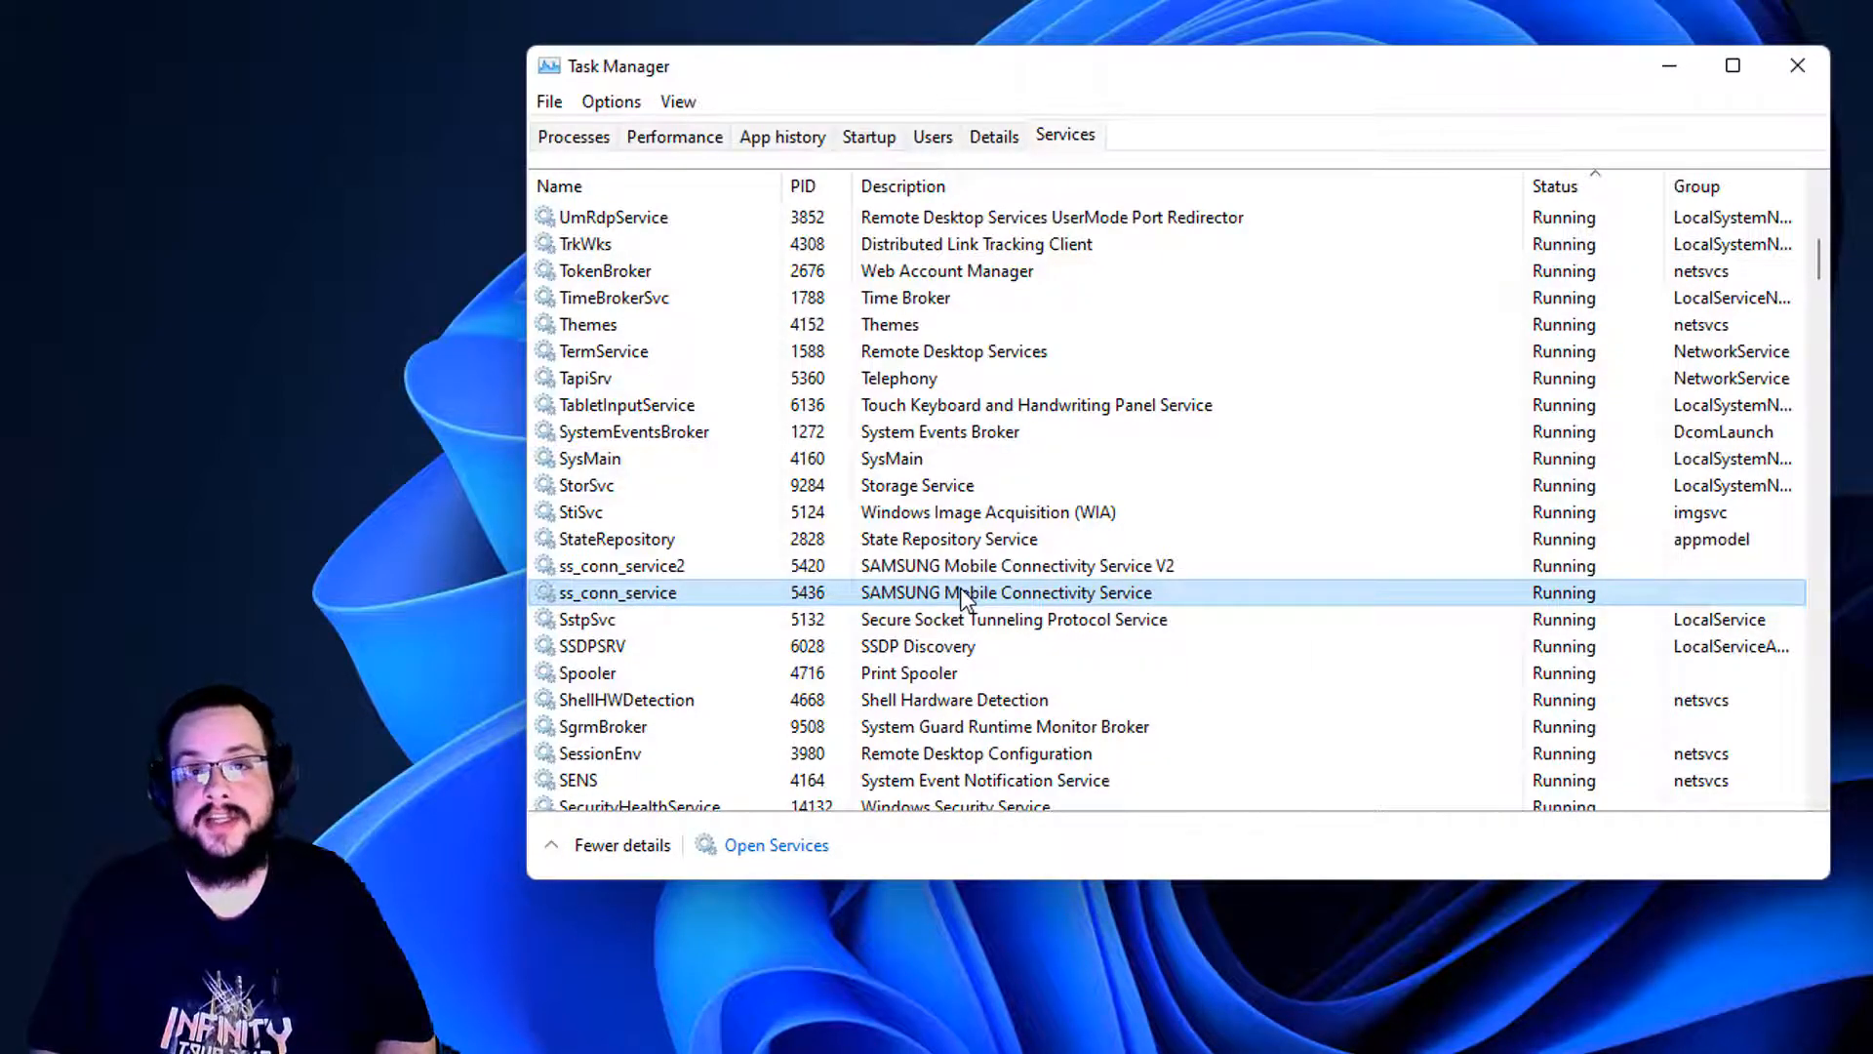
right_click(1003, 593)
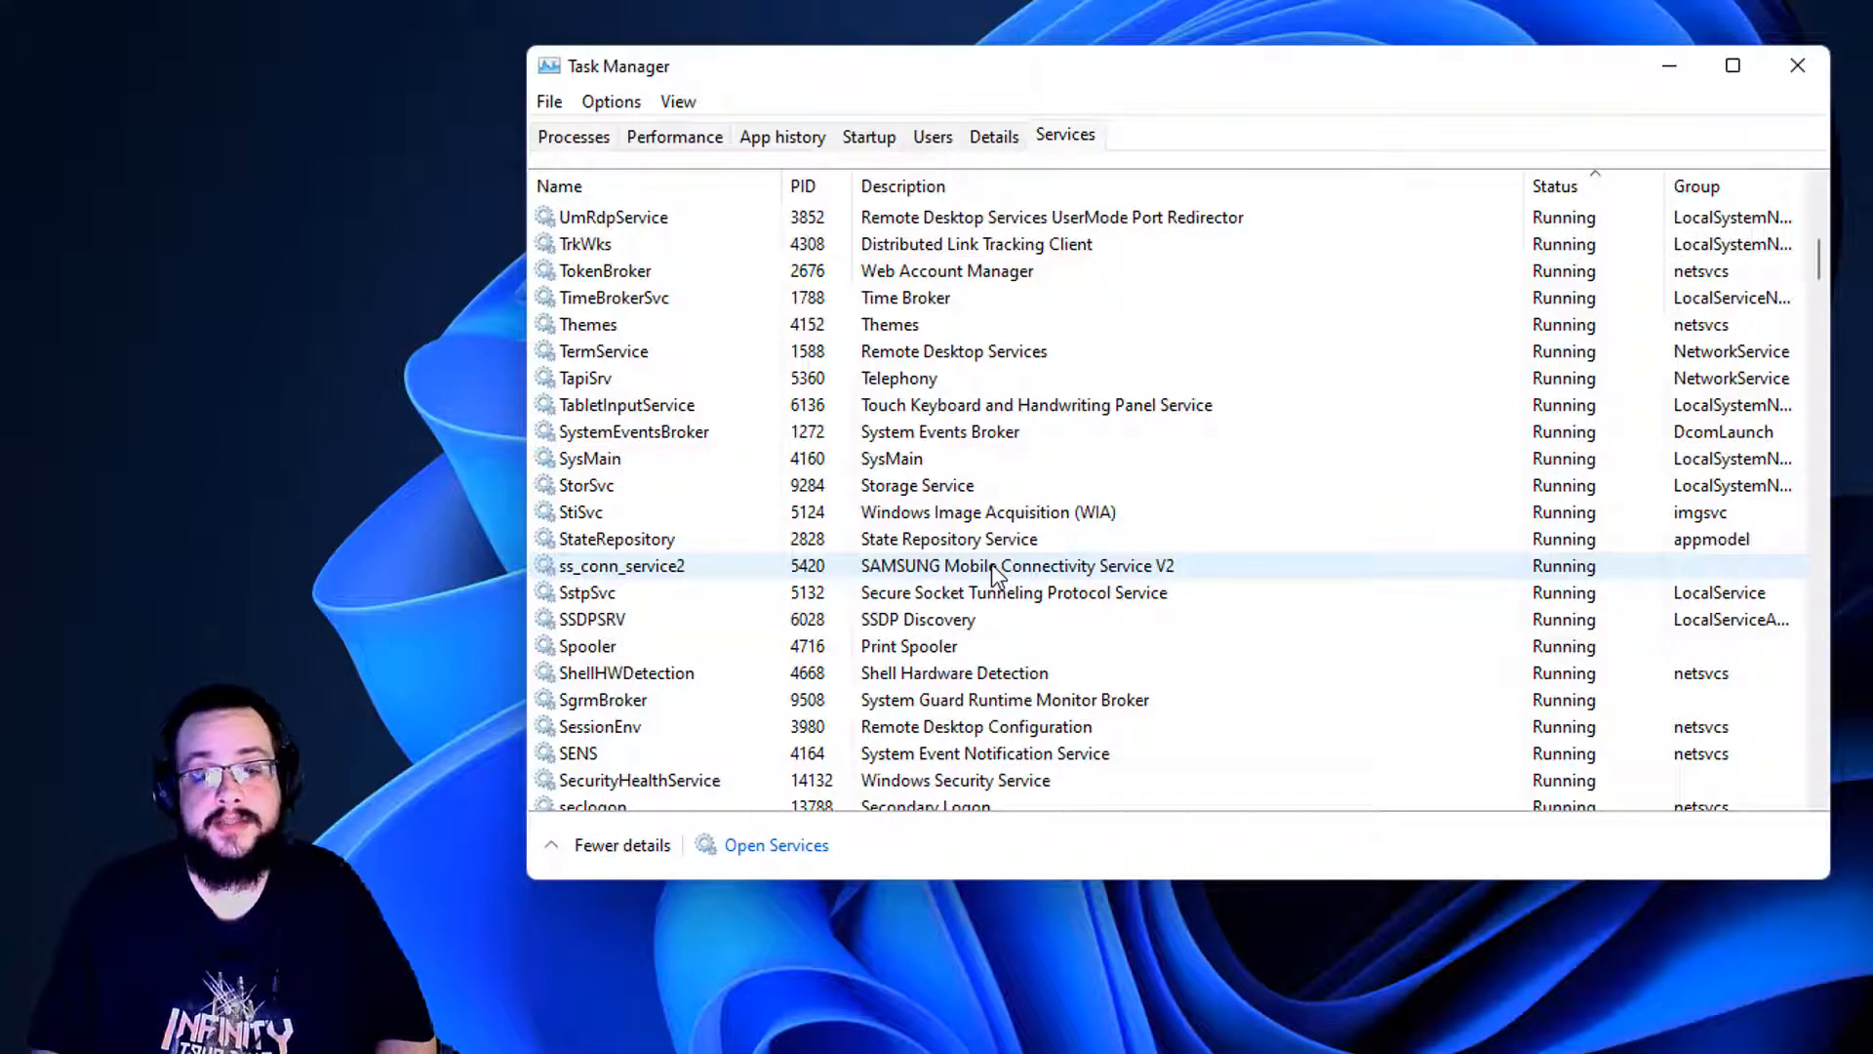
right_click(998, 566)
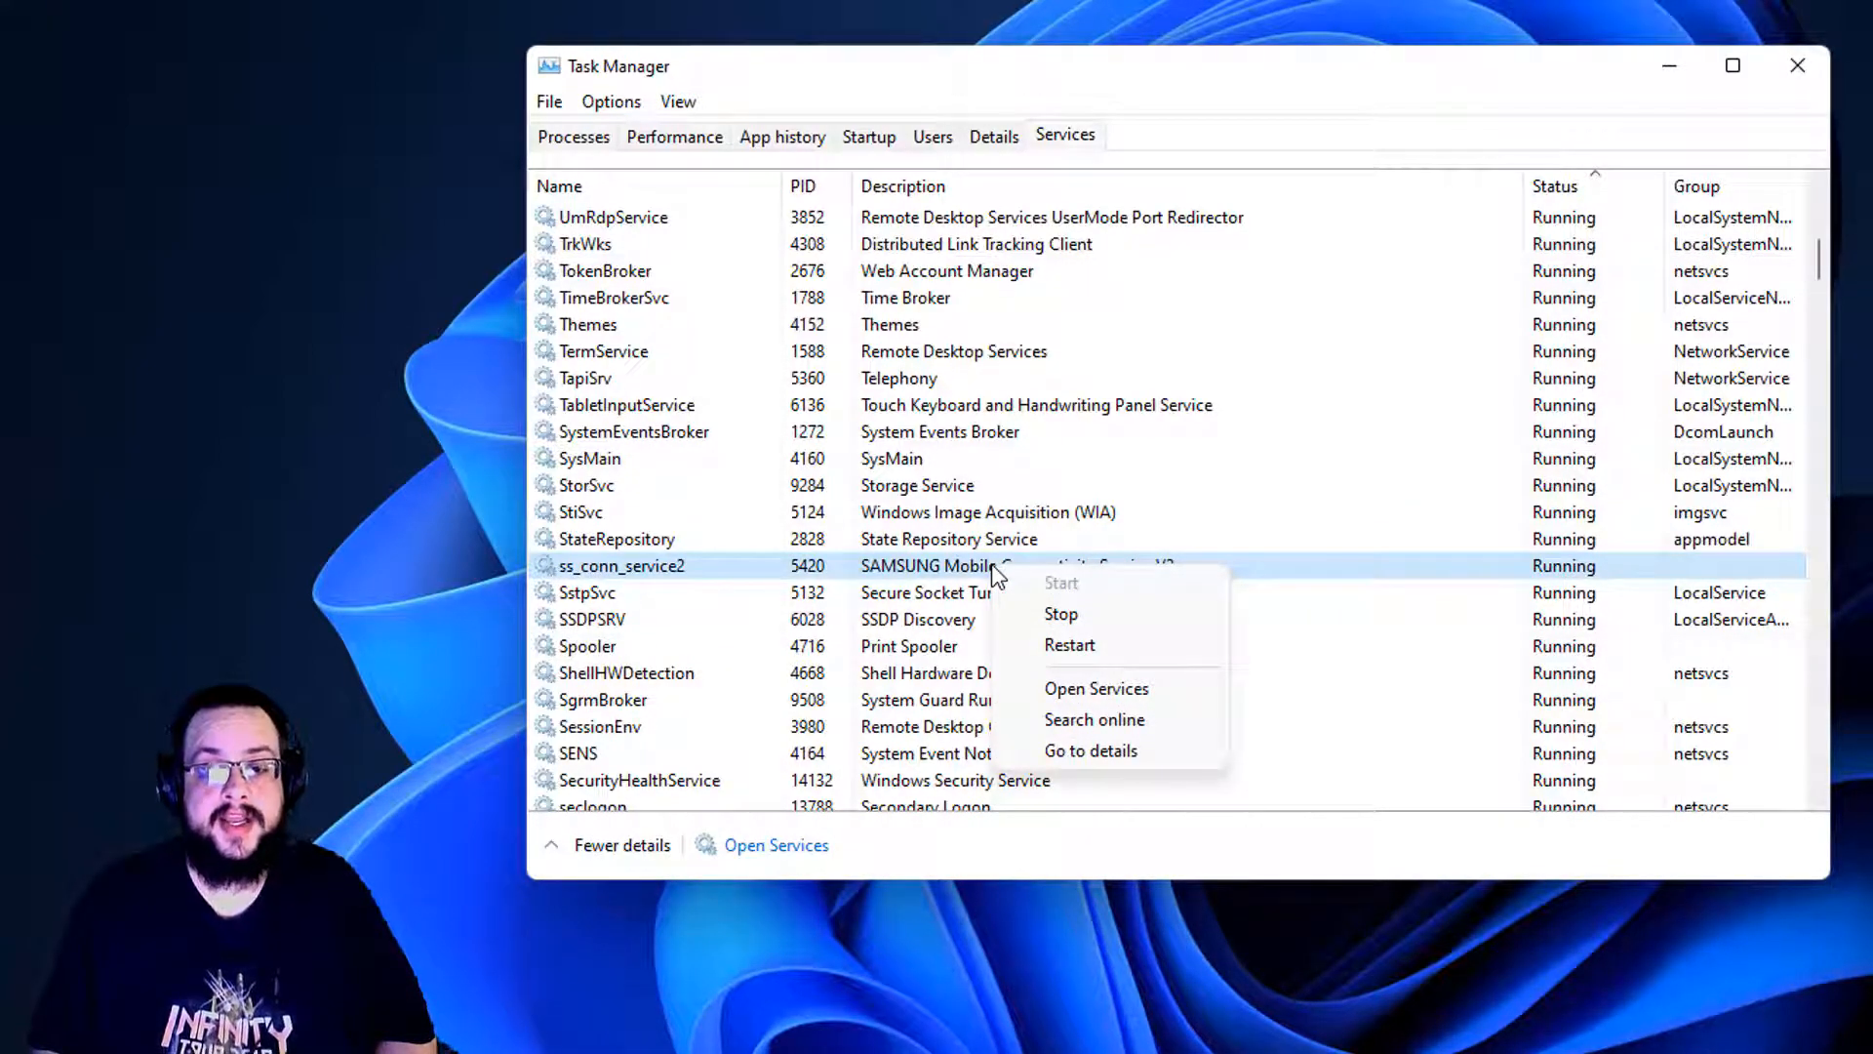
mouse_move(1089, 749)
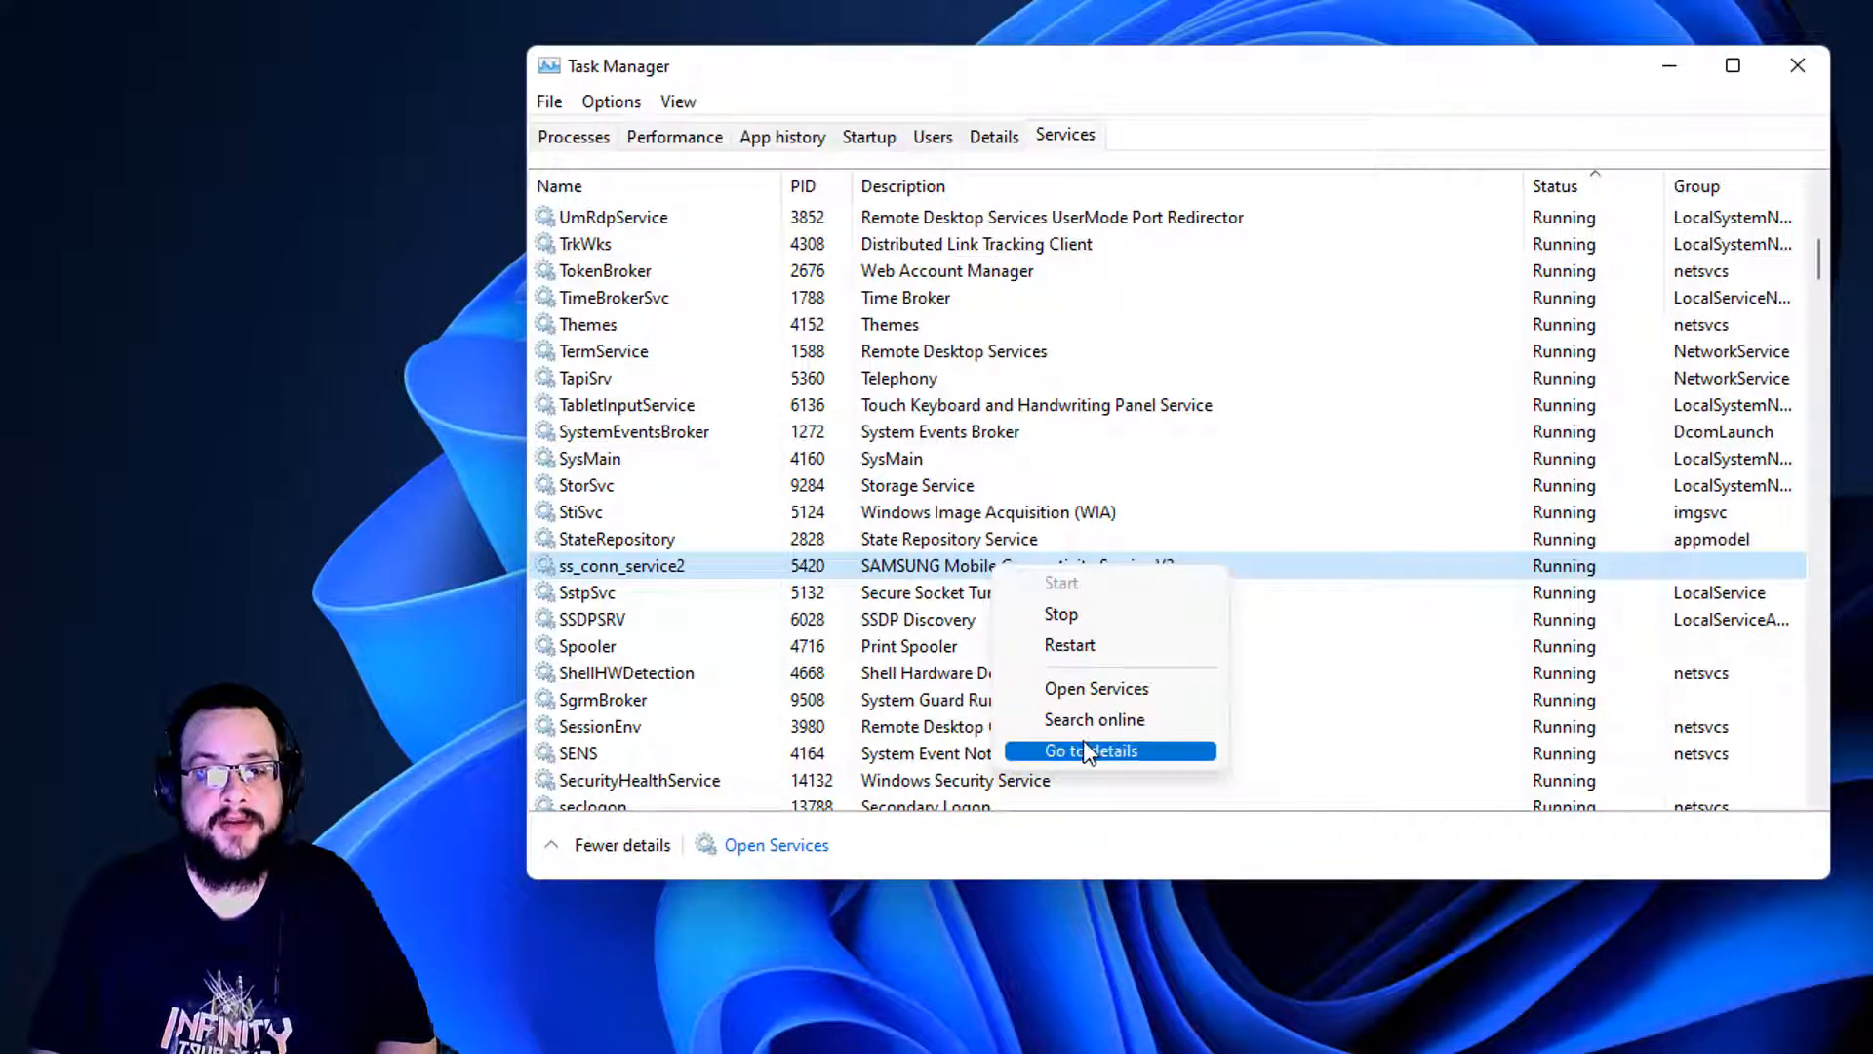
left_click(1089, 749)
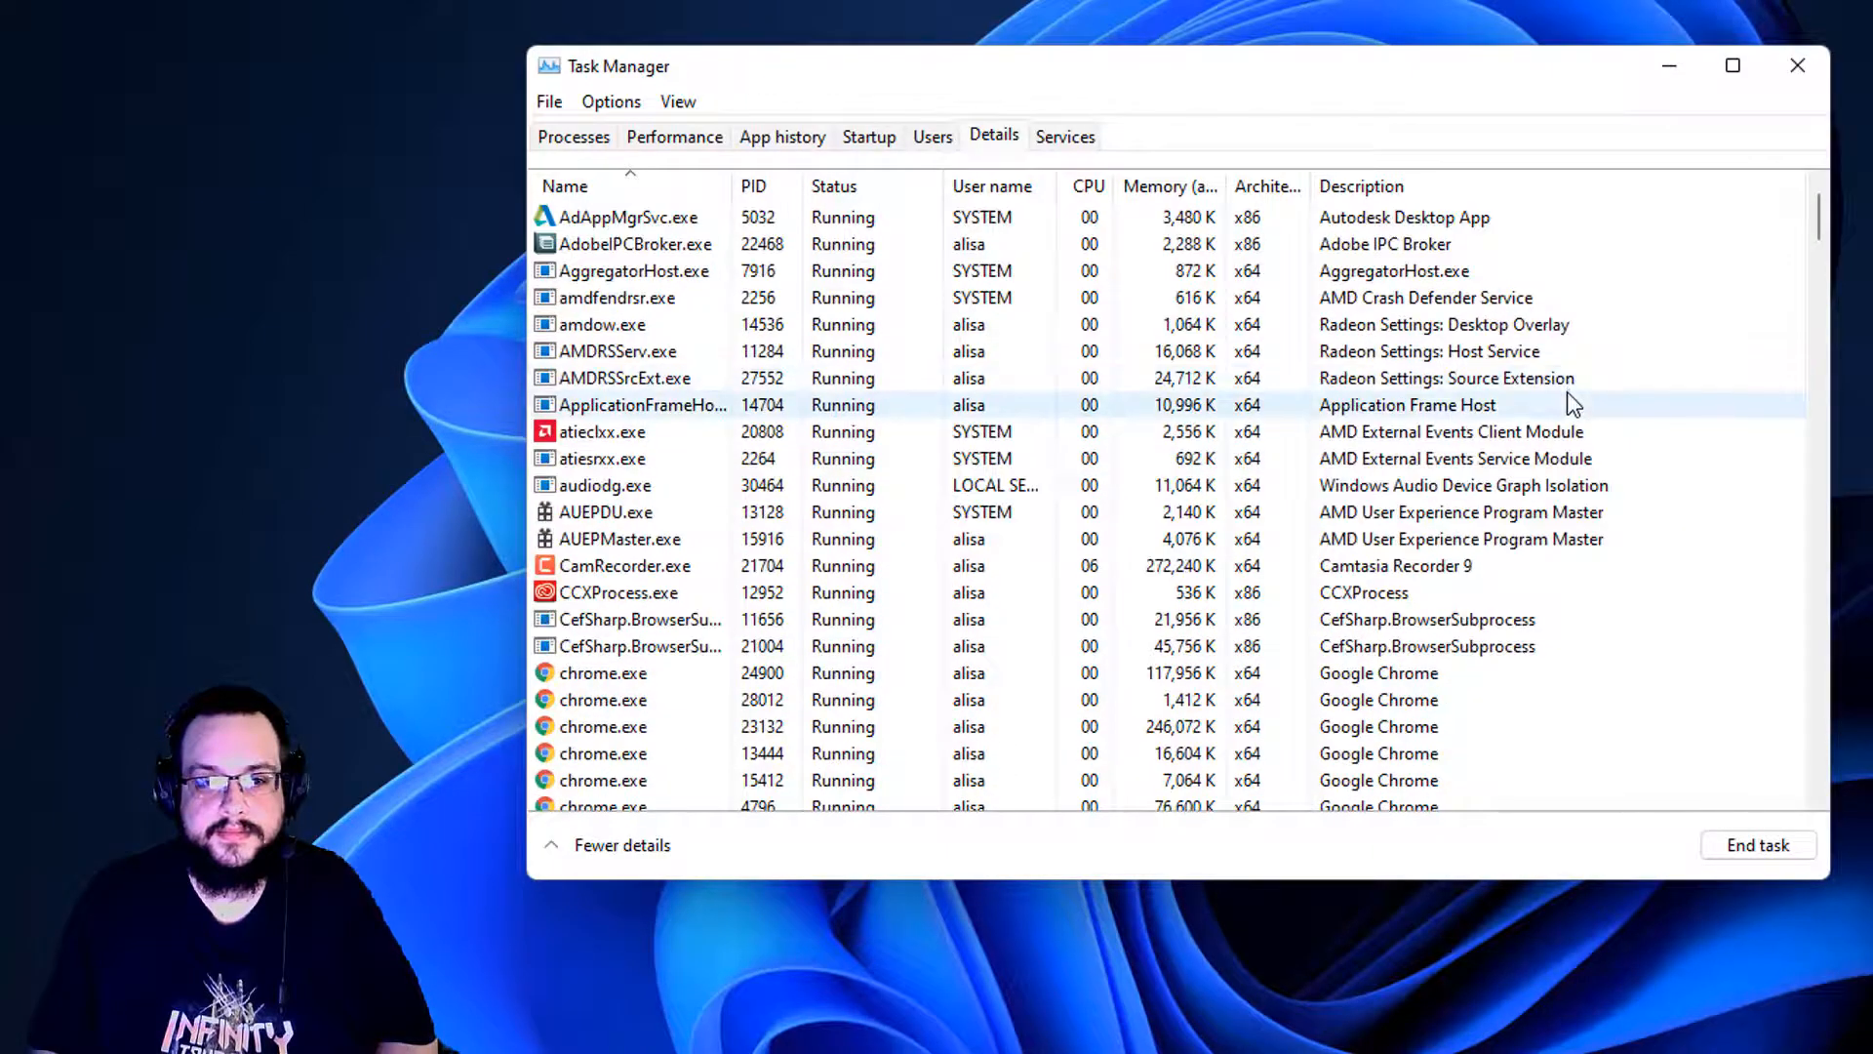
left_click(619, 591)
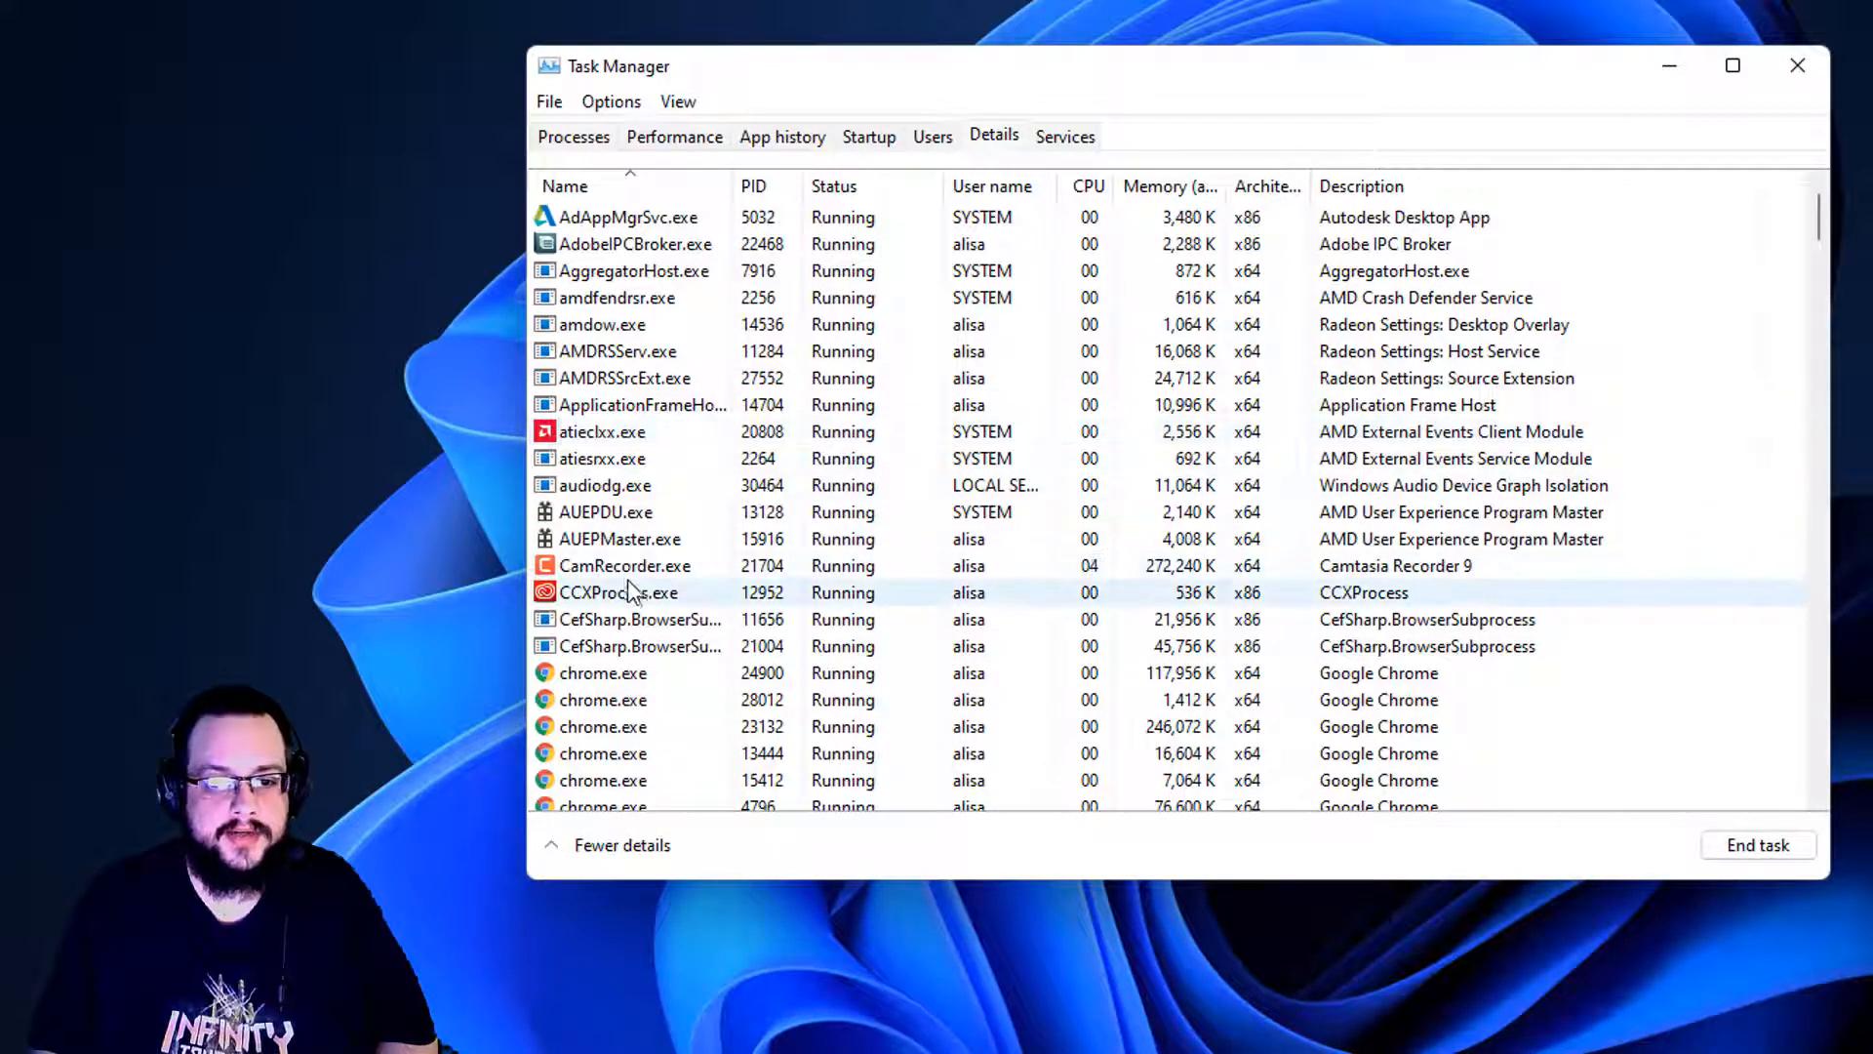
left_click(603, 324)
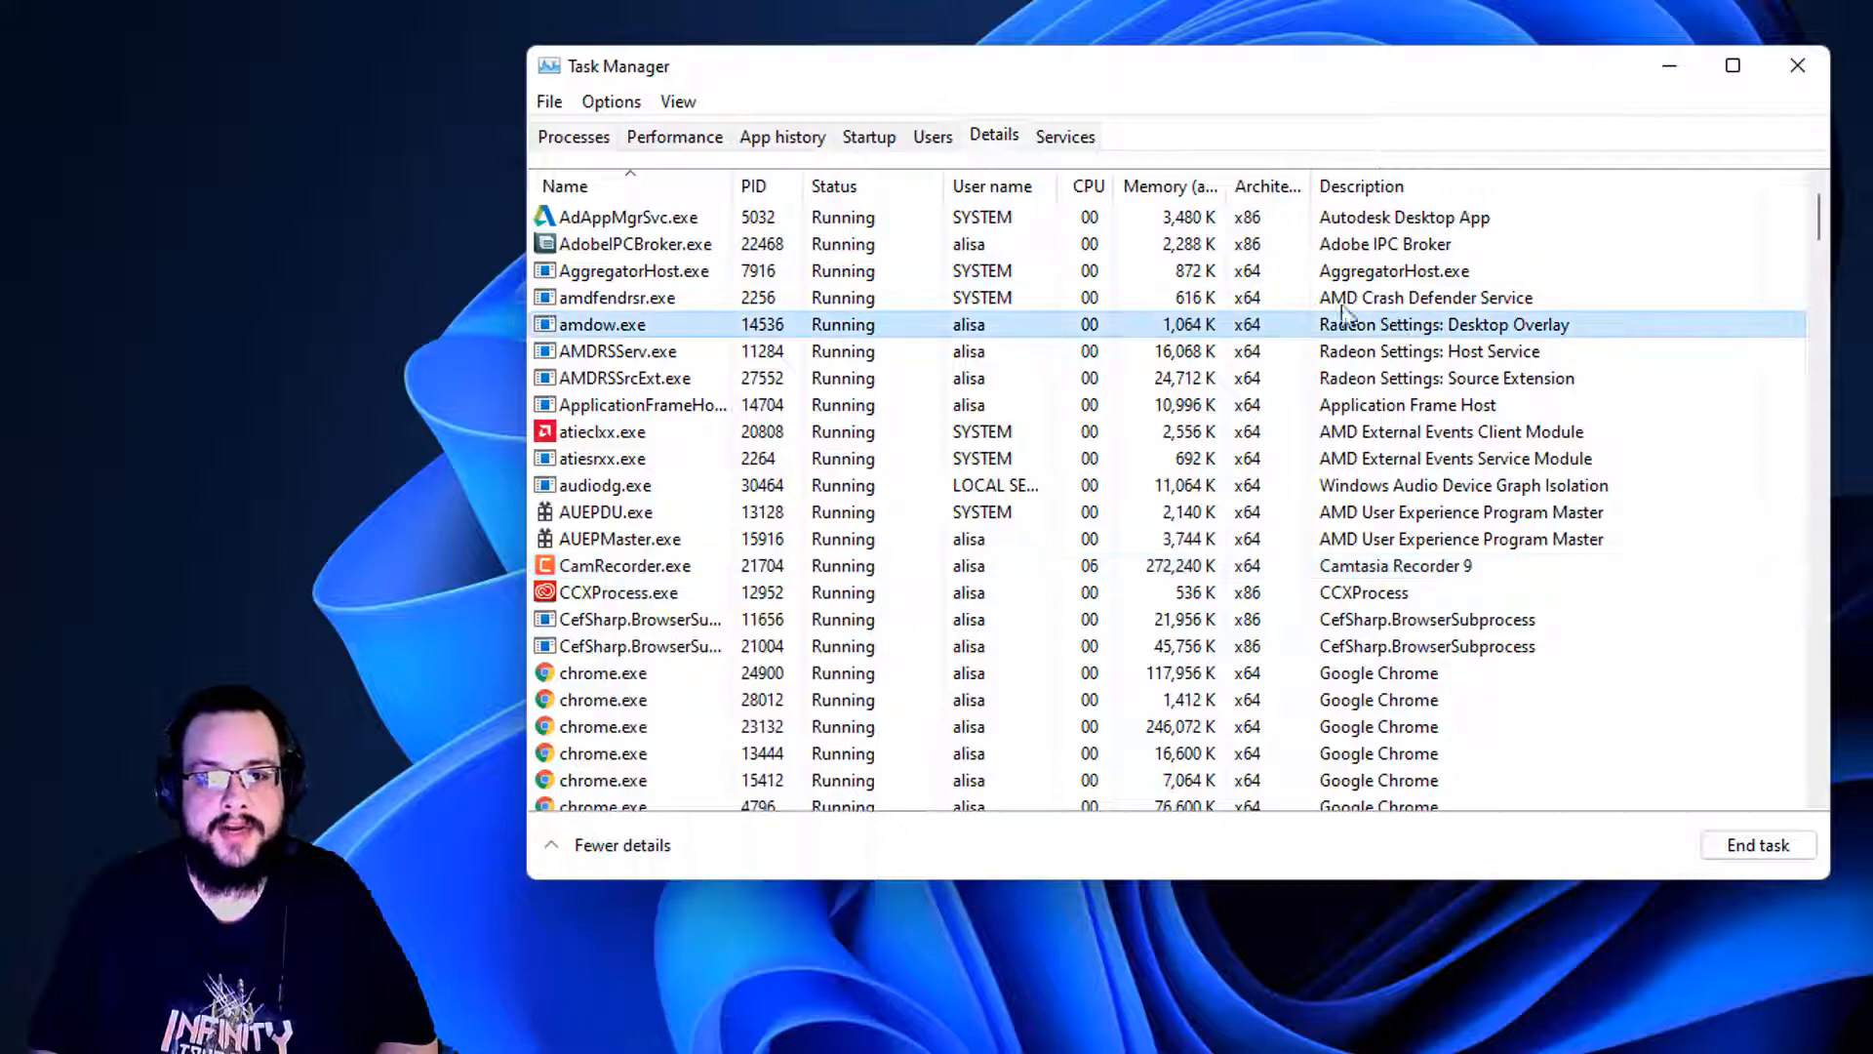
left_click(1063, 134)
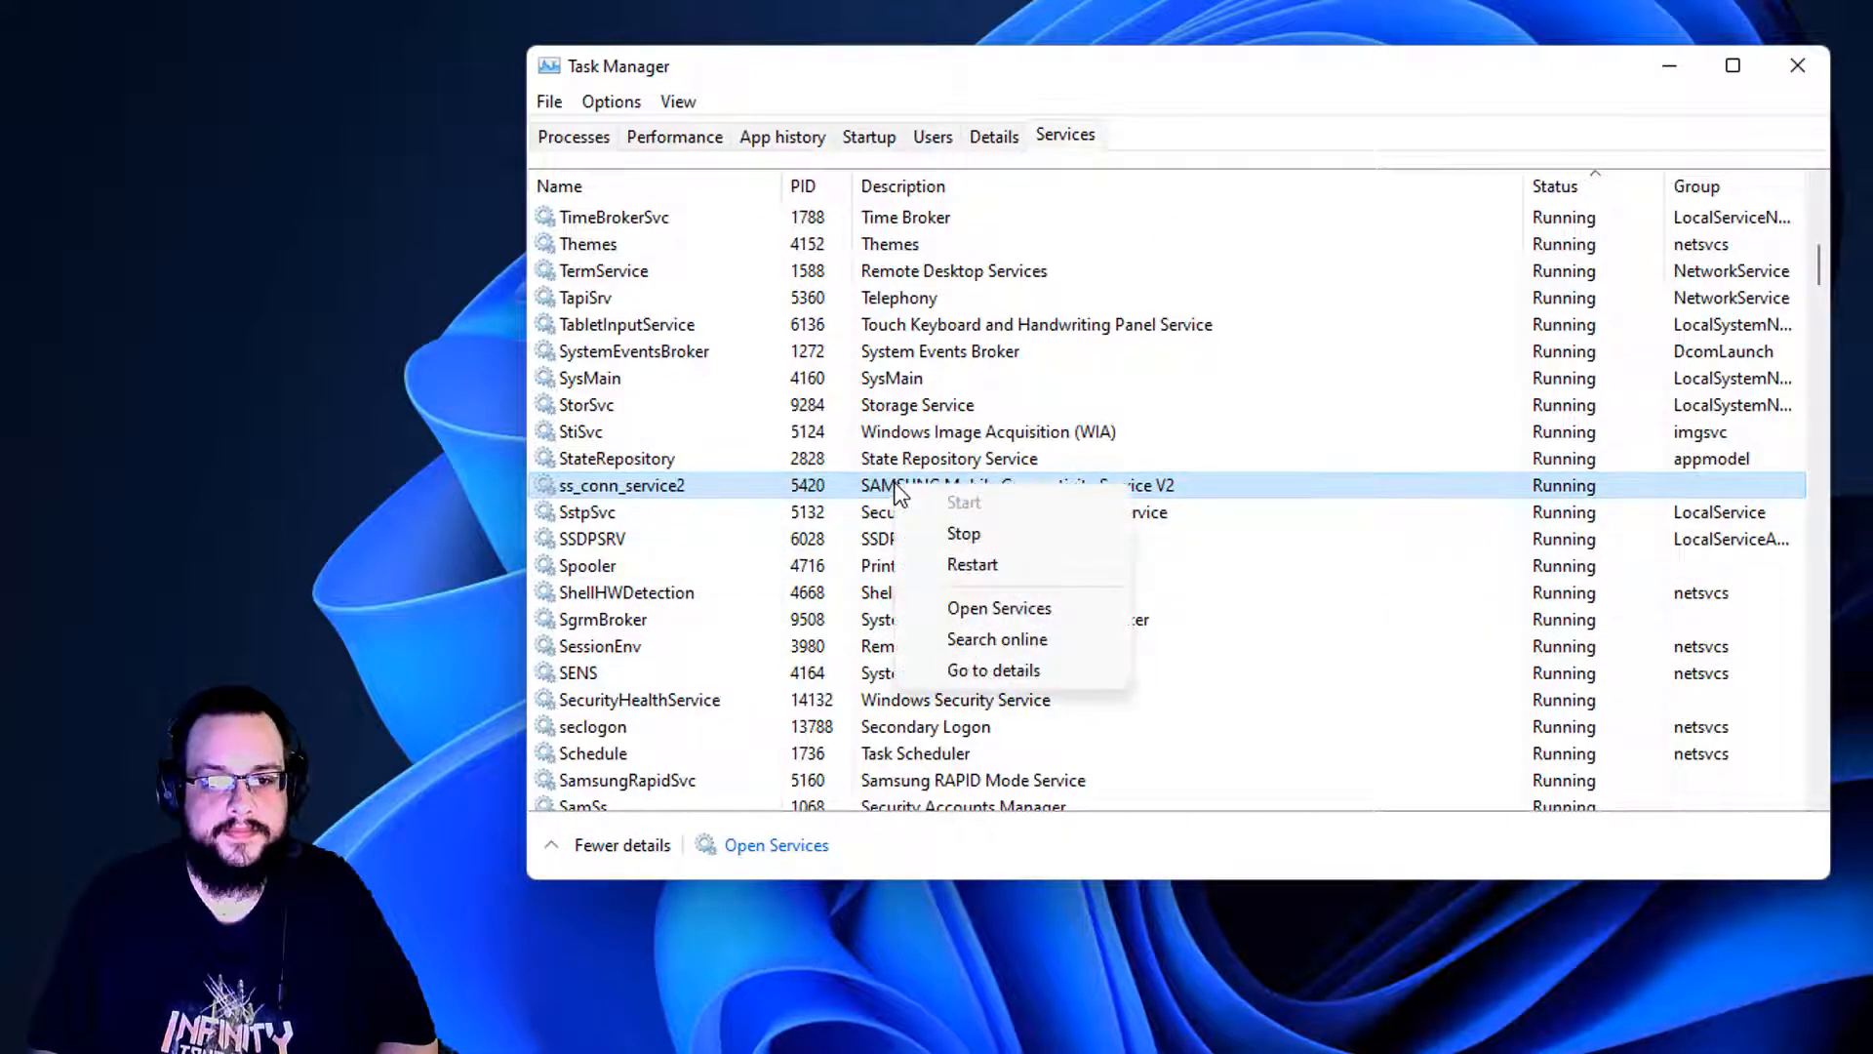
mouse_move(999, 609)
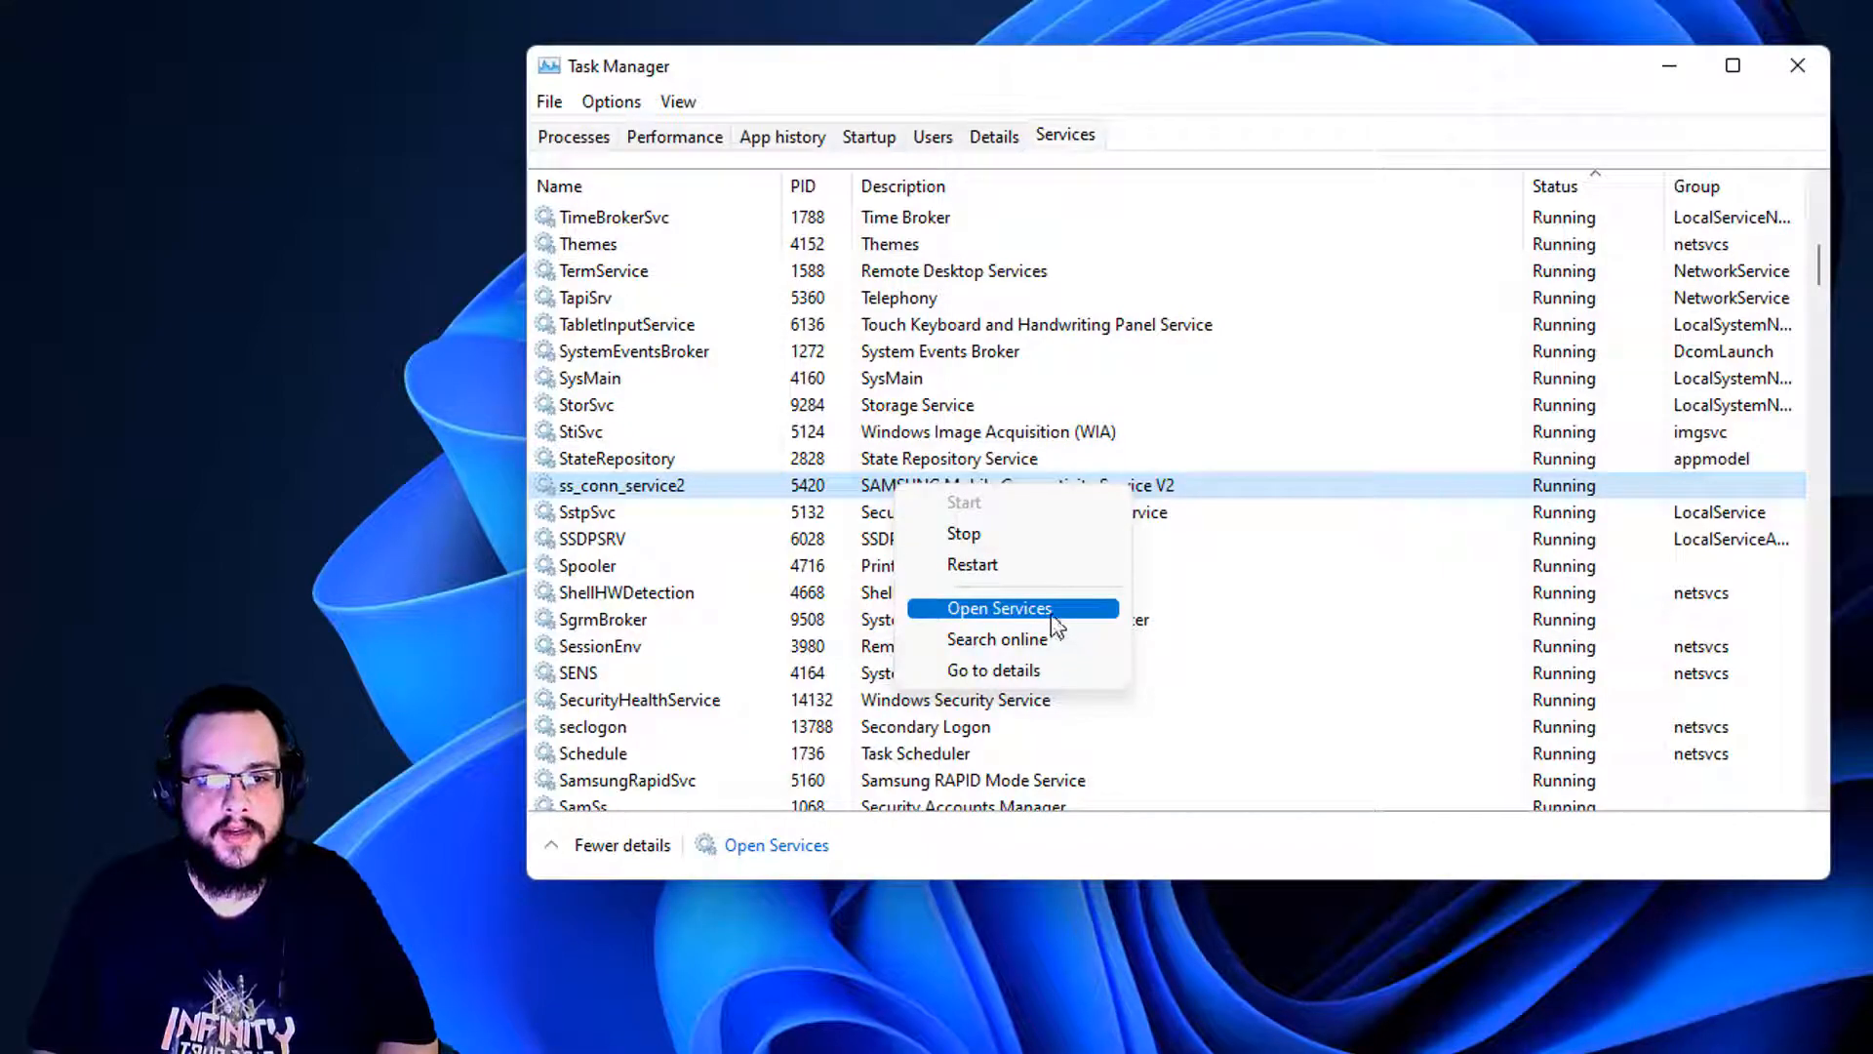
mouse_move(843, 484)
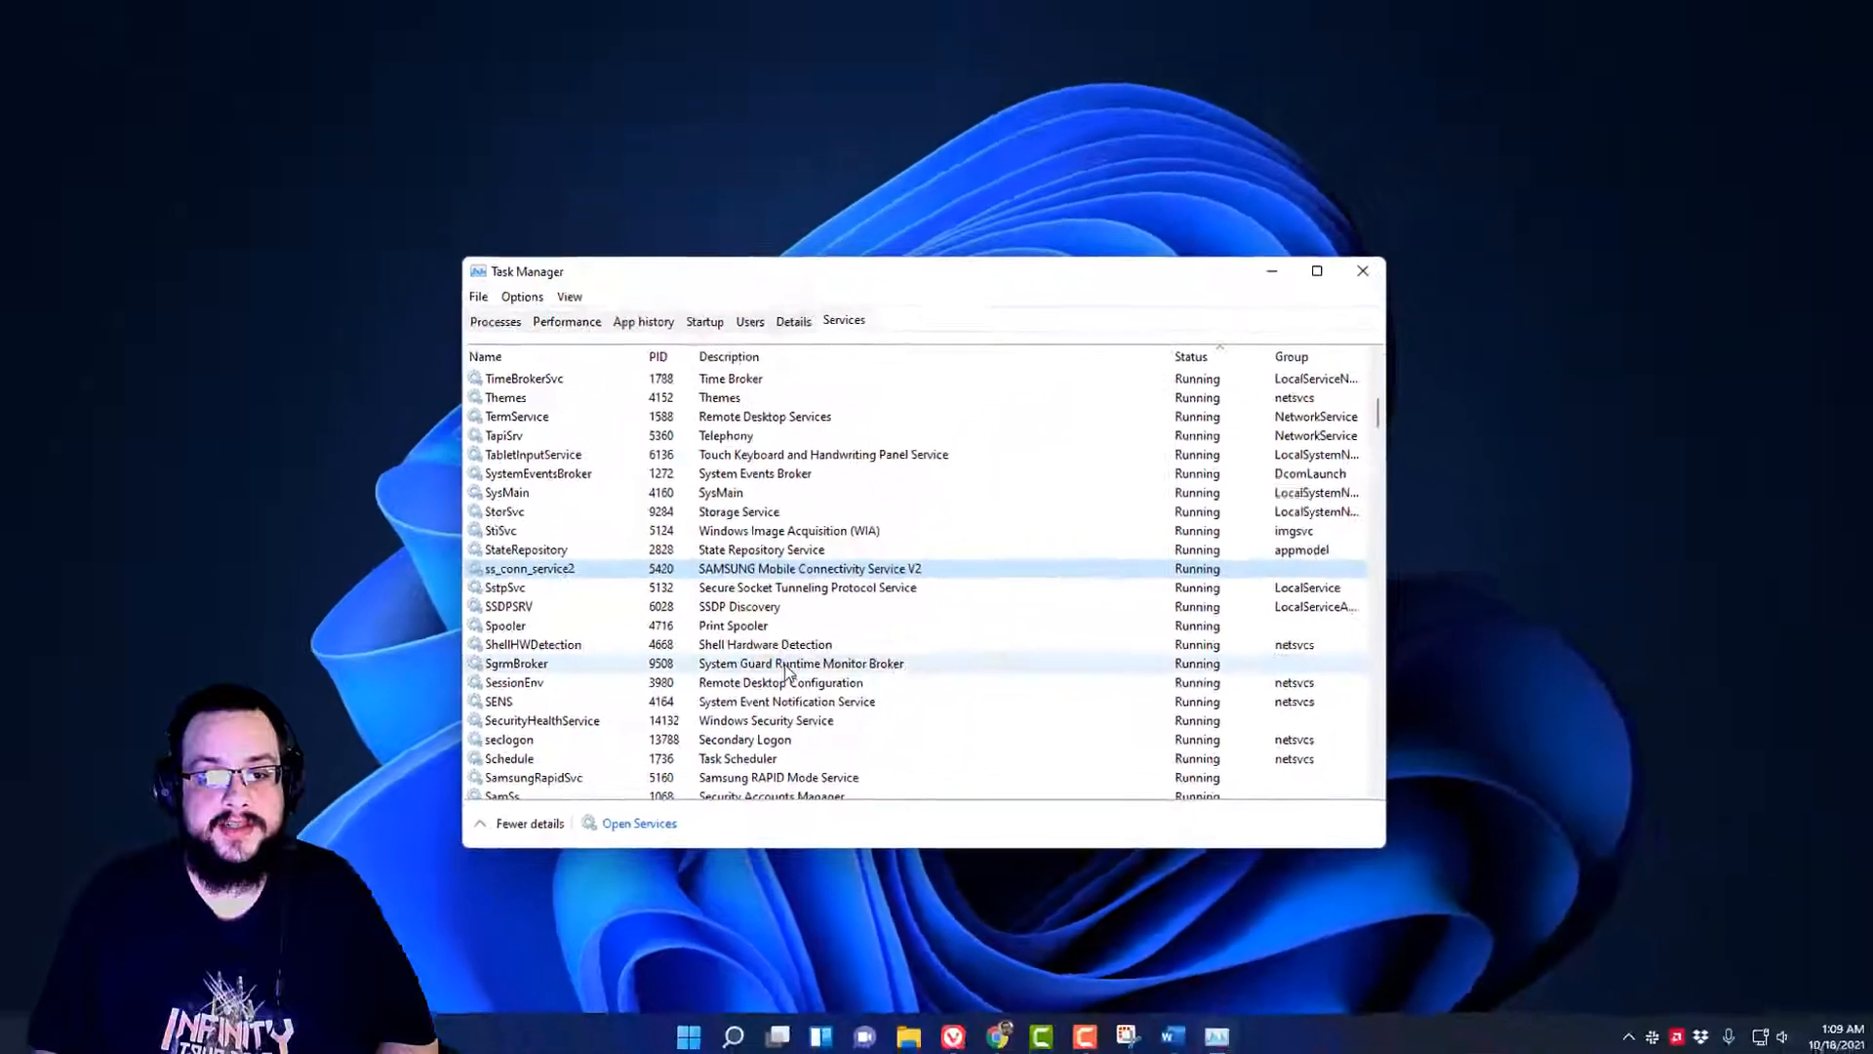
Reach SAMSUNG Mobile Connectivity Service V2 in the Services console and bring up its actions.
left_click(640, 821)
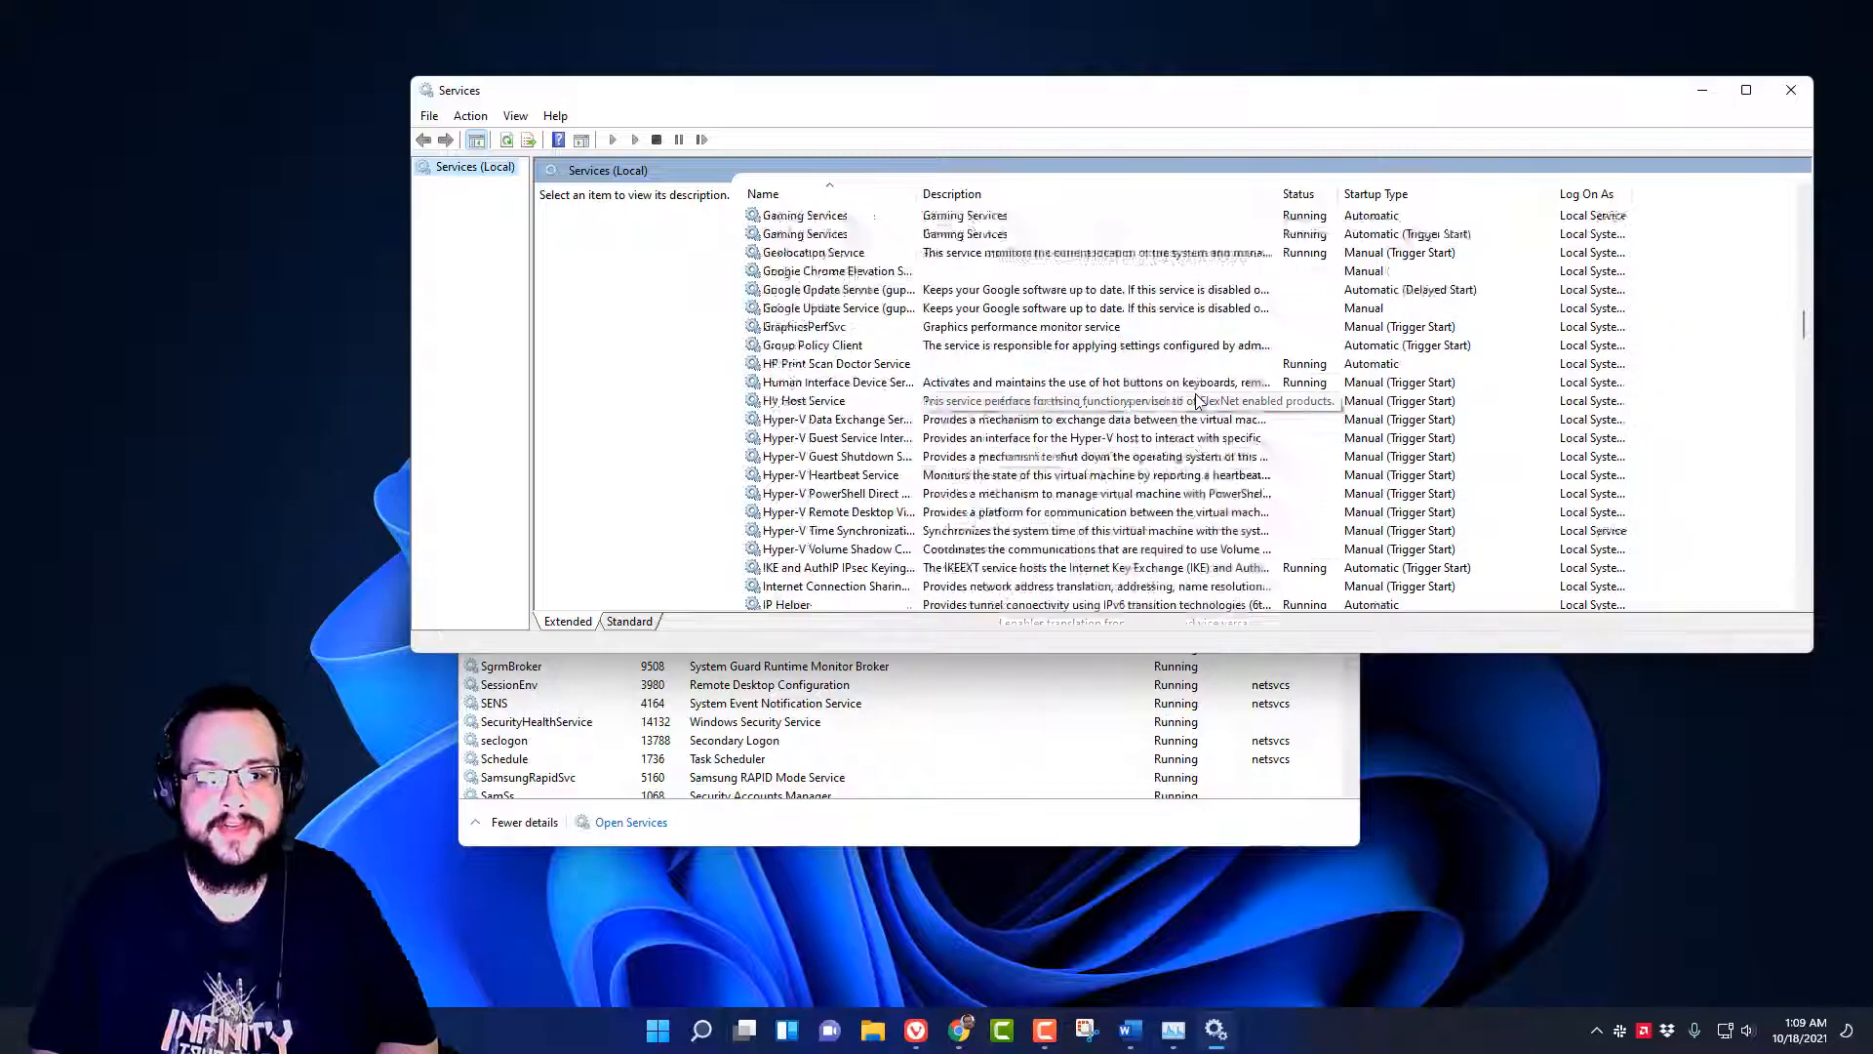
scroll("down", 3)
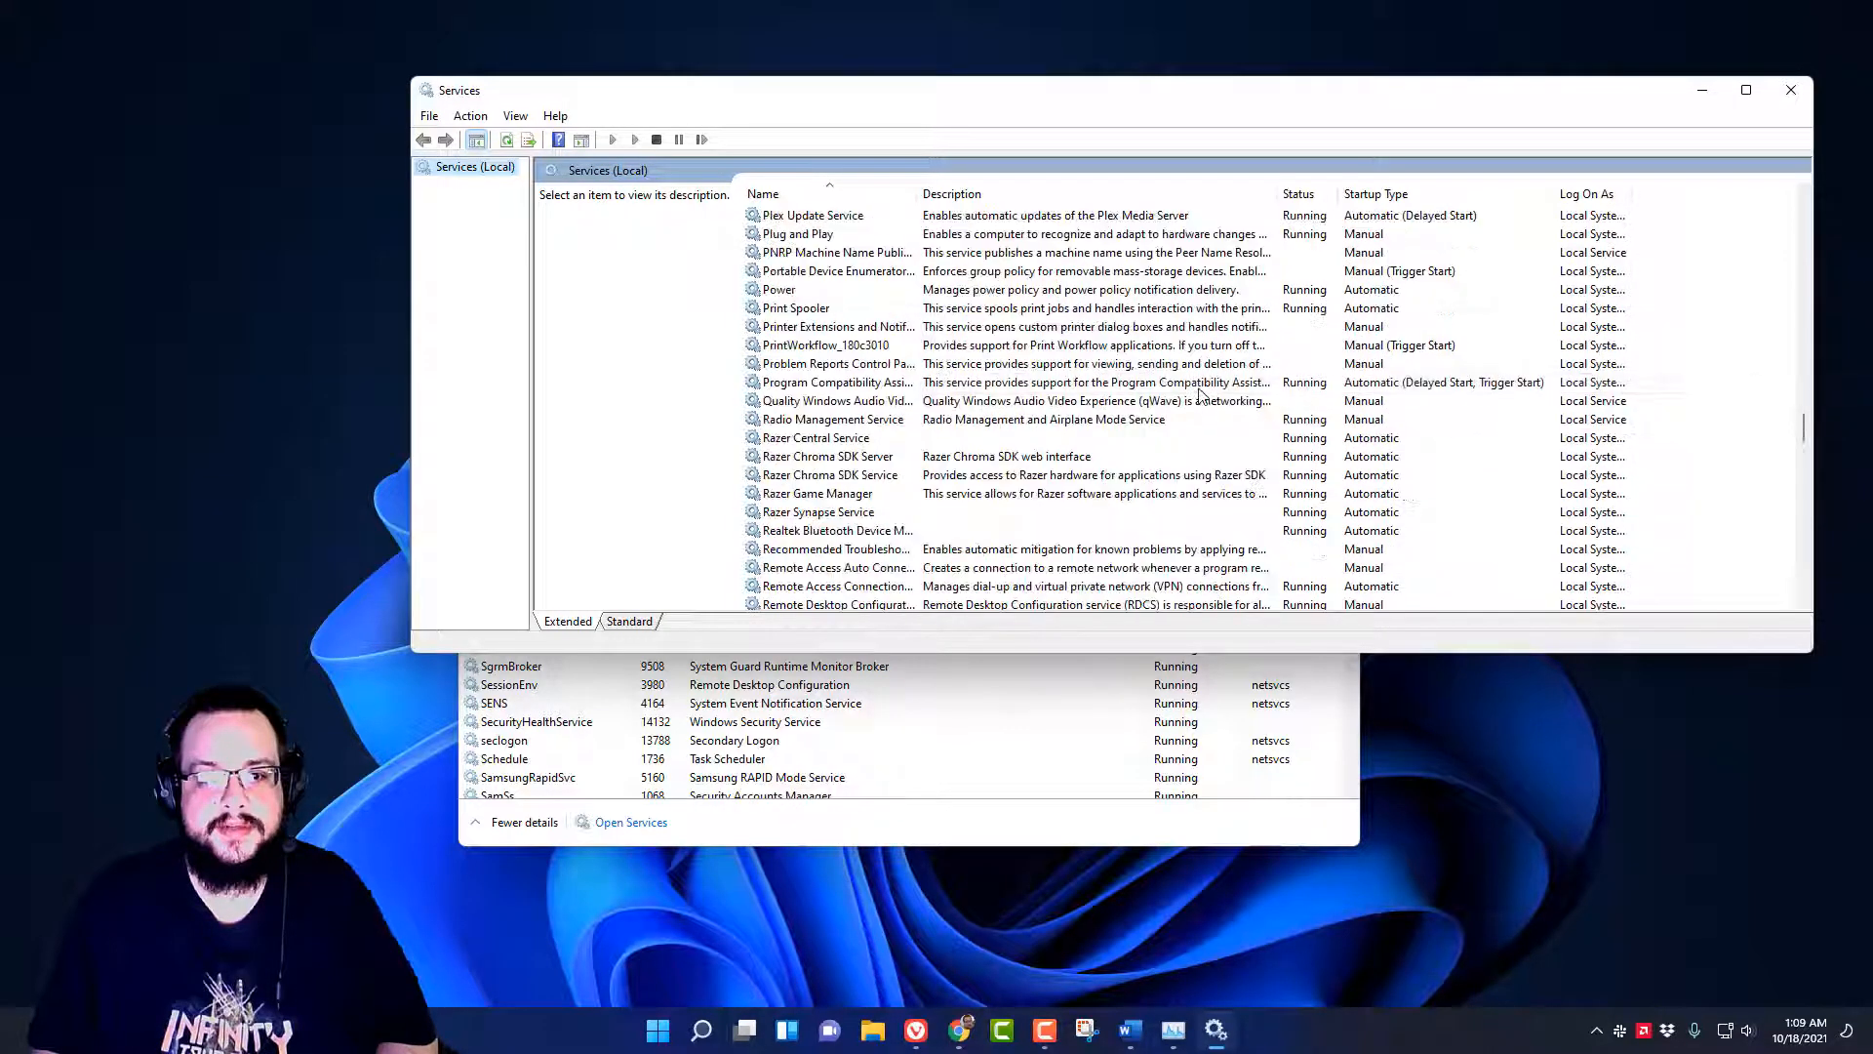
scroll("down", 3)
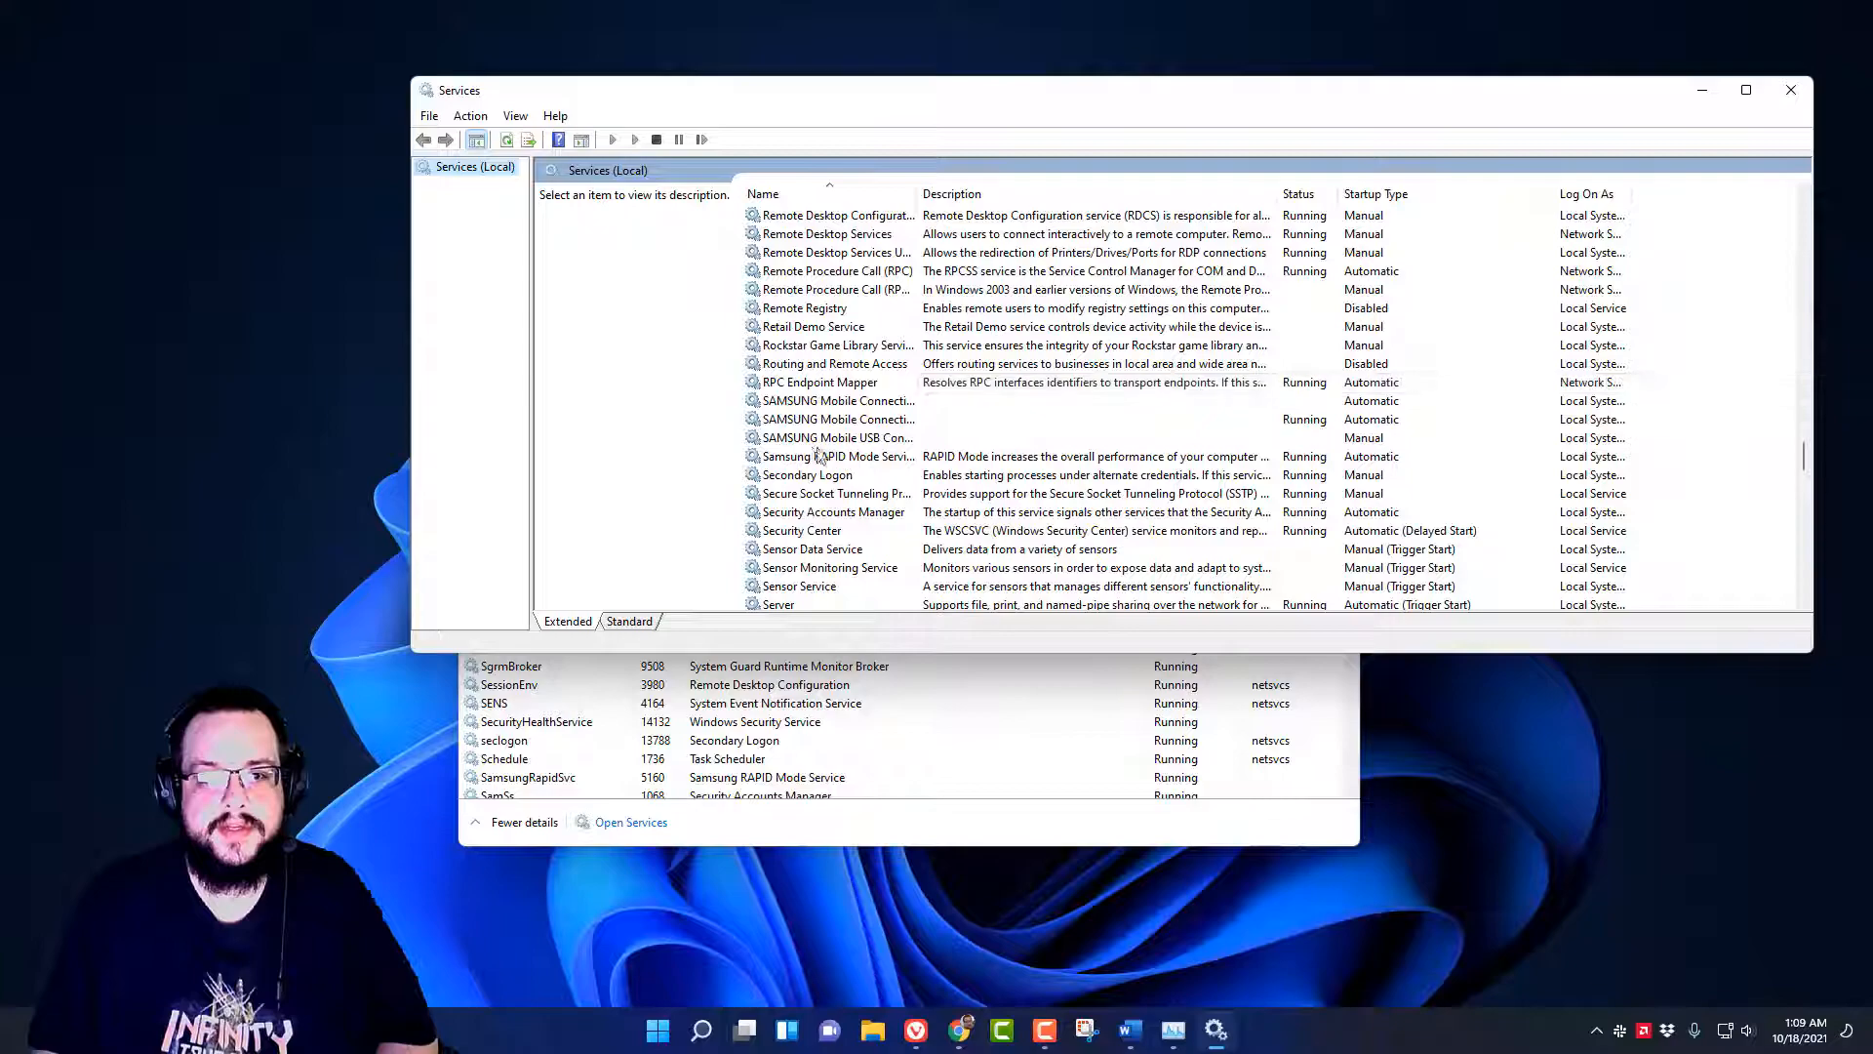
mouse_move(837, 437)
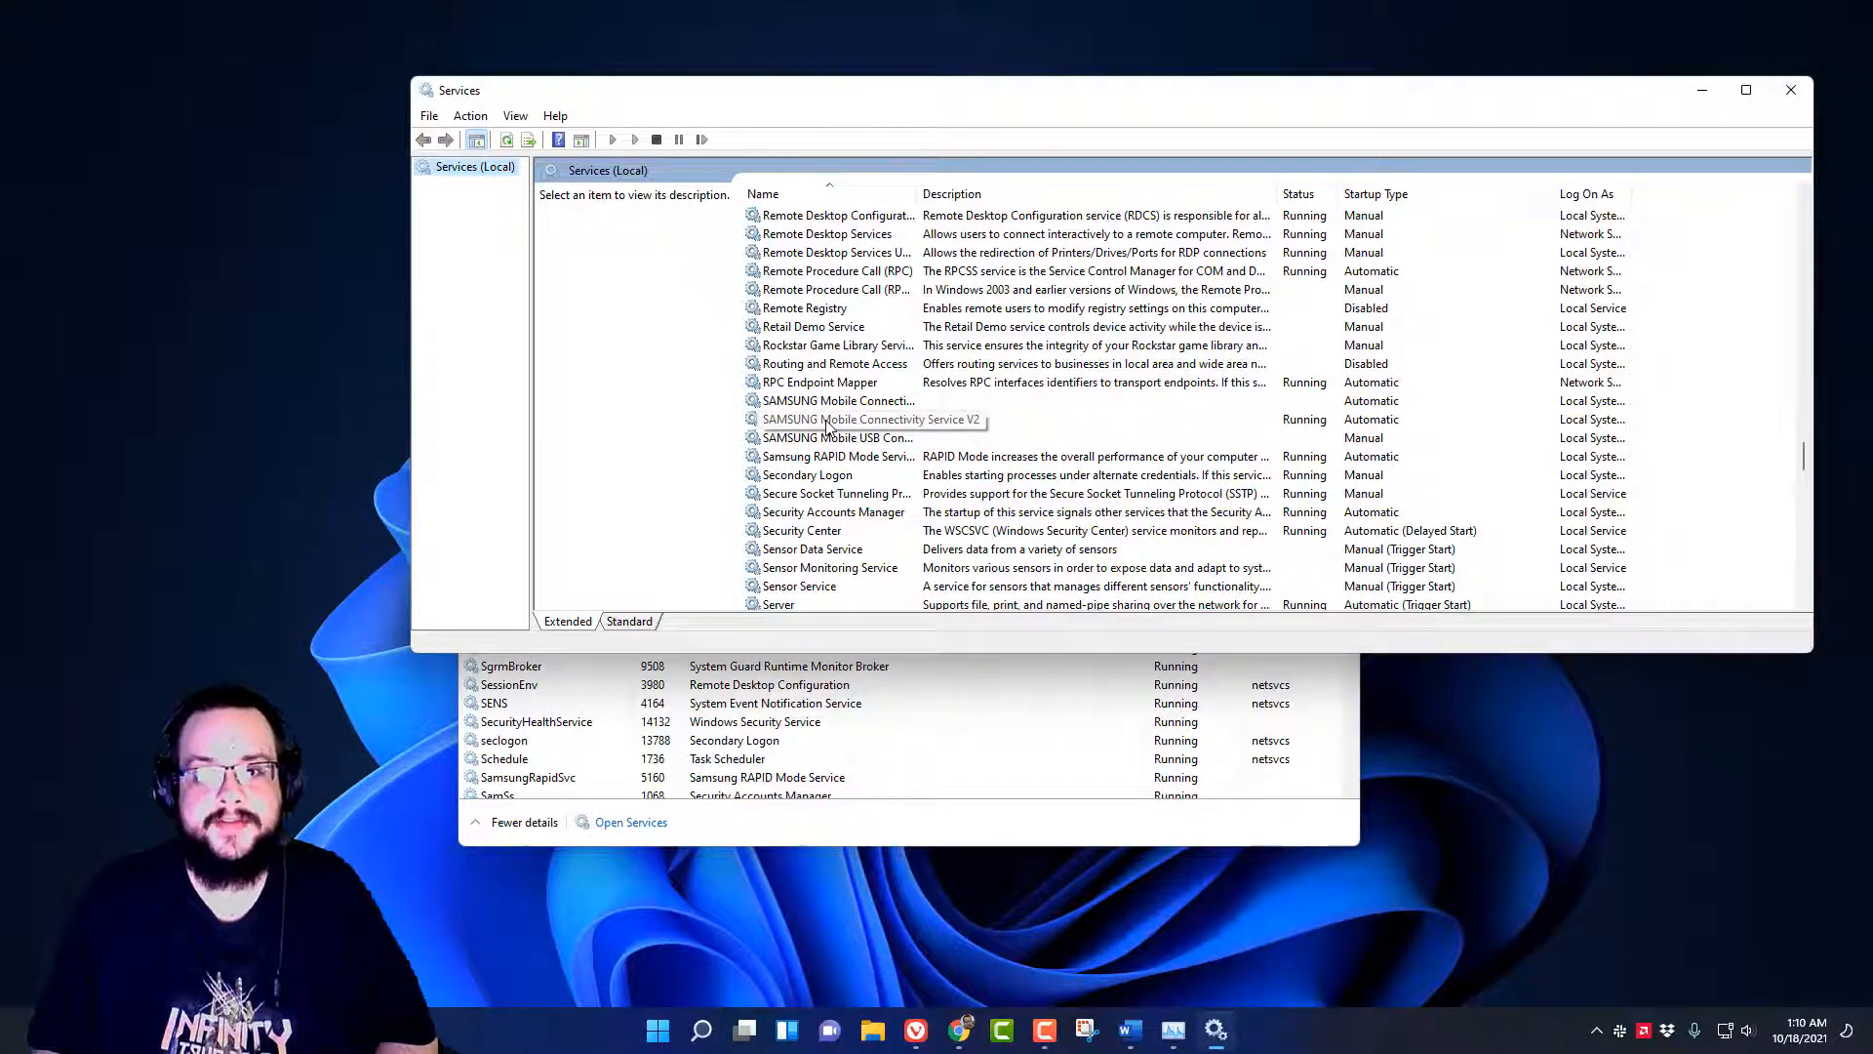
right_click(861, 419)
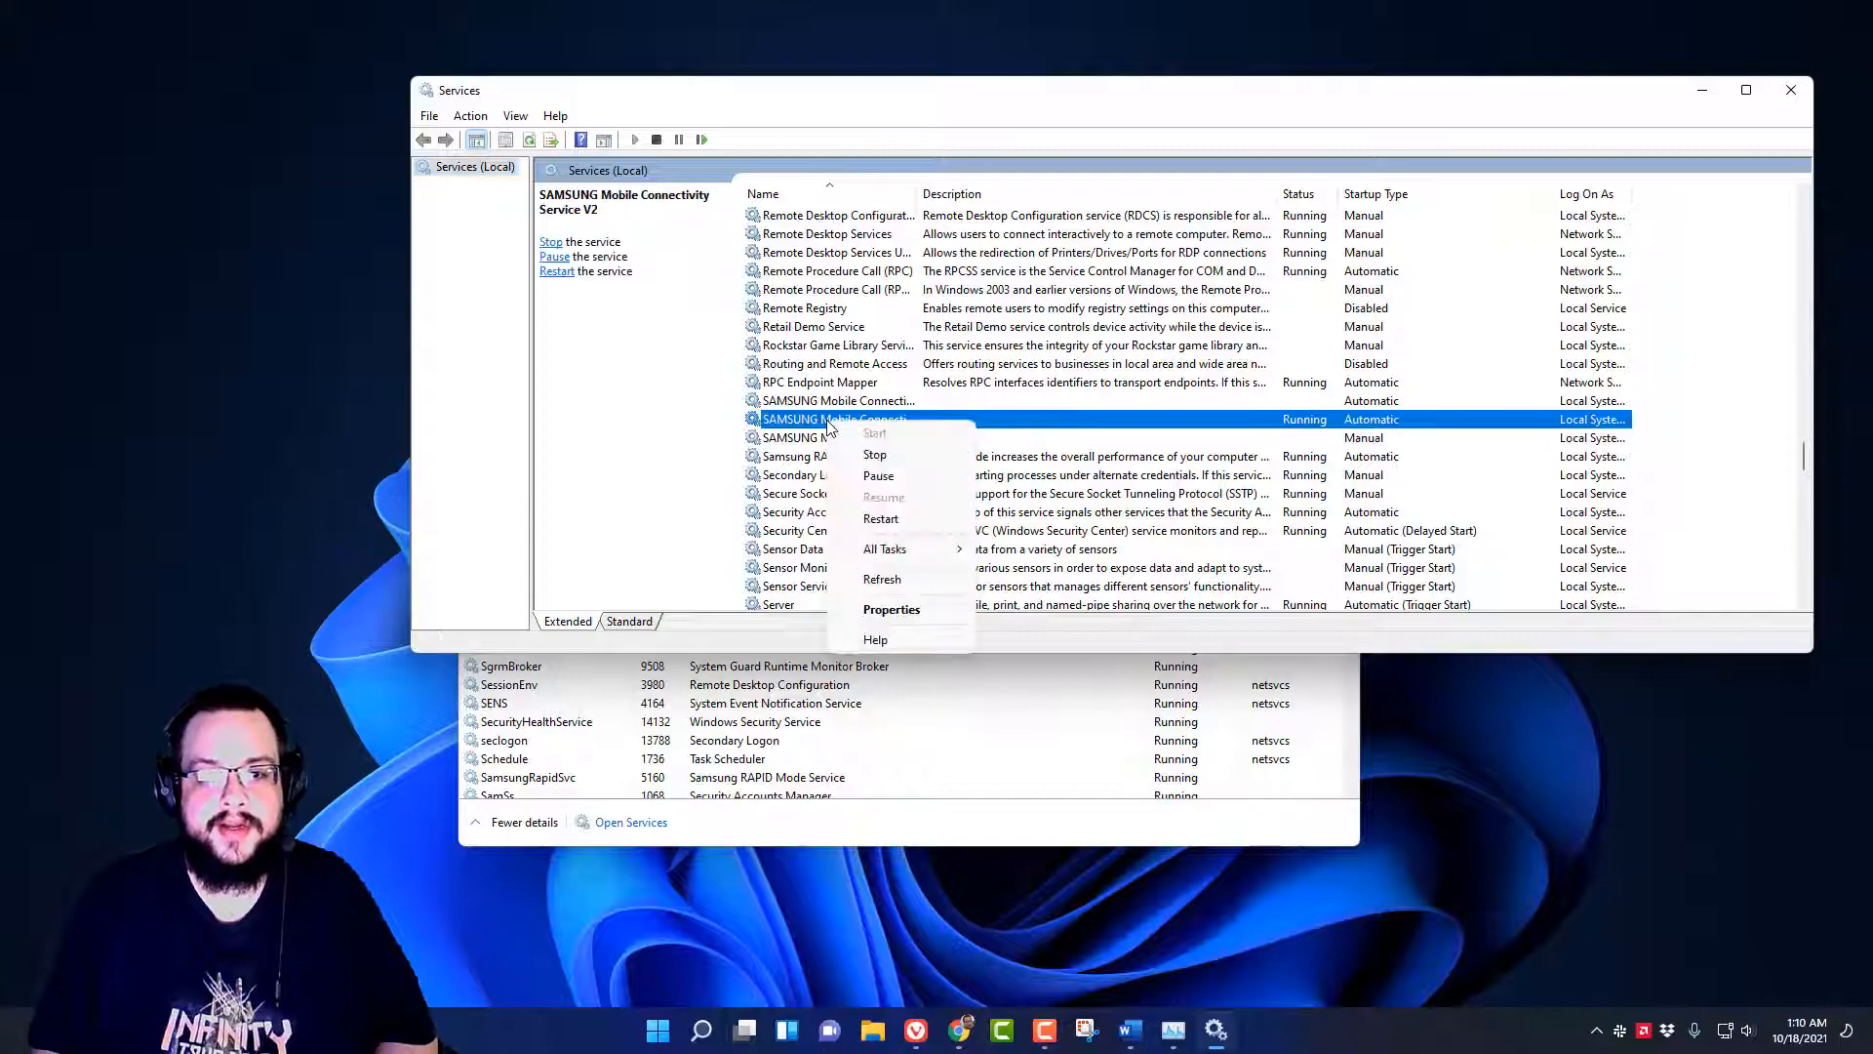
mouse_move(891, 609)
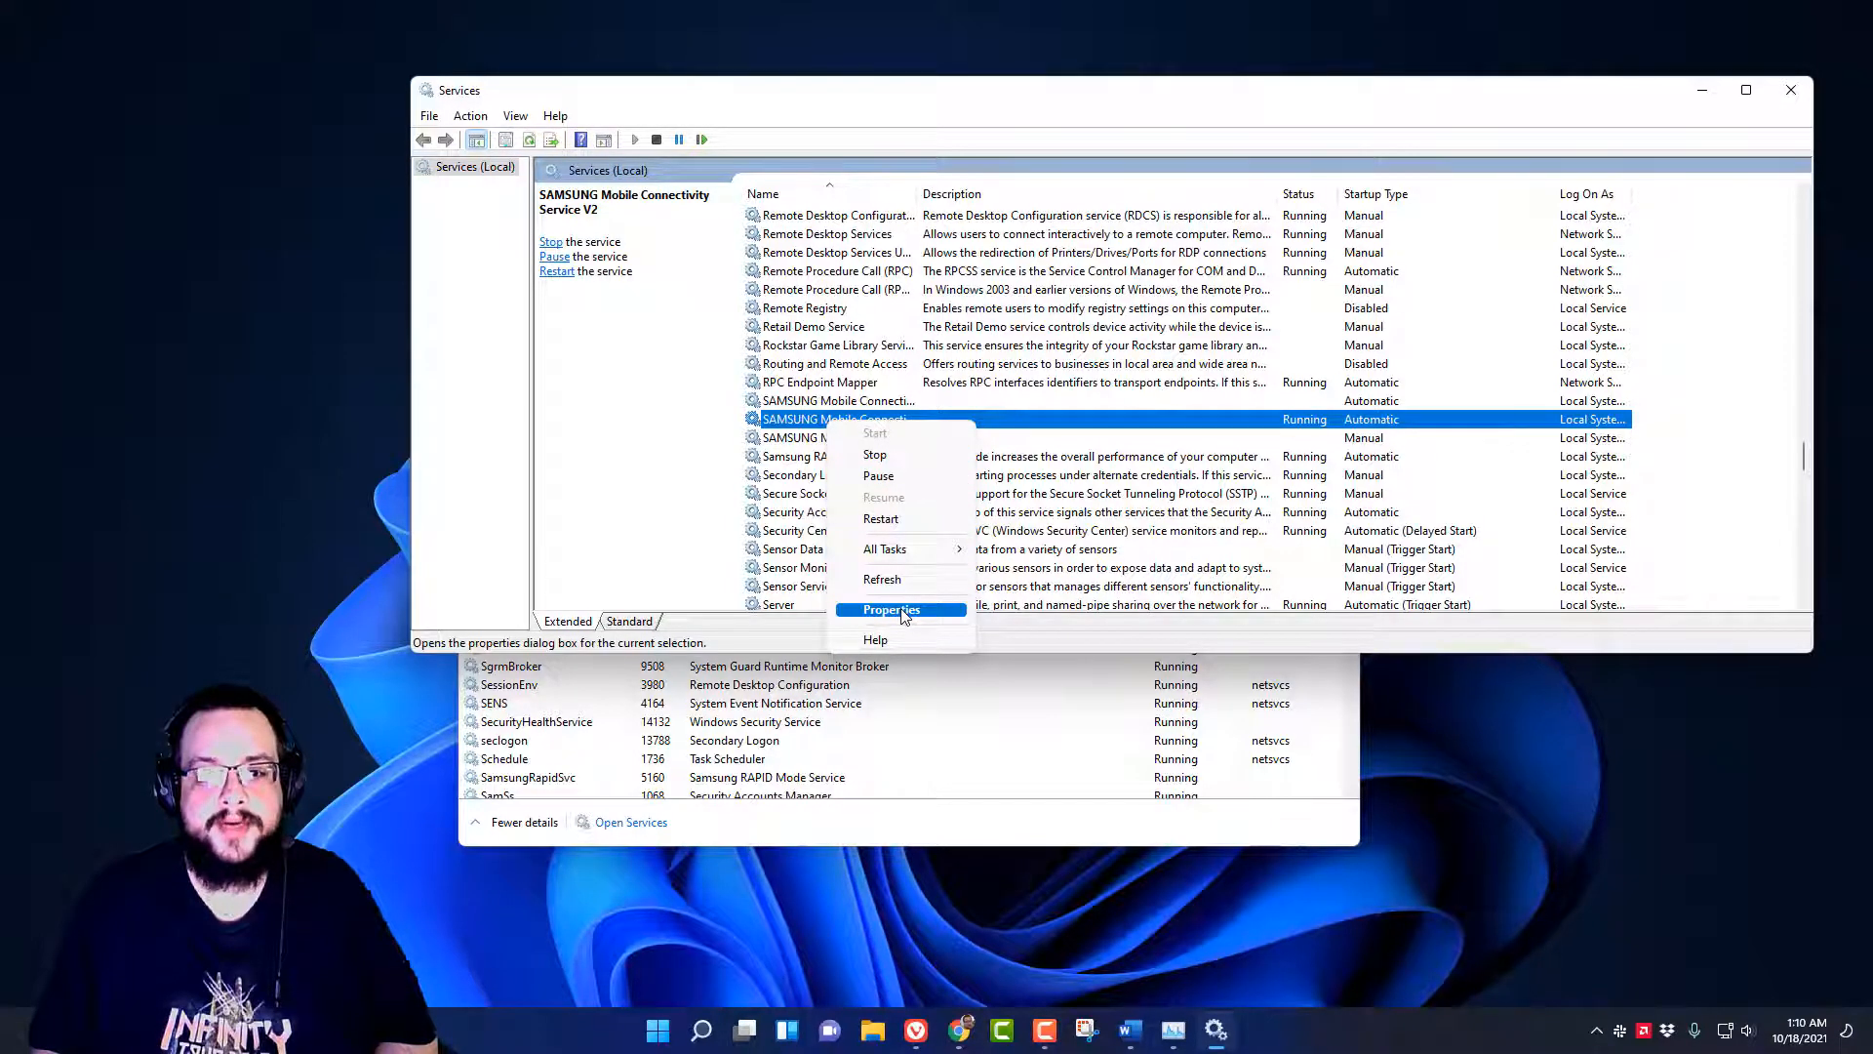
Set the Samsung service's startup type to Disabled in its Properties and confirm with OK.
left_click(892, 611)
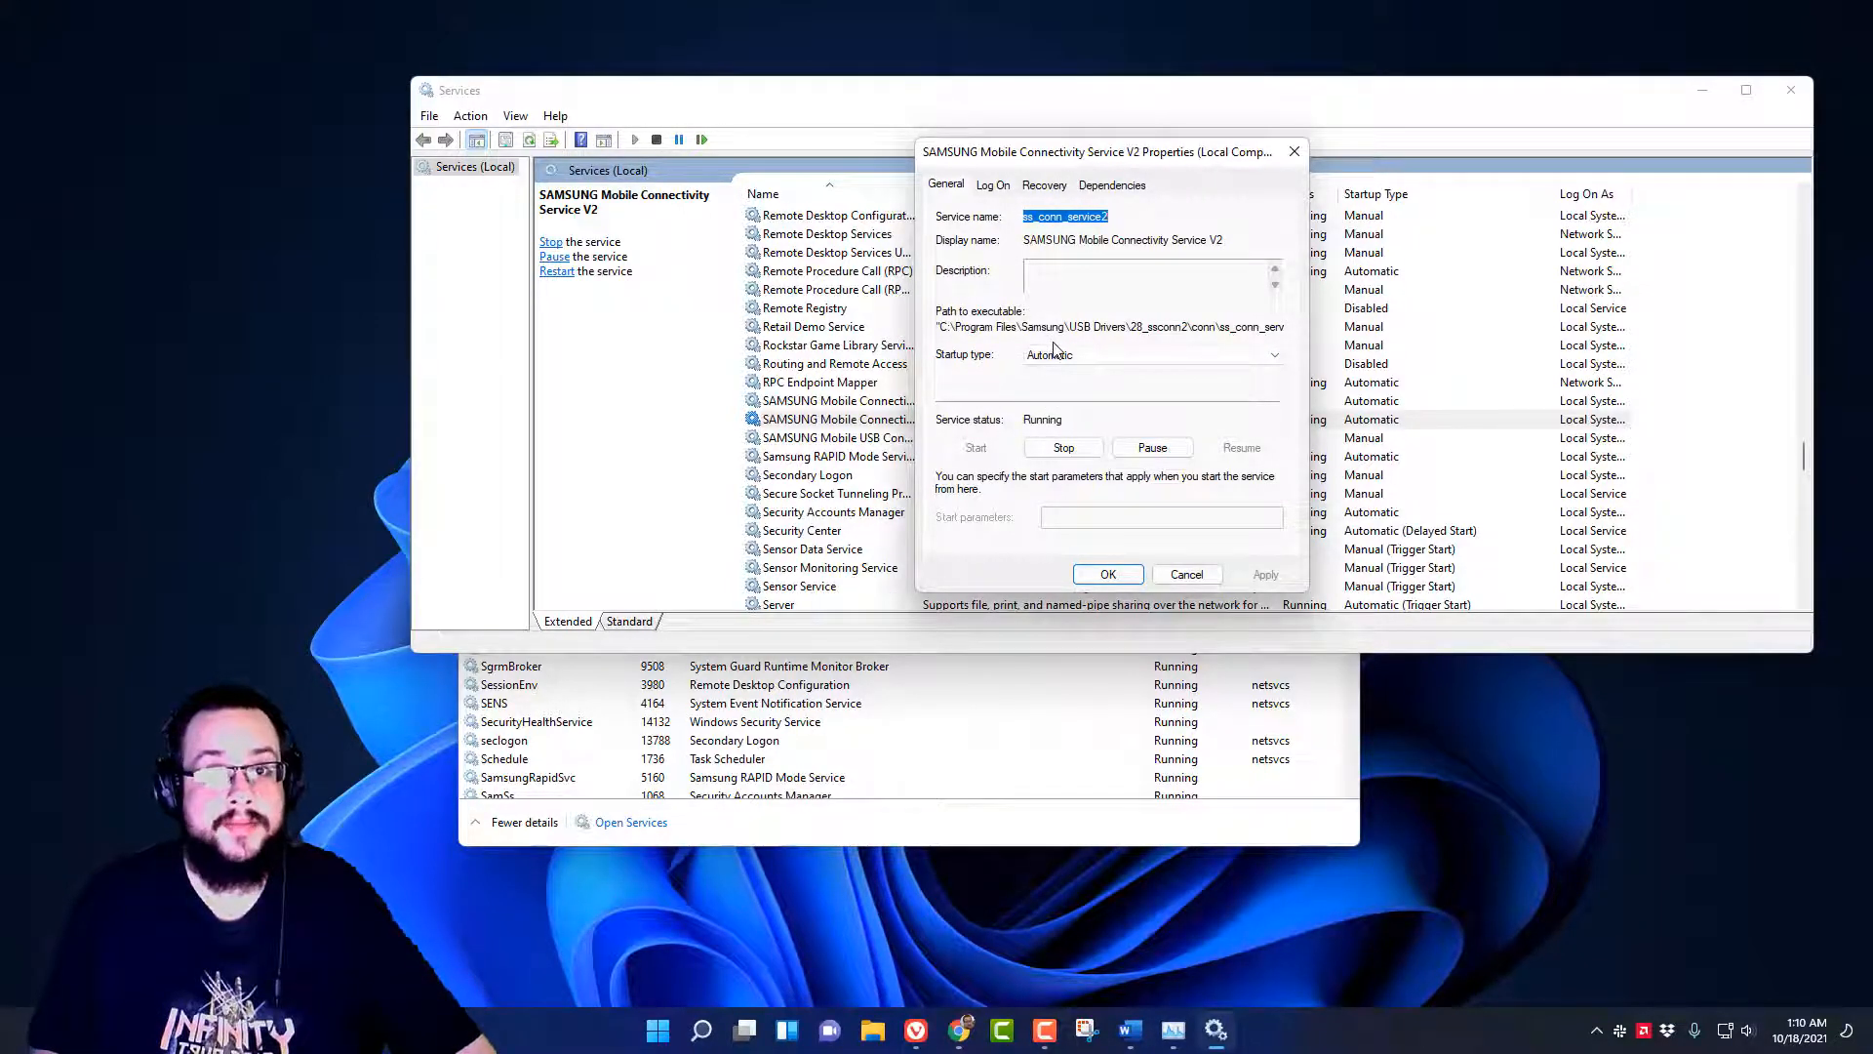
left_click(1152, 353)
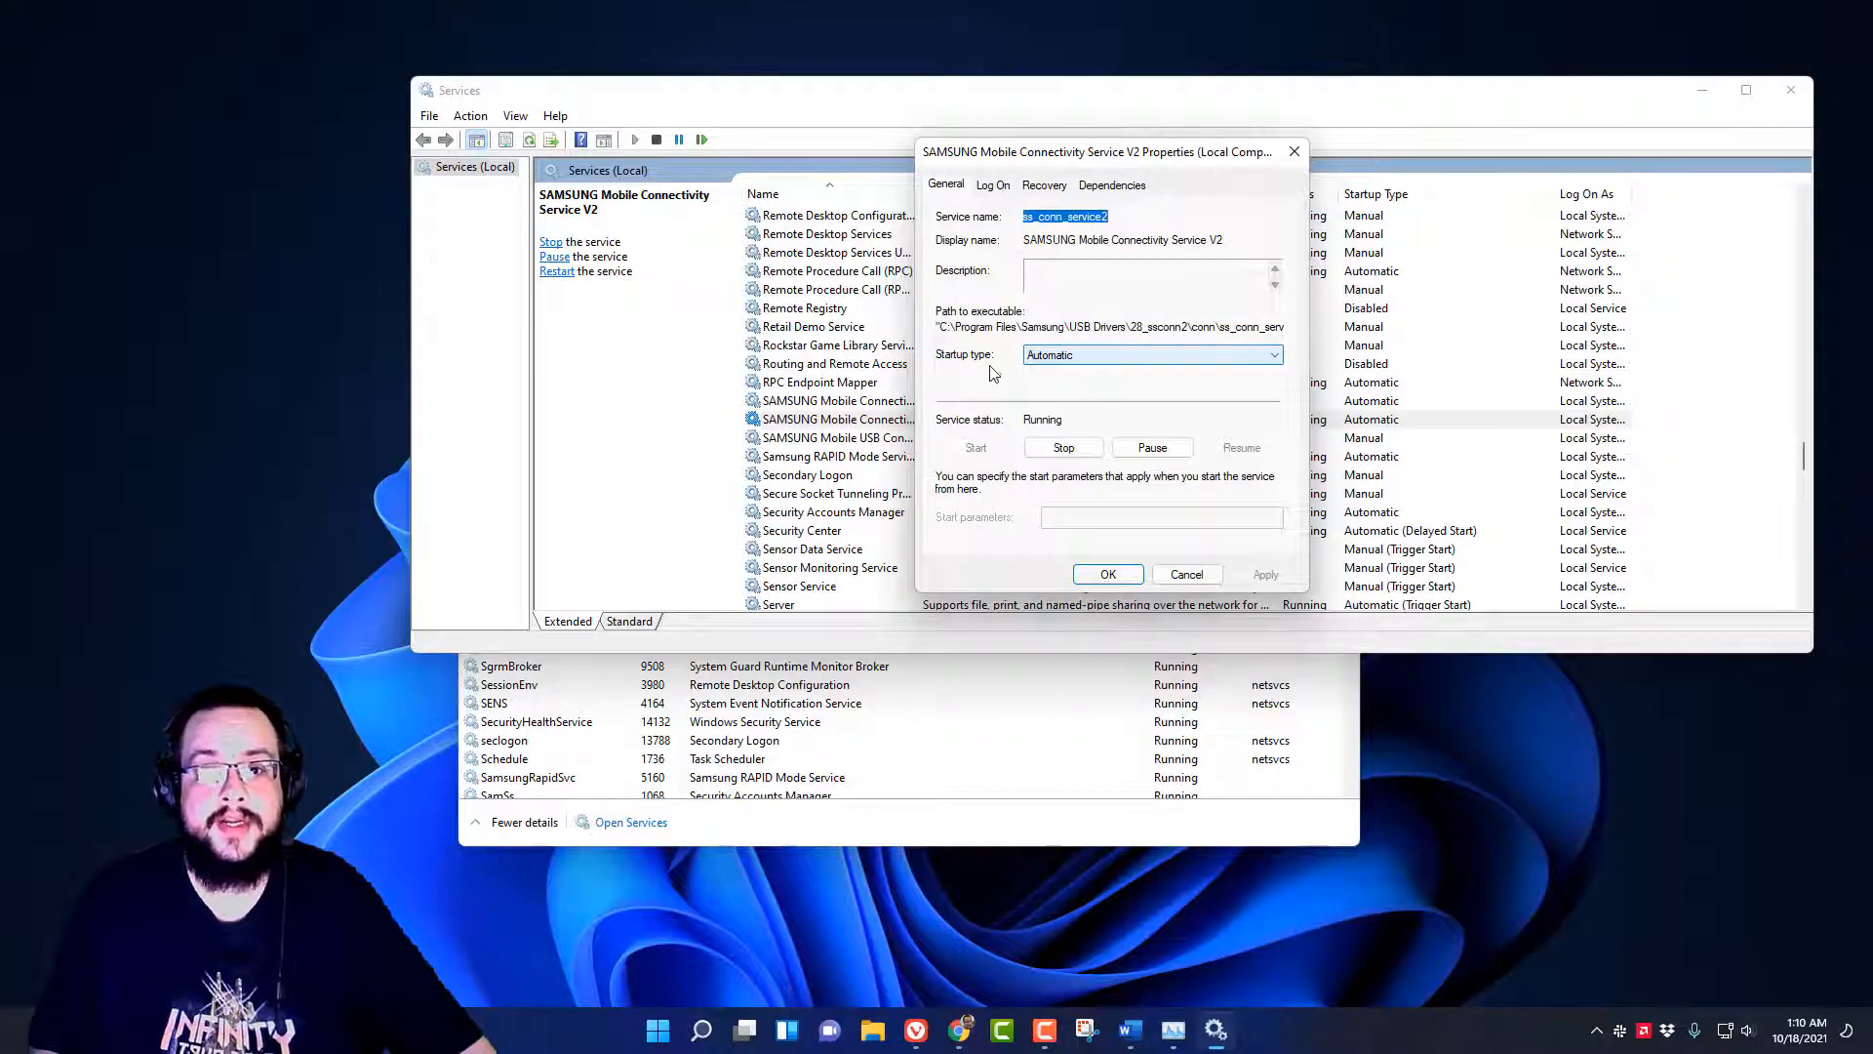
left_click(1274, 353)
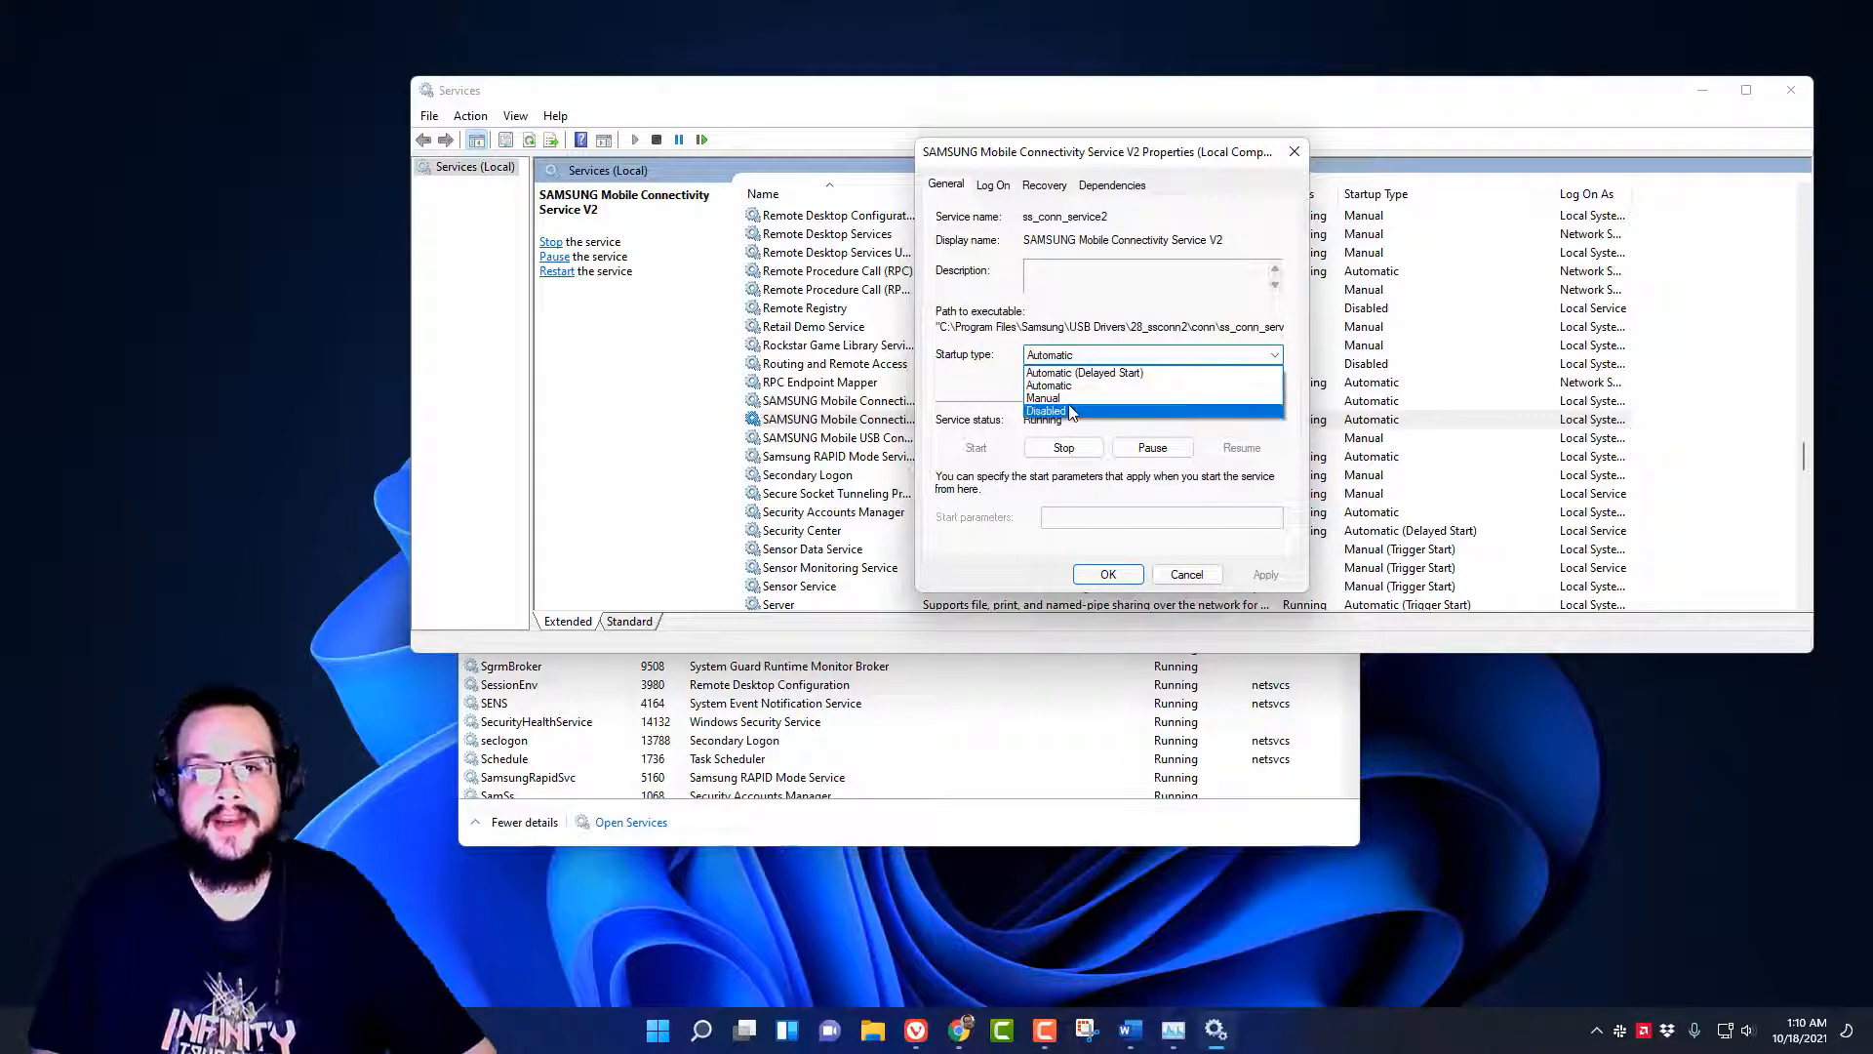
left_click(1046, 412)
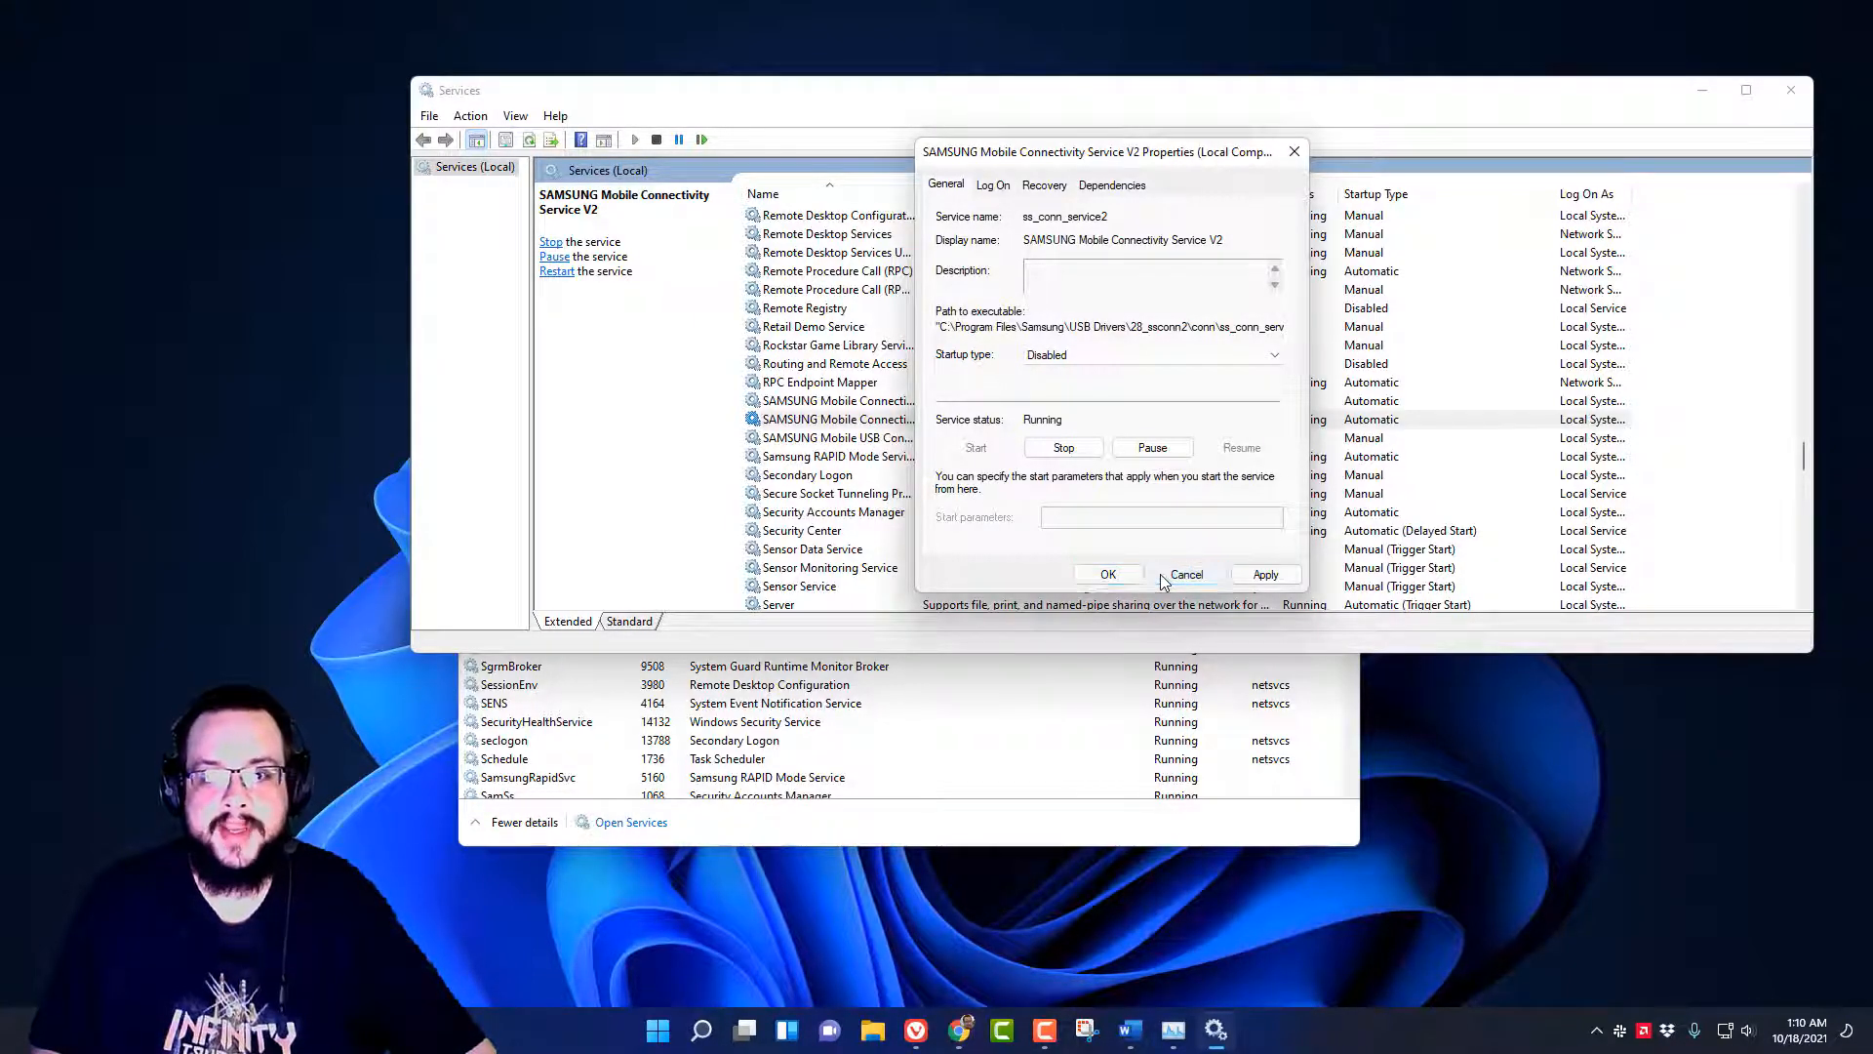
left_click(1187, 574)
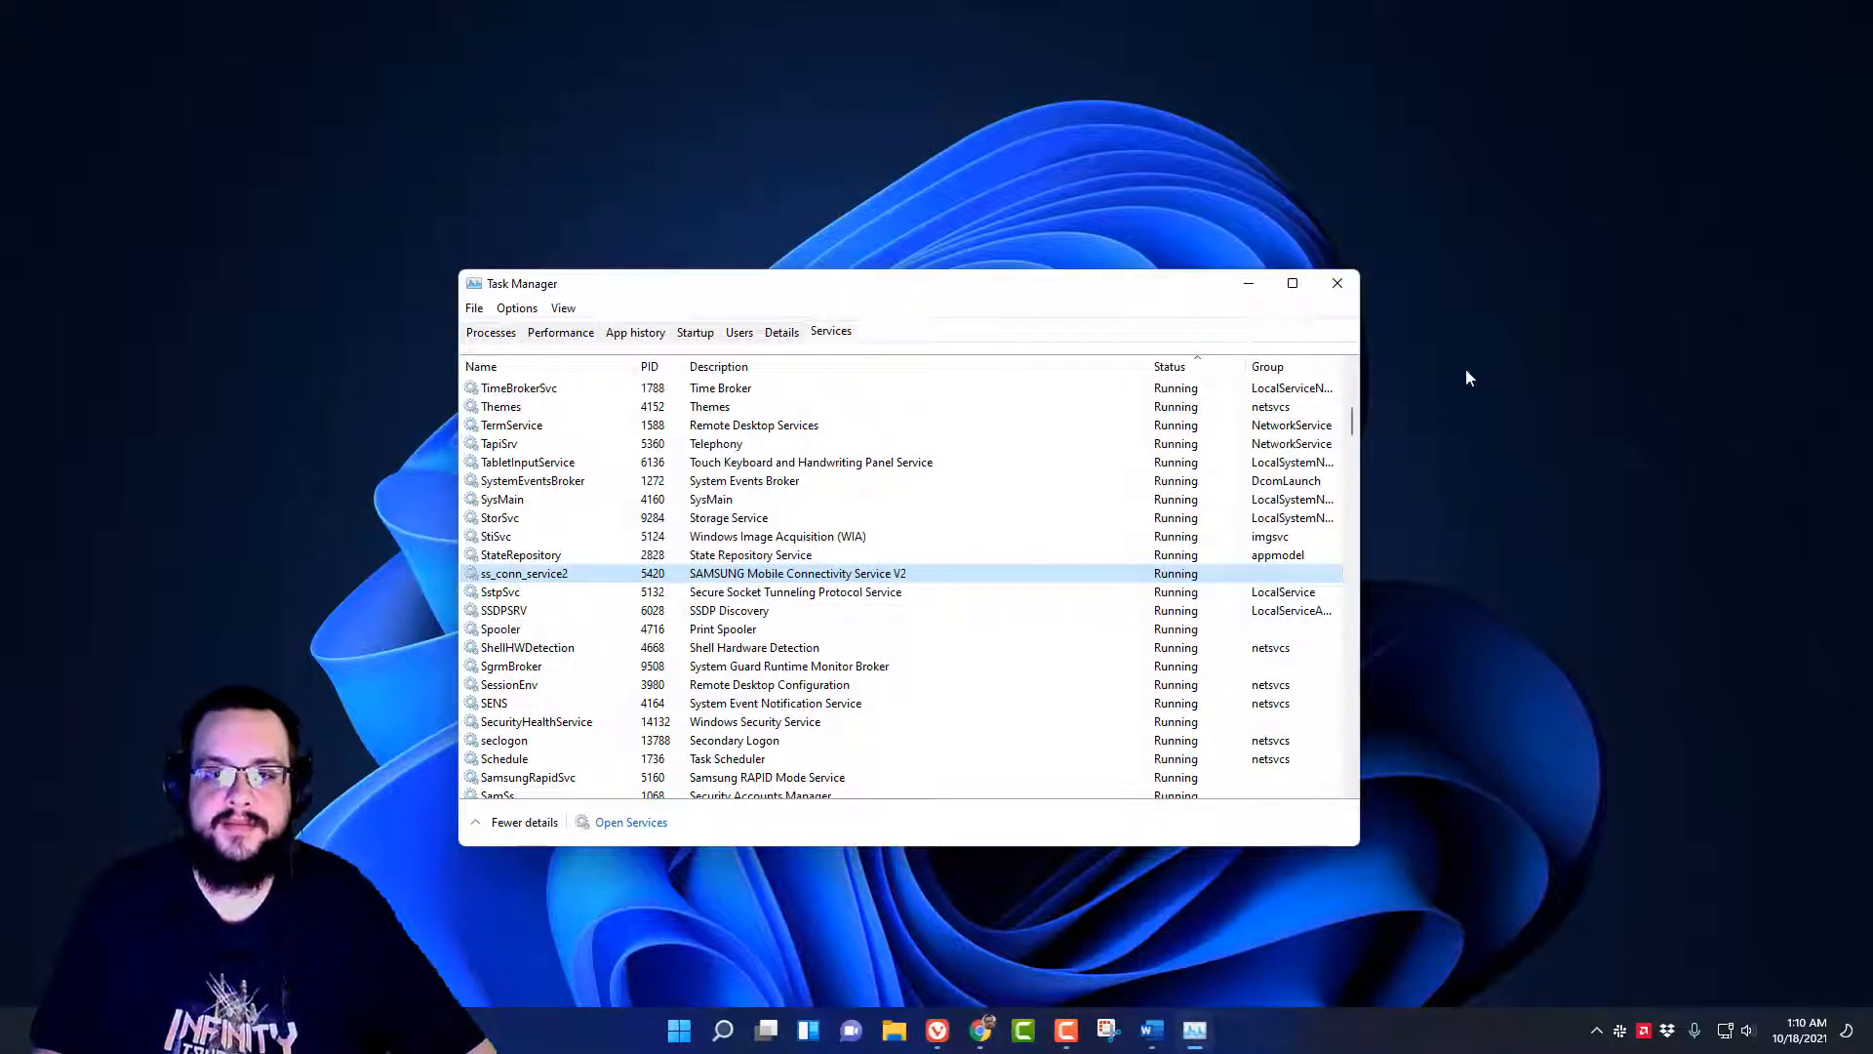
mouse_move(1210, 465)
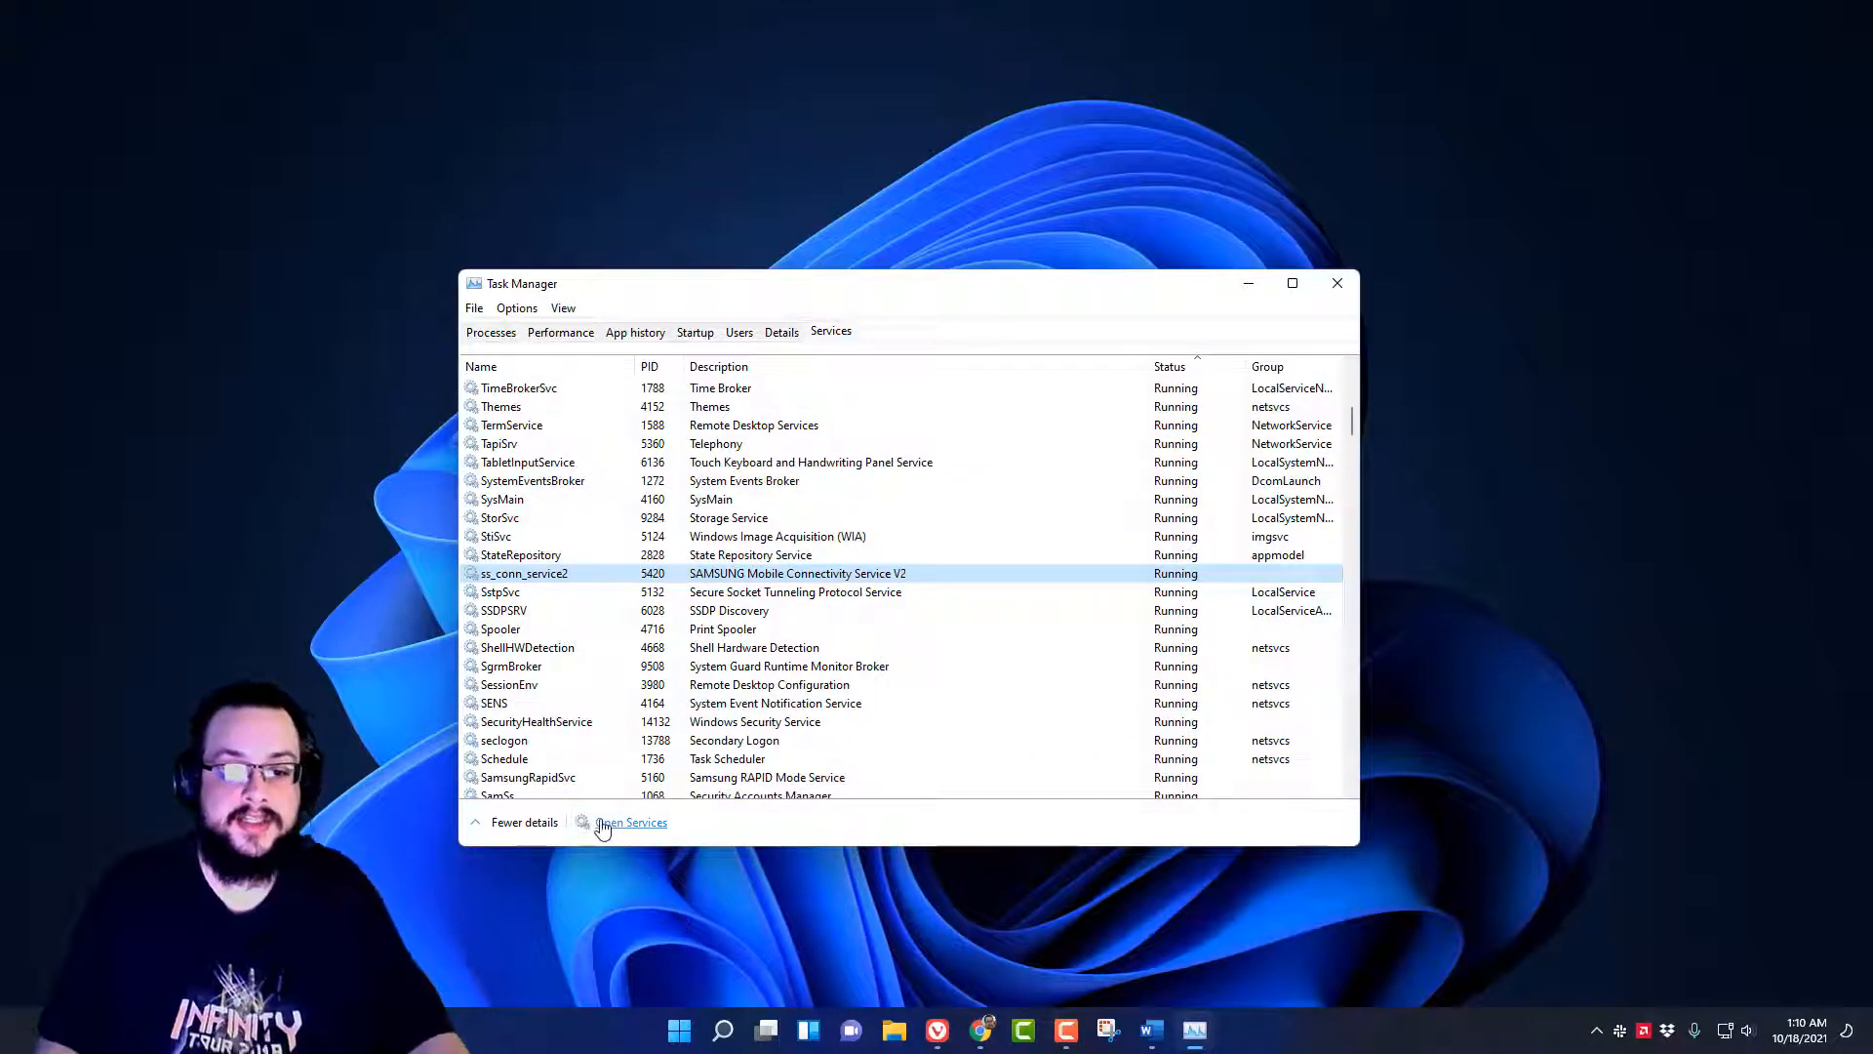
Reopen the Services console from Task Manager and via services.msc, closing it each time.
left_click(631, 822)
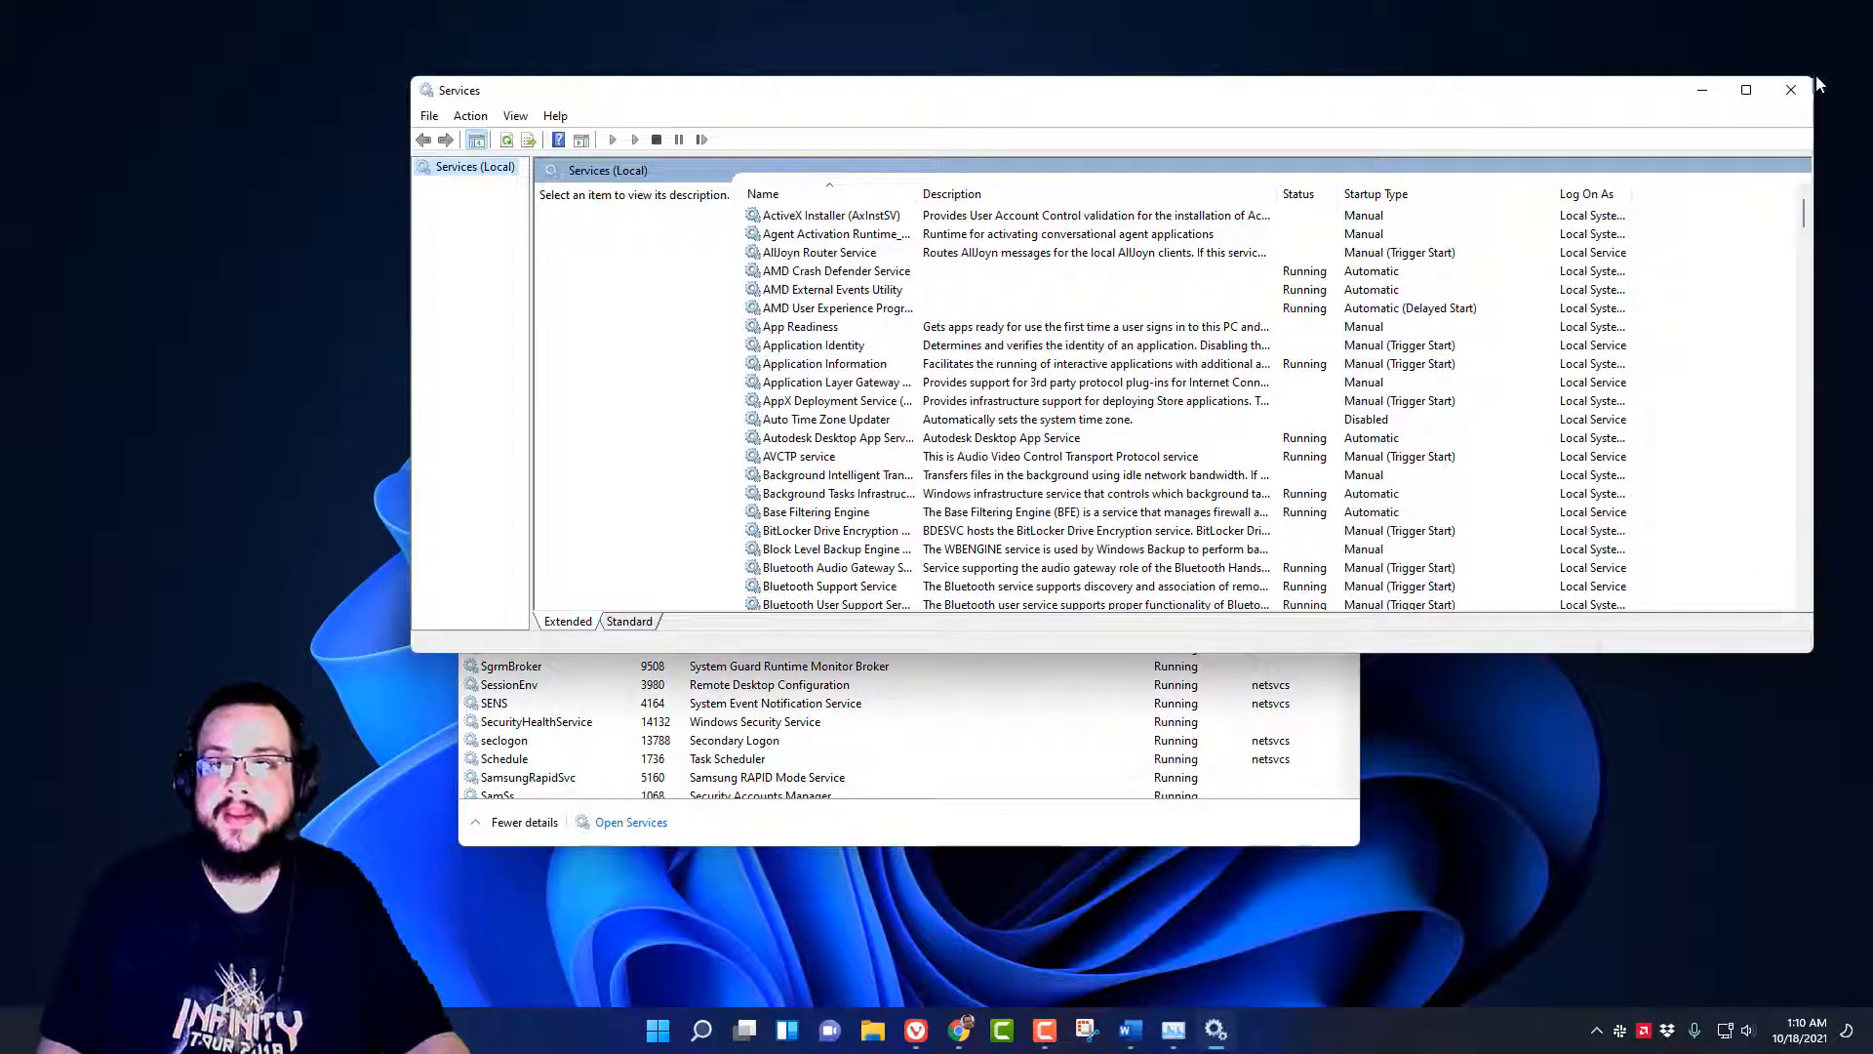
left_click(1789, 90)
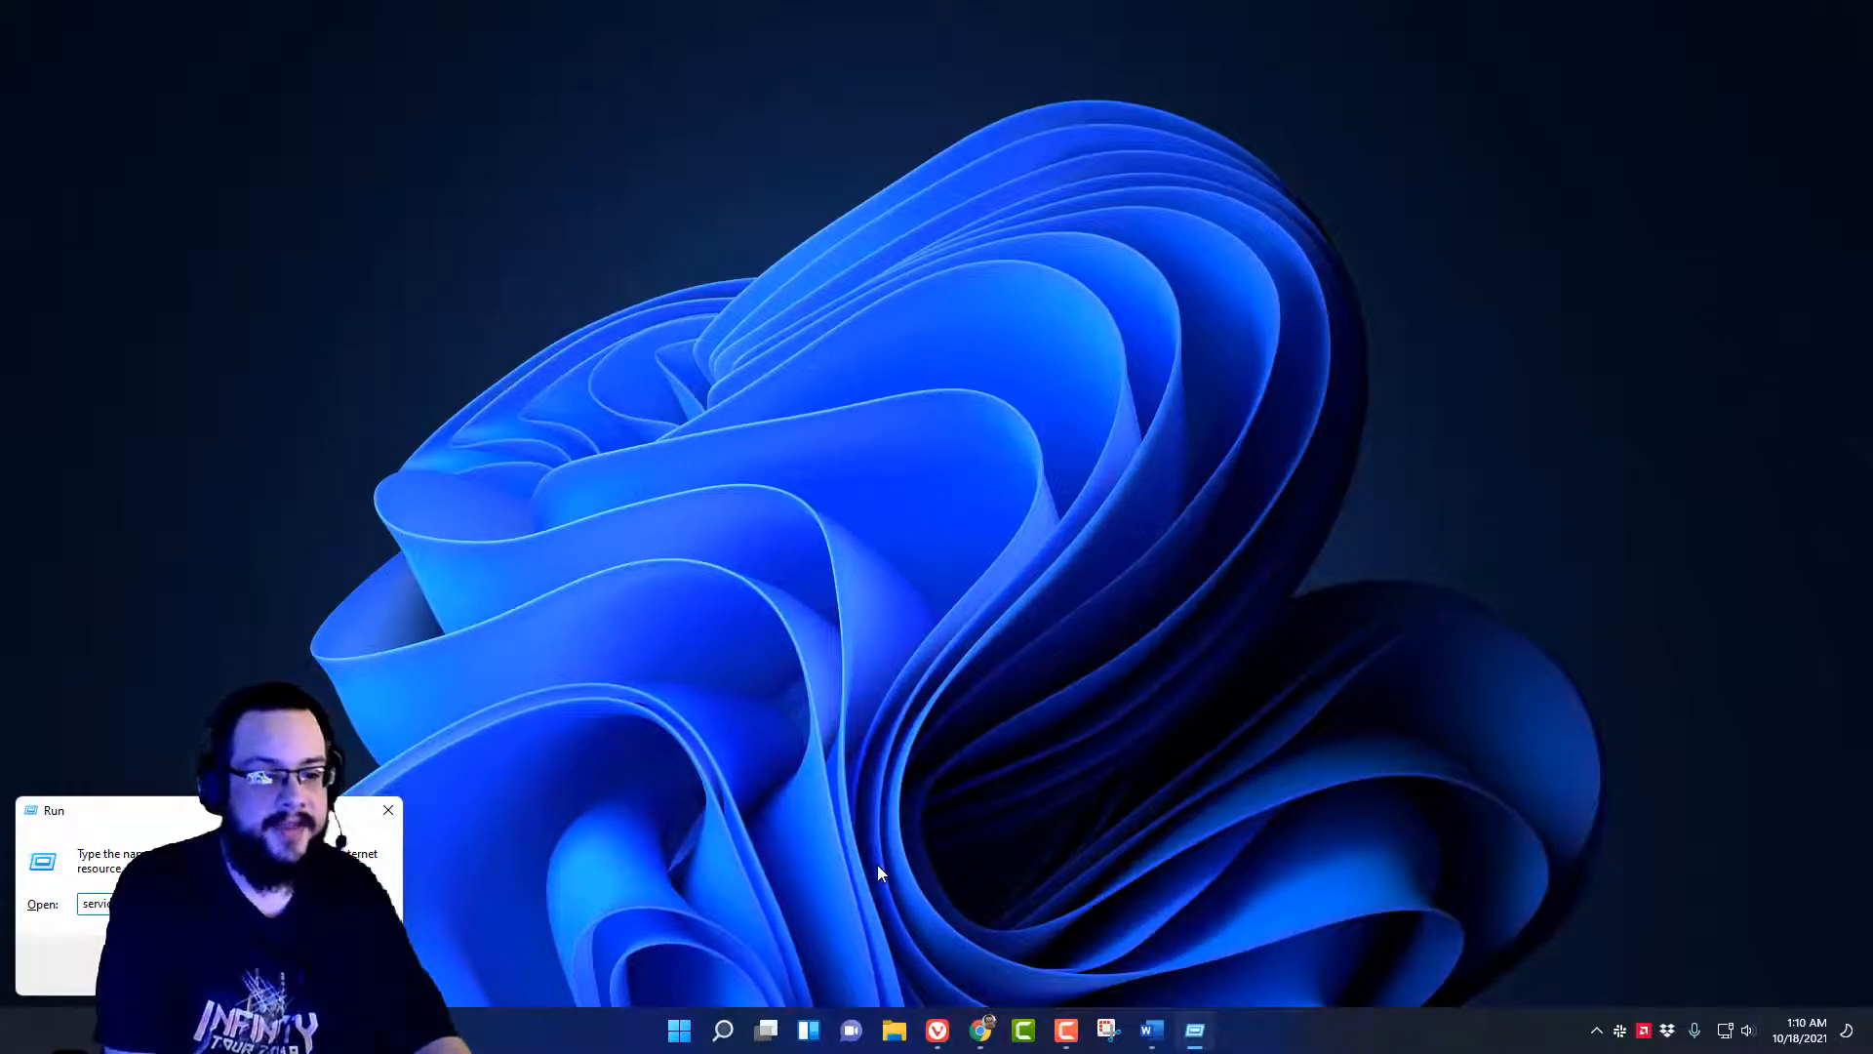
key("Enter")
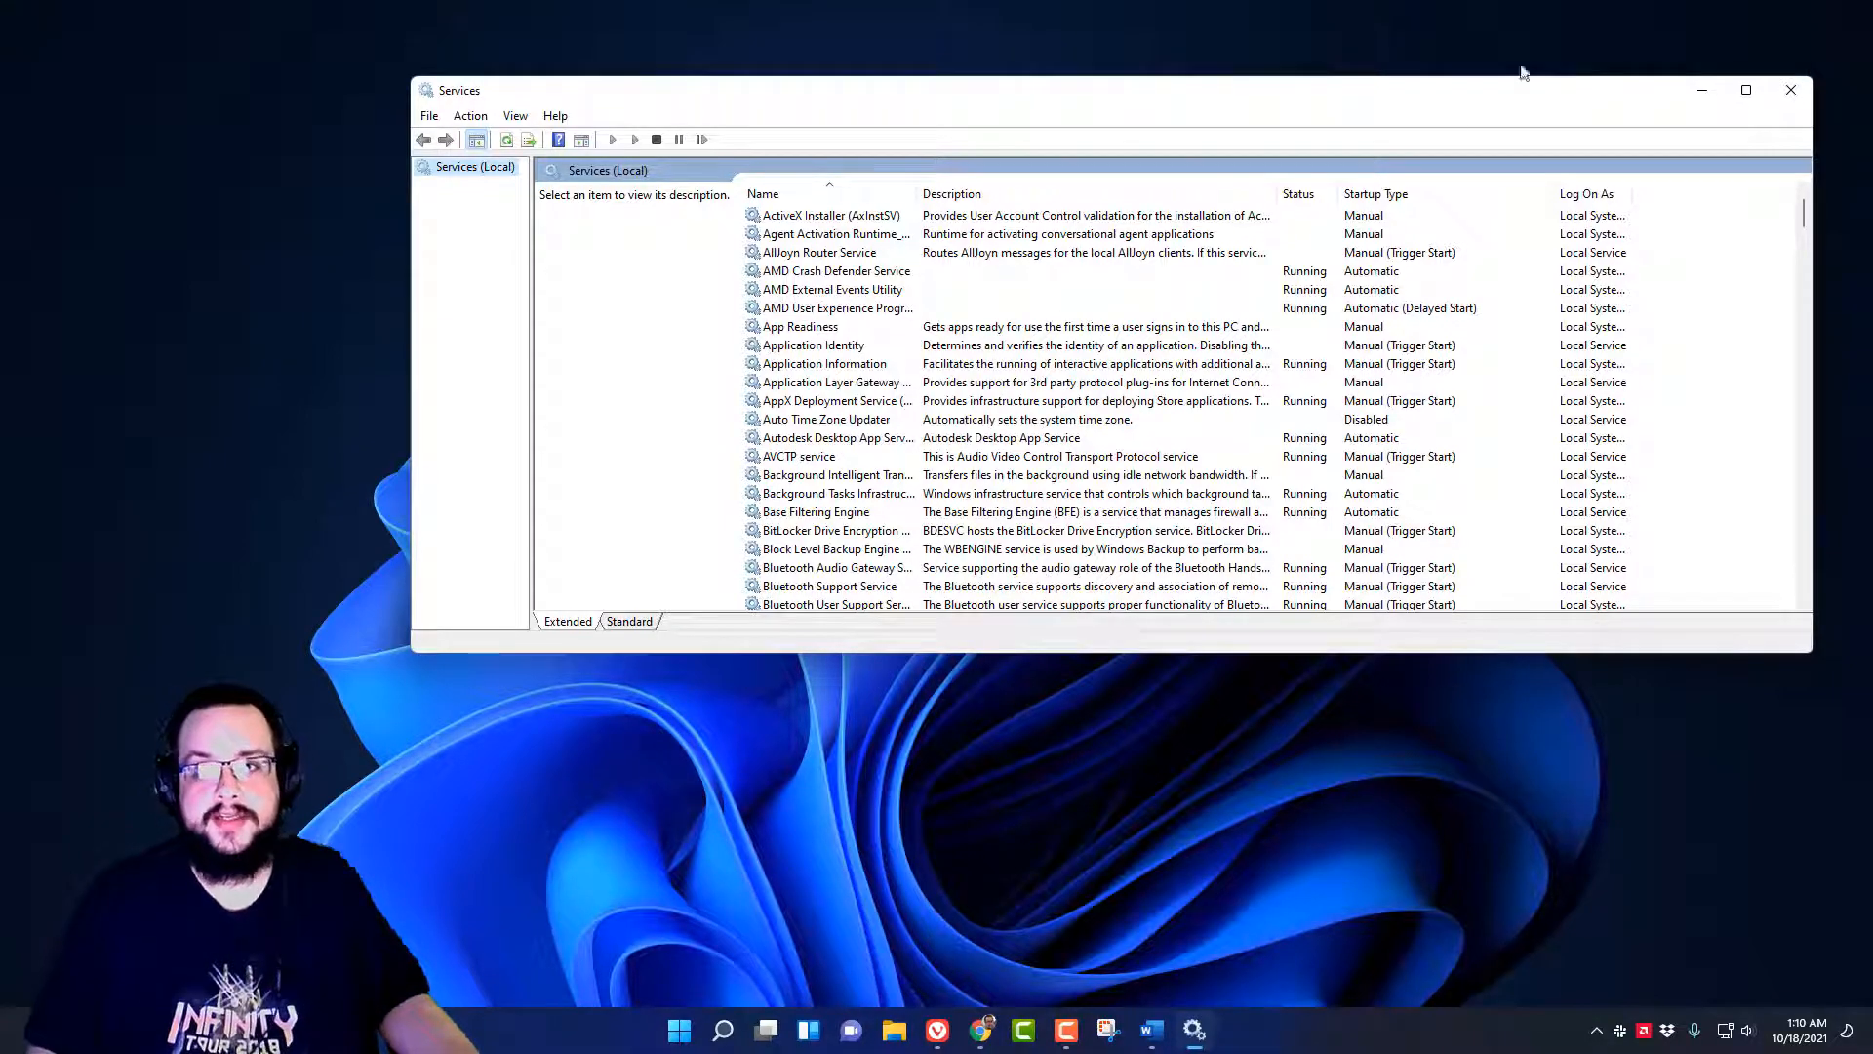
left_click(1790, 90)
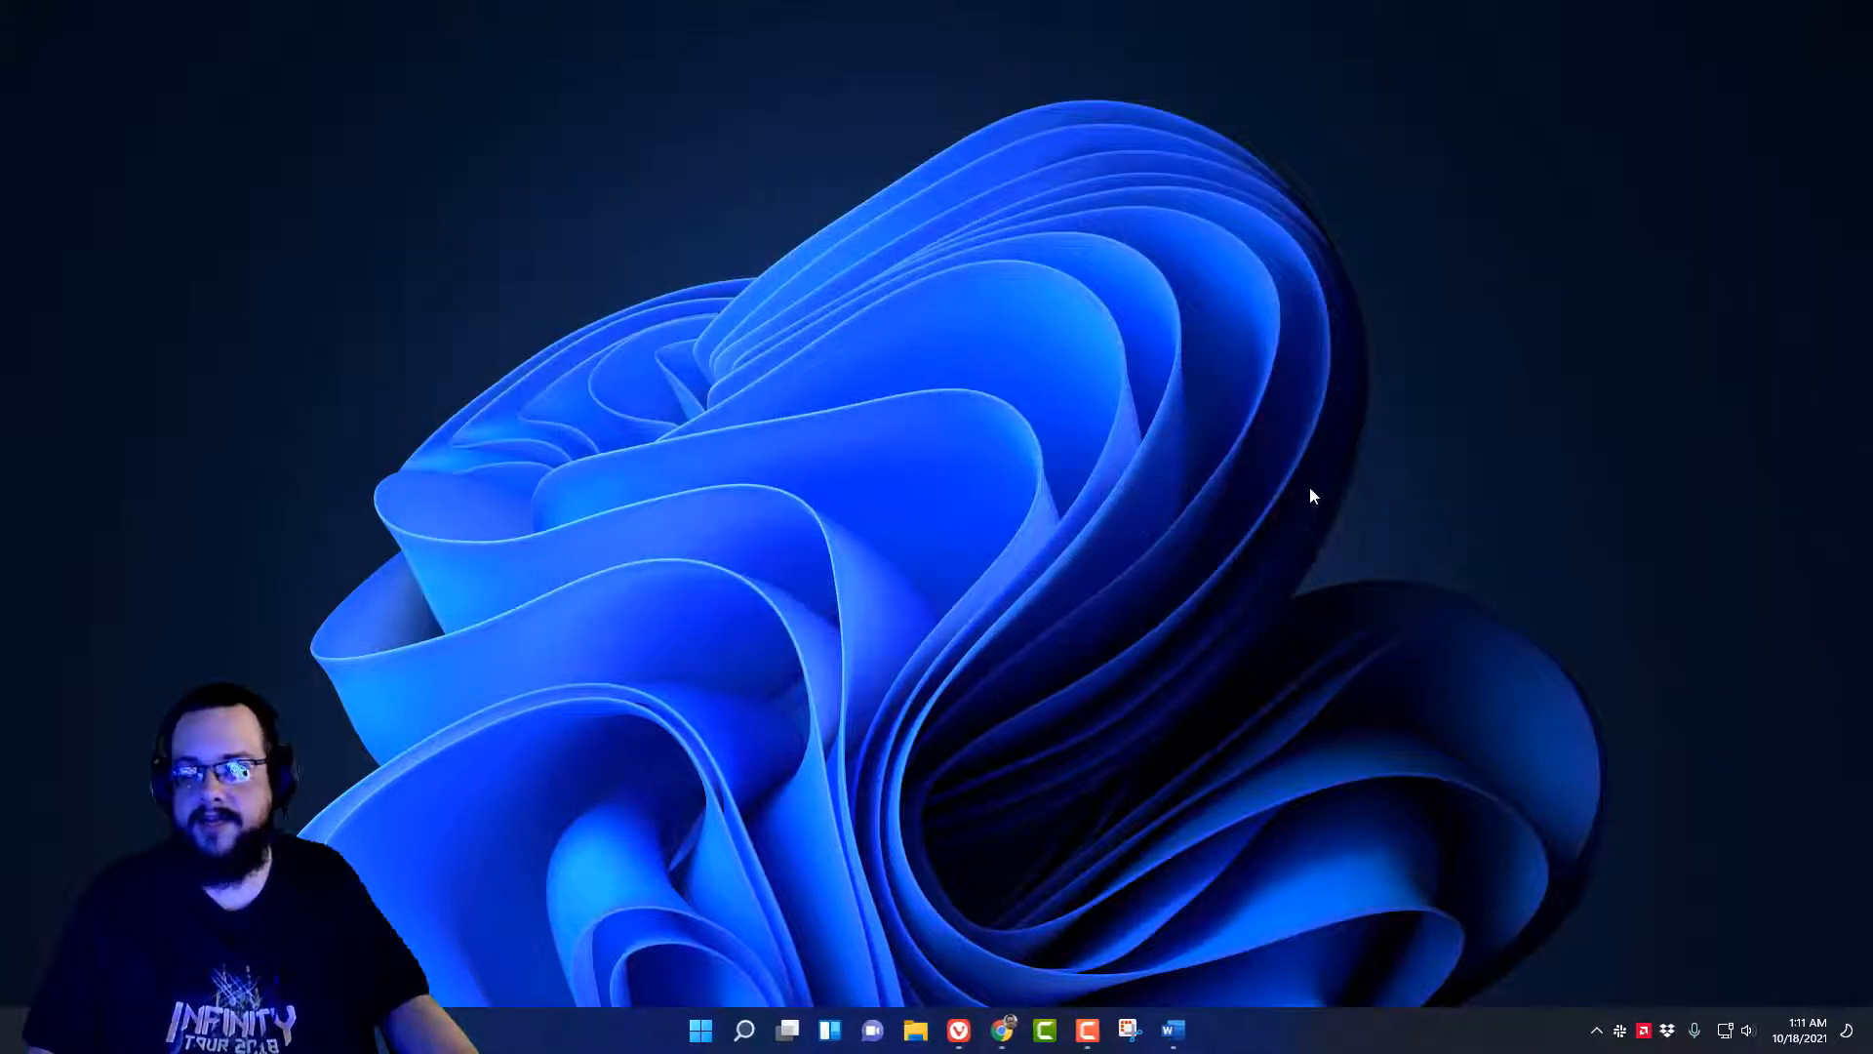
mouse_move(1143, 669)
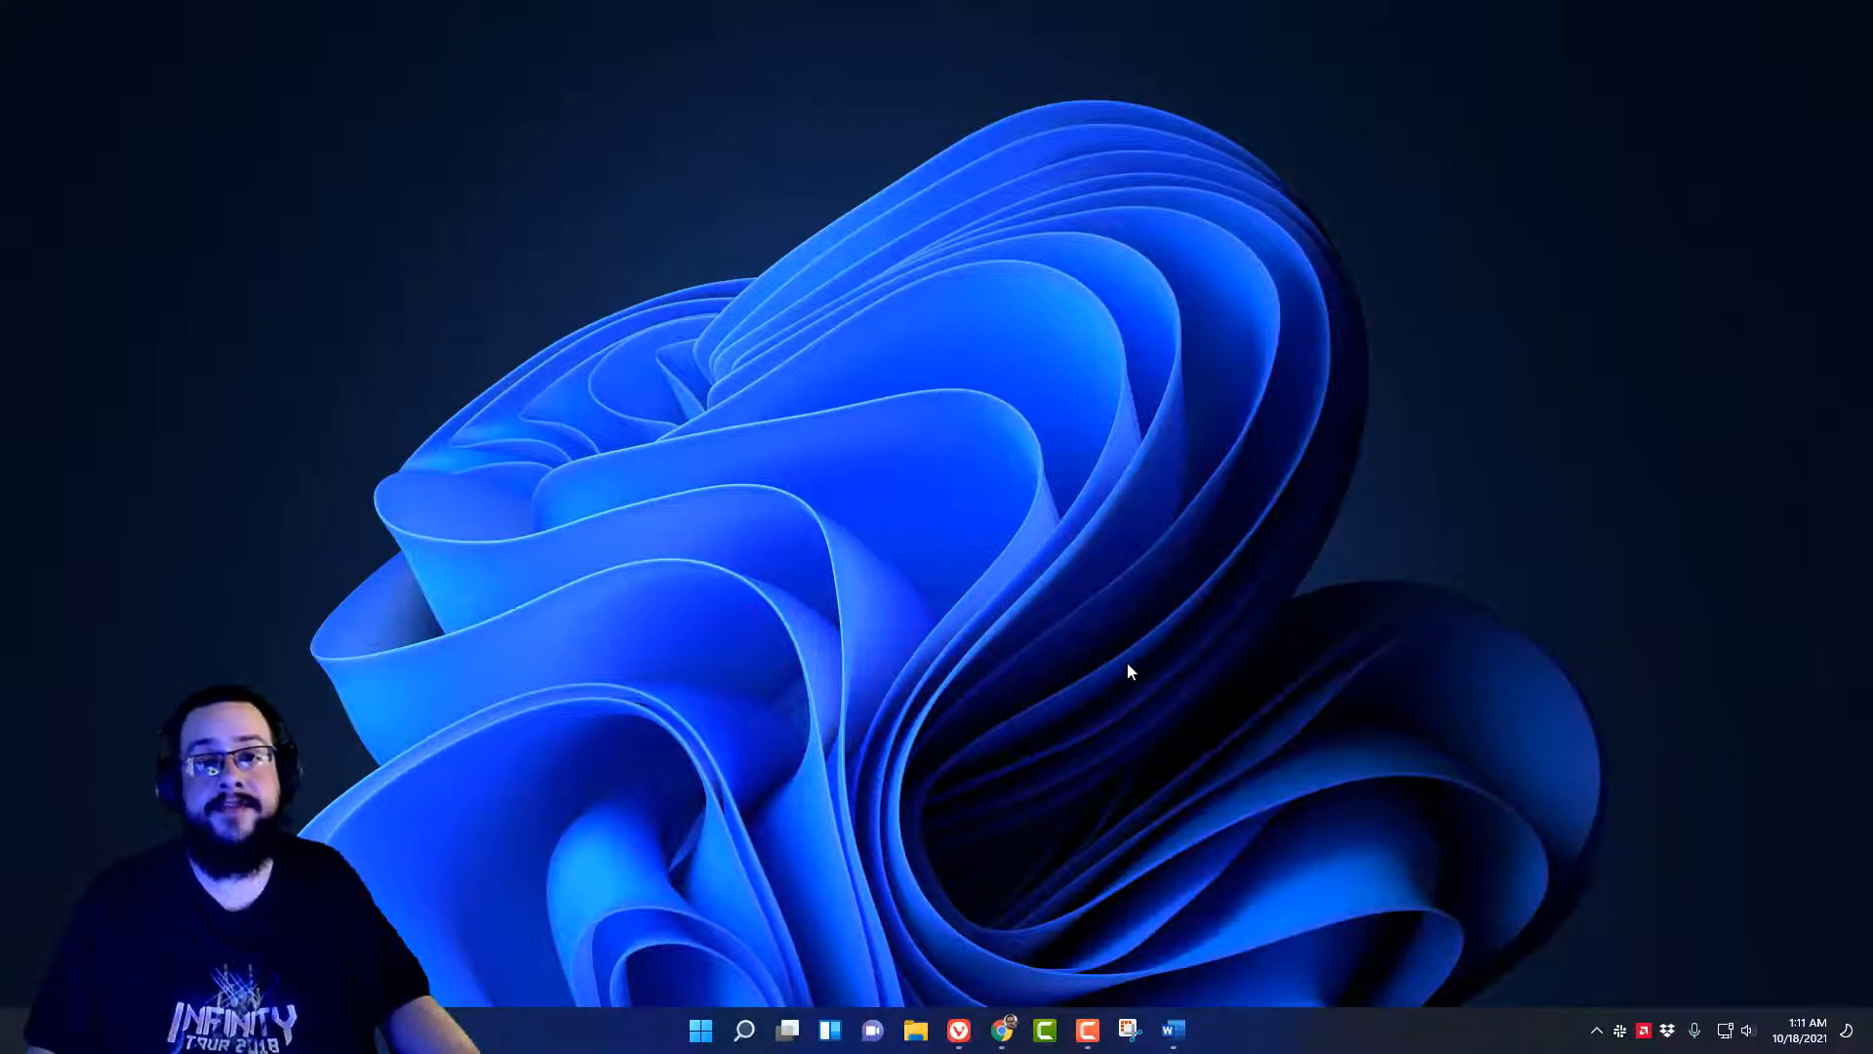
mouse_move(1044, 620)
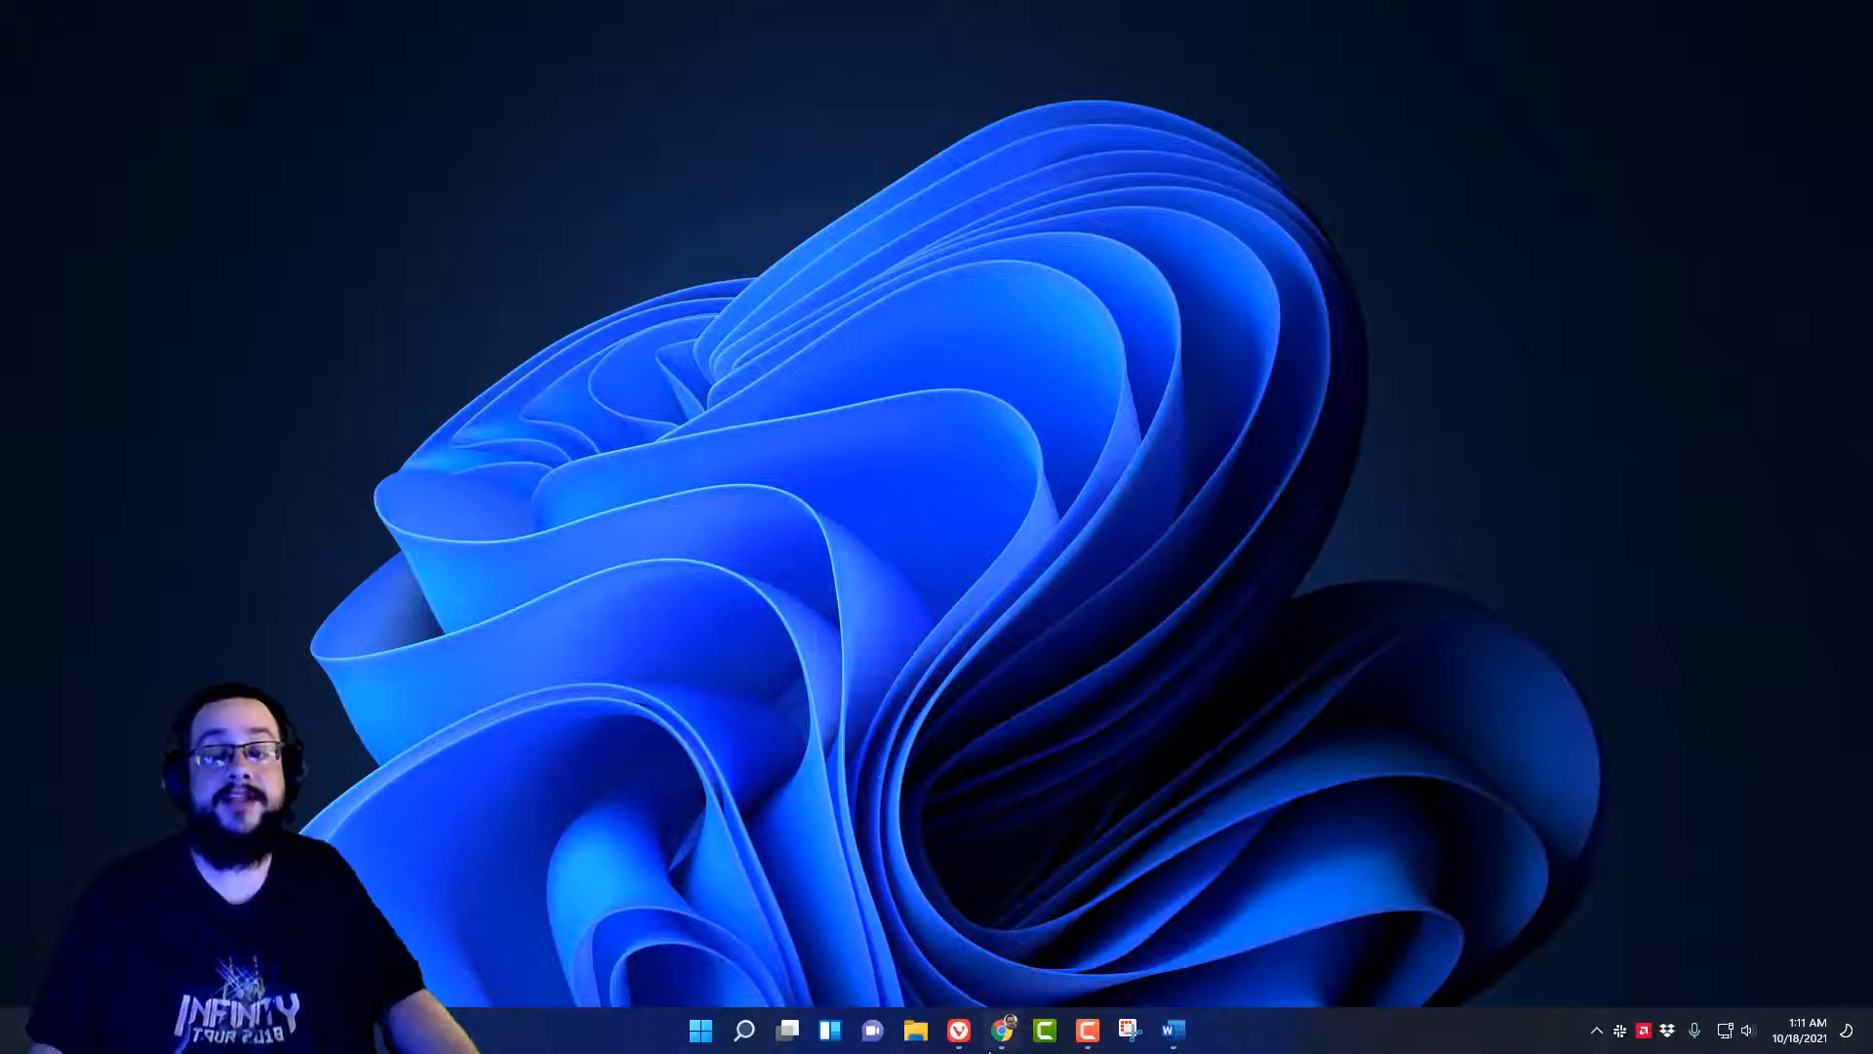
mouse_move(1280, 581)
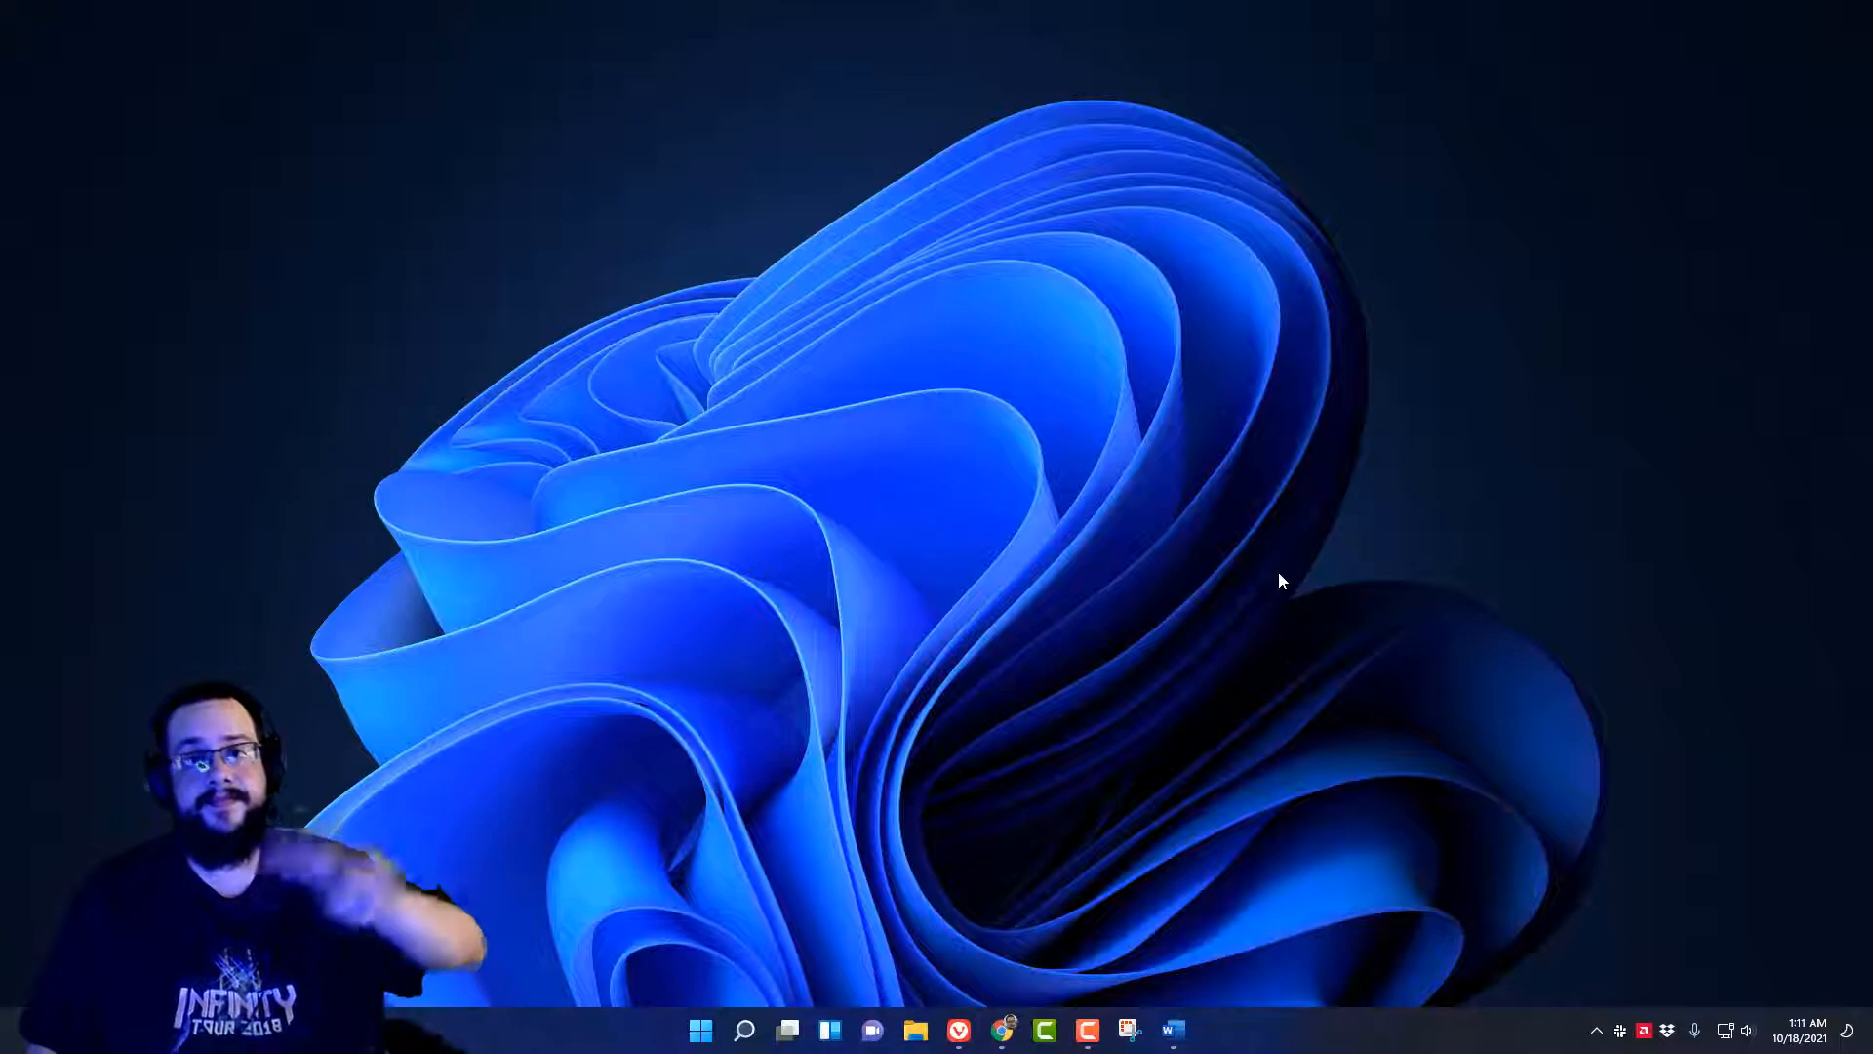